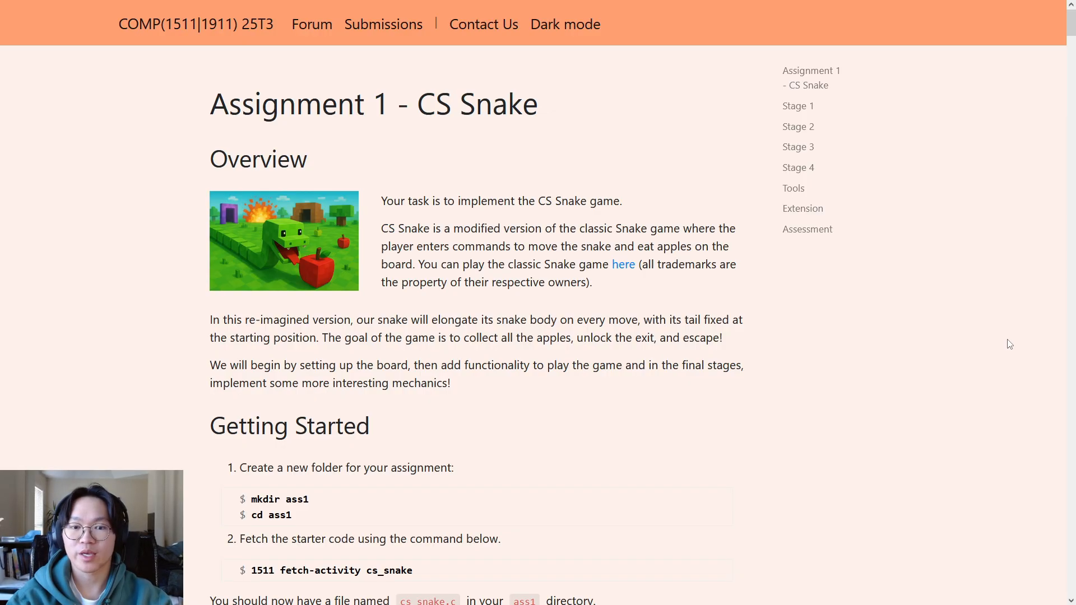
{"action": "mouse_move", "coordinate": [646, 154]}
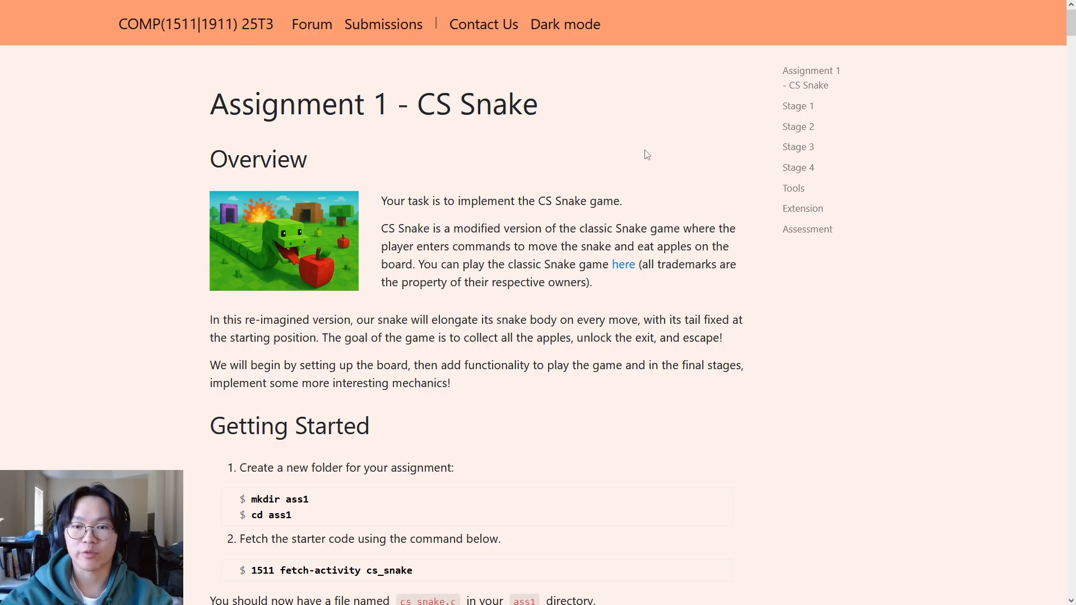
{"action": "mouse_move", "coordinate": [662, 146]}
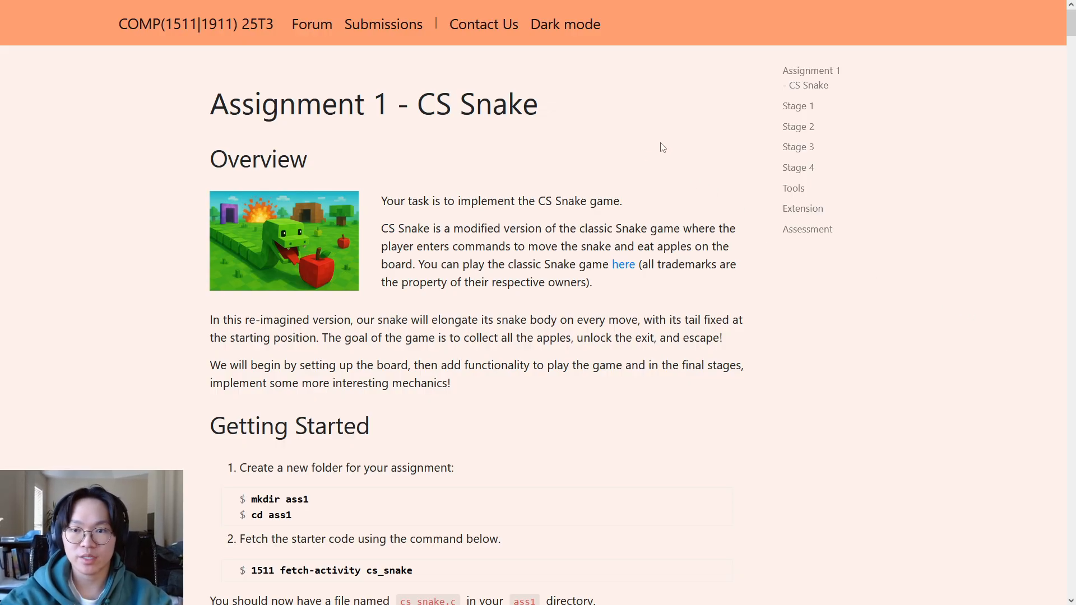
{"action": "mouse_move", "coordinate": [699, 137]}
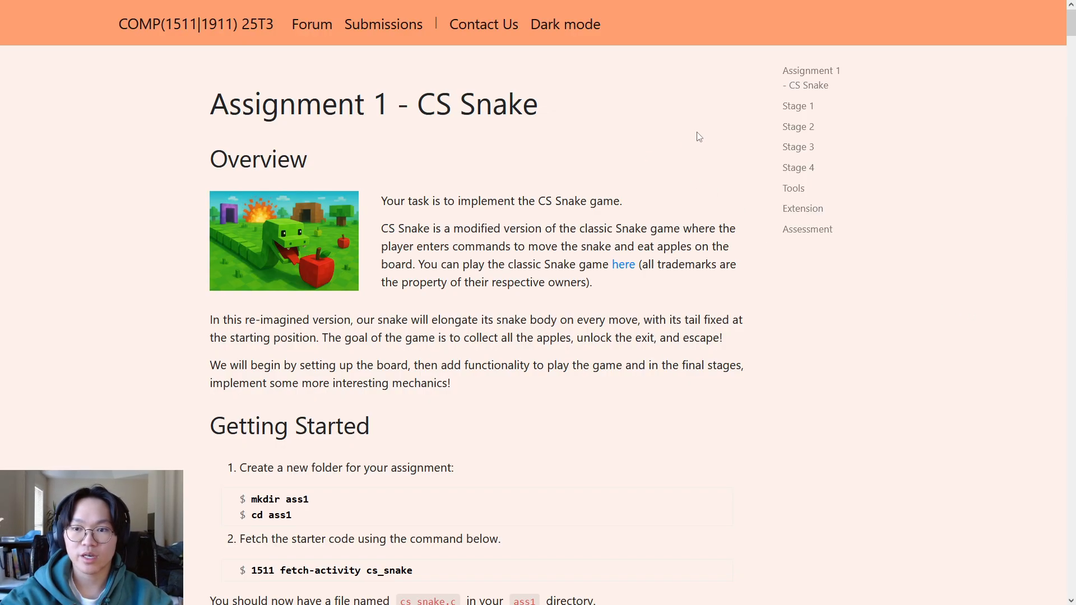
{"action": "mouse_move", "coordinate": [744, 112]}
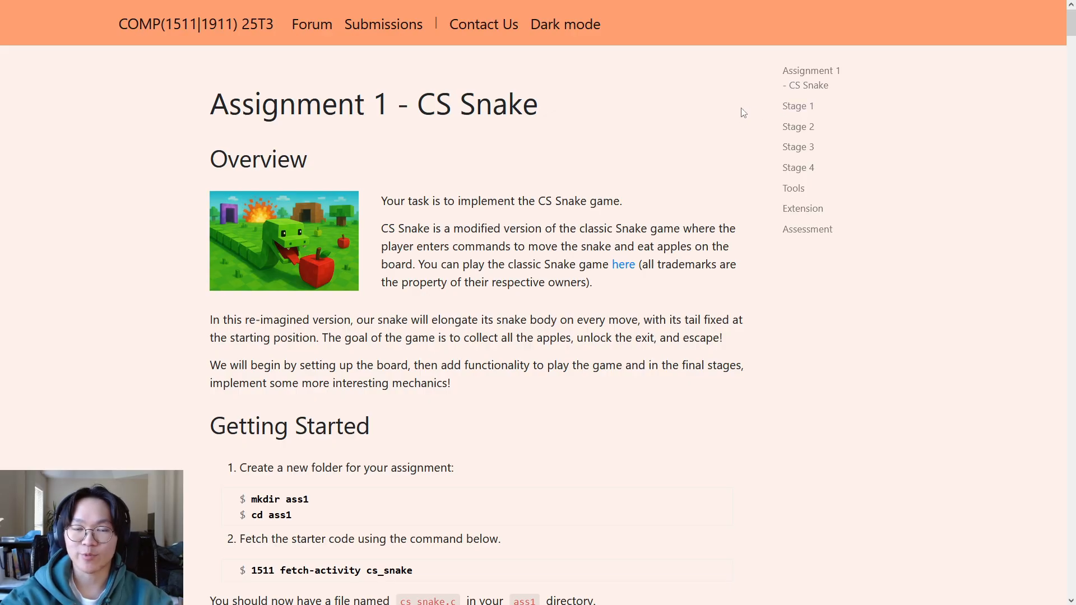
{"action": "mouse_move", "coordinate": [692, 135]}
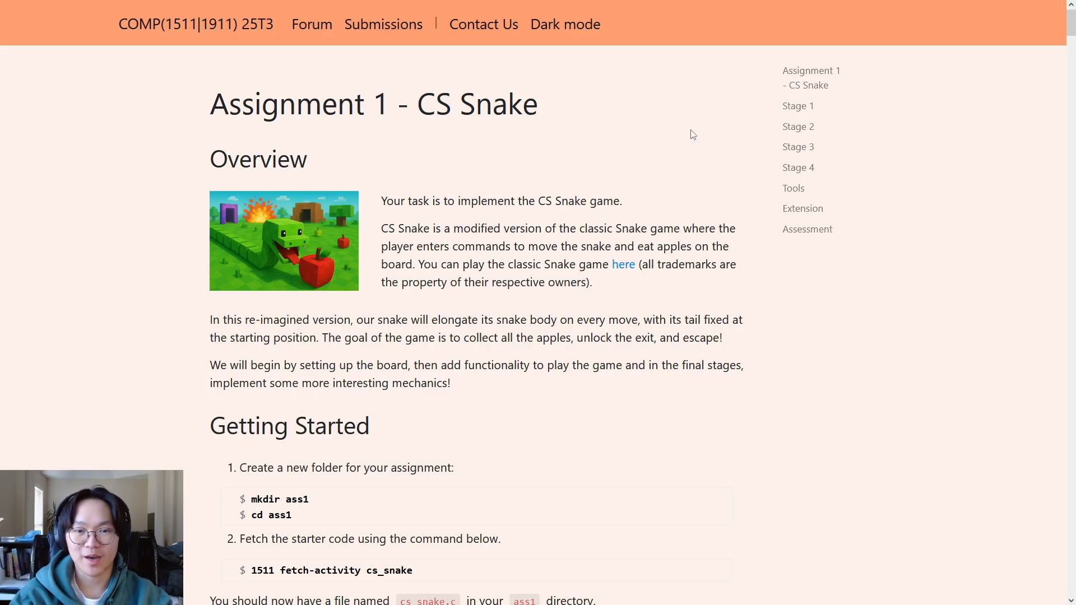
{"action": "mouse_move", "coordinate": [654, 121]}
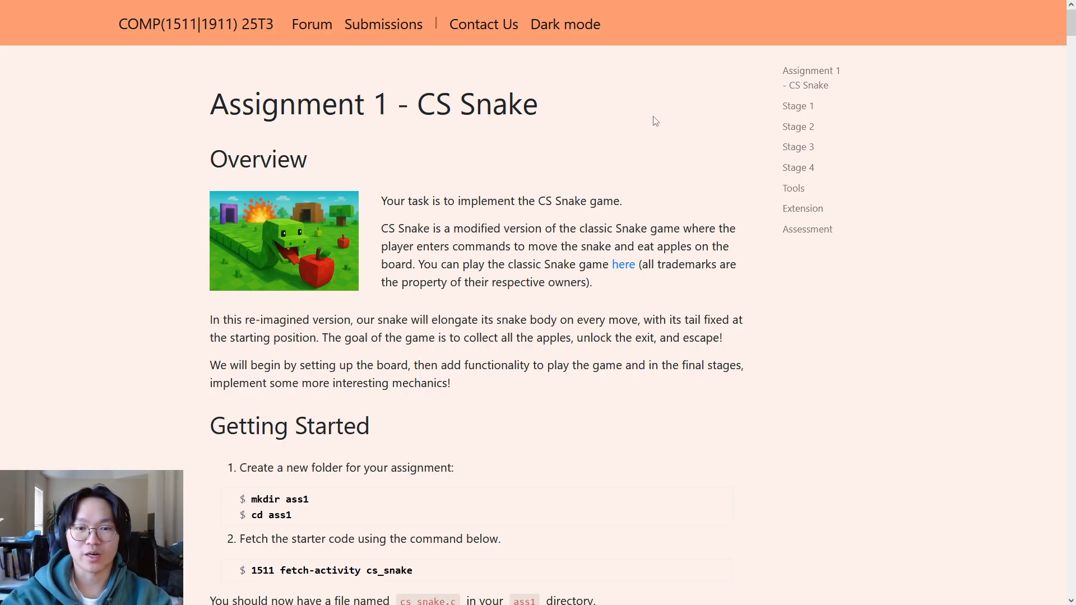
Highlight the phrase 'CS Snake game' in the assignment Overview paragraph.
{"action": "double_click", "coordinate": [579, 201]}
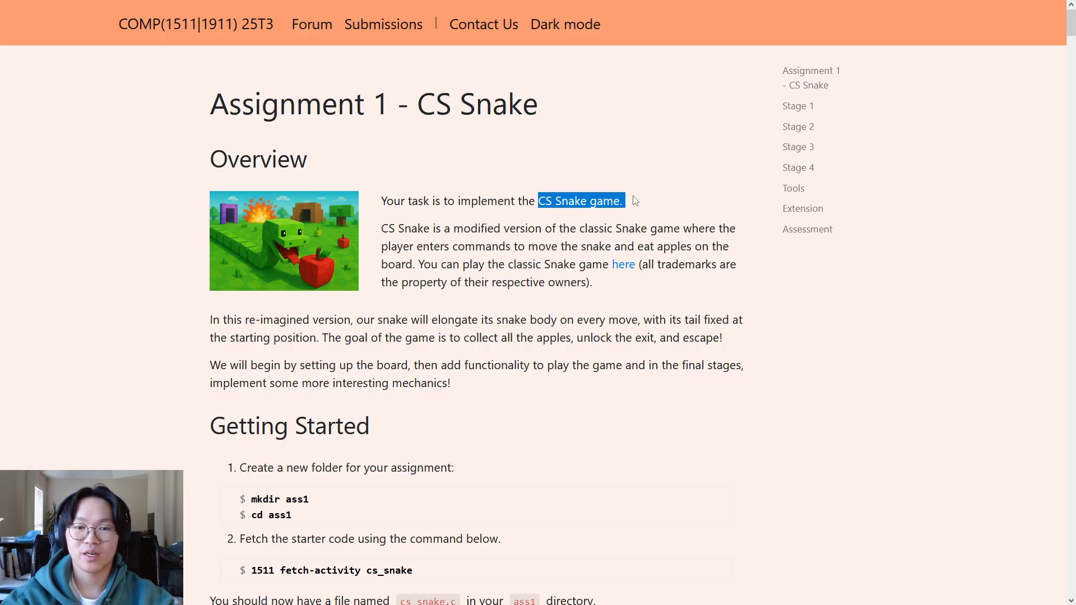
{"action": "mouse_move", "coordinate": [525, 245]}
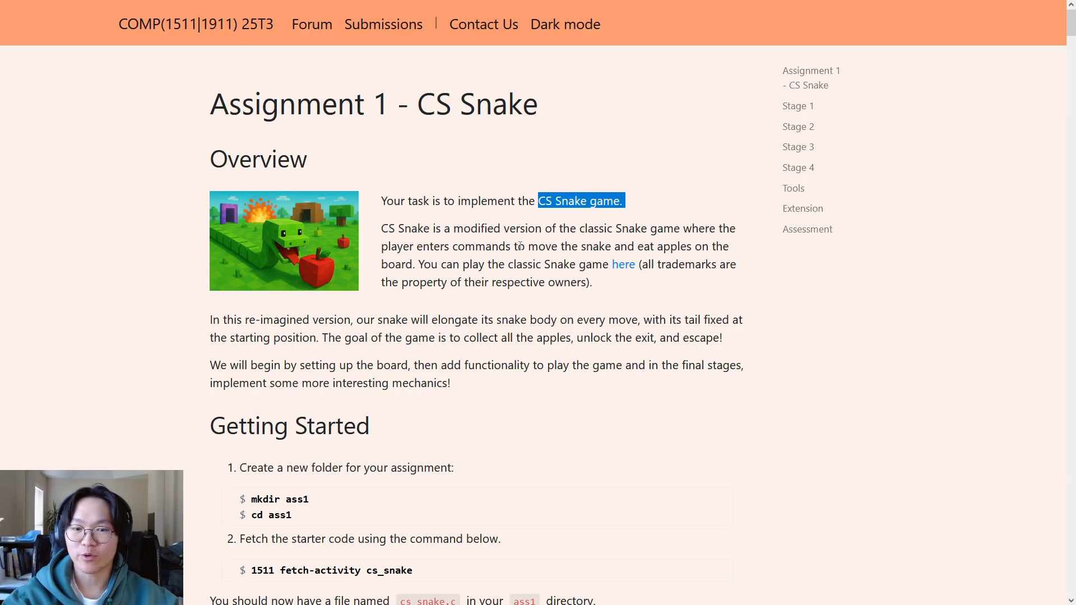
{"action": "mouse_move", "coordinate": [537, 288]}
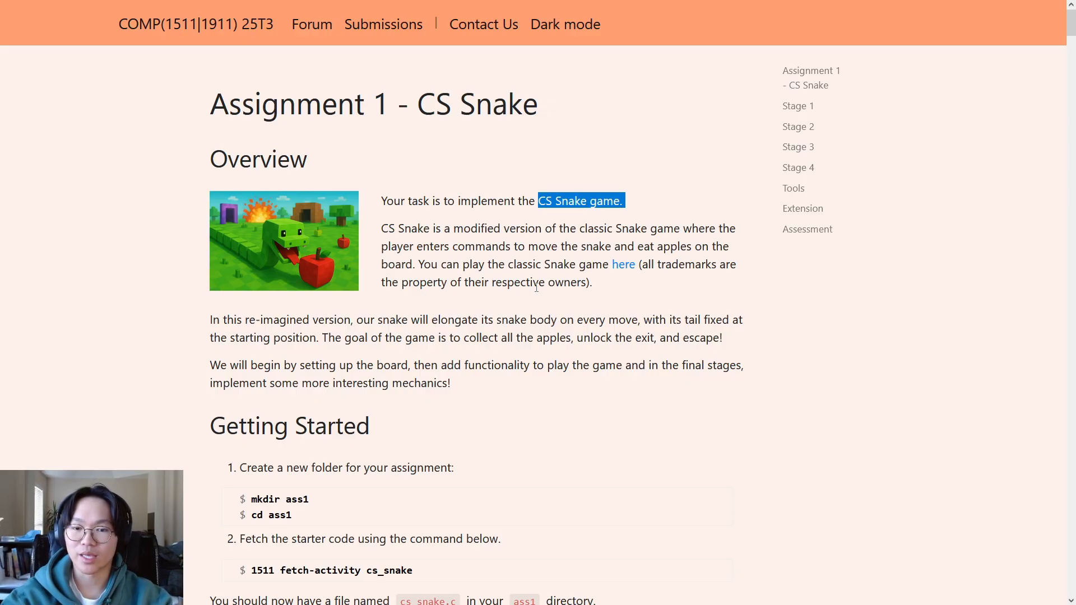
{"action": "mouse_move", "coordinate": [623, 266]}
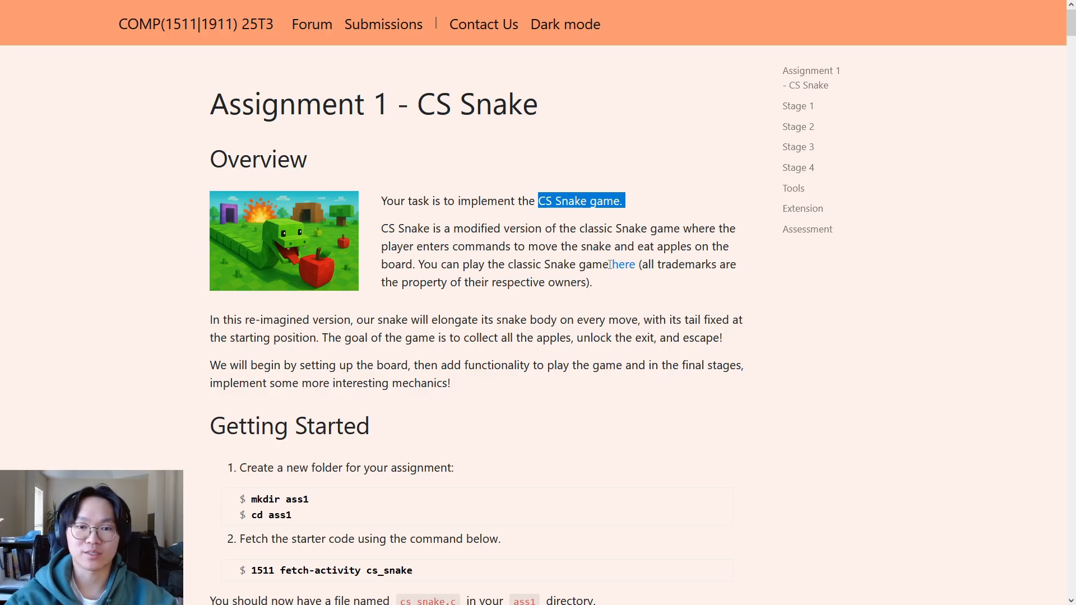
{"action": "mouse_move", "coordinate": [221, 313]}
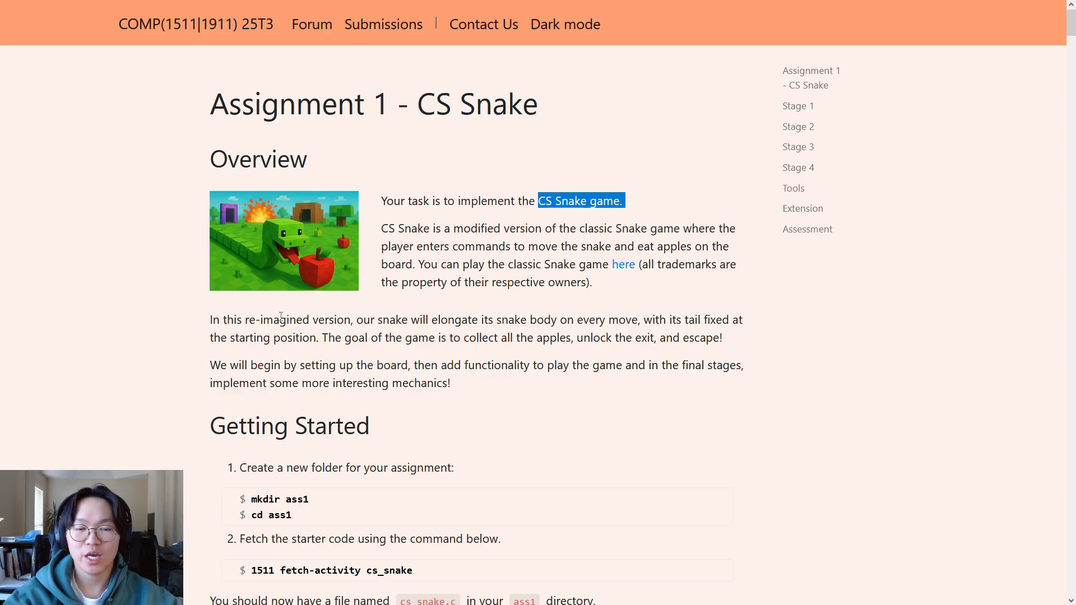
{"action": "mouse_move", "coordinate": [403, 304]}
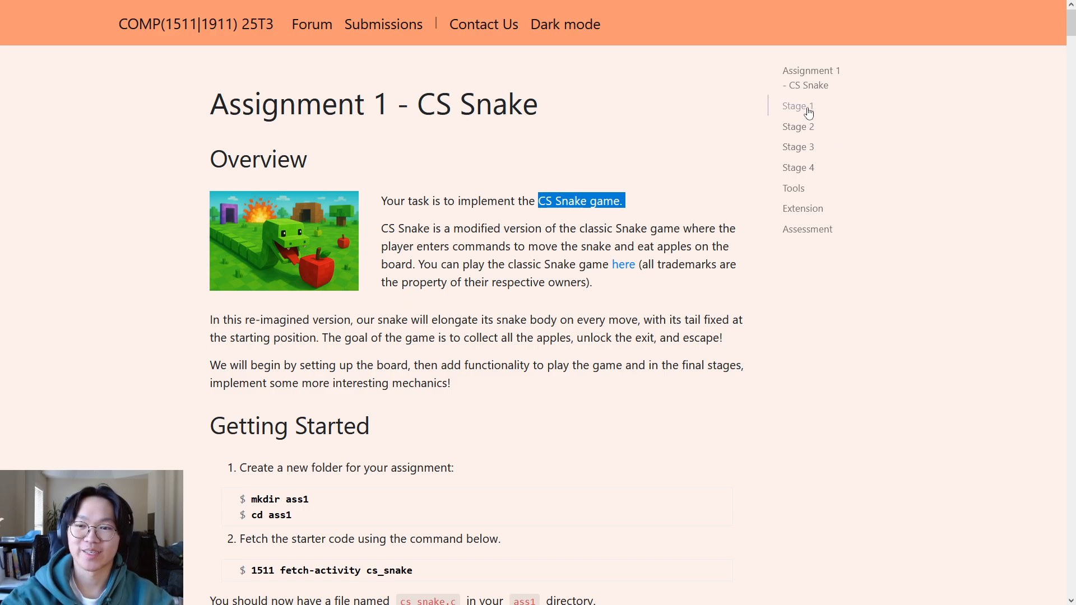
{"action": "mouse_move", "coordinate": [319, 308]}
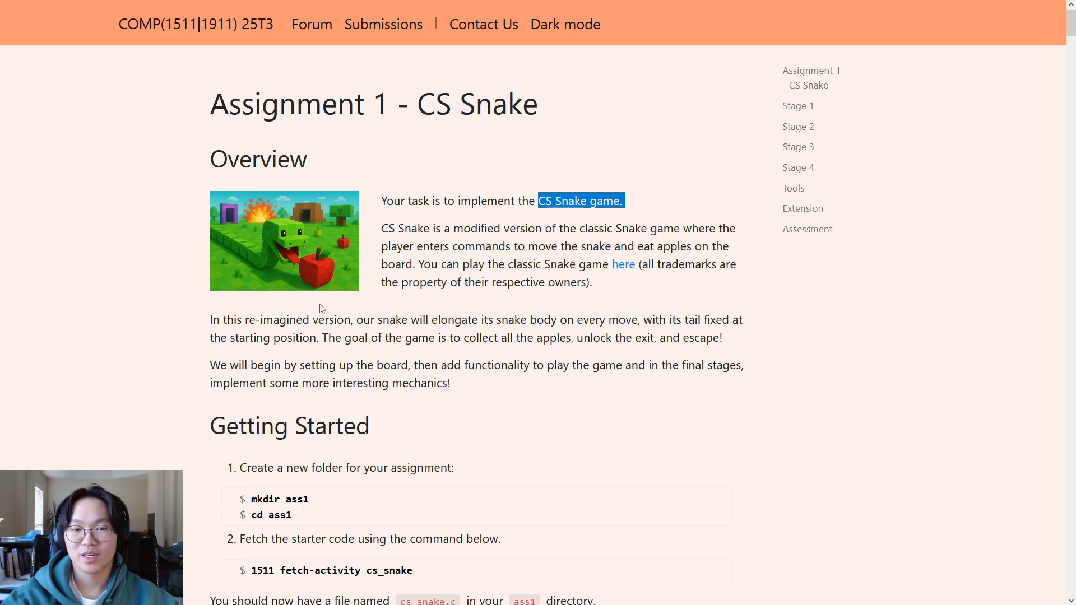
{"action": "mouse_move", "coordinate": [317, 457]}
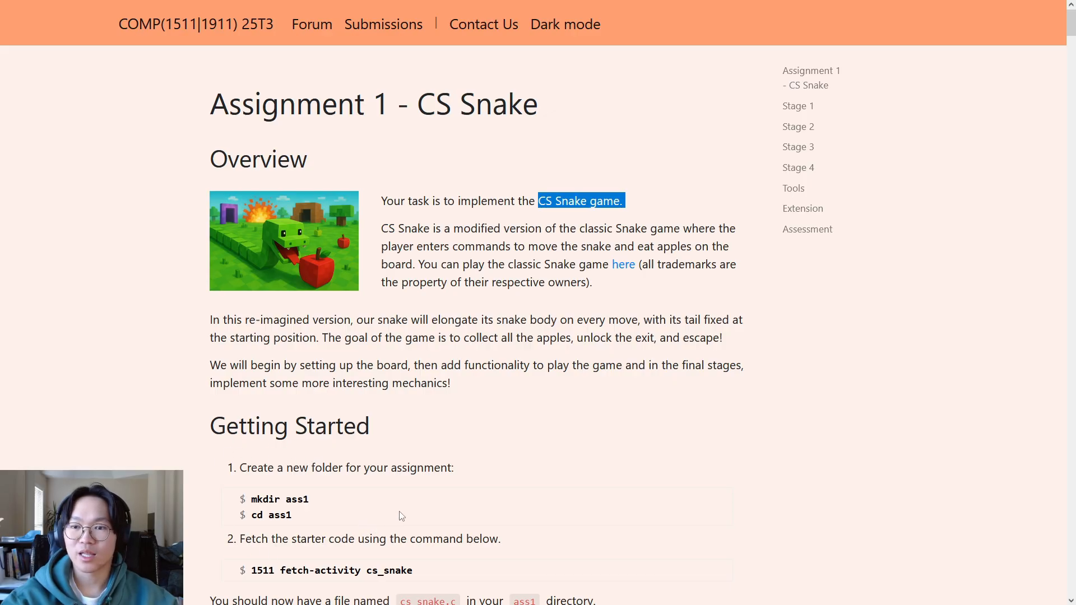
{"action": "mouse_move", "coordinate": [779, 37]}
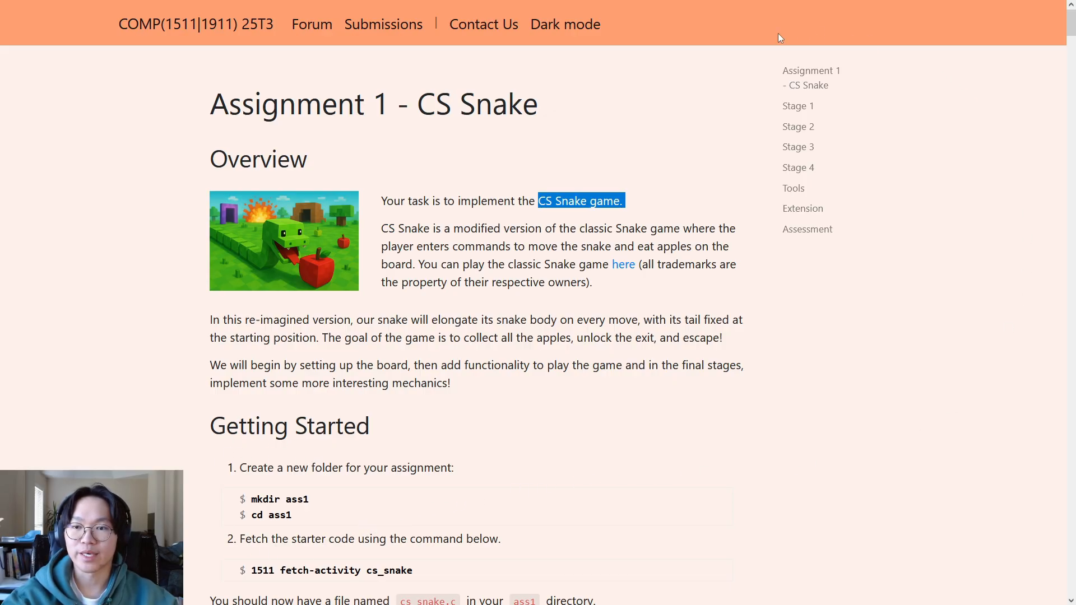
{"action": "mouse_move", "coordinate": [472, 135]}
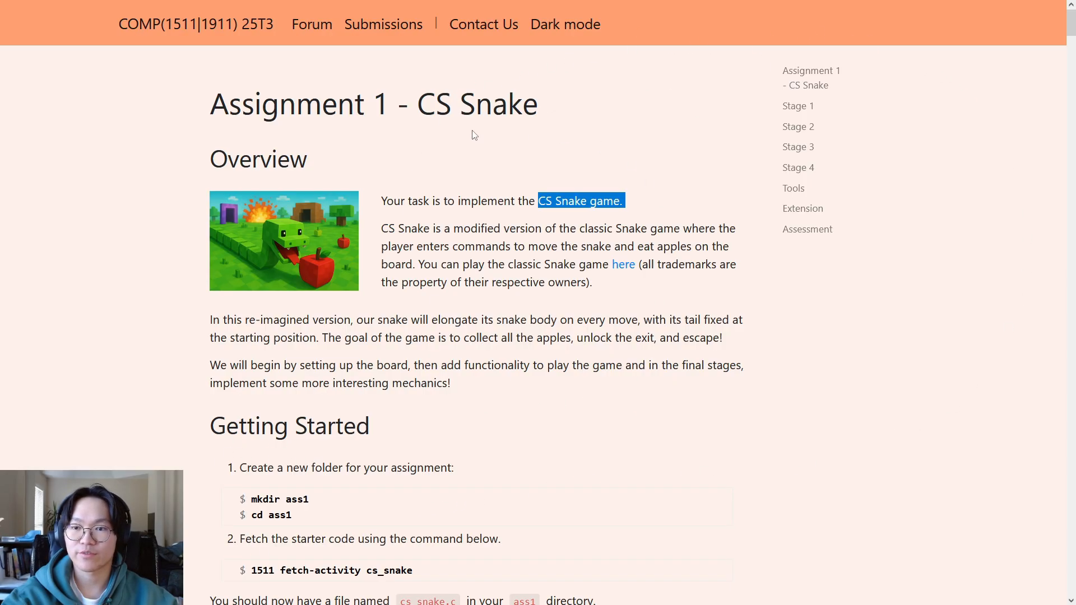
{"action": "mouse_move", "coordinate": [892, 114]}
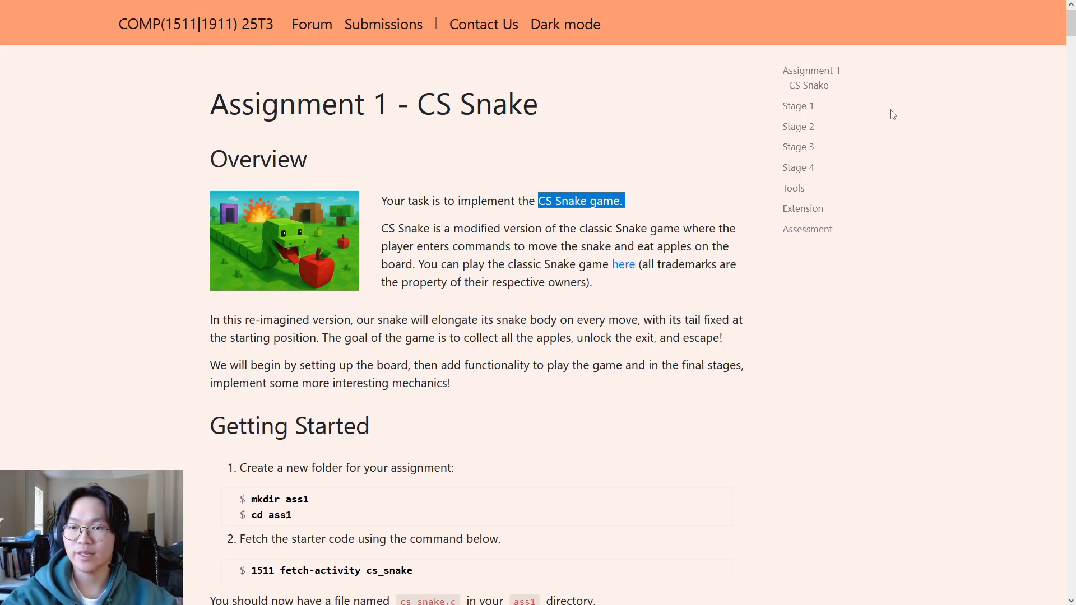
{"action": "mouse_move", "coordinate": [810, 71]}
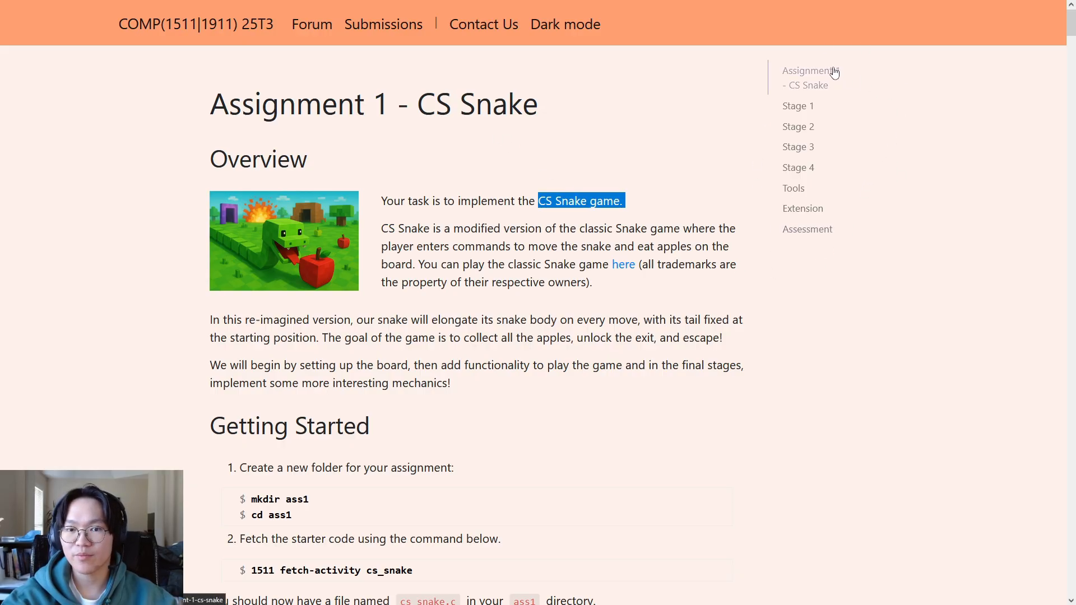
Jump to Stage 1 through the Assignment 1 - CS Snake table of contents.
{"action": "left_click", "coordinate": [810, 76]}
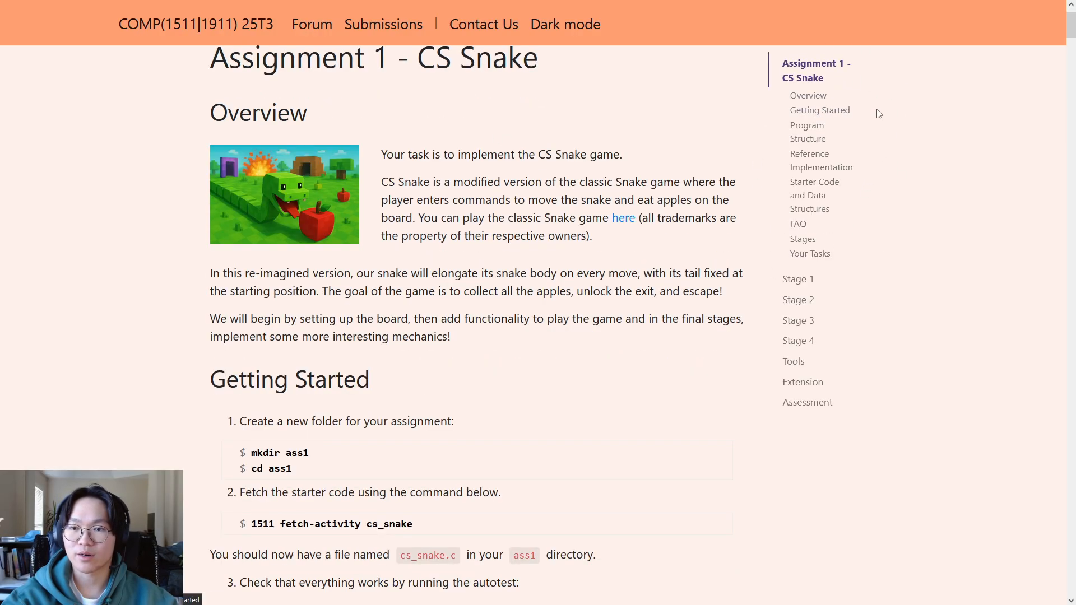
{"action": "mouse_move", "coordinate": [801, 122]}
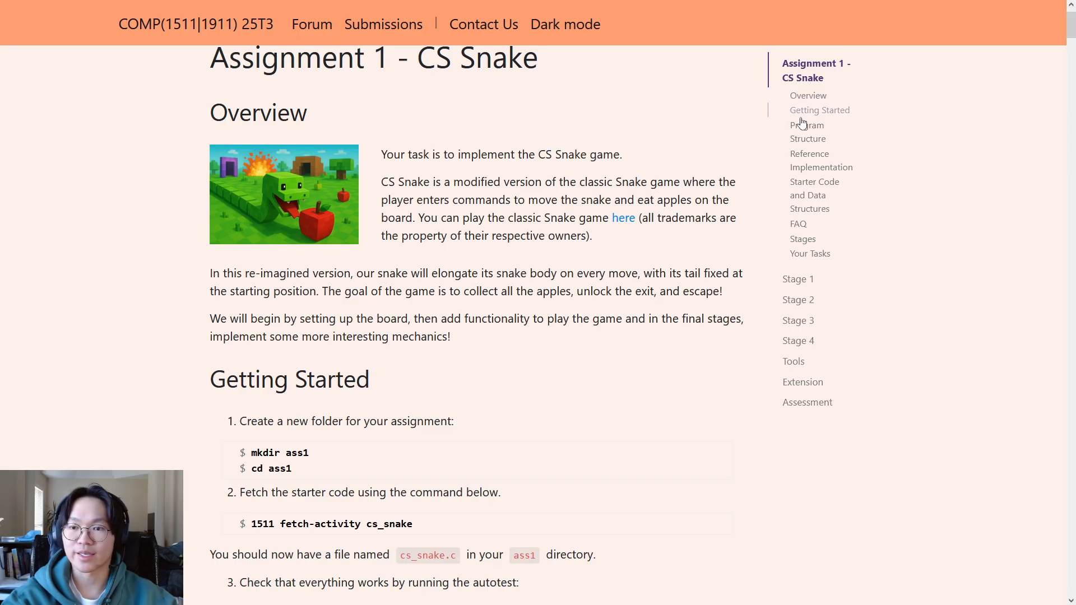
{"action": "mouse_move", "coordinate": [854, 117]}
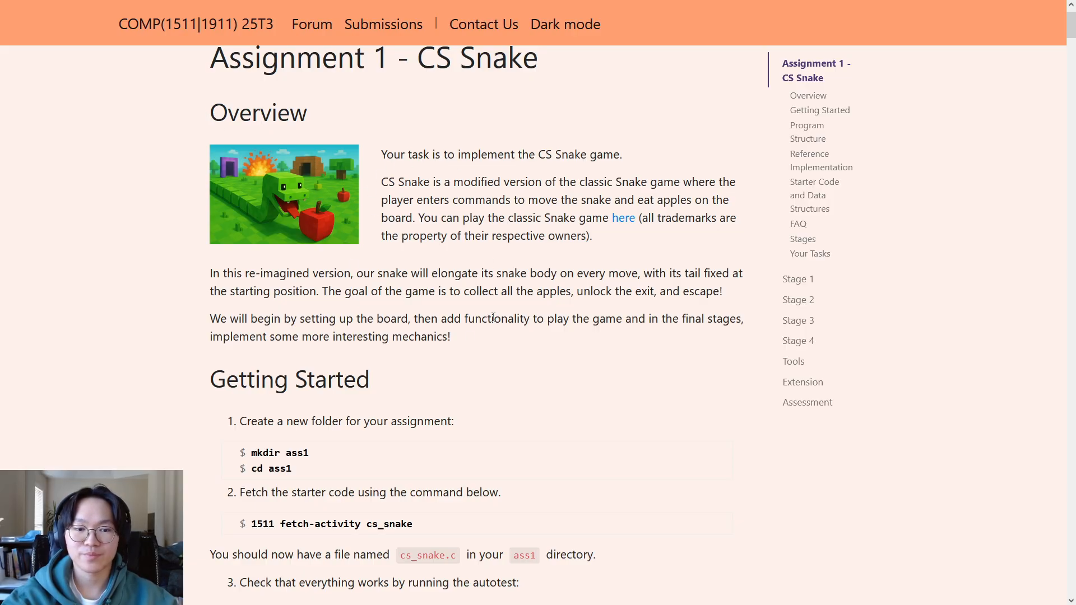
{"action": "mouse_move", "coordinate": [819, 110]}
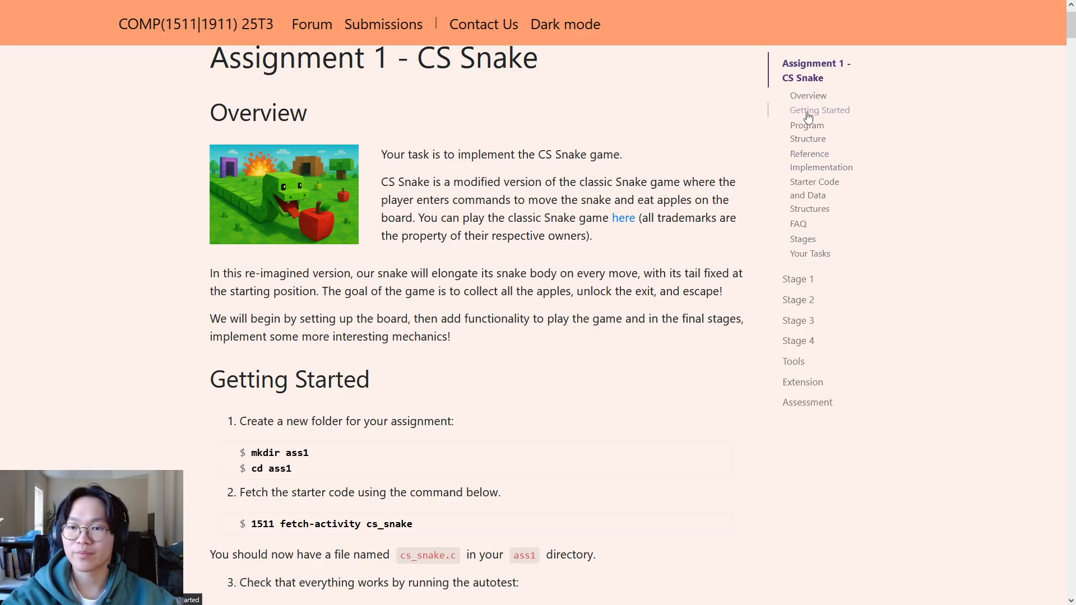
{"action": "mouse_move", "coordinate": [767, 152]}
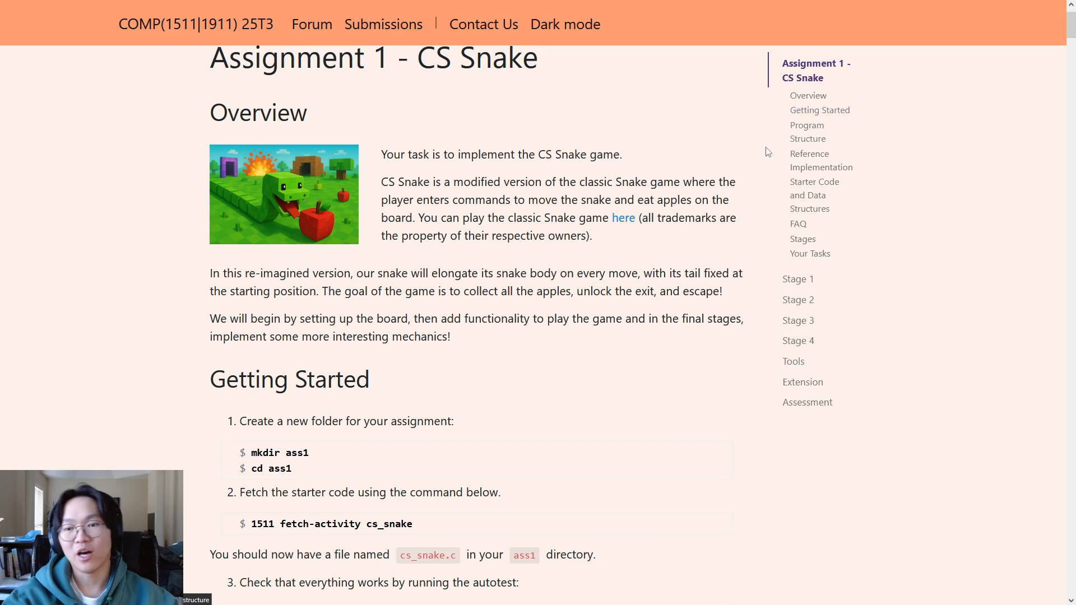
{"action": "mouse_move", "coordinate": [809, 161]}
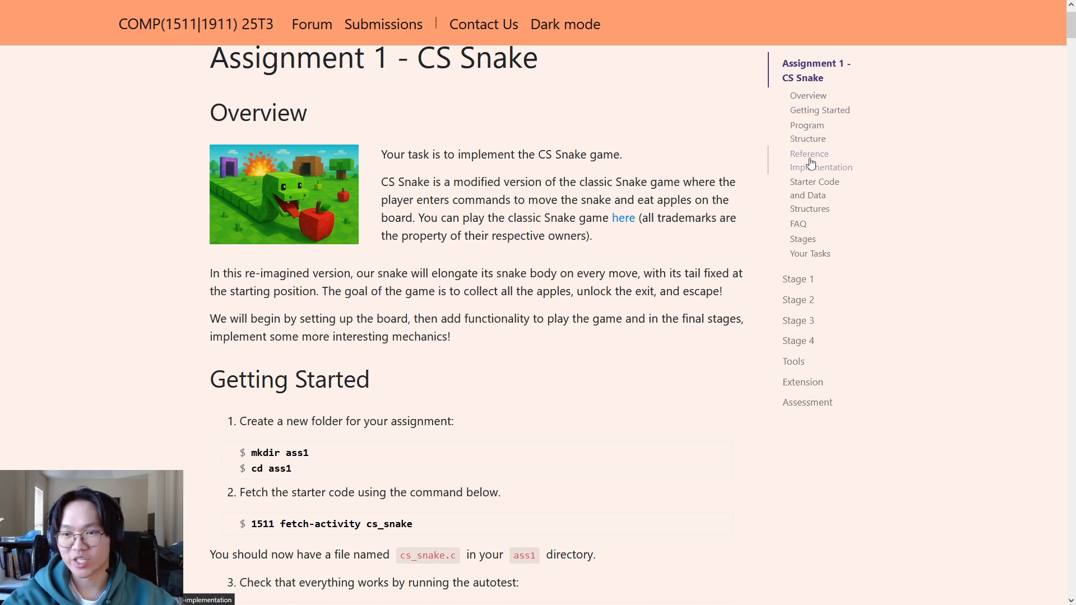
{"action": "mouse_move", "coordinate": [807, 195]}
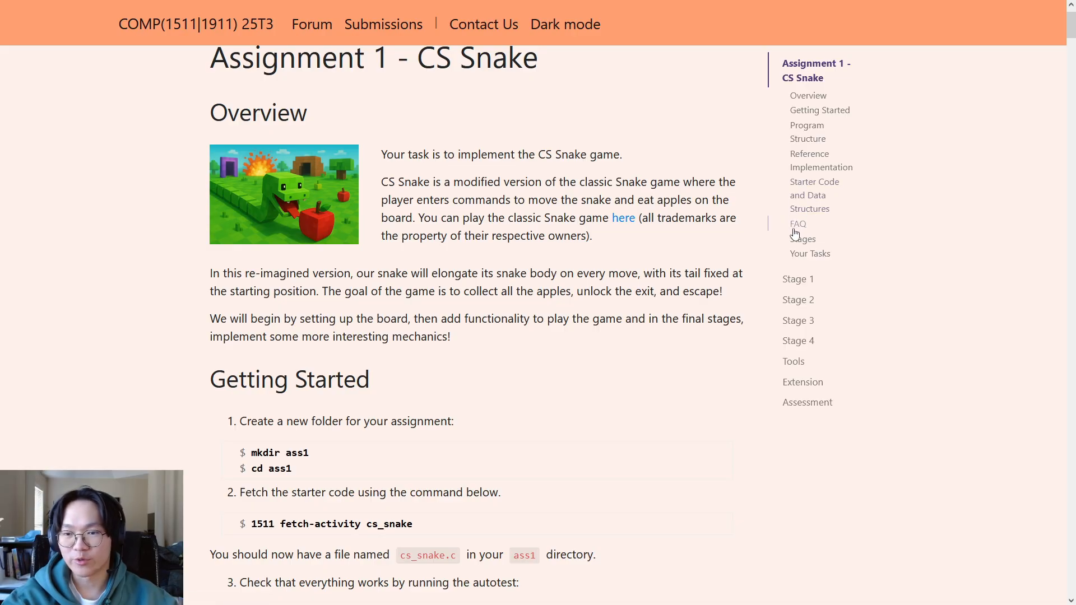
{"action": "mouse_move", "coordinate": [822, 290]}
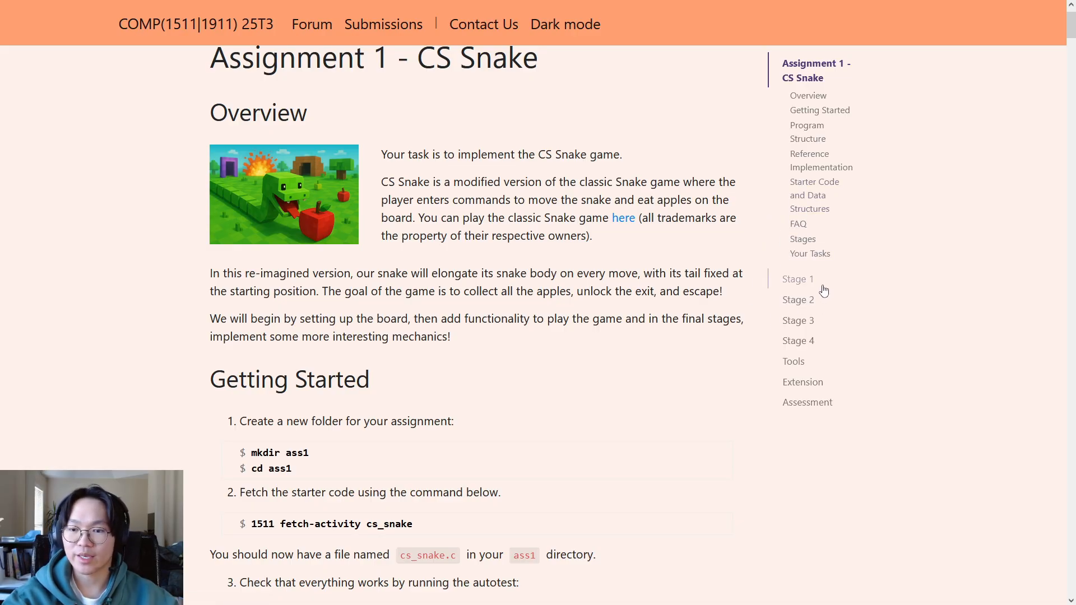
{"action": "left_click", "coordinate": [797, 278]}
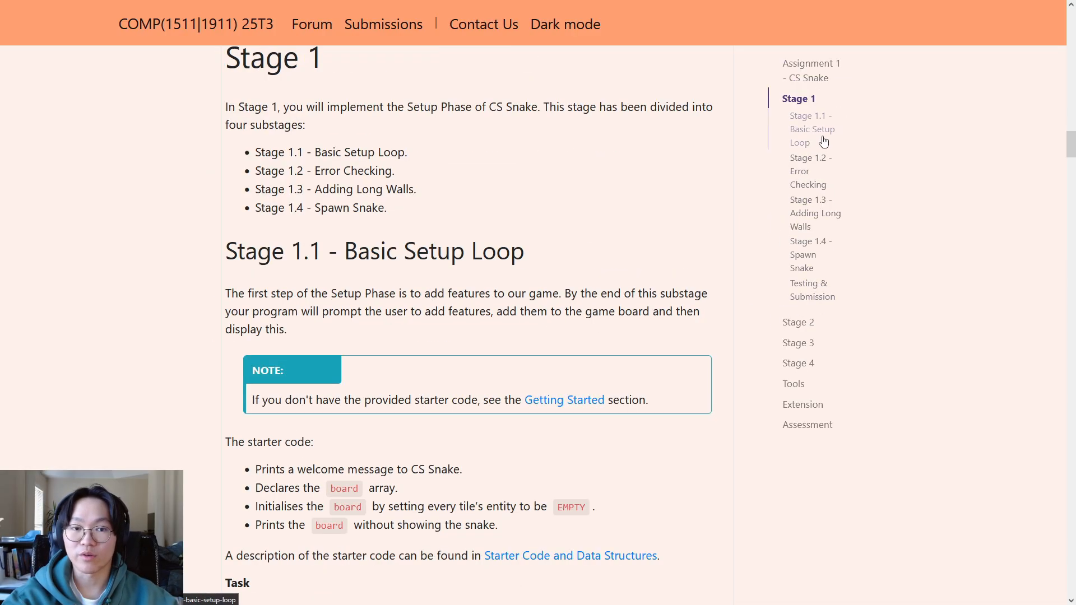
{"action": "mouse_move", "coordinate": [798, 176]}
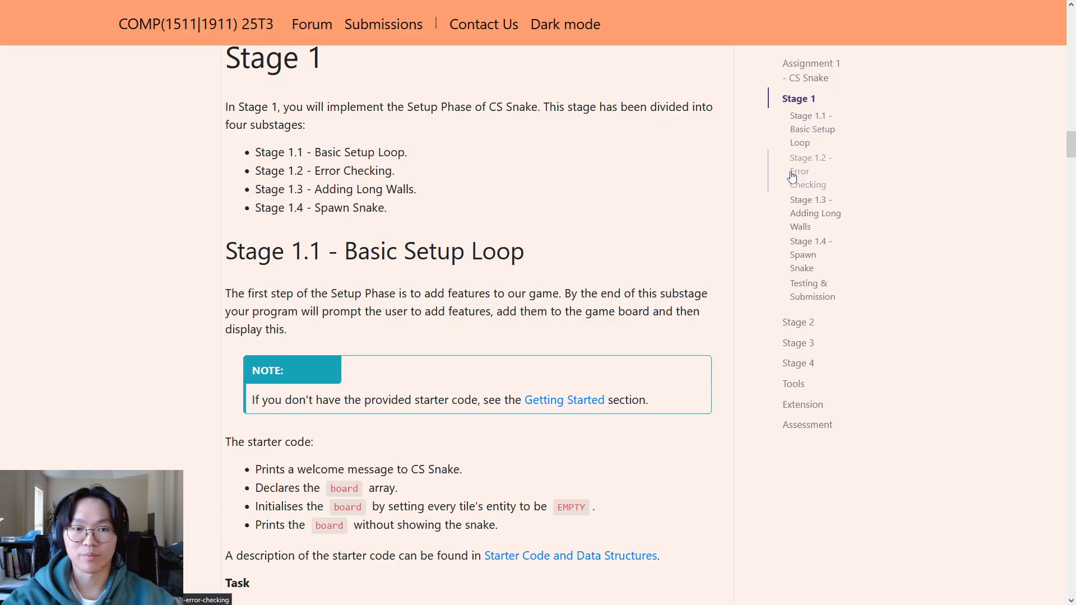
{"action": "mouse_move", "coordinate": [807, 425]}
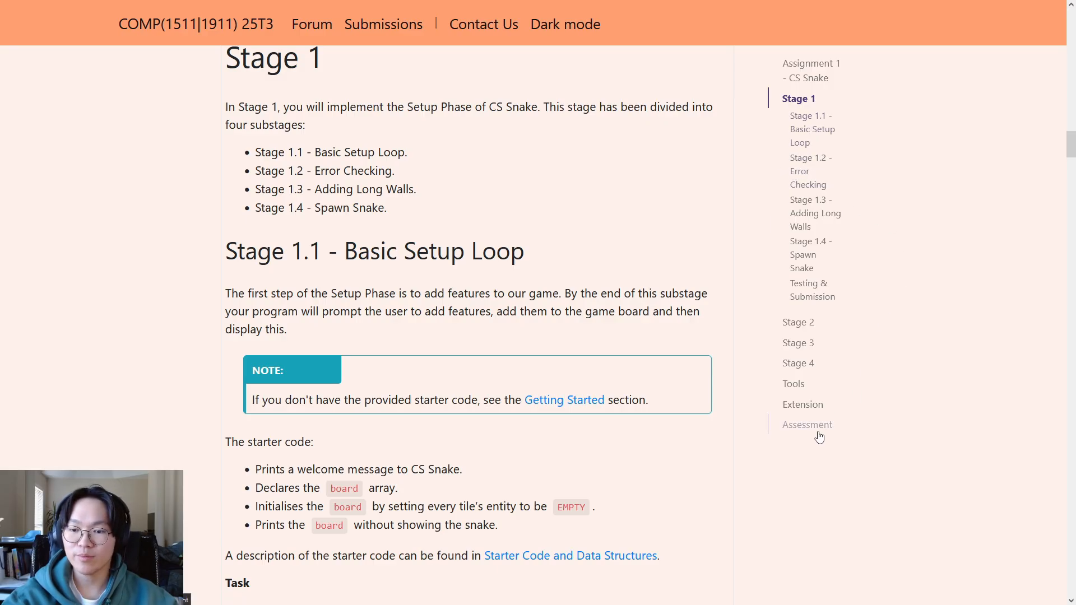
{"action": "left_click", "coordinate": [807, 424]}
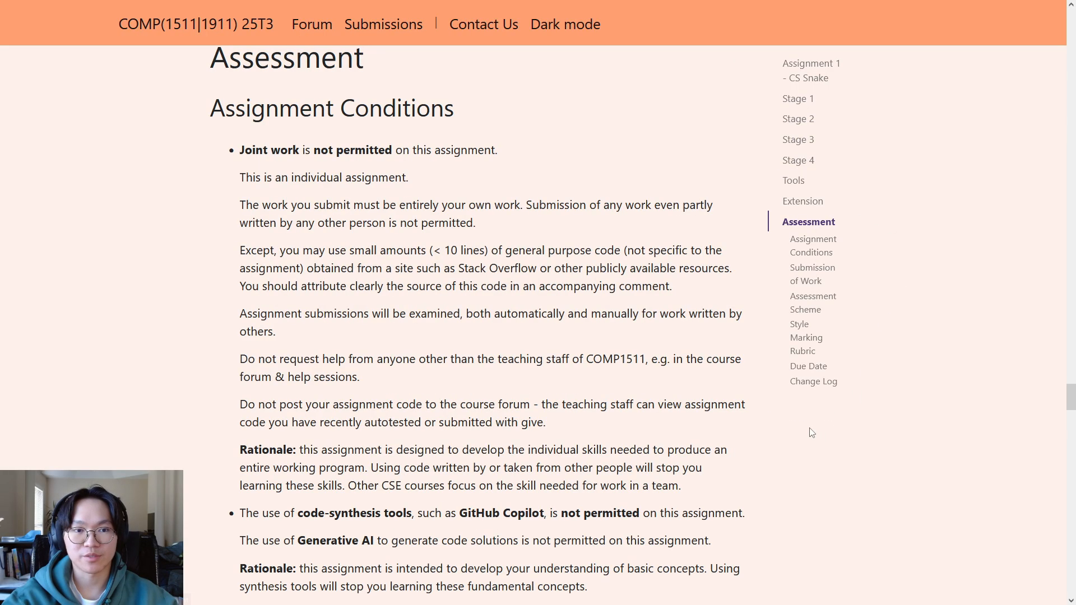
{"action": "mouse_move", "coordinate": [377, 79]}
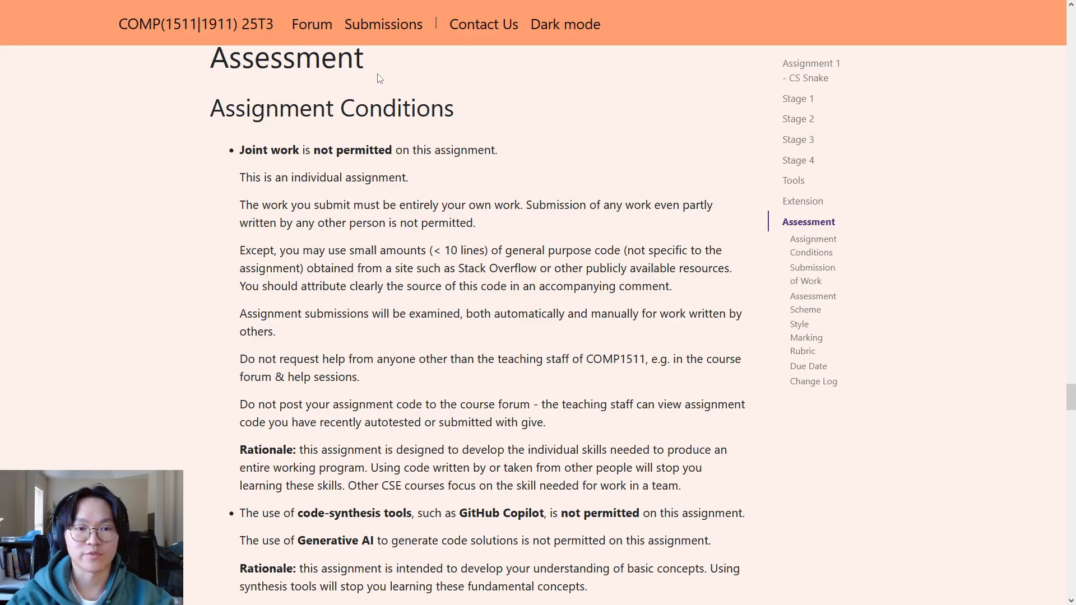
{"action": "double_click", "coordinate": [431, 108]}
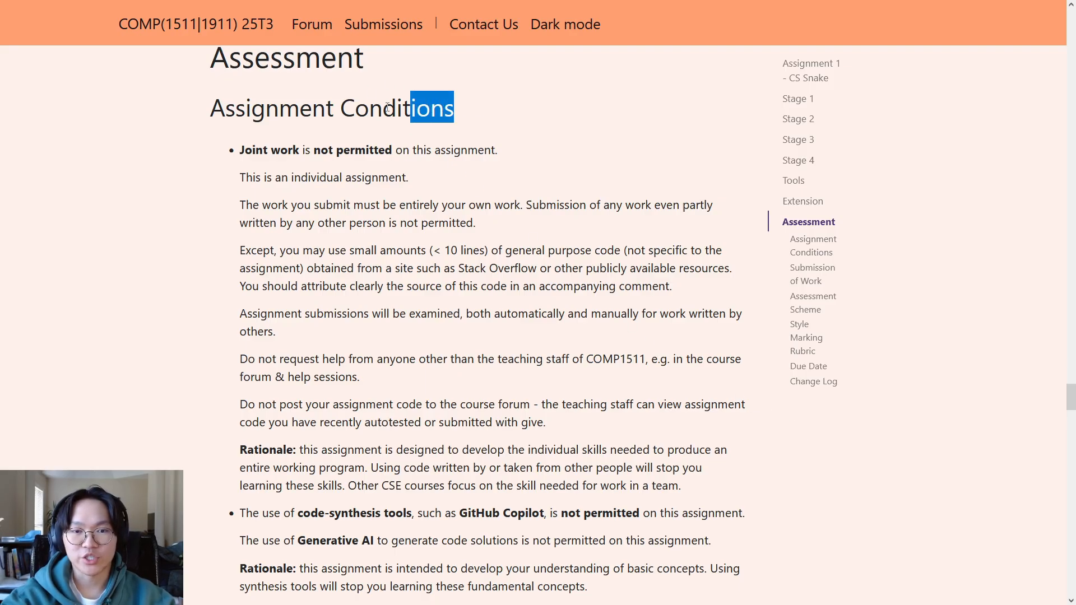
{"action": "triple_click", "coordinate": [332, 108]}
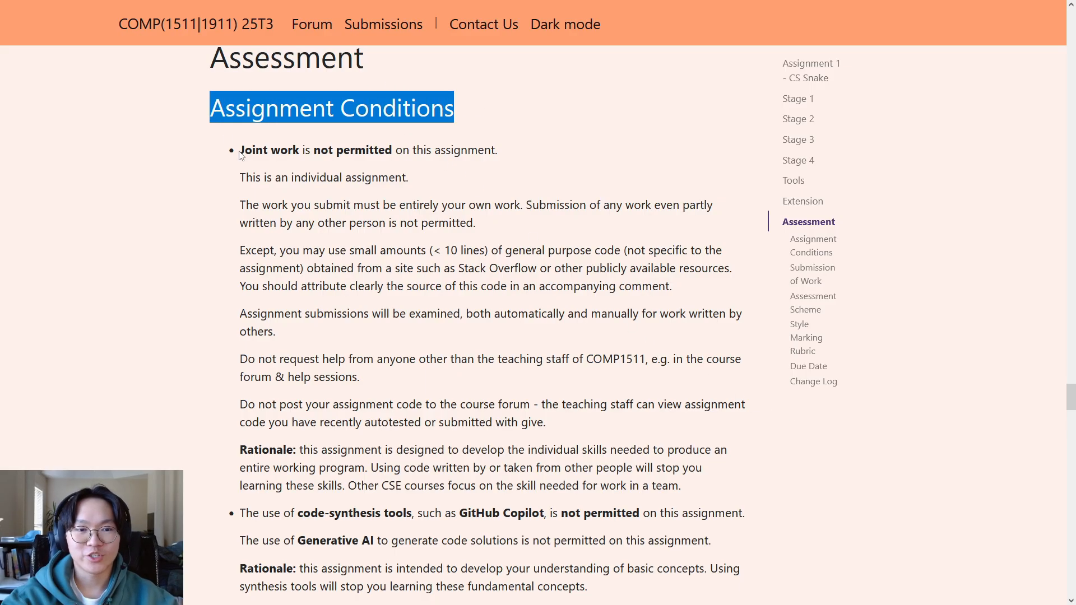
{"action": "mouse_move", "coordinate": [511, 152]}
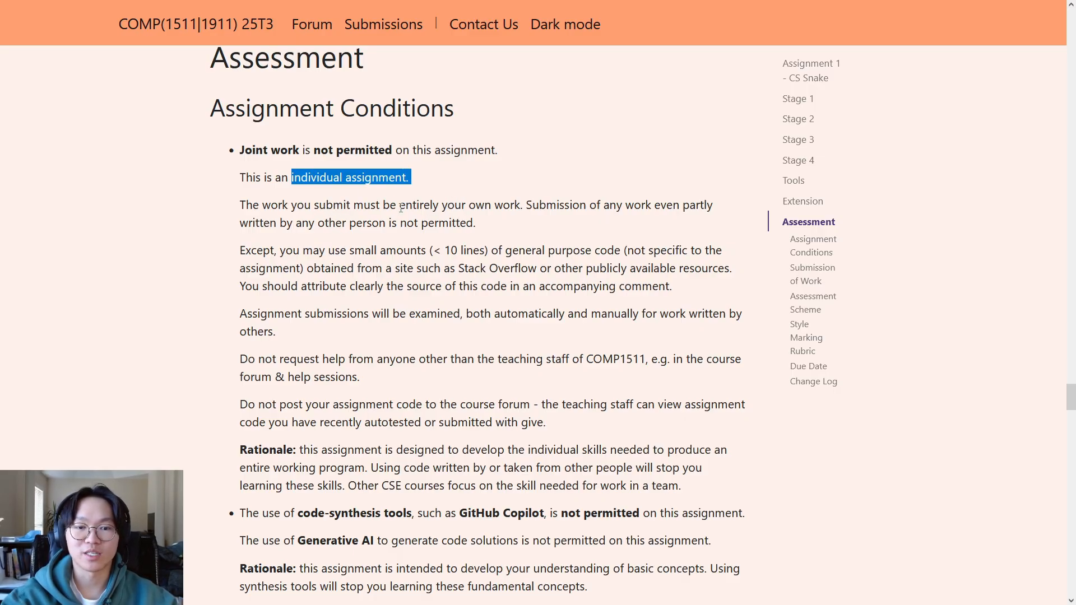
{"action": "scroll", "scroll_direction": "down", "scroll_amount": 3}
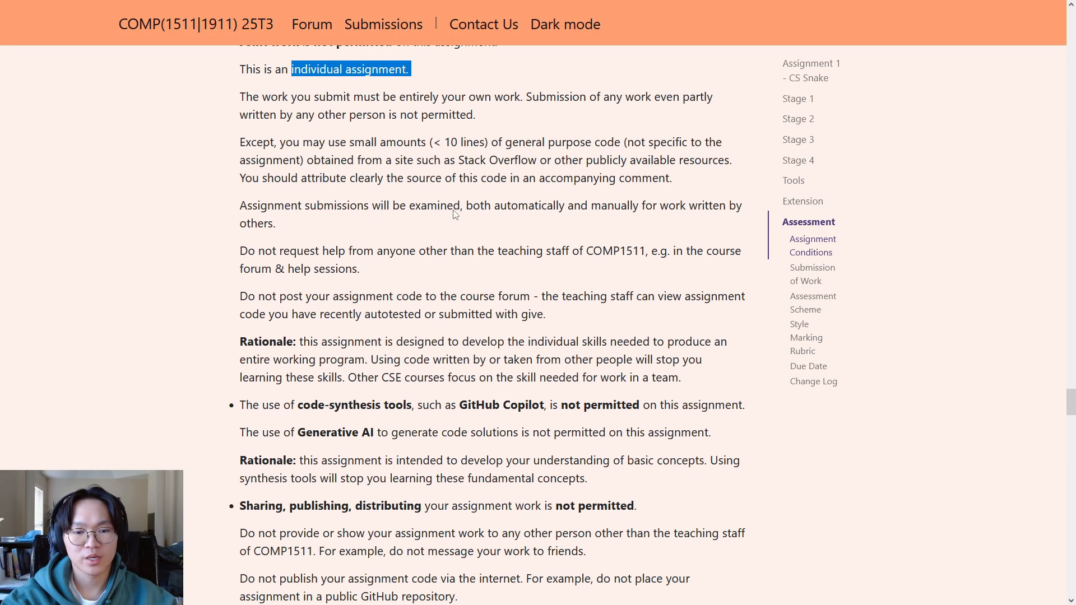
{"action": "scroll", "scroll_direction": "down", "scroll_amount": 3}
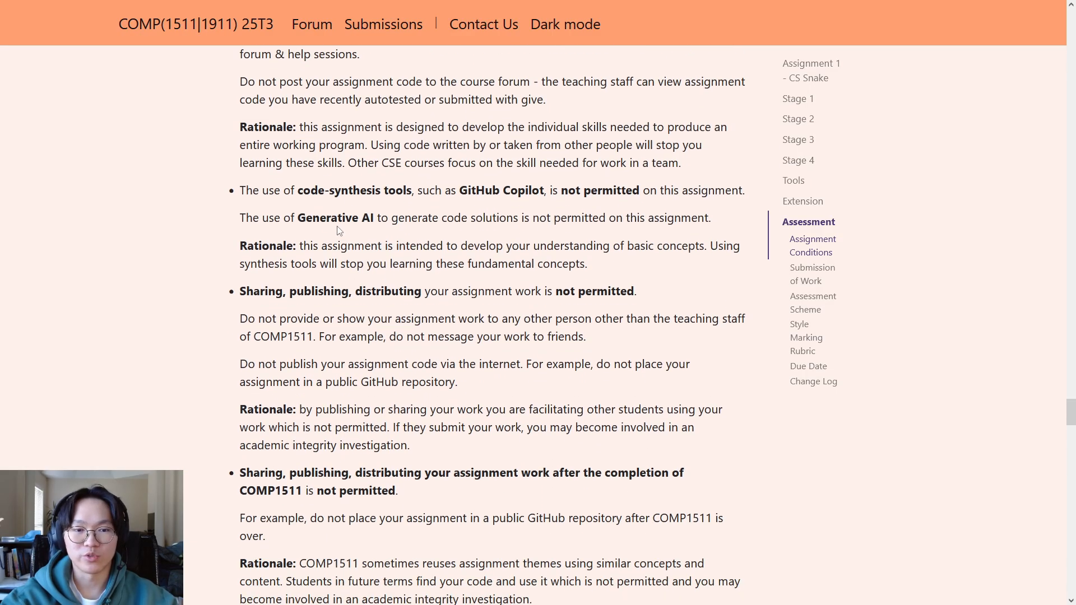
{"action": "mouse_move", "coordinate": [452, 214]}
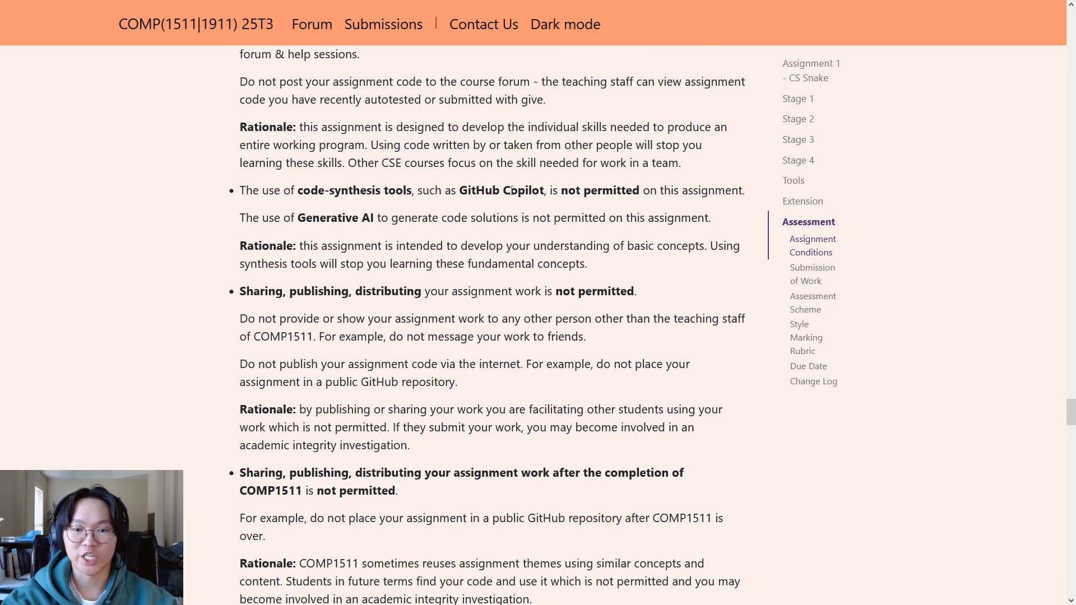
{"action": "mouse_move", "coordinate": [236, 294]}
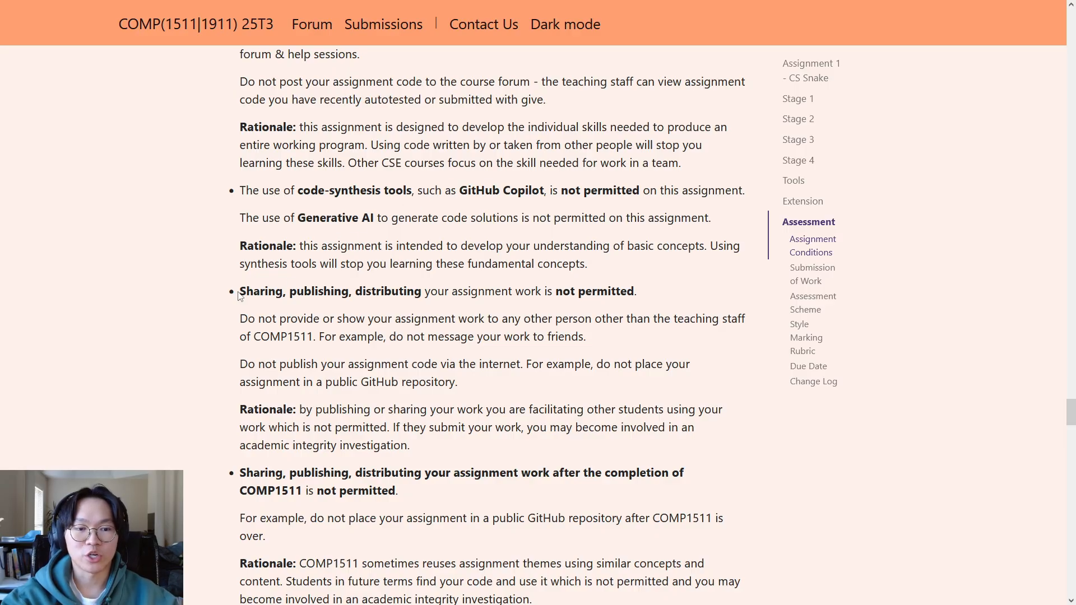
{"action": "mouse_move", "coordinate": [516, 296]}
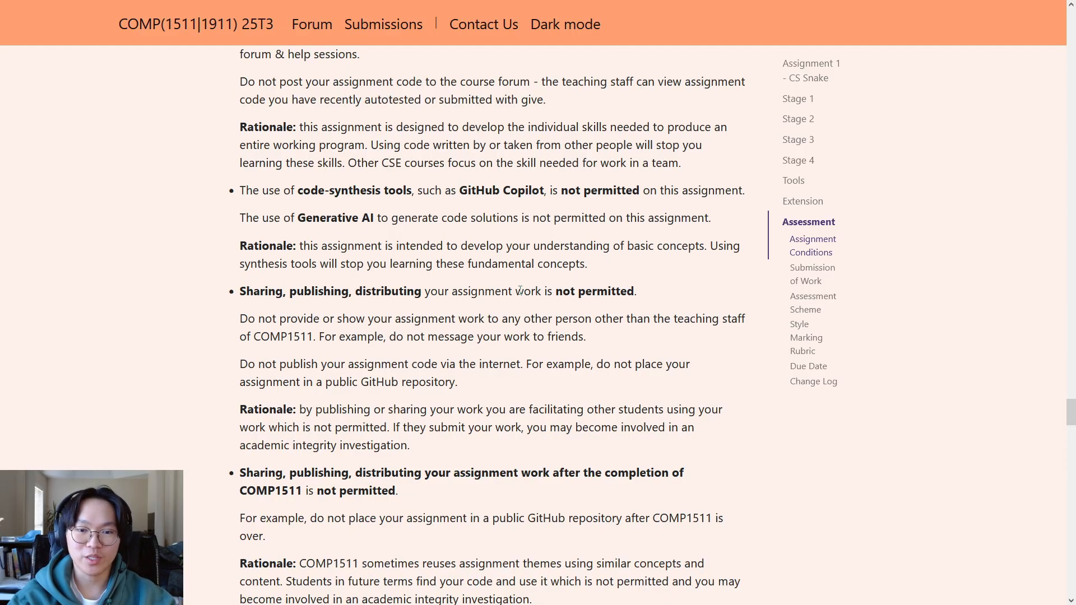
{"action": "mouse_move", "coordinate": [409, 497]}
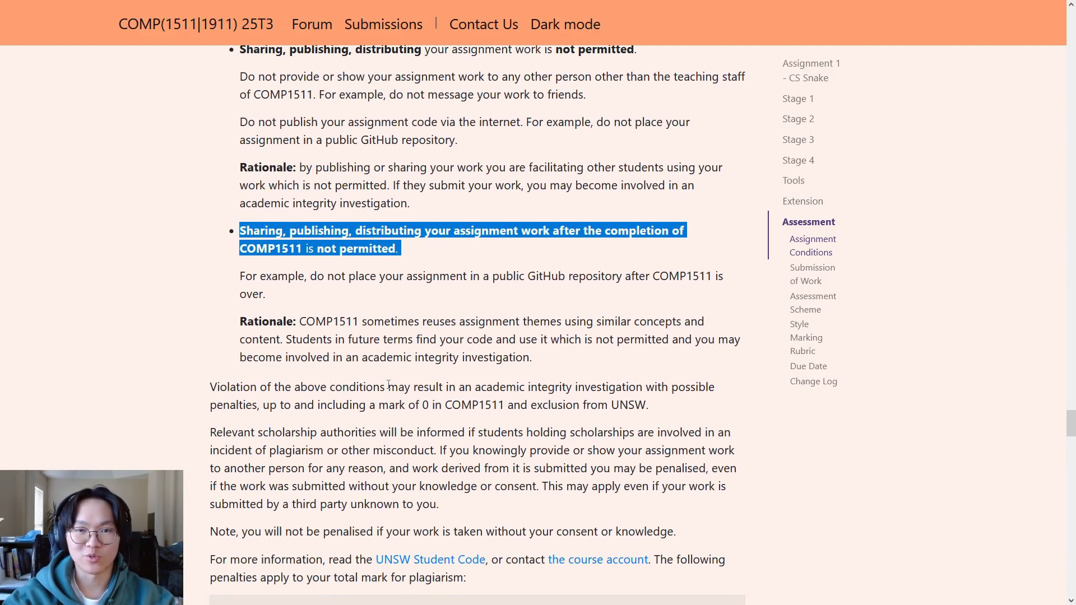
Scroll past the 0 FL plagiarism penalty to the give cs1511 ass1_cs_snake command.
{"action": "scroll", "scroll_direction": "down", "scroll_amount": 3}
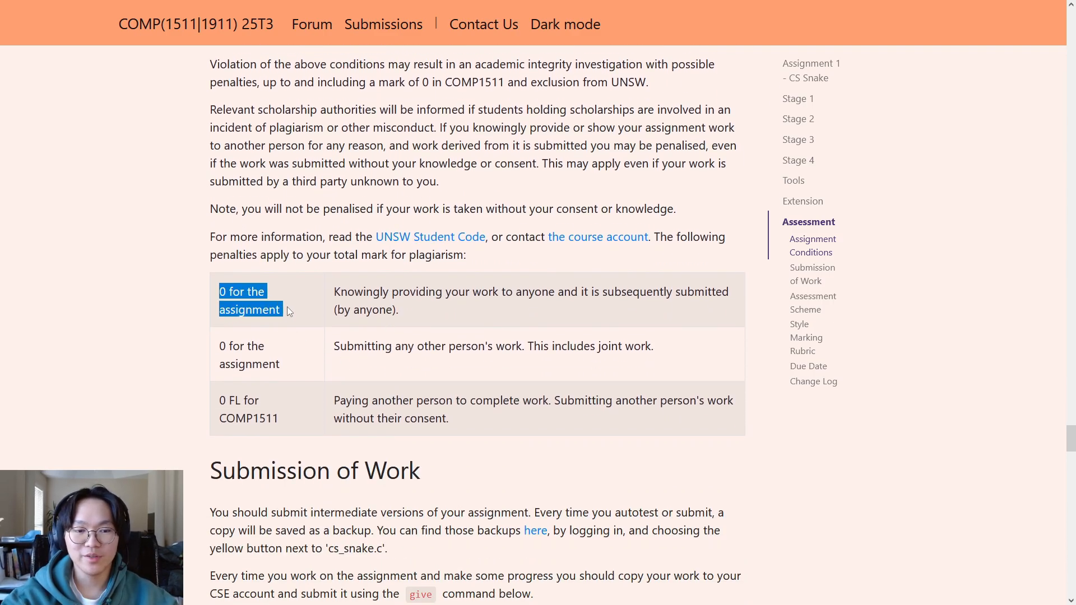
{"action": "double_click", "coordinate": [240, 400]}
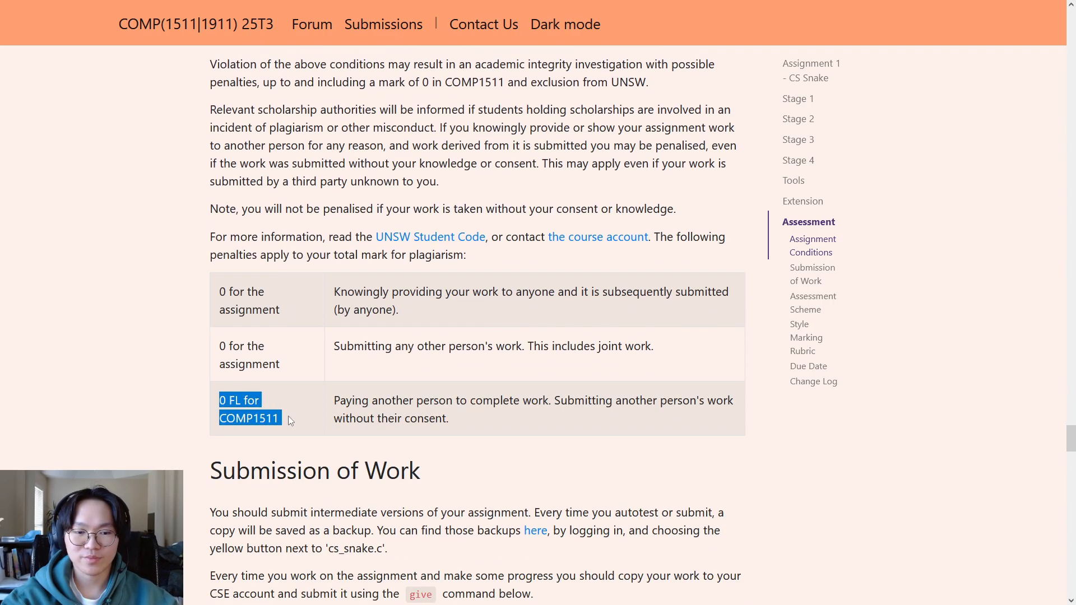
{"action": "mouse_move", "coordinate": [544, 100]}
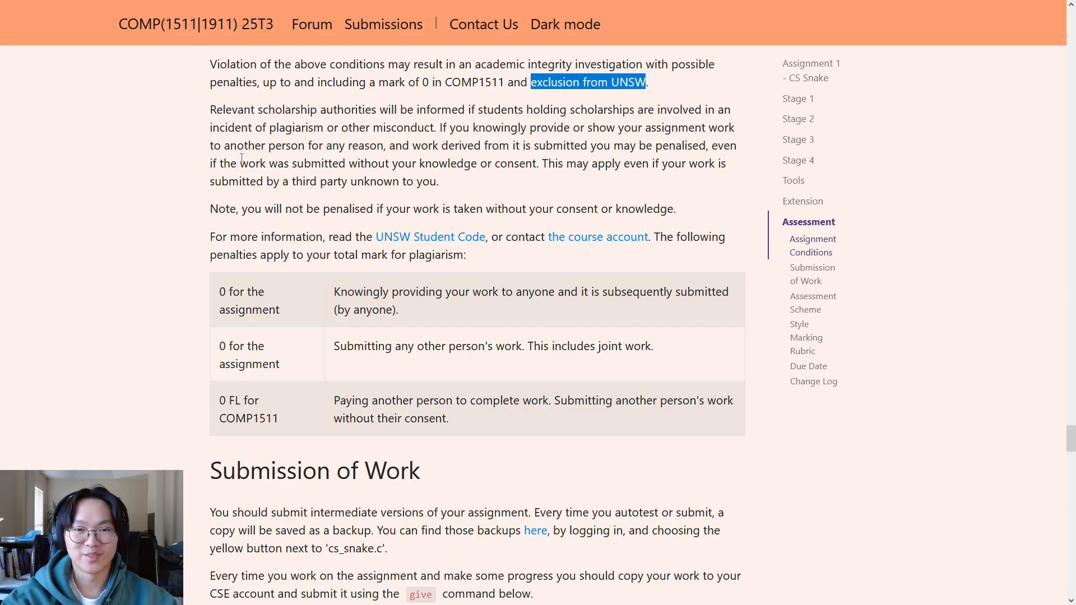
{"action": "scroll", "scroll_direction": "down", "scroll_amount": 3}
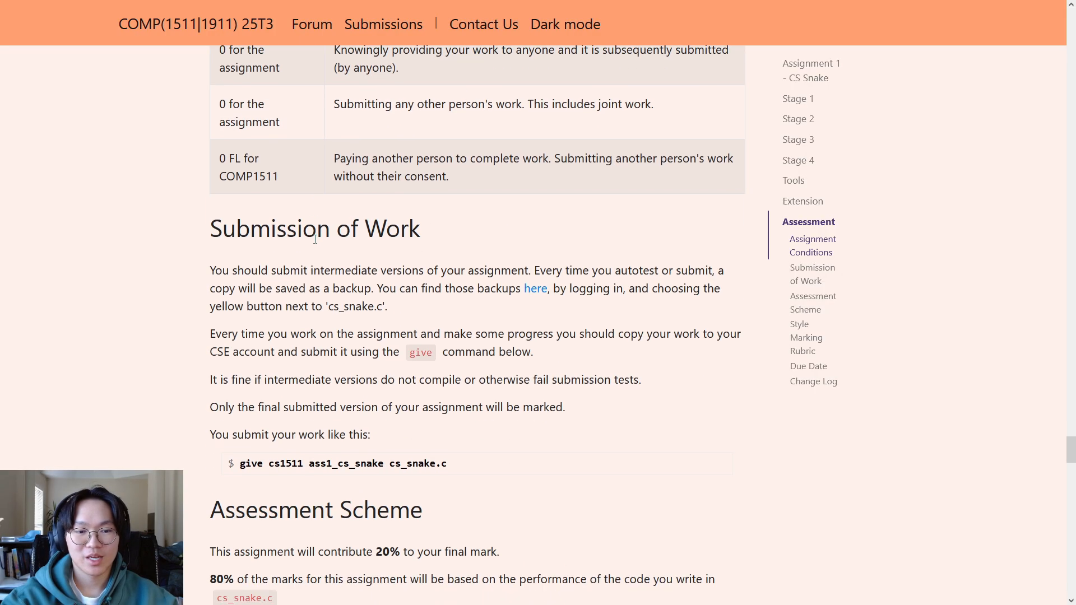
{"action": "mouse_move", "coordinate": [277, 321]}
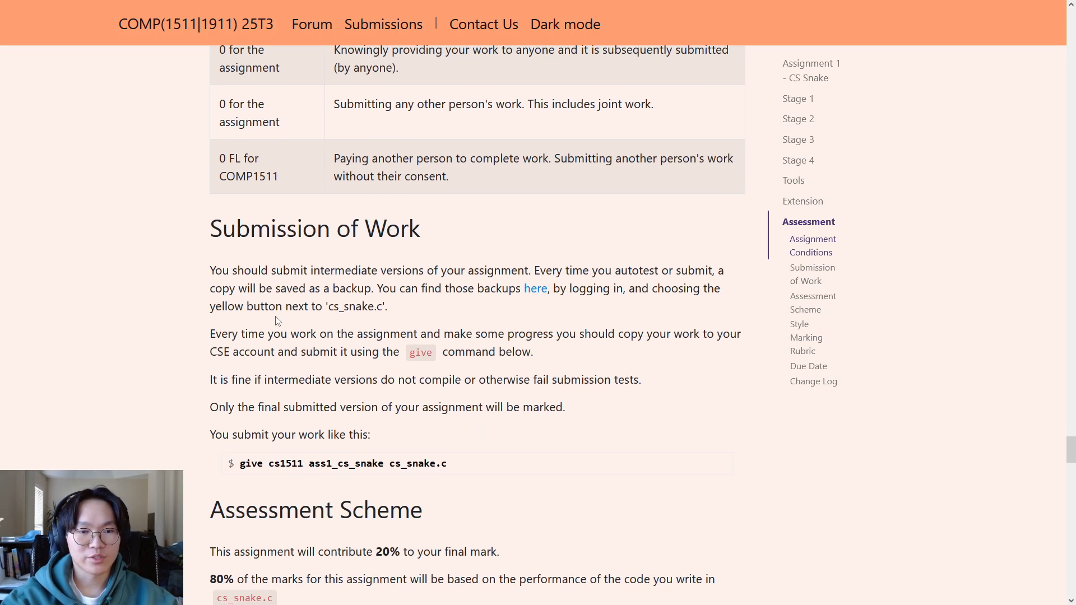
{"action": "mouse_move", "coordinate": [421, 254]}
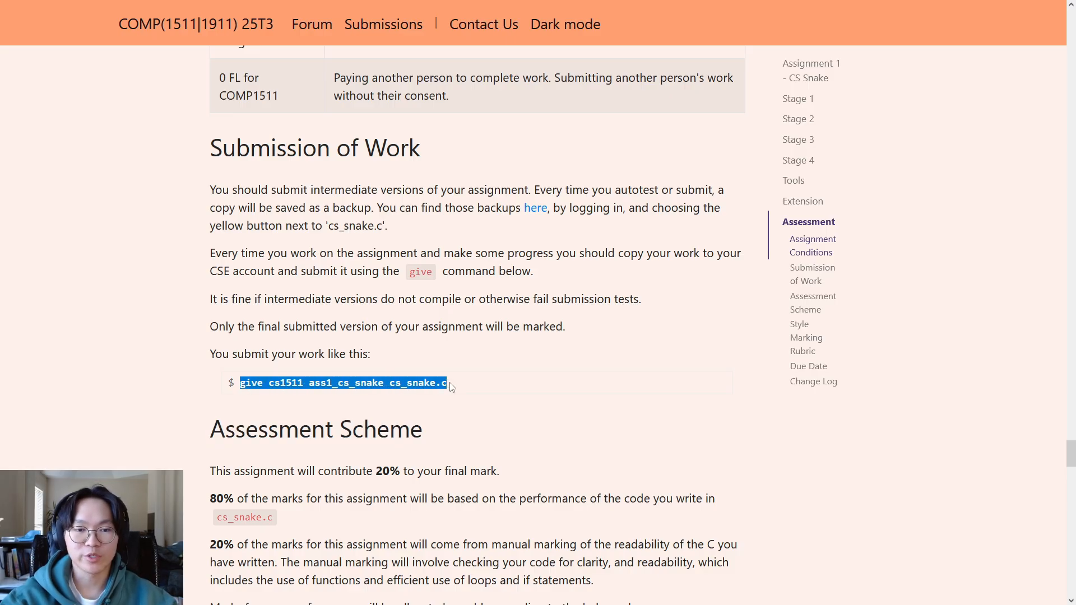
{"action": "mouse_move", "coordinate": [461, 379]}
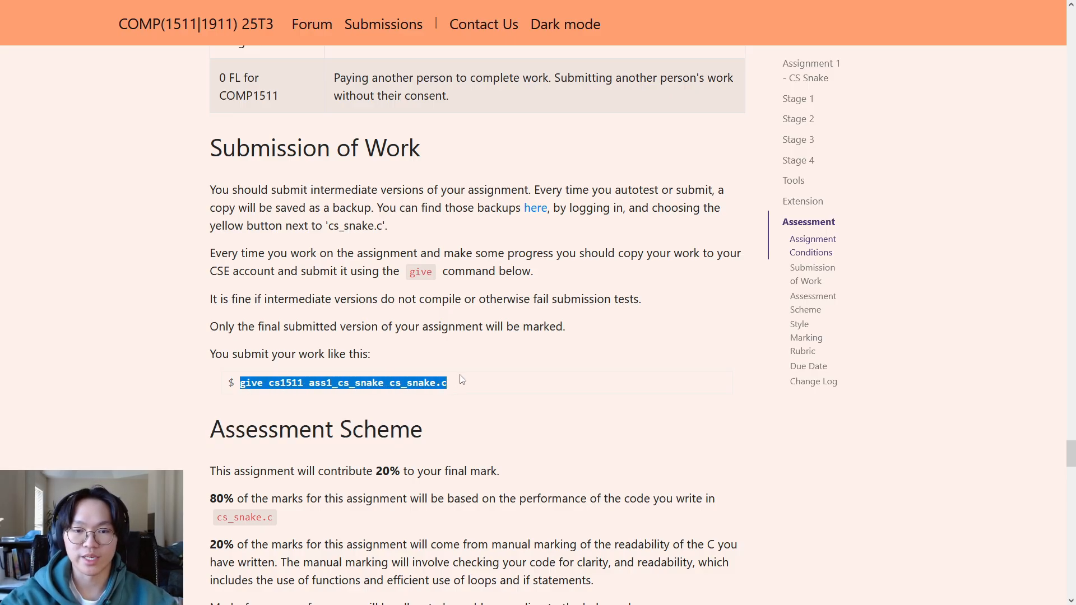
{"action": "mouse_move", "coordinate": [370, 175]}
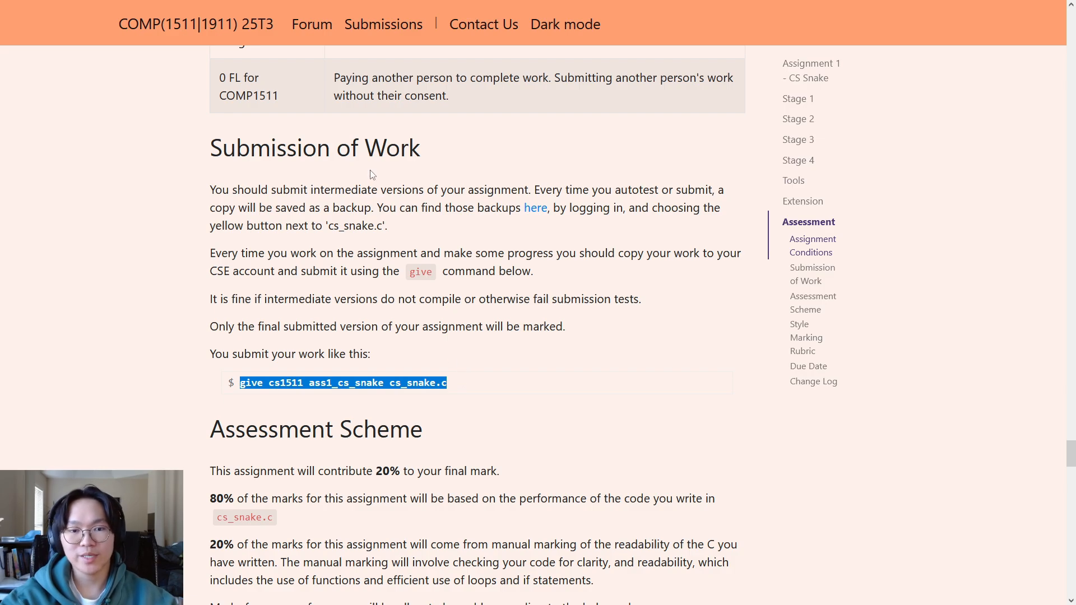
{"action": "mouse_move", "coordinate": [382, 24]}
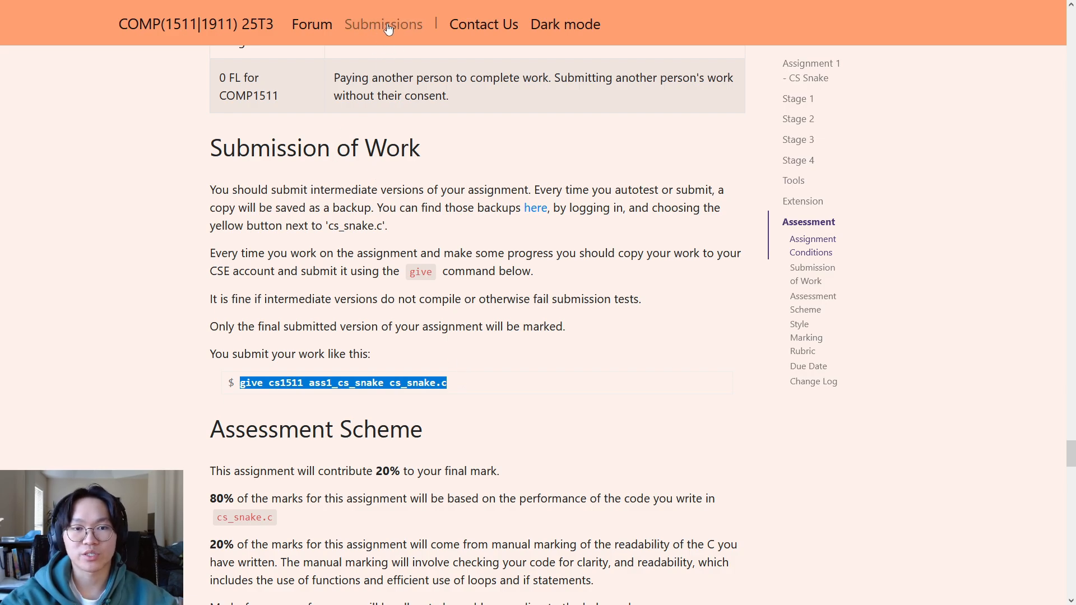
{"action": "mouse_move", "coordinate": [498, 248]}
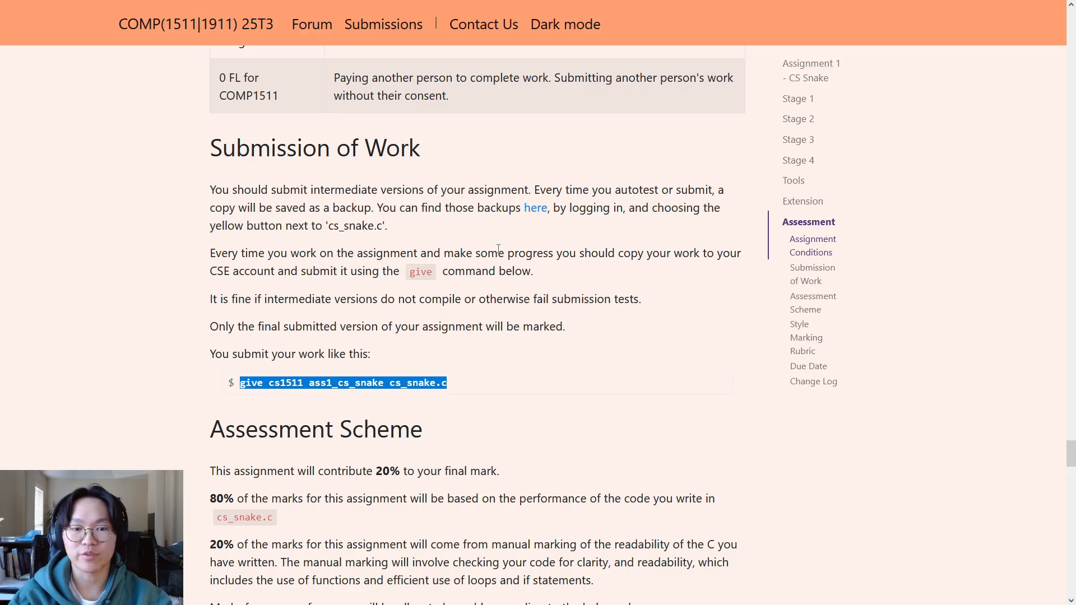
{"action": "scroll", "scroll_direction": "down", "scroll_amount": 3}
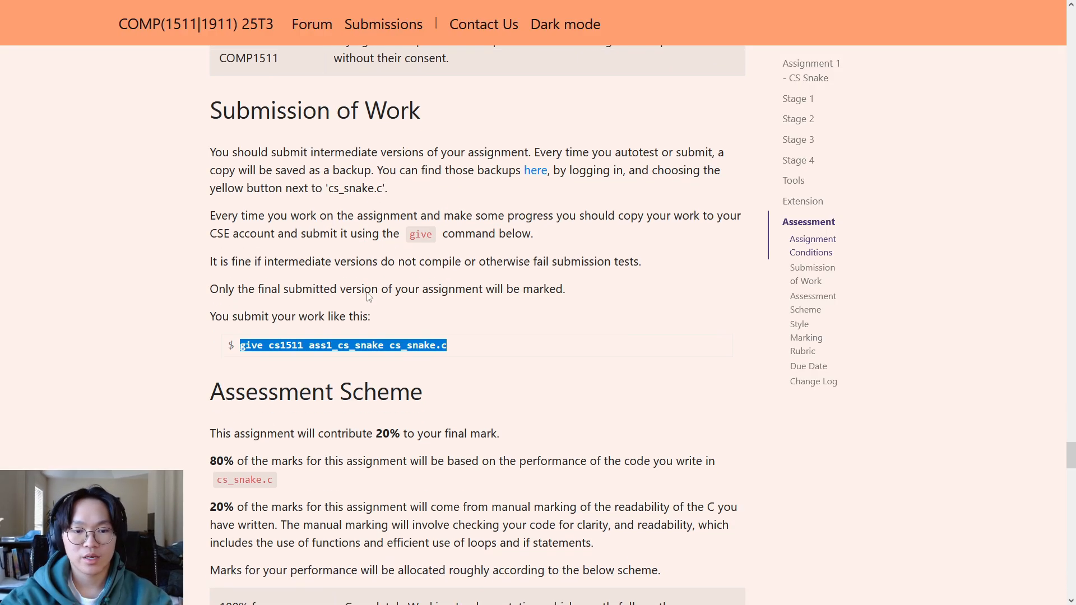
Show the Assessment Scheme, highlighting the 80% performance share and manual marking.
{"action": "scroll", "scroll_direction": "down", "scroll_amount": 3}
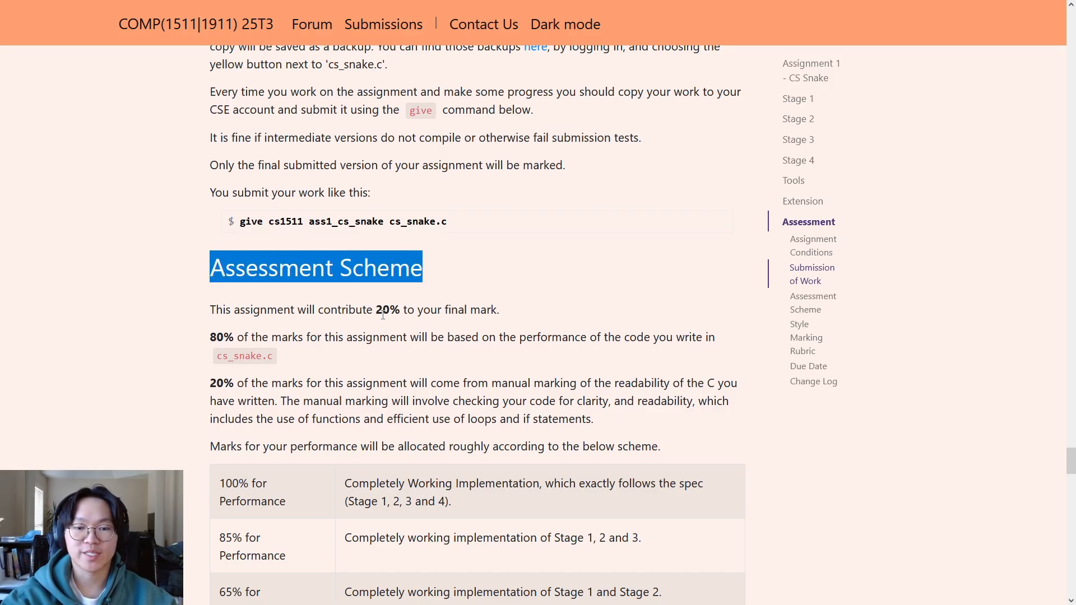
{"action": "mouse_move", "coordinate": [459, 307]}
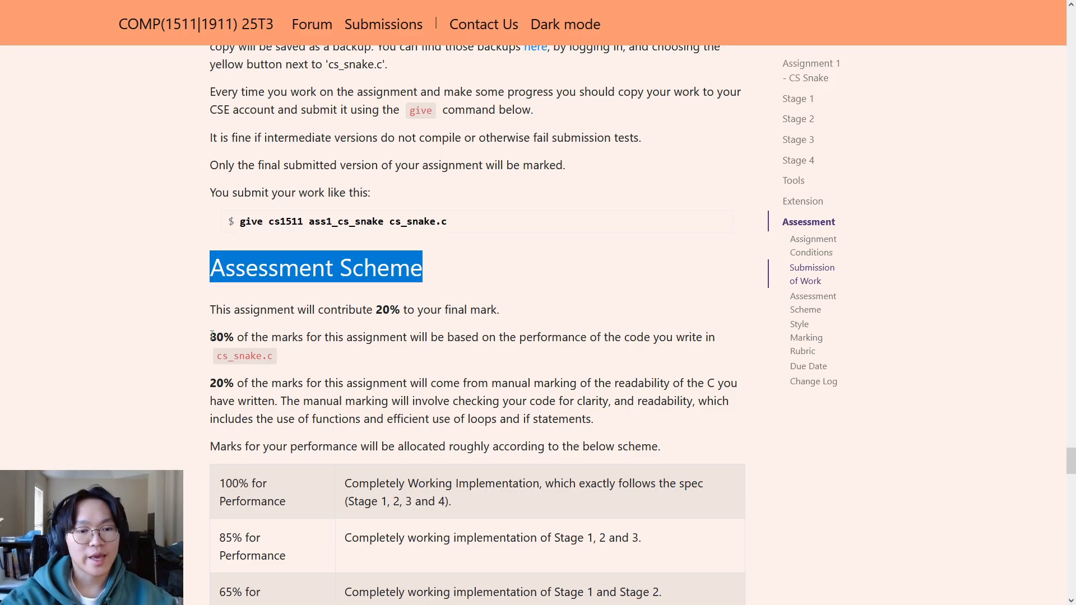
{"action": "double_click", "coordinate": [221, 337]}
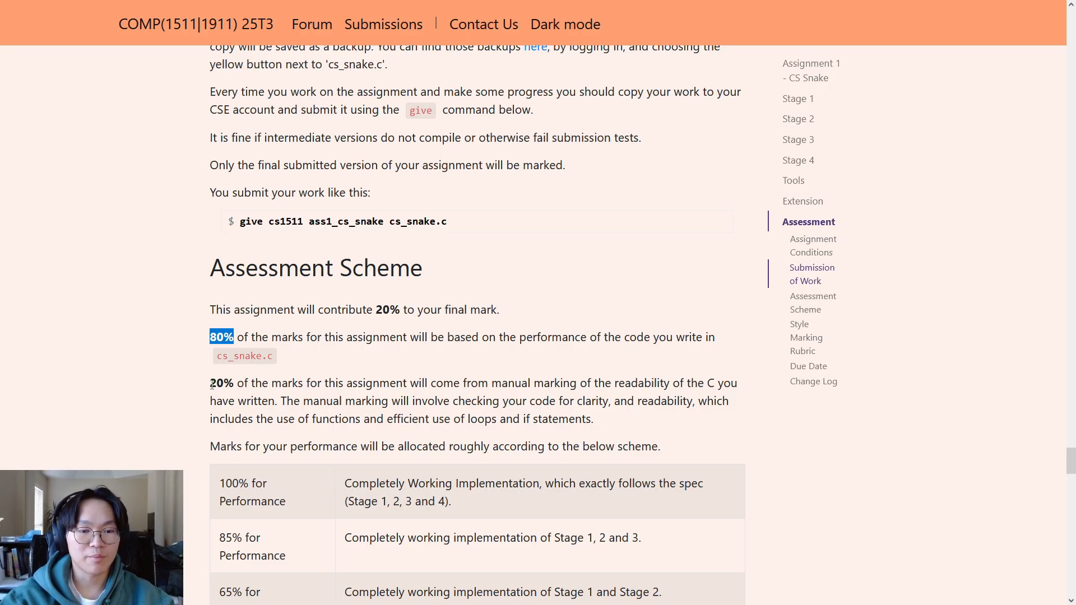
{"action": "double_click", "coordinate": [221, 383]}
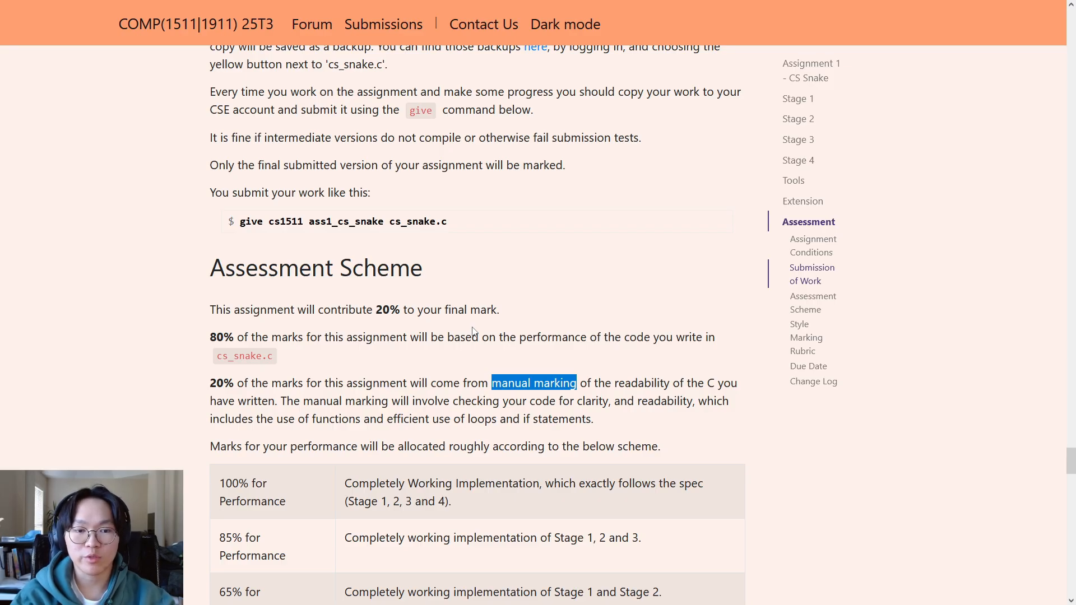
{"action": "mouse_move", "coordinate": [316, 369]}
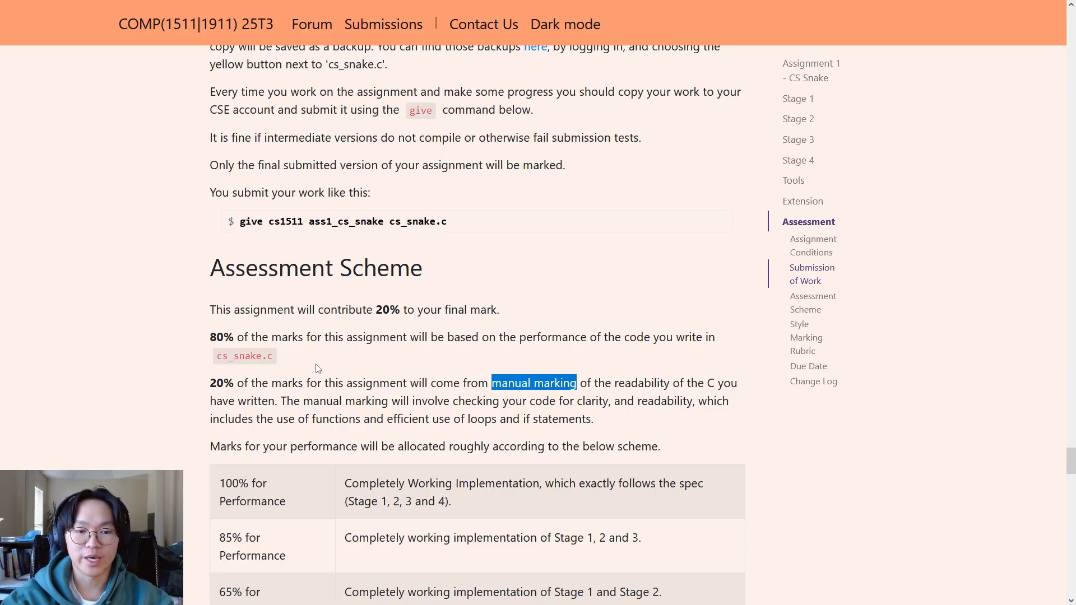
{"action": "scroll", "scroll_direction": "down", "scroll_amount": 3}
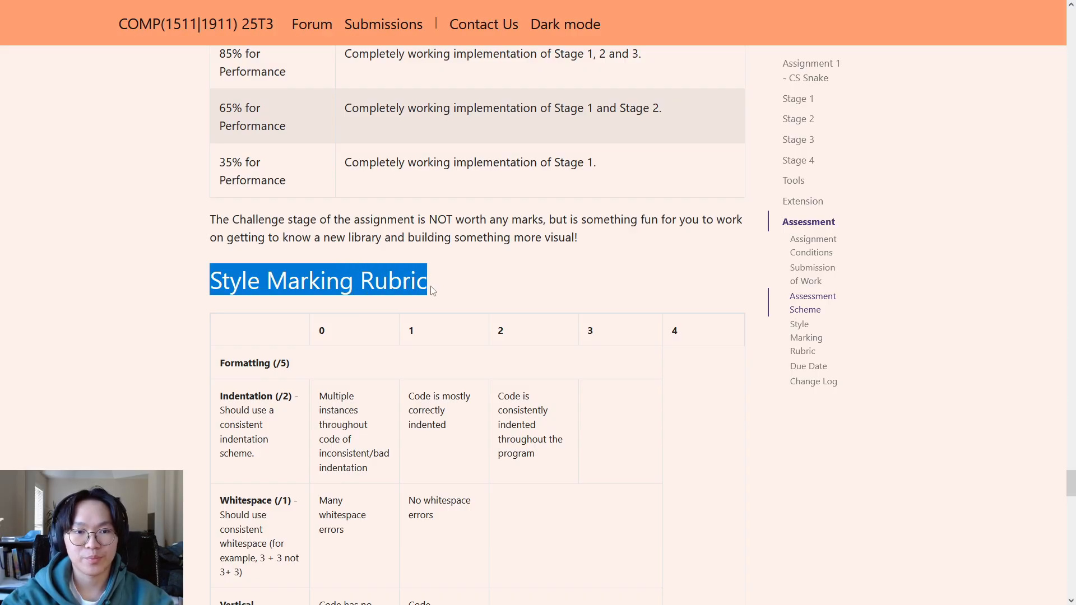
{"action": "scroll", "scroll_direction": "up", "scroll_amount": 3}
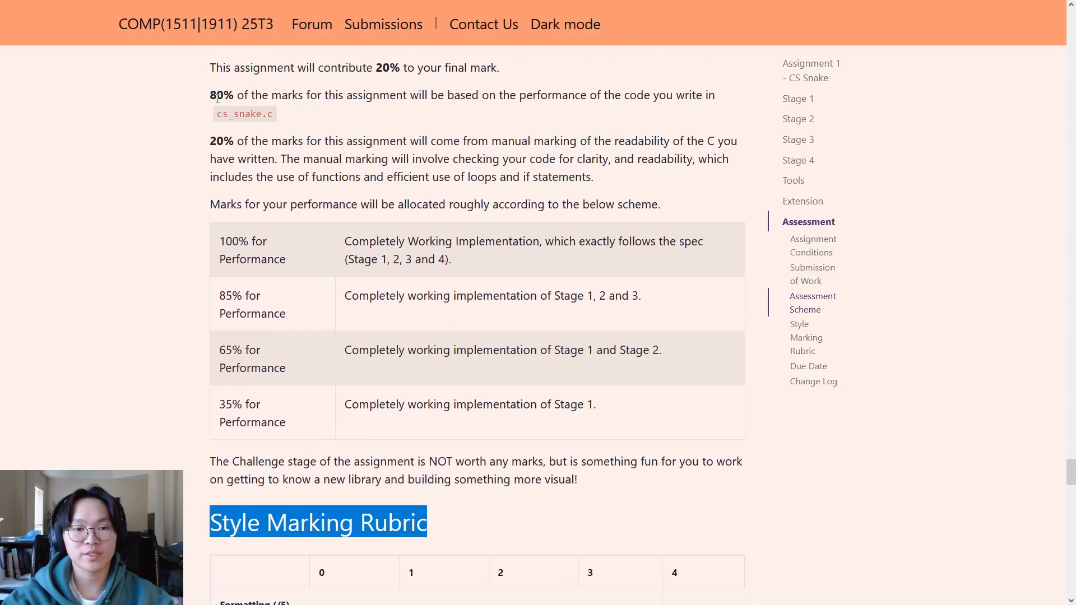
{"action": "mouse_move", "coordinate": [615, 403]}
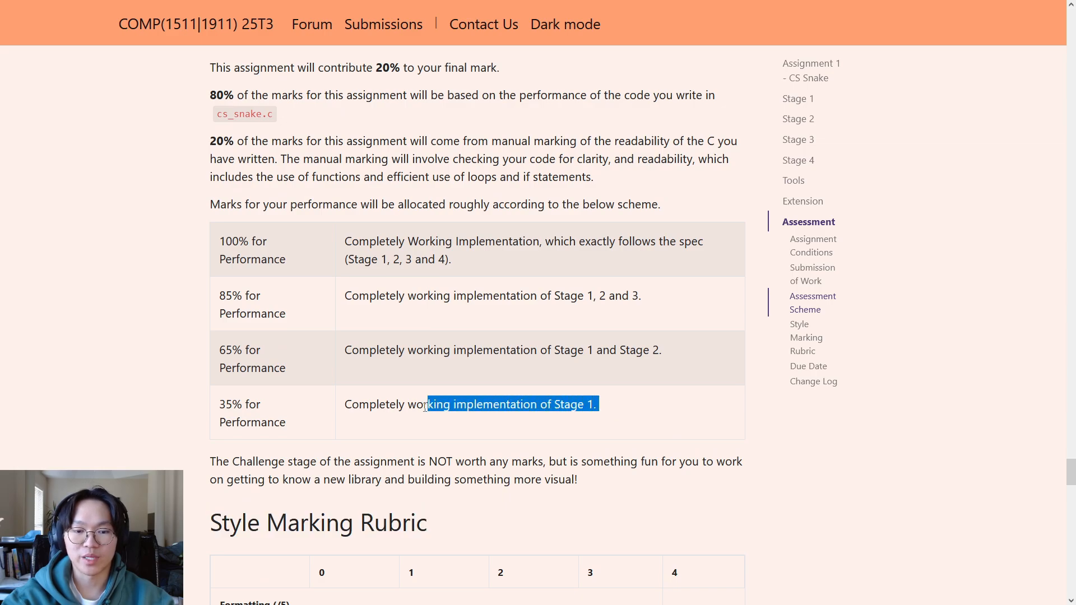
{"action": "left_click", "coordinate": [221, 408]}
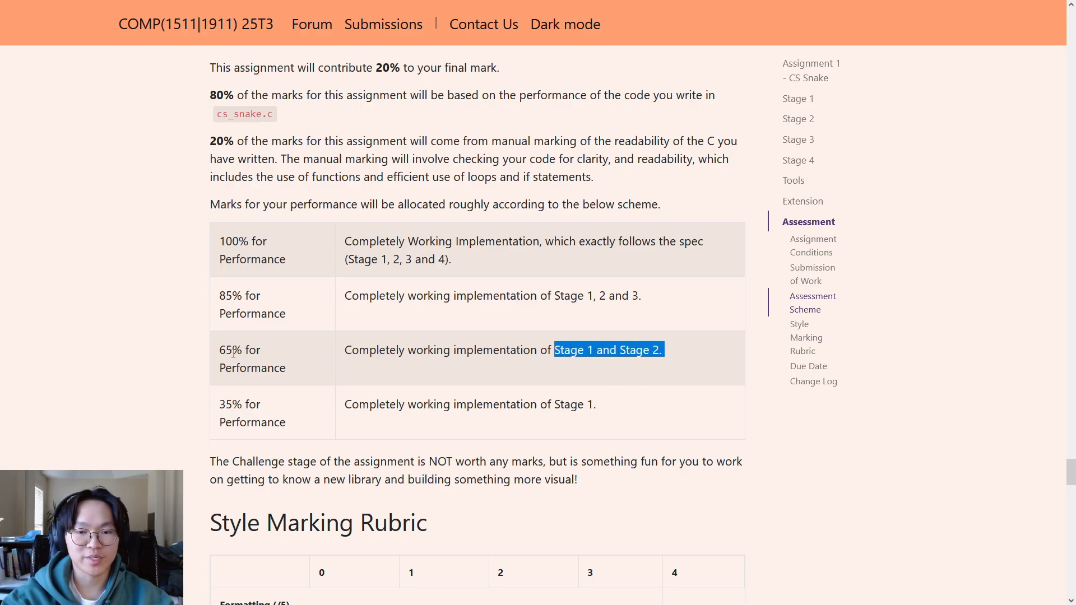
{"action": "mouse_move", "coordinate": [651, 299]}
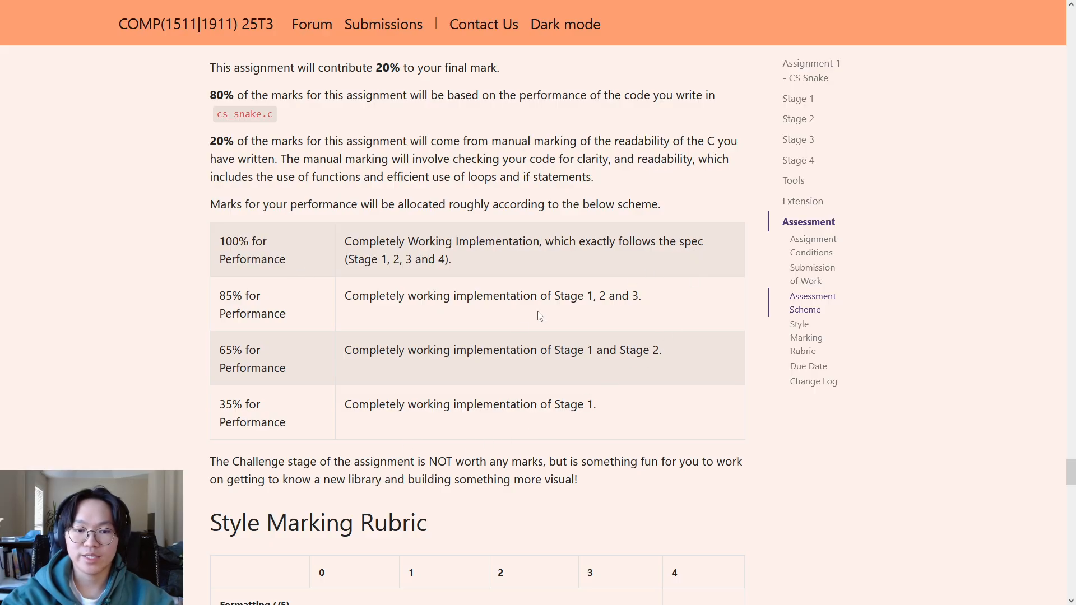
{"action": "mouse_move", "coordinate": [809, 193]}
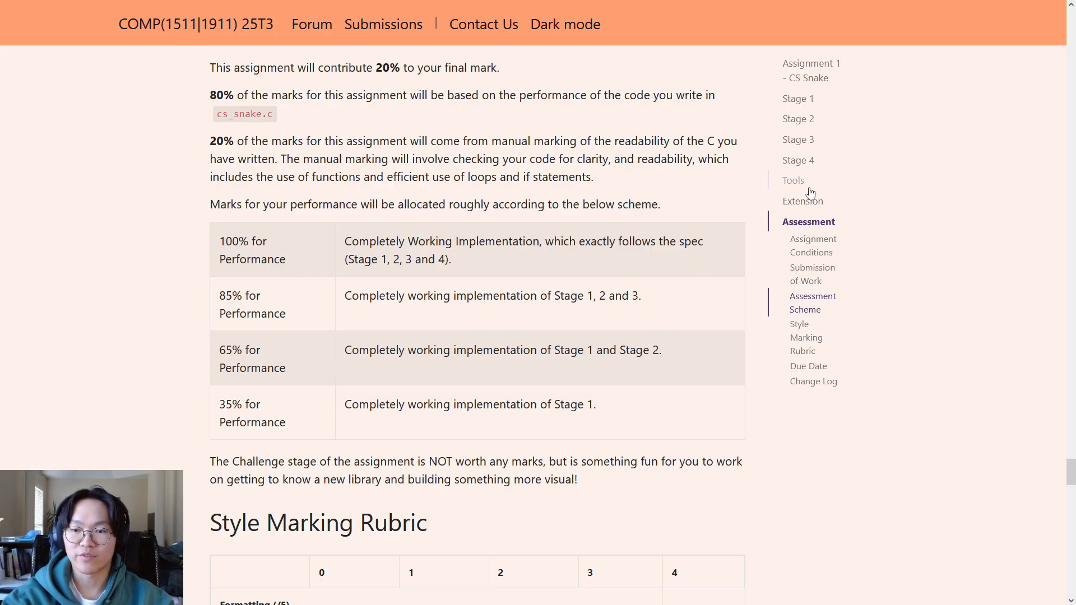
{"action": "mouse_move", "coordinate": [810, 206]}
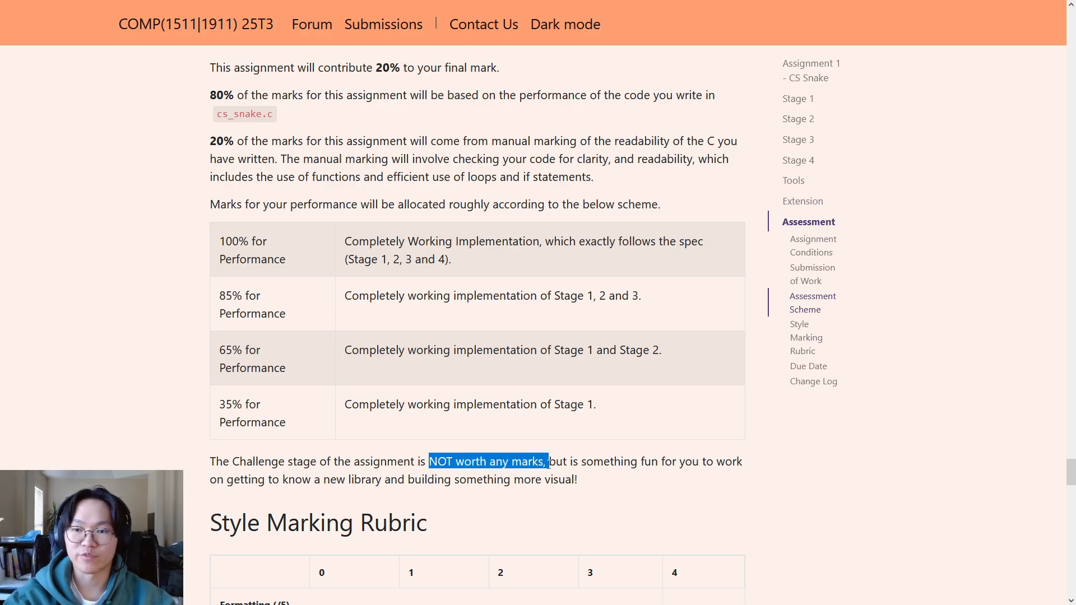
{"action": "mouse_move", "coordinate": [508, 370]}
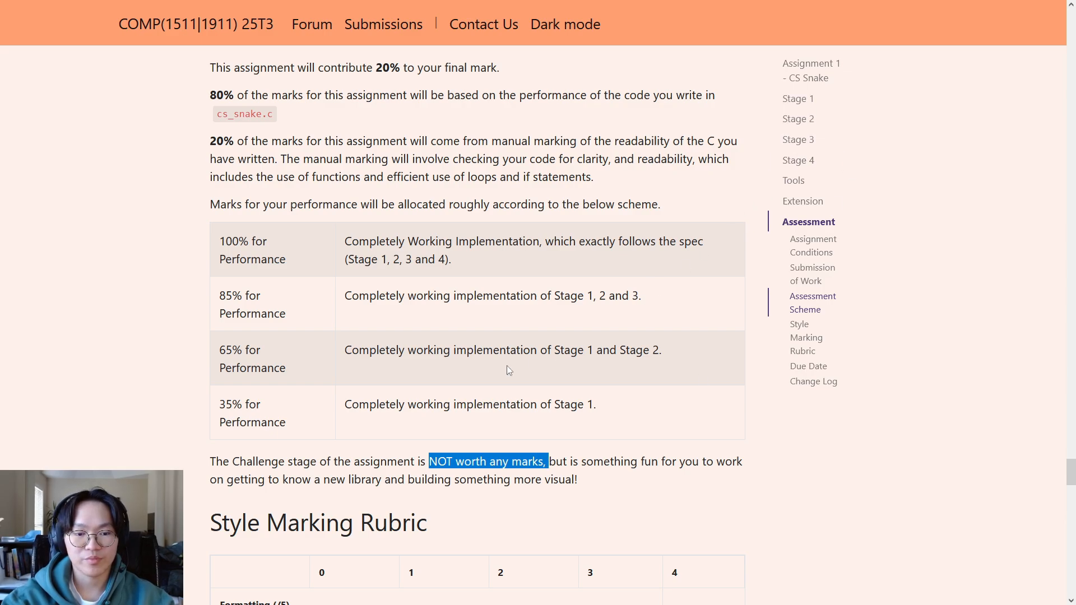
Scroll down through the Style Marking Rubric and back up.
{"action": "scroll", "scroll_direction": "down", "scroll_amount": 3}
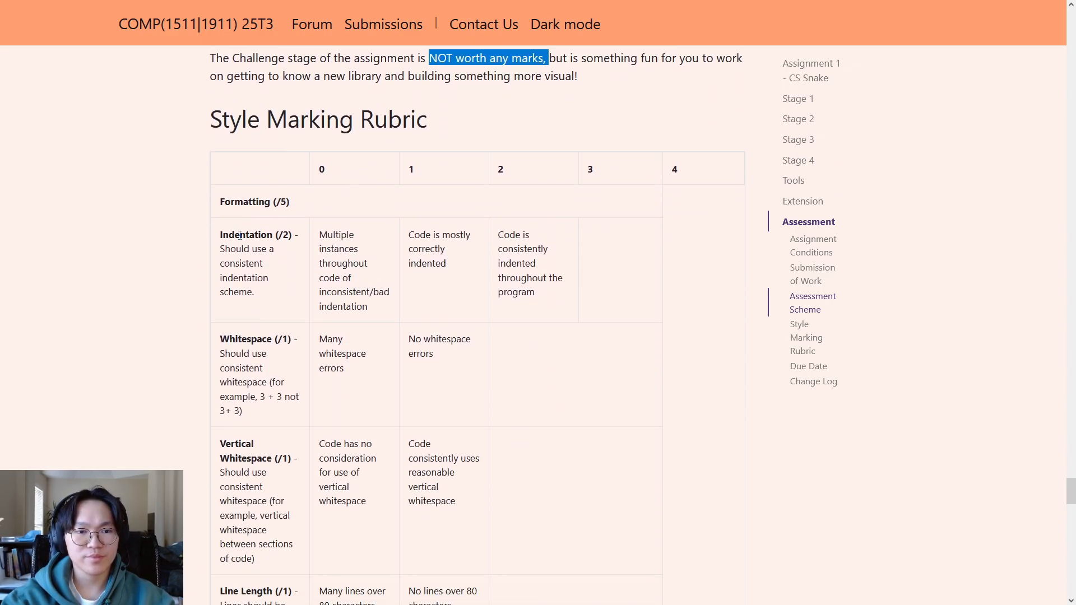
{"action": "mouse_move", "coordinate": [172, 409]}
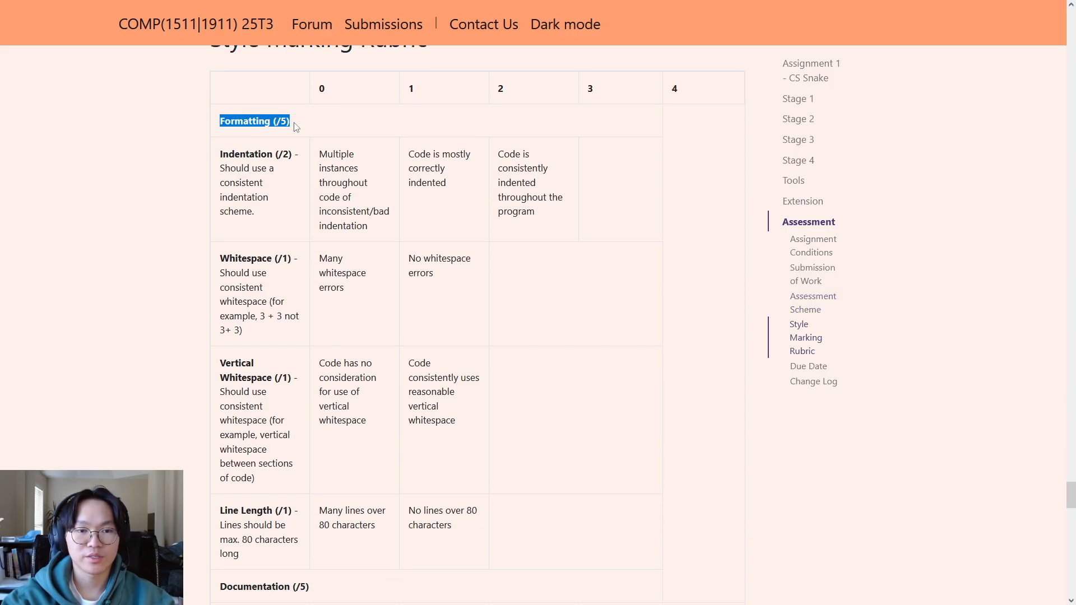
{"action": "scroll", "scroll_direction": "down", "scroll_amount": 3}
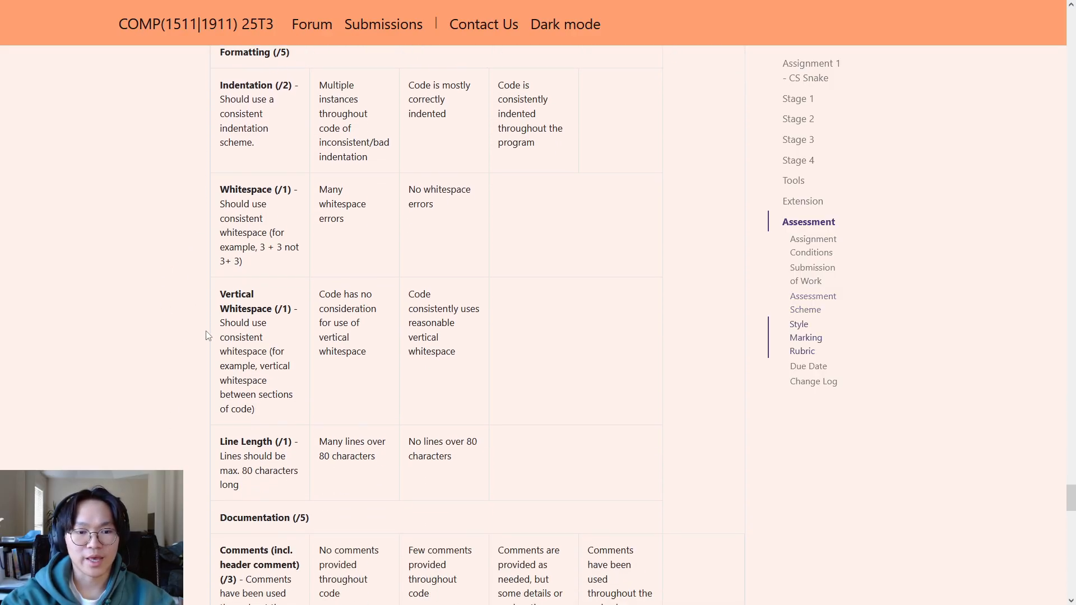
{"action": "scroll", "scroll_direction": "down", "scroll_amount": 3}
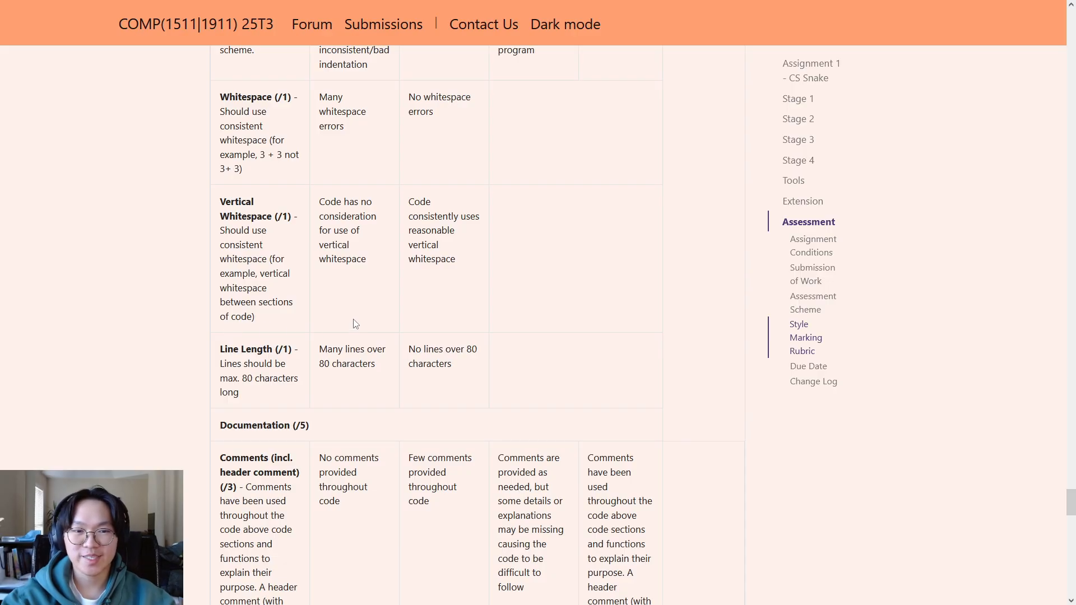
{"action": "mouse_move", "coordinate": [330, 313]}
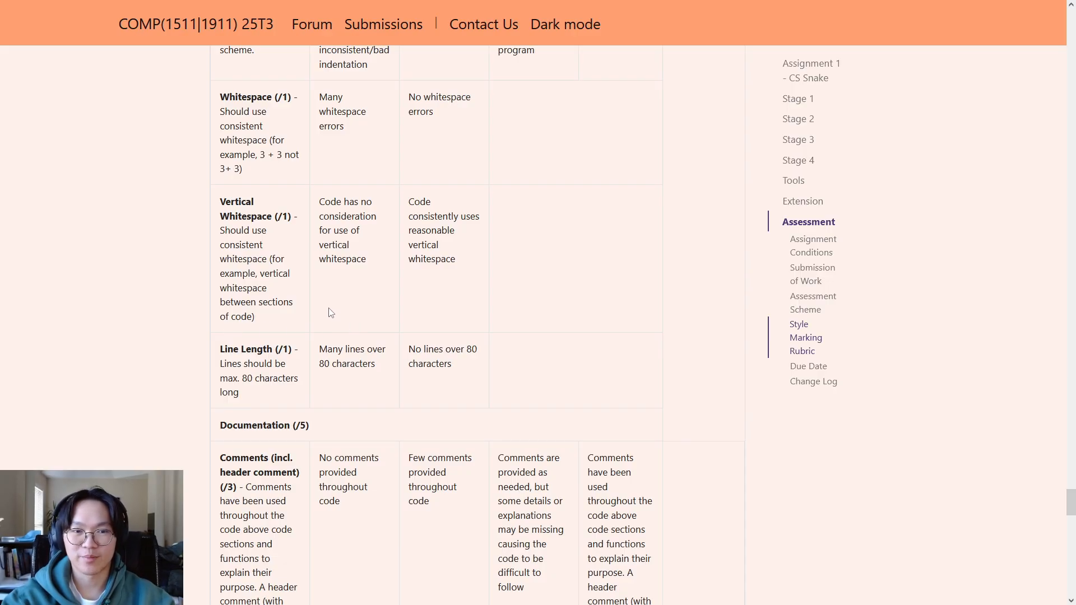
{"action": "mouse_move", "coordinate": [328, 305]}
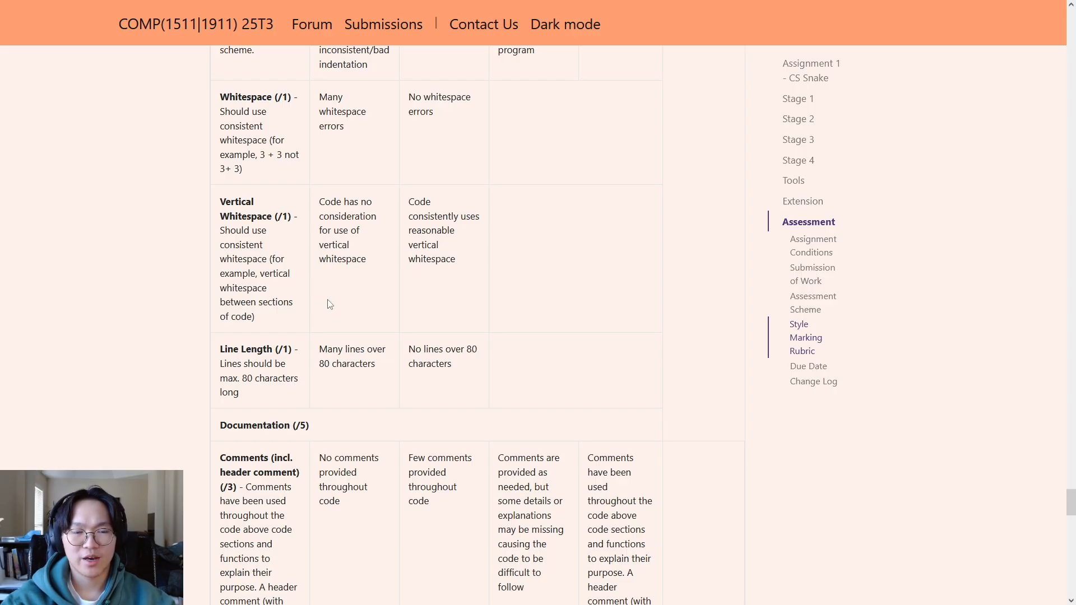
{"action": "mouse_move", "coordinate": [319, 272]}
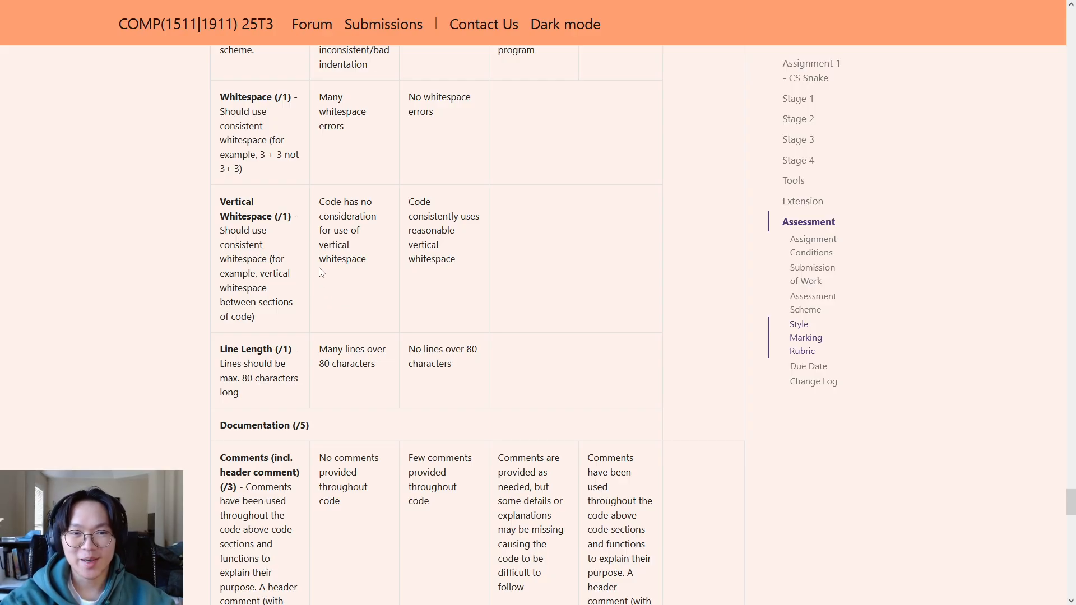
{"action": "scroll", "scroll_direction": "up", "scroll_amount": 3}
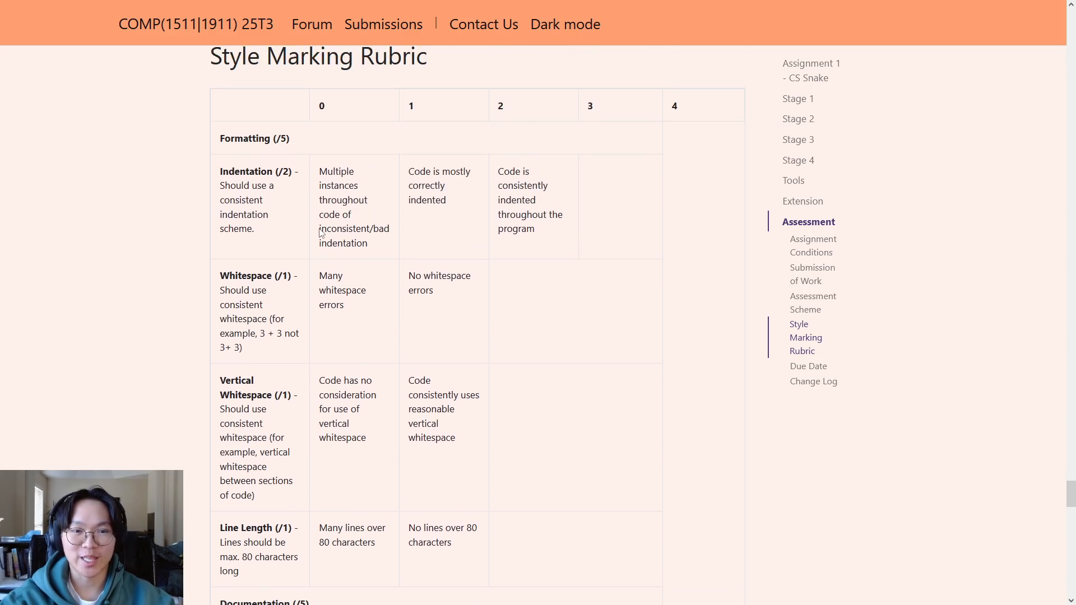
{"action": "scroll", "scroll_direction": "up", "scroll_amount": 3}
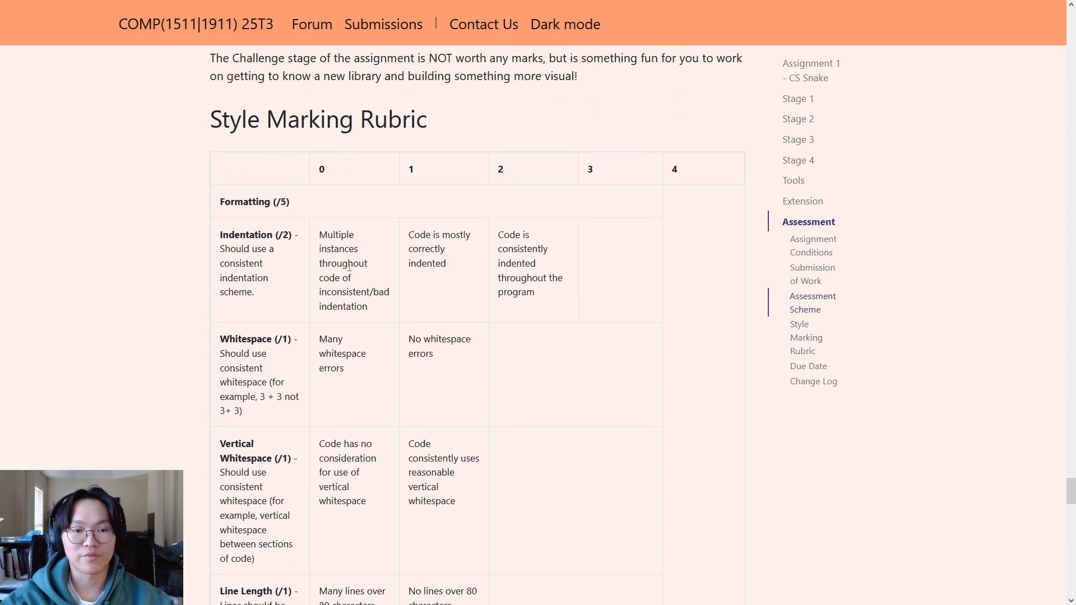
{"action": "mouse_move", "coordinate": [230, 465]}
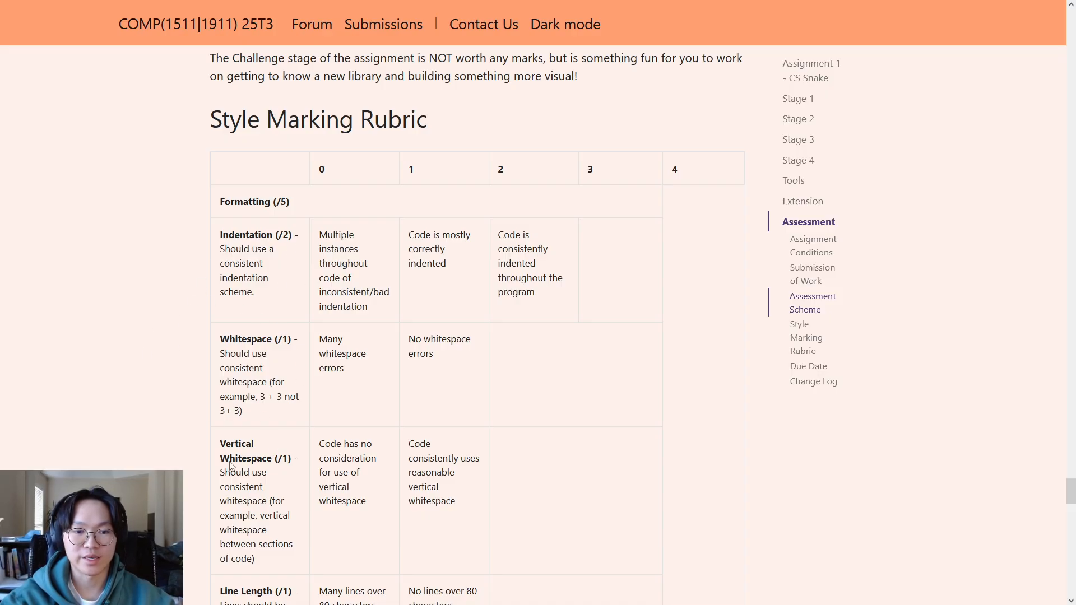
Highlight the Vertical Whitespace and Comments criteria, then return to the rubric heading.
{"action": "scroll", "scroll_direction": "down", "scroll_amount": 3}
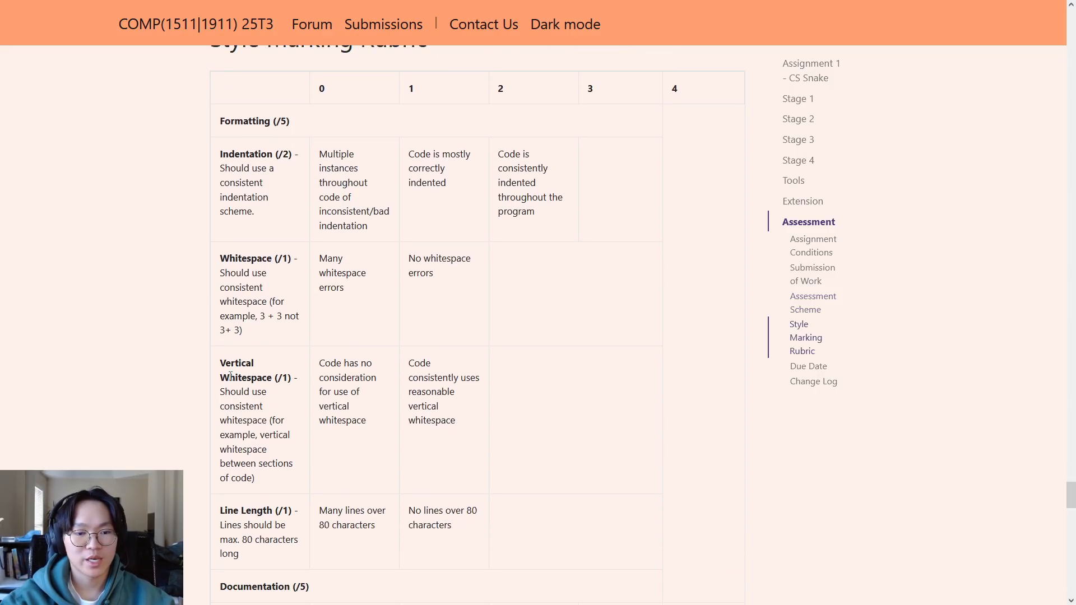
{"action": "double_click", "coordinate": [236, 363]}
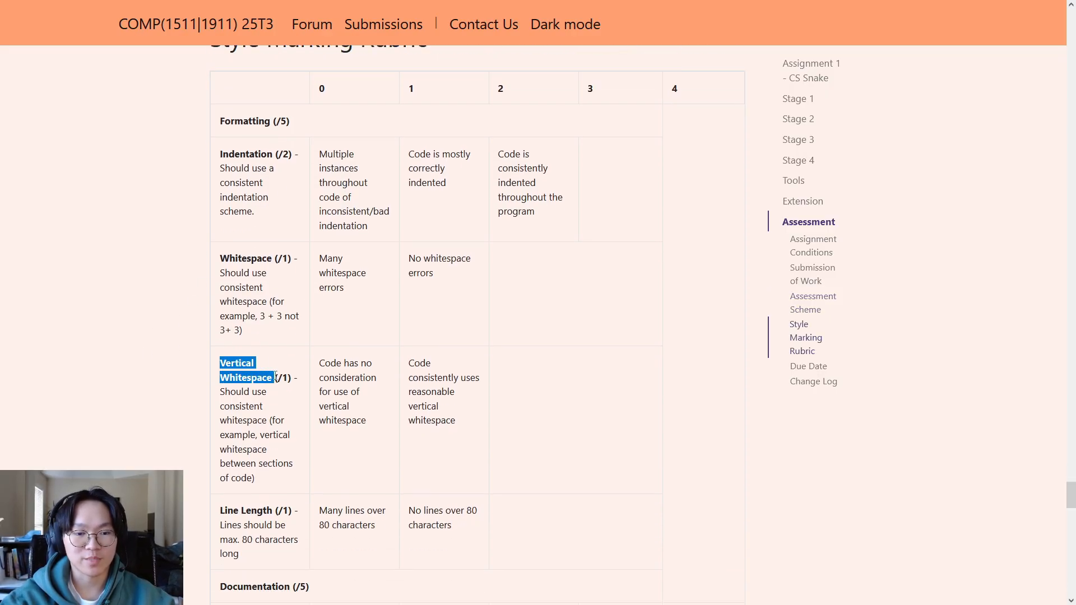
{"action": "left_click", "coordinate": [296, 392]}
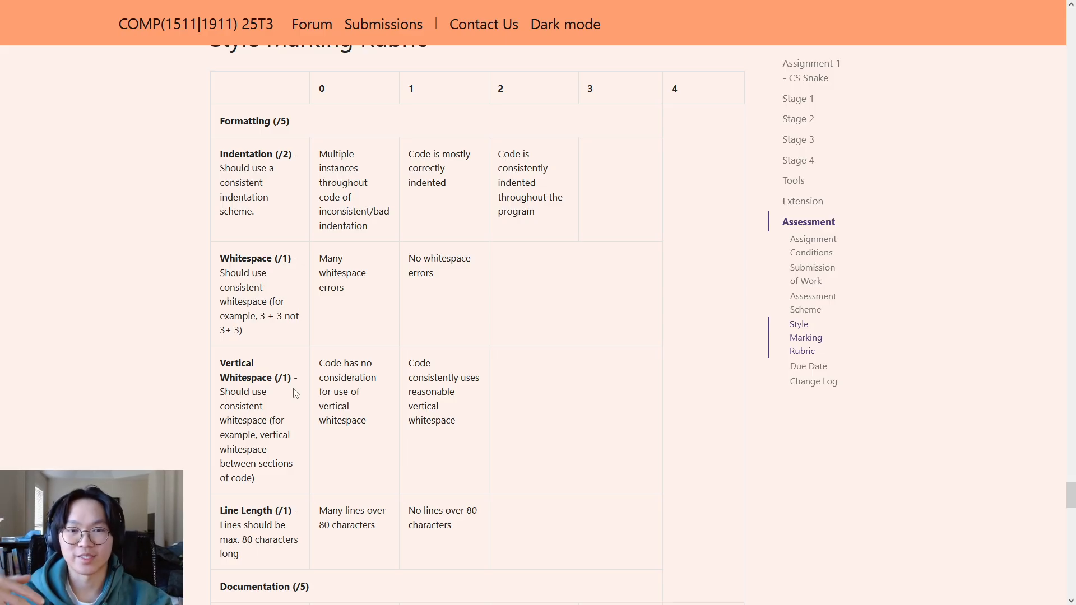
{"action": "mouse_move", "coordinate": [308, 400]}
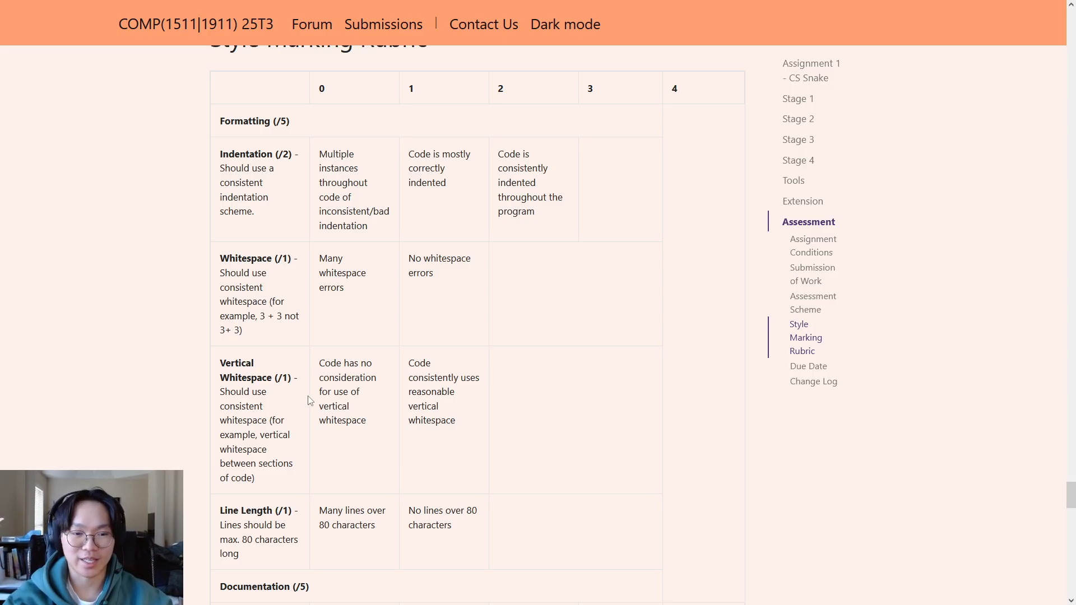
{"action": "scroll", "scroll_direction": "down", "scroll_amount": 3}
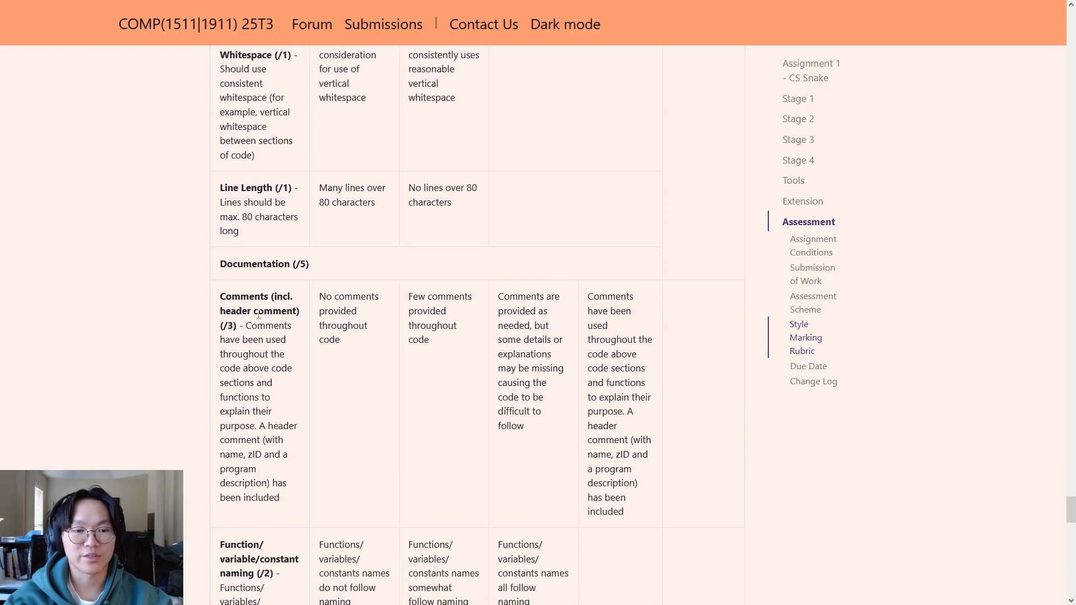
{"action": "double_click", "coordinate": [244, 296]}
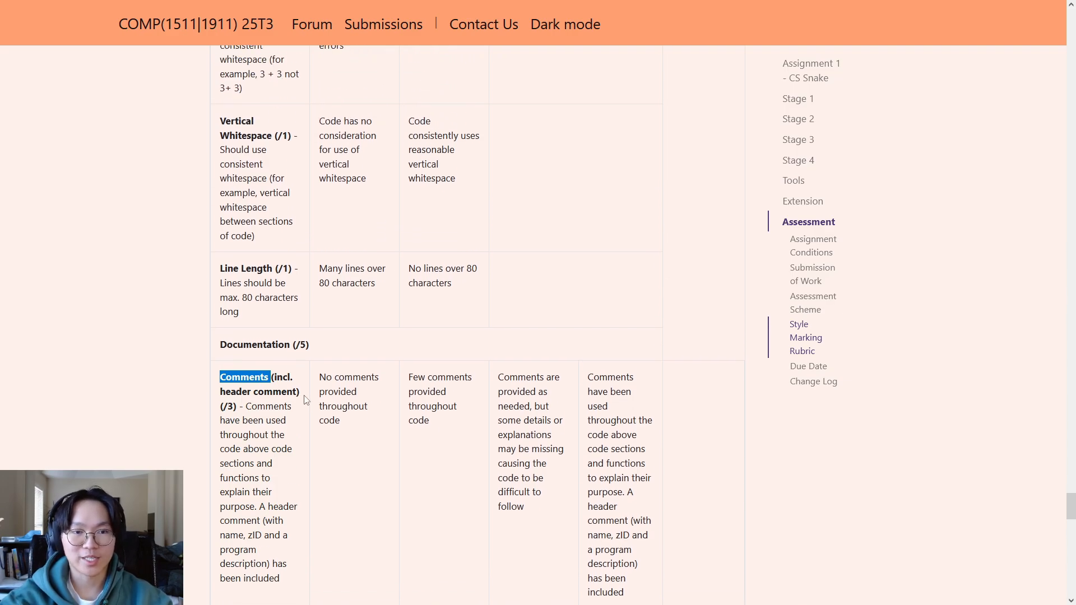
{"action": "scroll", "scroll_direction": "up", "scroll_amount": 3}
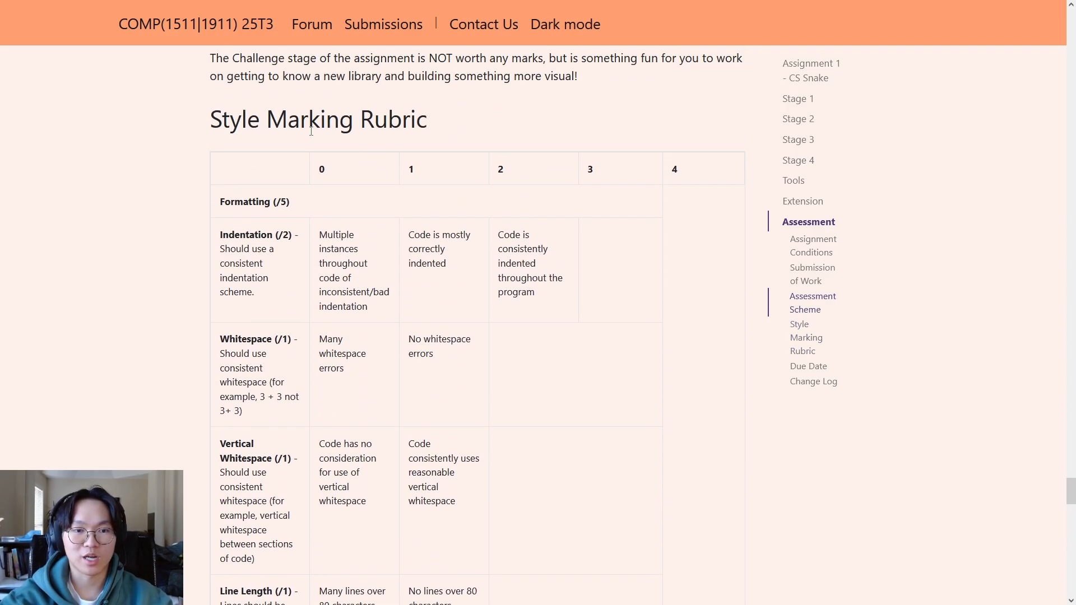
{"action": "mouse_move", "coordinate": [245, 385]}
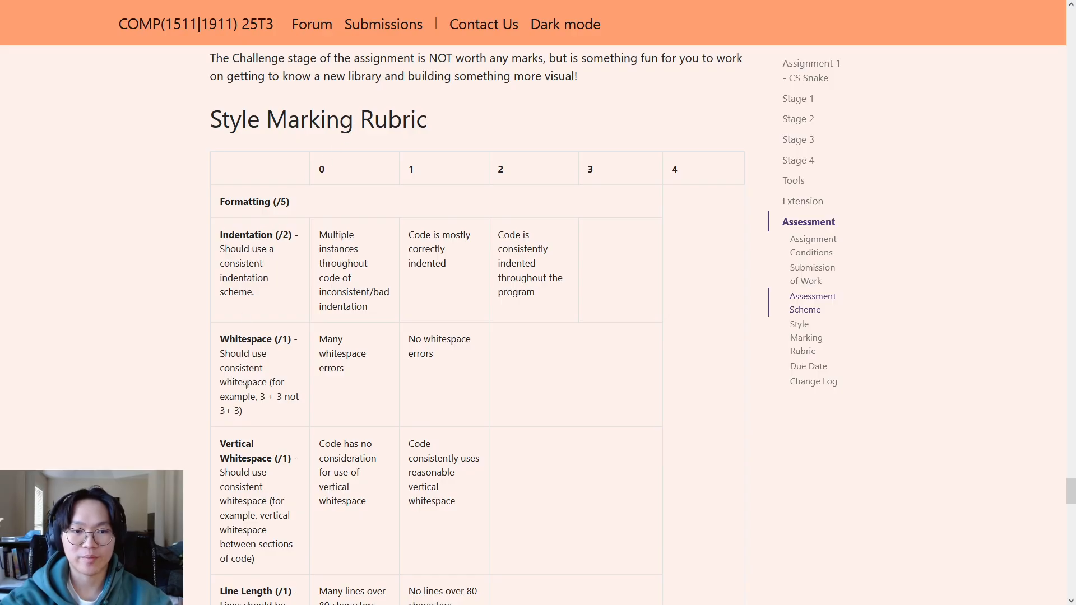
Scroll past Elegance and Illegal elements and highlight the Allowed C Features heading.
{"action": "scroll", "scroll_direction": "down", "scroll_amount": 3}
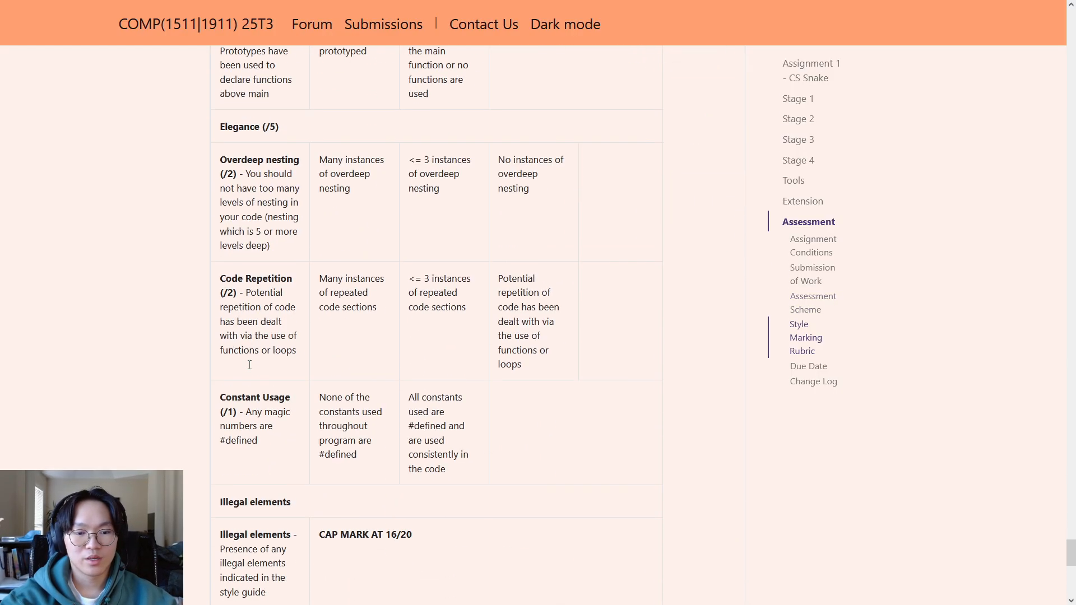
{"action": "scroll", "scroll_direction": "down", "scroll_amount": 3}
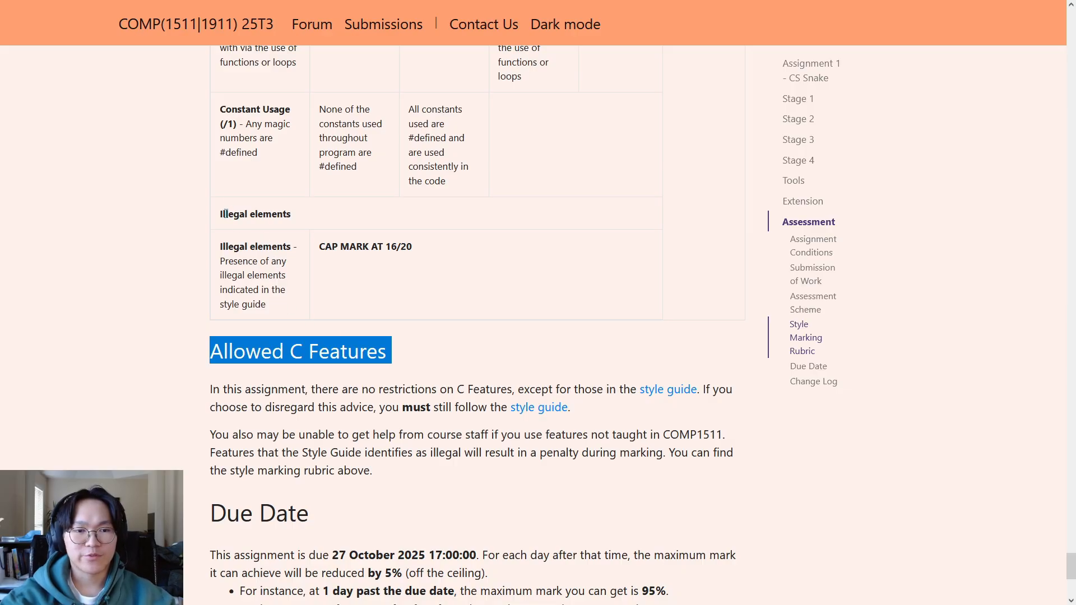
{"action": "mouse_move", "coordinate": [225, 214]}
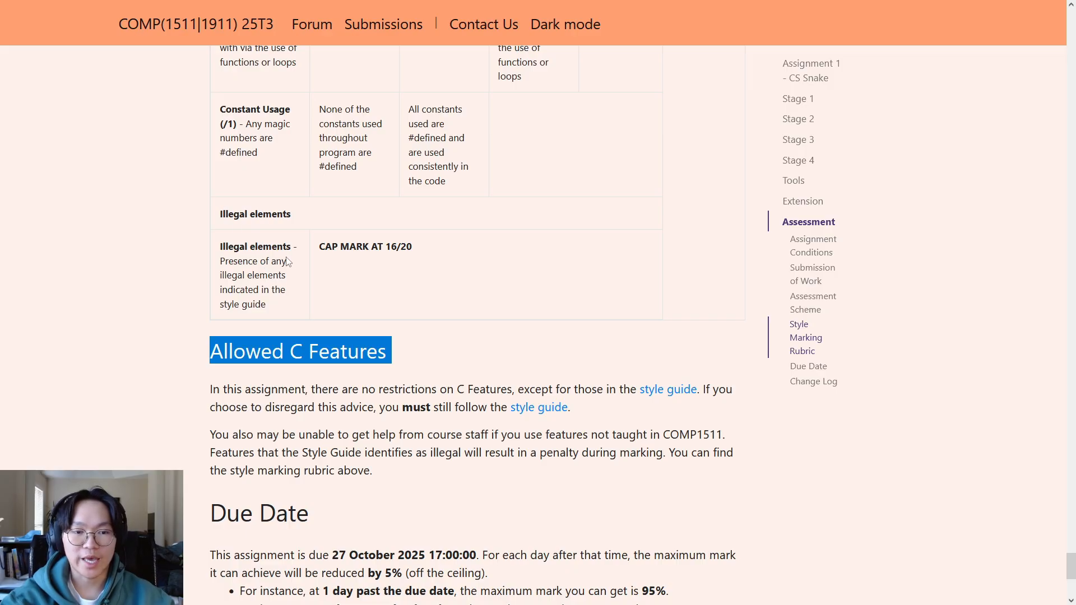
{"action": "mouse_move", "coordinate": [416, 252]}
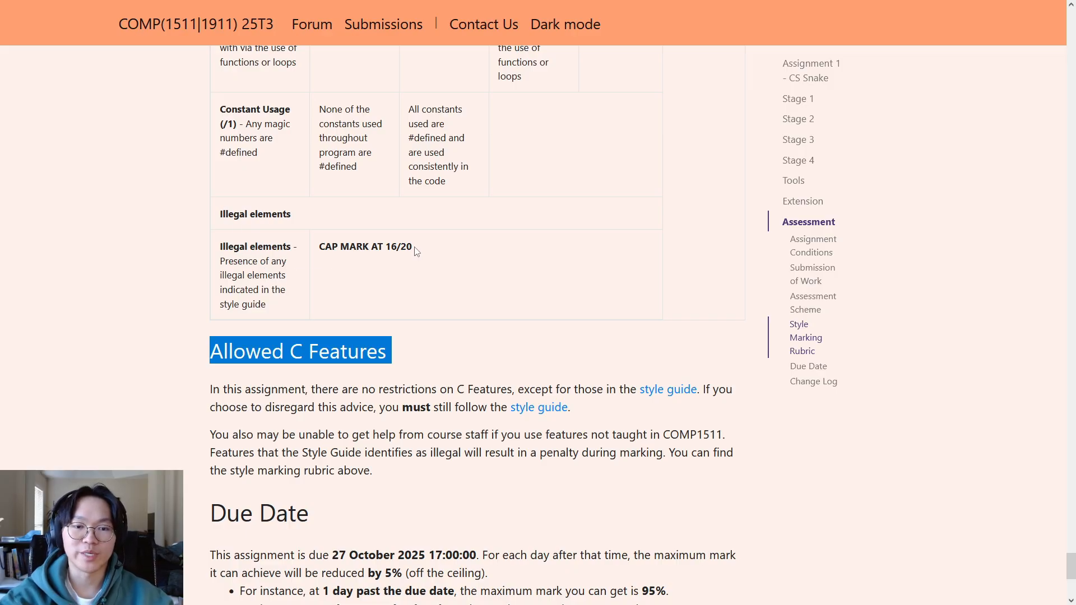
{"action": "double_click", "coordinate": [398, 246]}
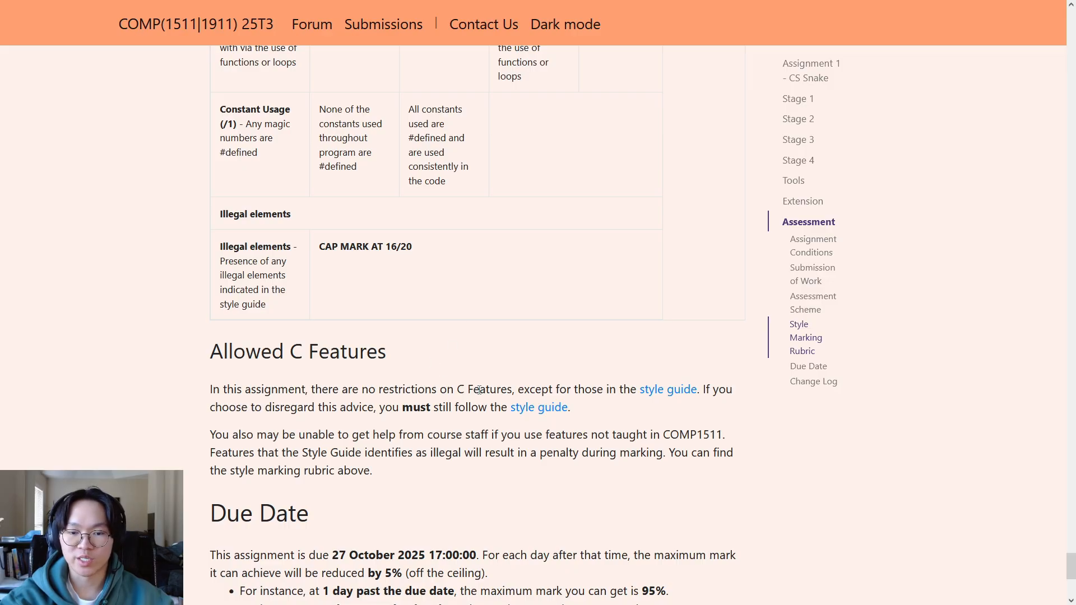
{"action": "mouse_move", "coordinate": [668, 389]}
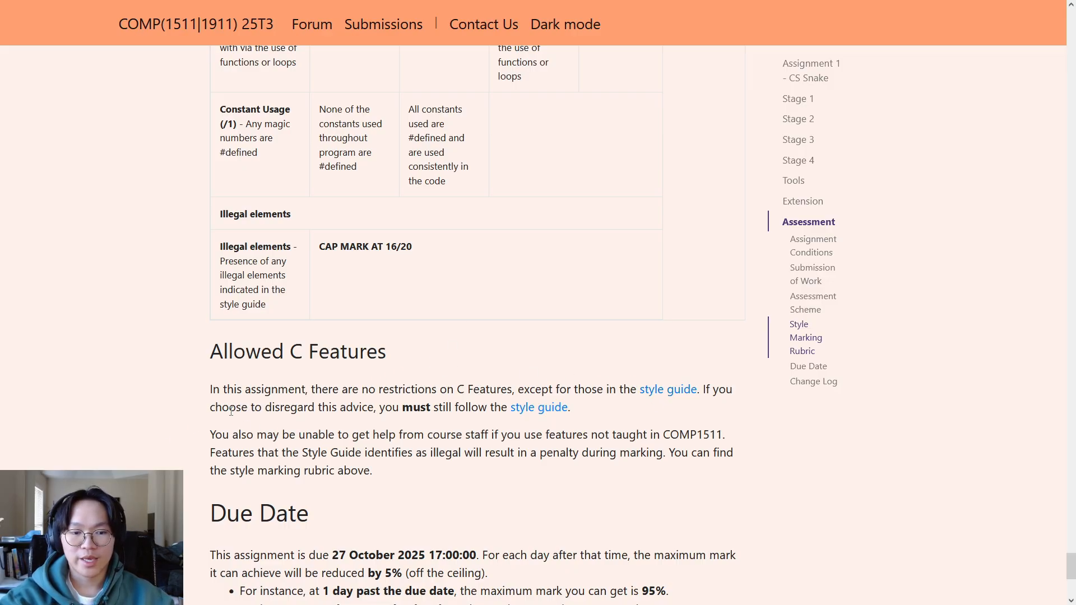
{"action": "mouse_move", "coordinate": [666, 389]}
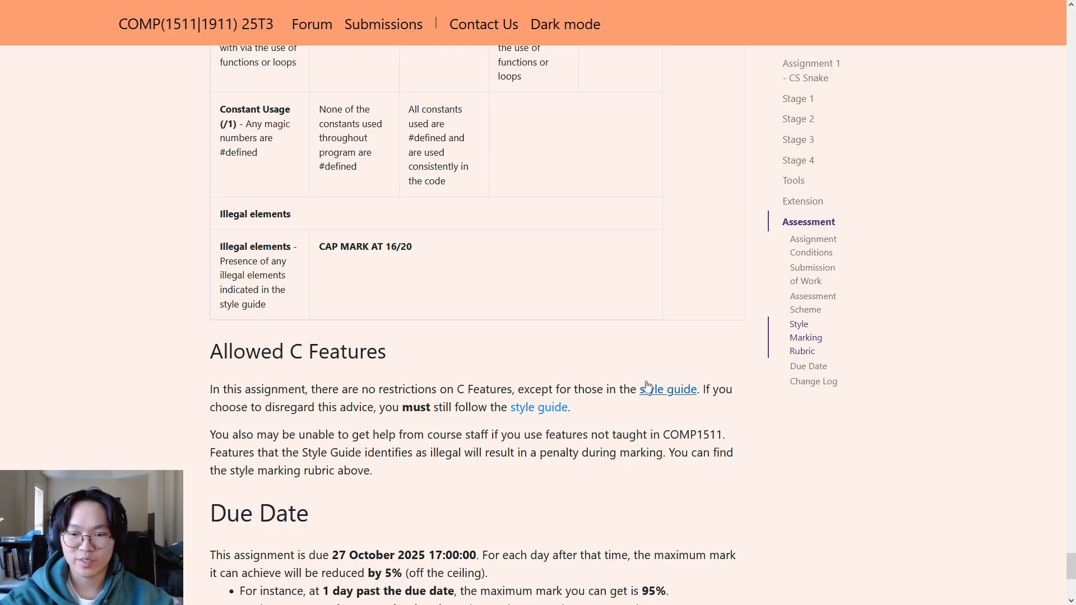
{"action": "double_click", "coordinate": [297, 351]}
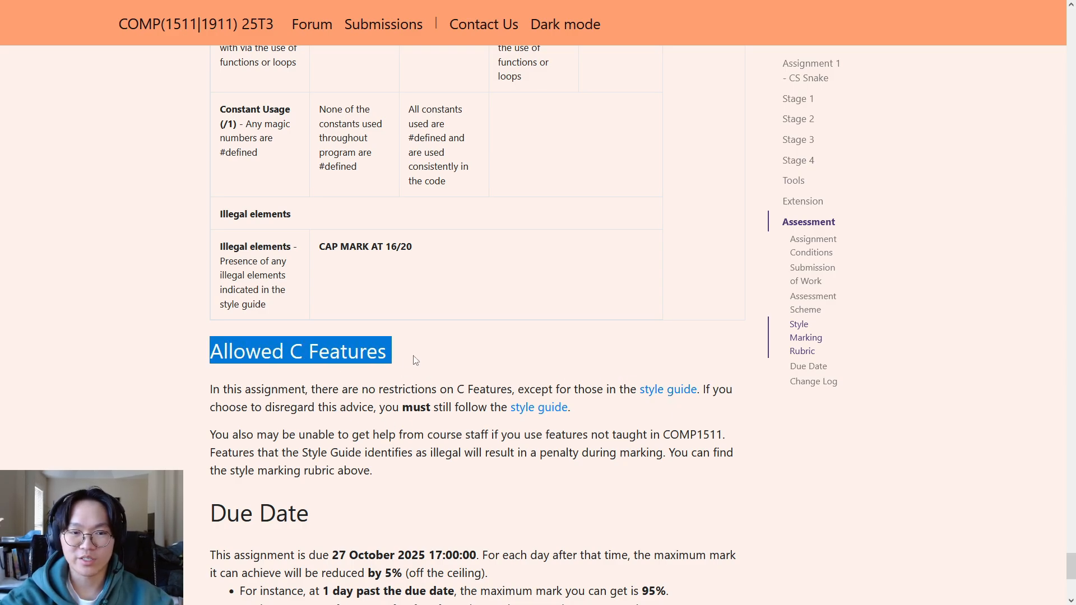
{"action": "mouse_move", "coordinate": [612, 406]}
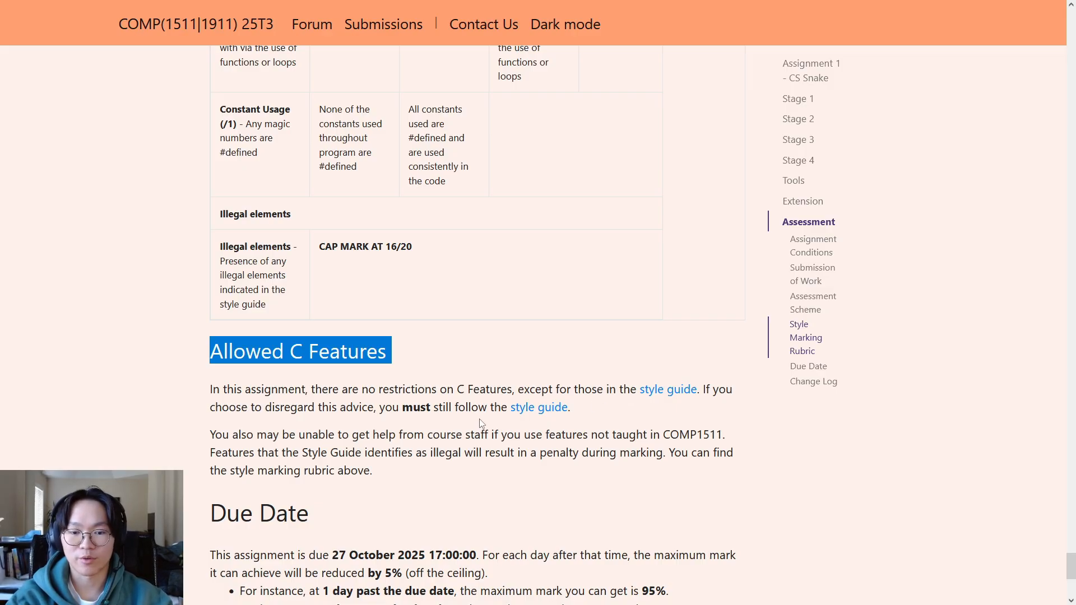
Cover the Due Date section, highlighting the 5% late penalty and late-day examples.
{"action": "scroll", "scroll_direction": "down", "scroll_amount": 3}
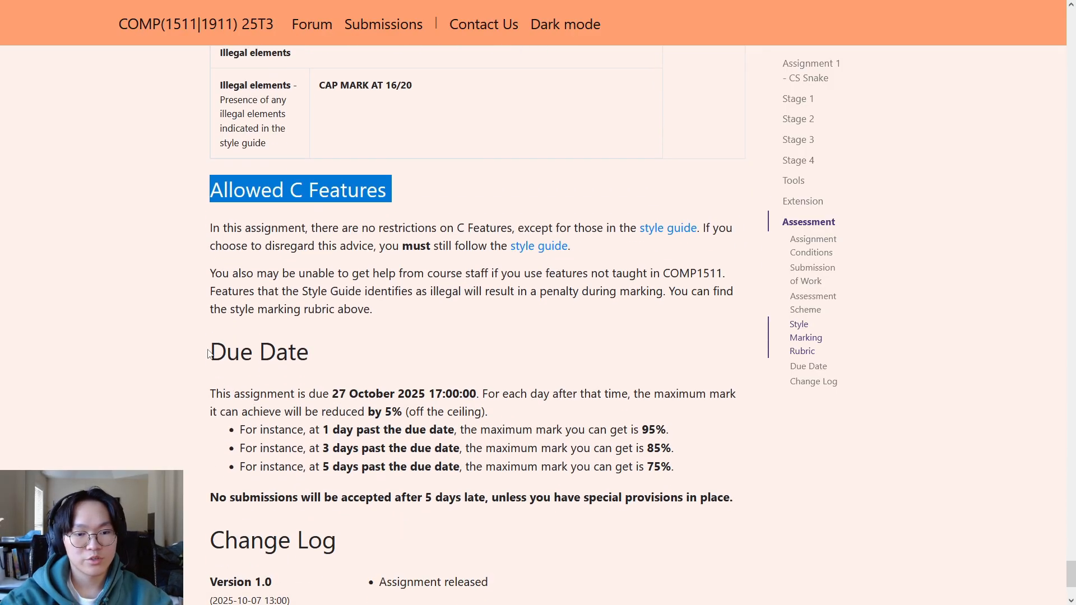
{"action": "double_click", "coordinate": [258, 351]}
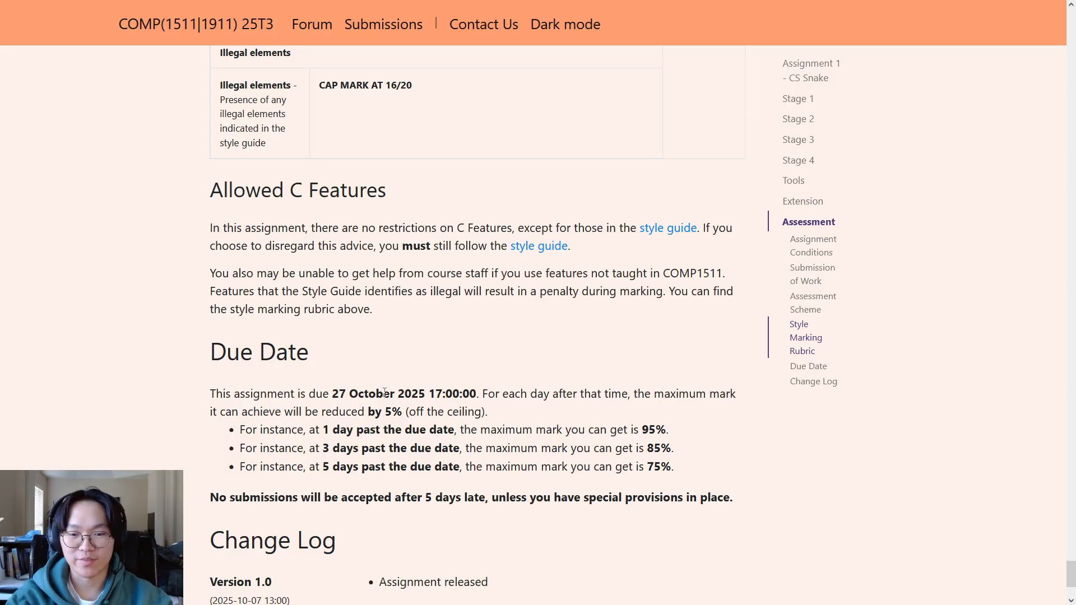
{"action": "mouse_move", "coordinate": [519, 413]}
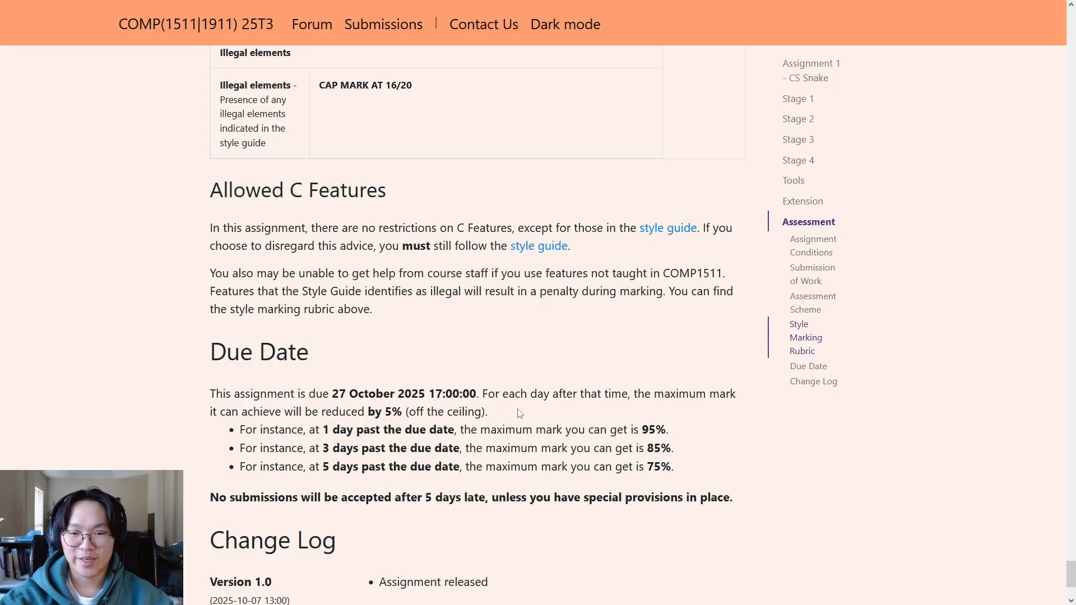
{"action": "mouse_move", "coordinate": [508, 416]}
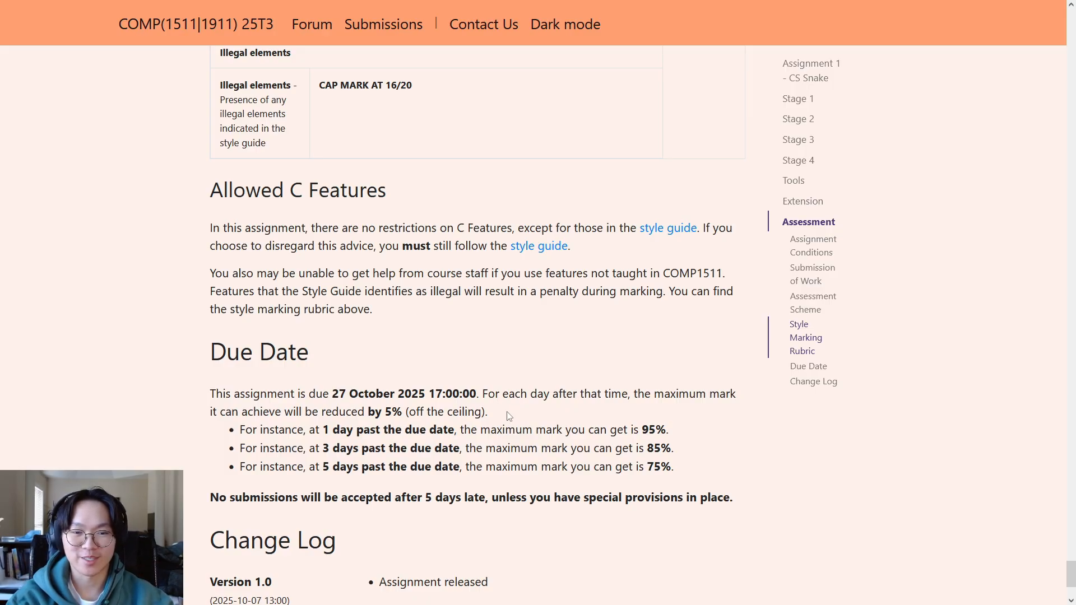
{"action": "mouse_move", "coordinate": [385, 418]}
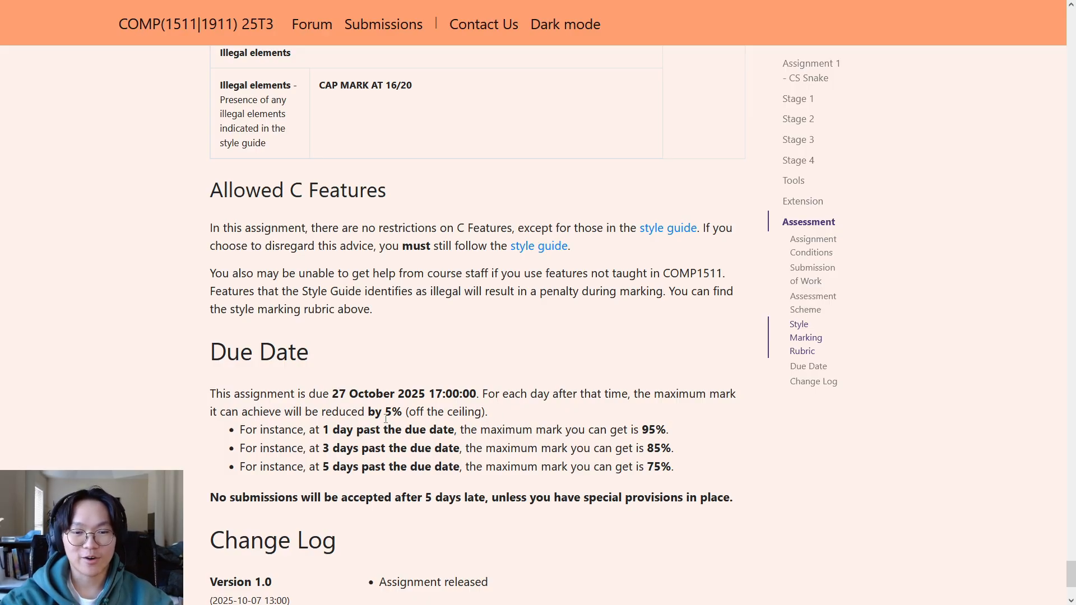
{"action": "double_click", "coordinate": [393, 412]}
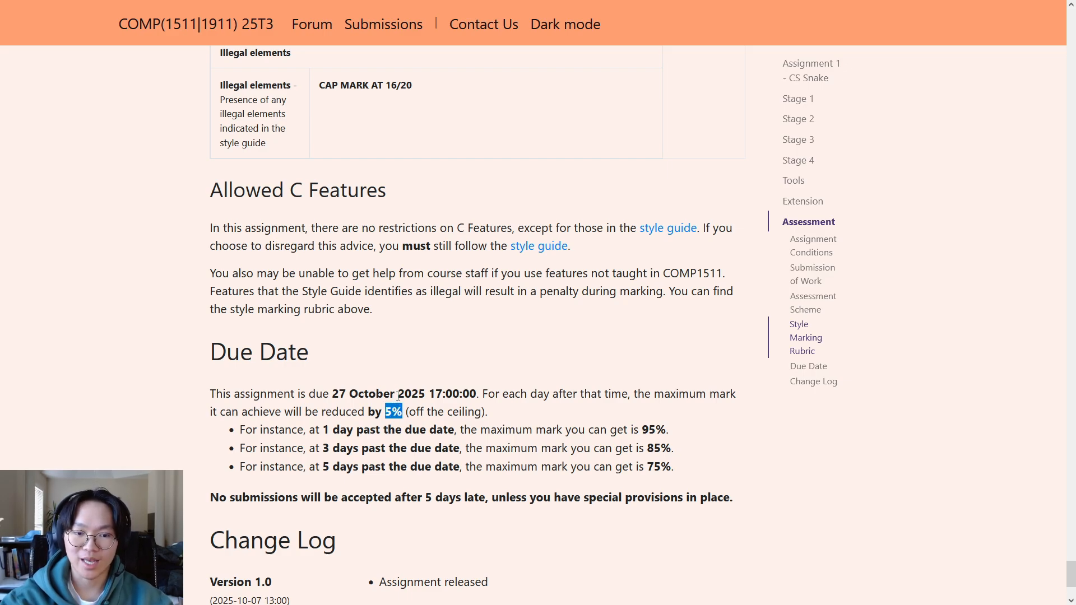
{"action": "mouse_move", "coordinate": [491, 444]}
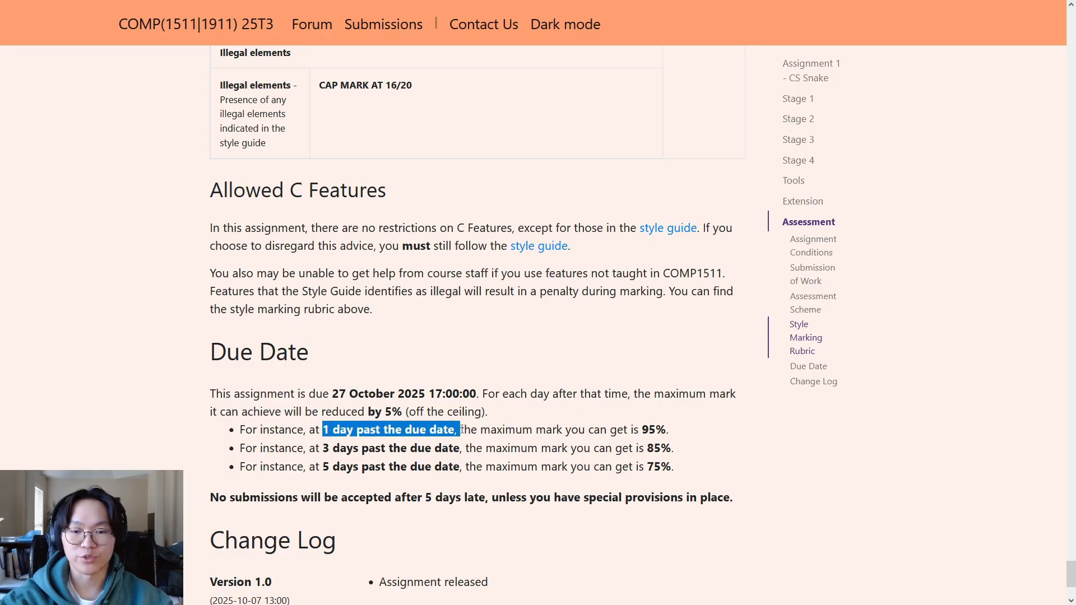
{"action": "left_click", "coordinate": [618, 436]}
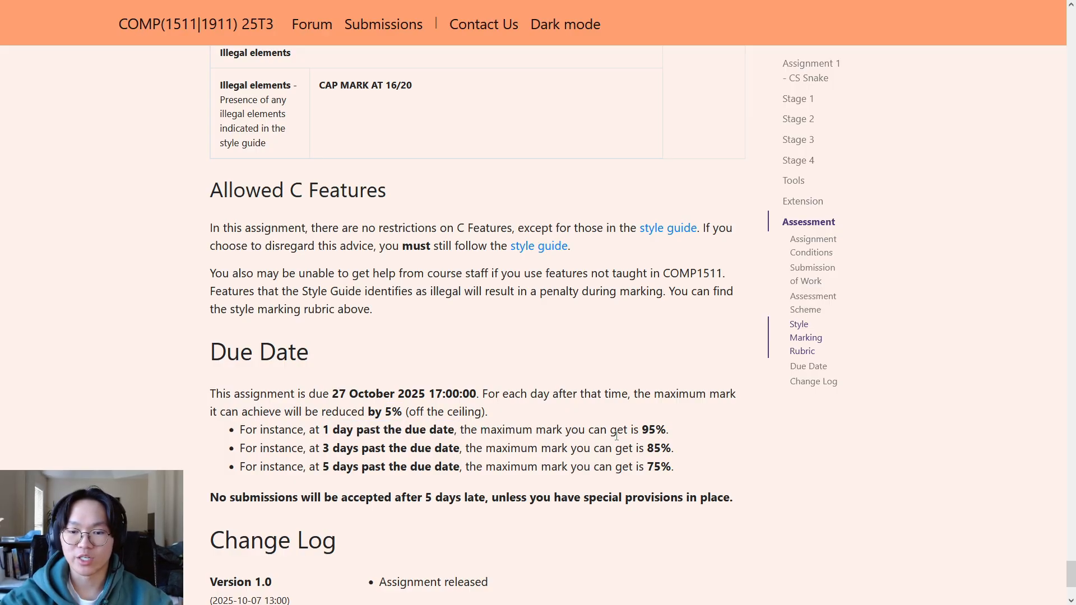
{"action": "double_click", "coordinate": [651, 429]}
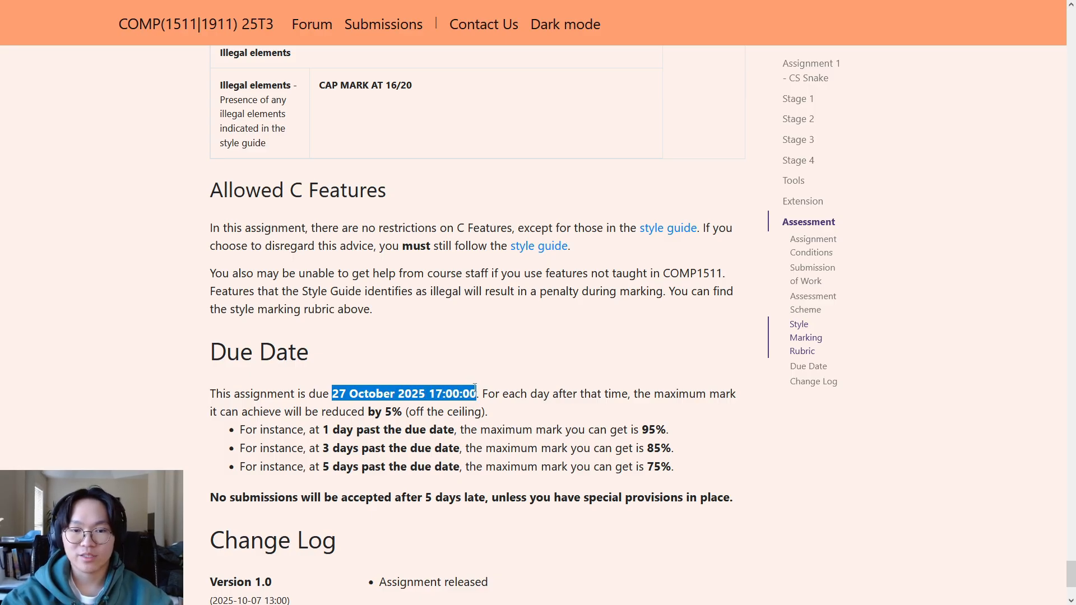
{"action": "mouse_move", "coordinate": [518, 152]}
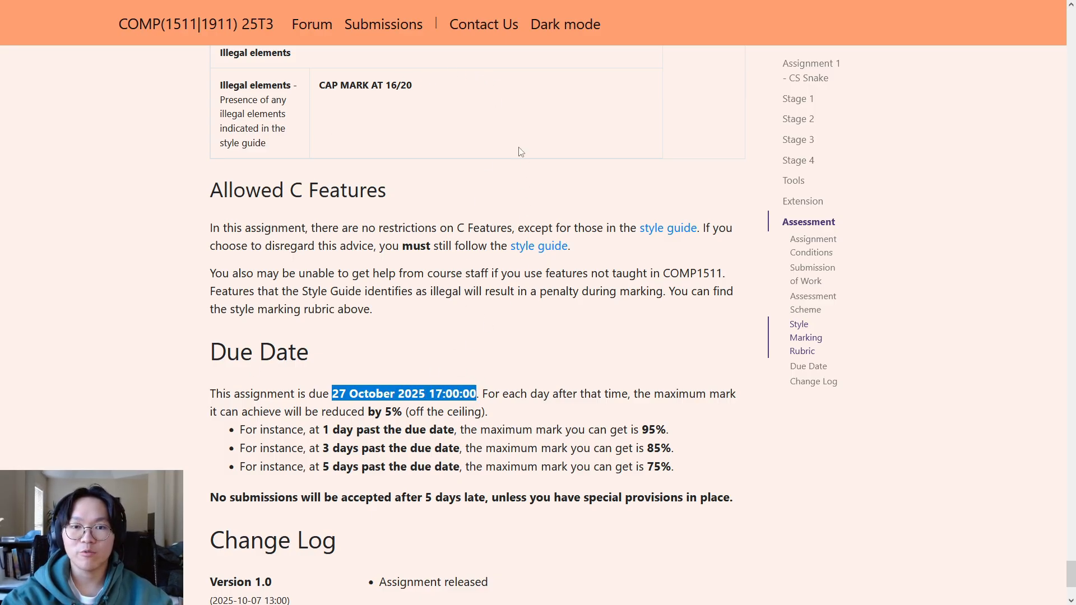
{"action": "mouse_move", "coordinate": [483, 24]}
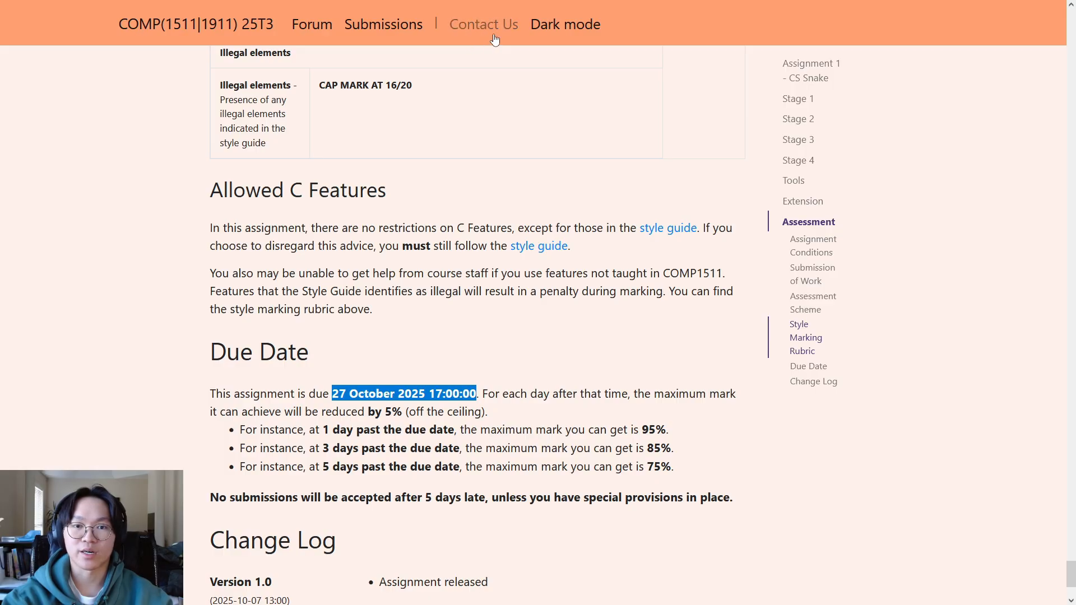
{"action": "mouse_move", "coordinate": [337, 442]}
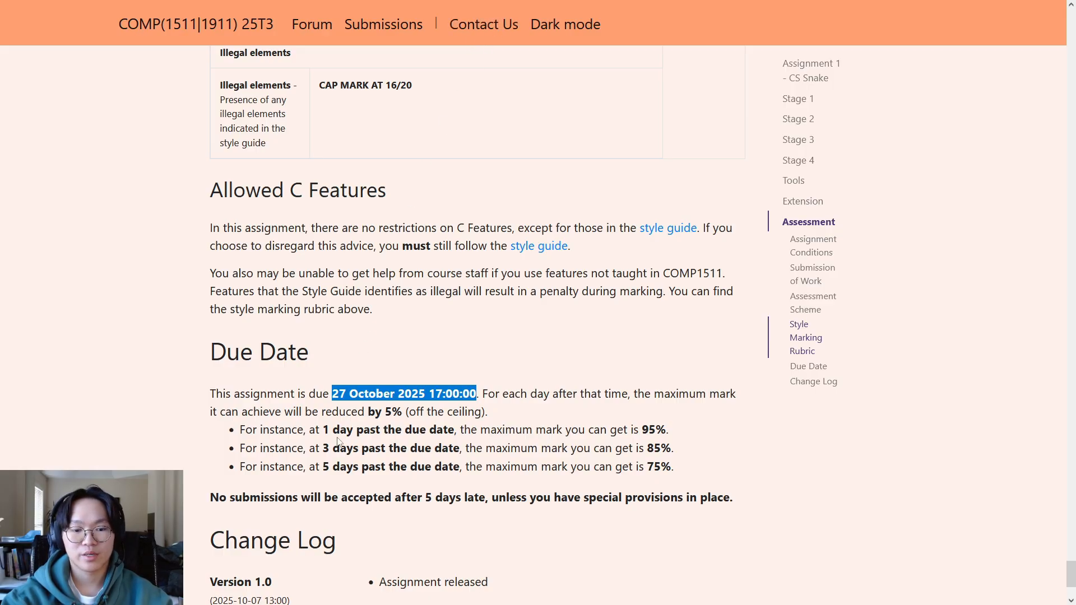
{"action": "scroll", "scroll_direction": "down", "scroll_amount": 3}
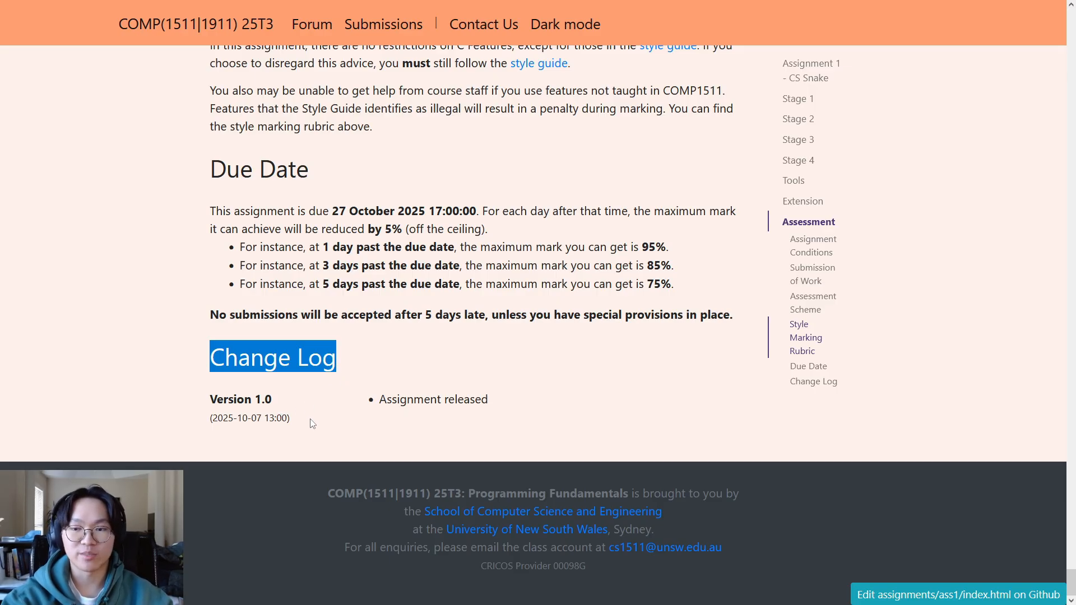
{"action": "mouse_move", "coordinate": [295, 419]}
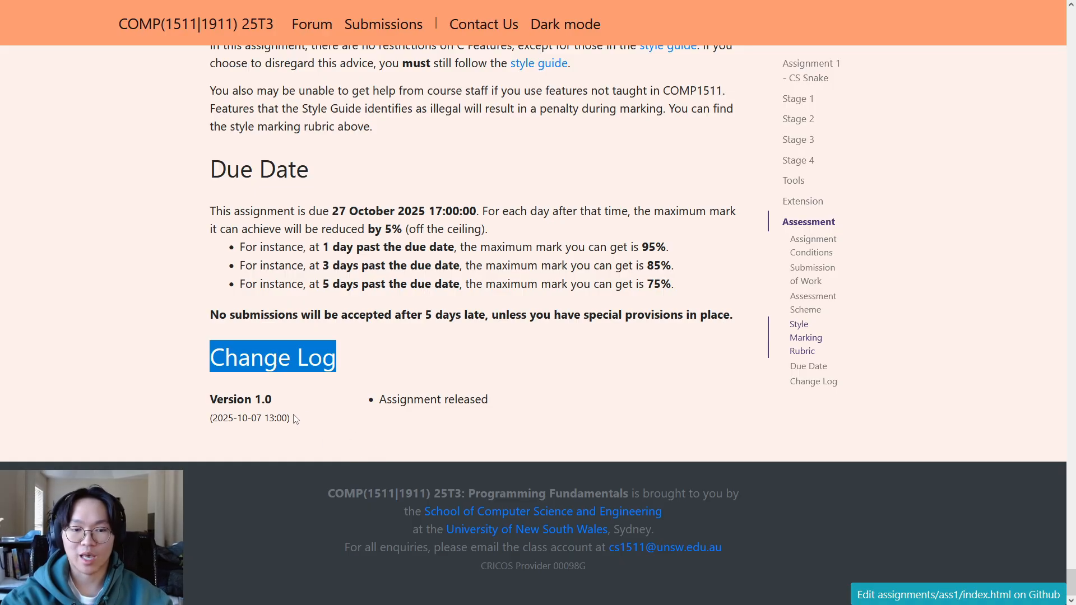
{"action": "mouse_move", "coordinate": [246, 432]}
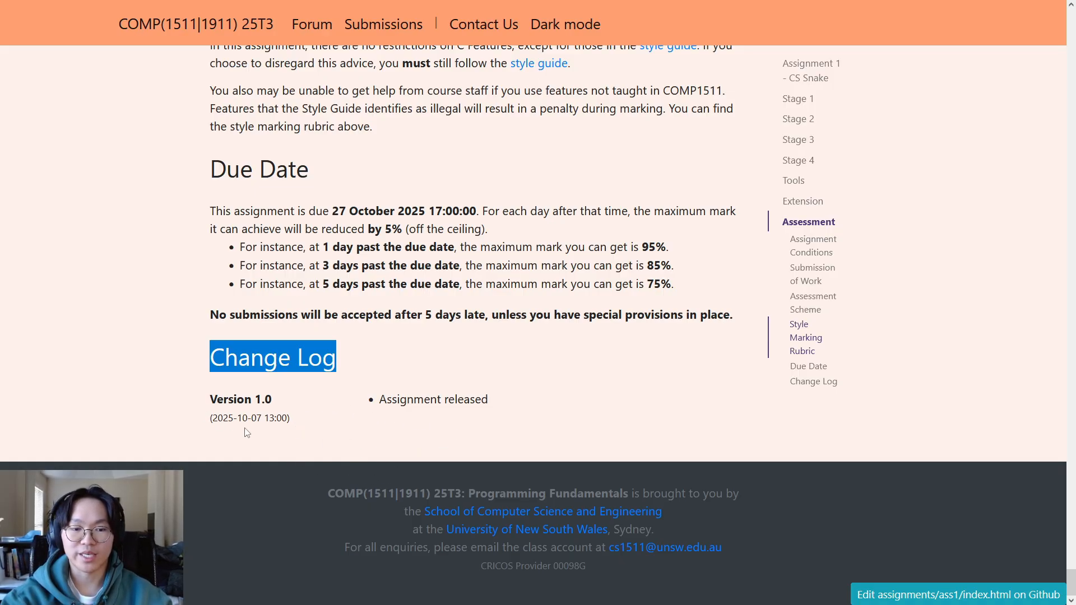
{"action": "mouse_move", "coordinate": [464, 459]}
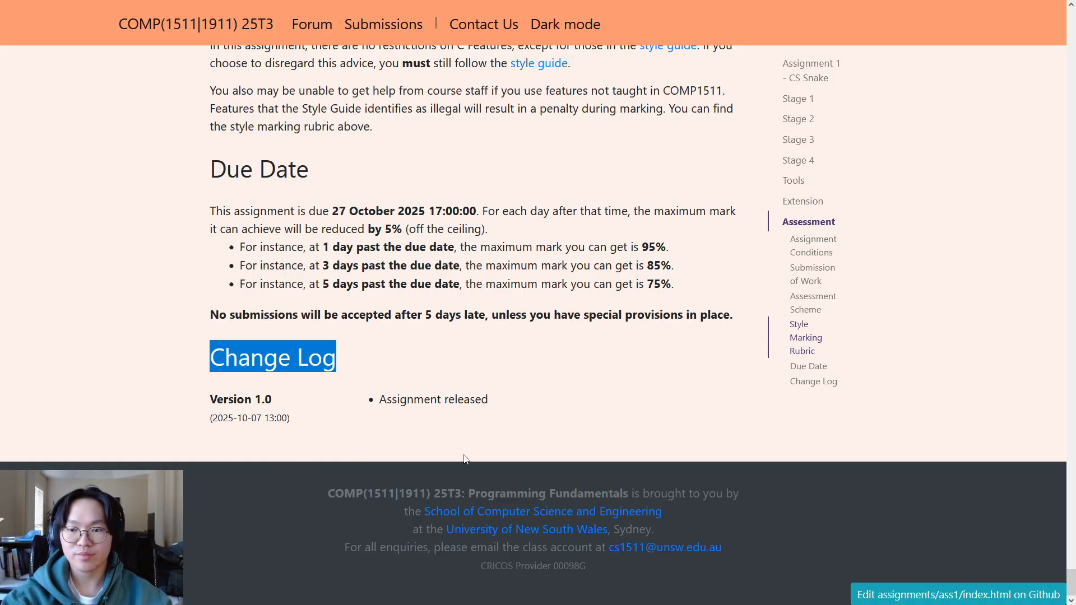
Scroll back up from the Change Log at the end of the spec.
{"action": "scroll", "scroll_direction": "up", "scroll_amount": 3}
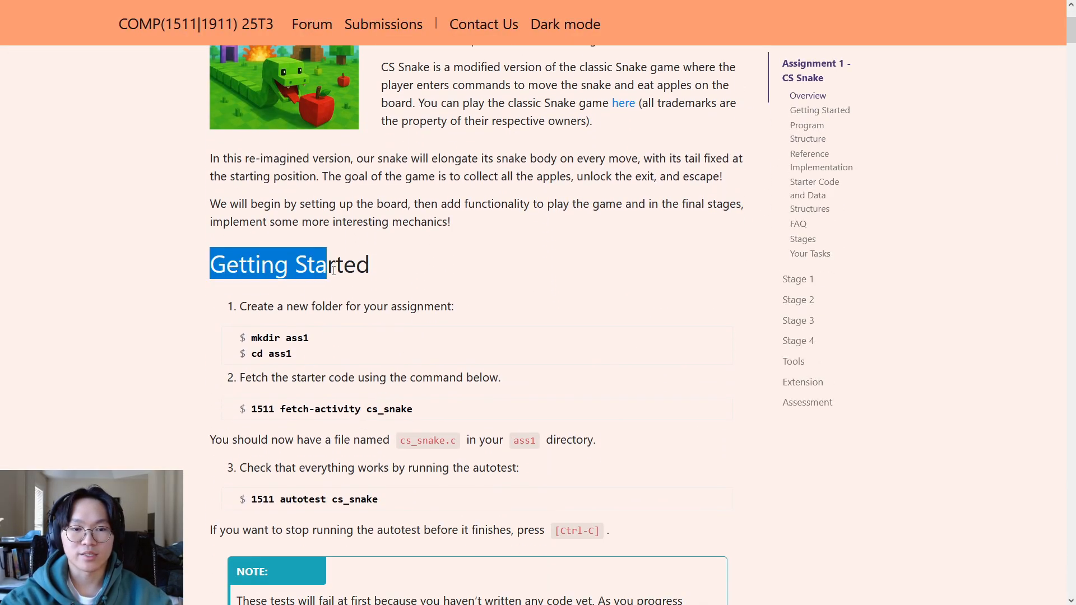
Scroll to the Getting Started section, then switch to the remote desktop terminal.
{"action": "scroll", "scroll_direction": "down", "scroll_amount": 3}
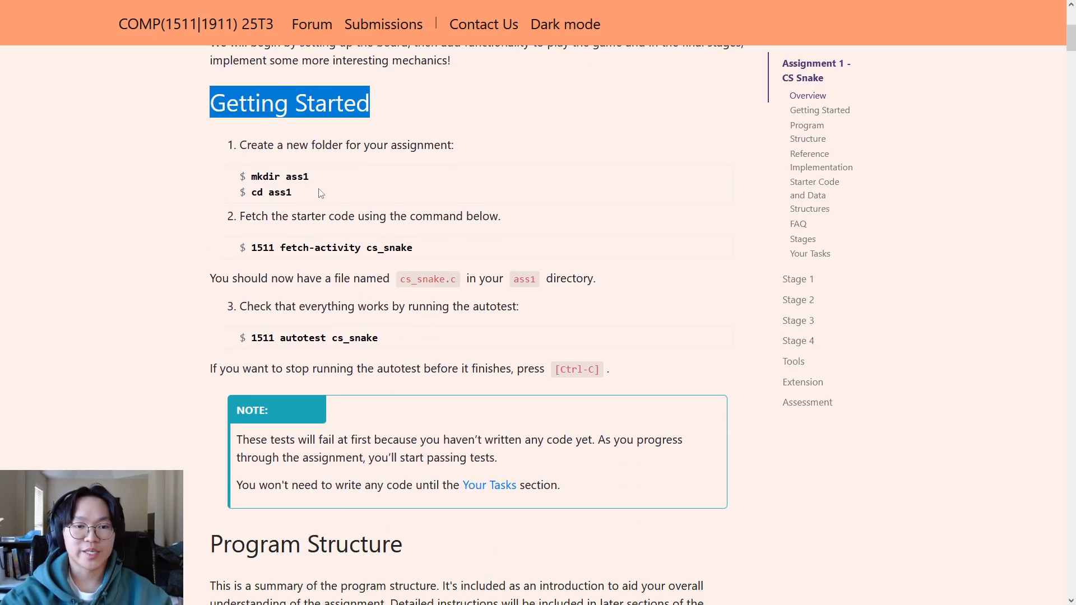
{"action": "mouse_move", "coordinate": [282, 172]}
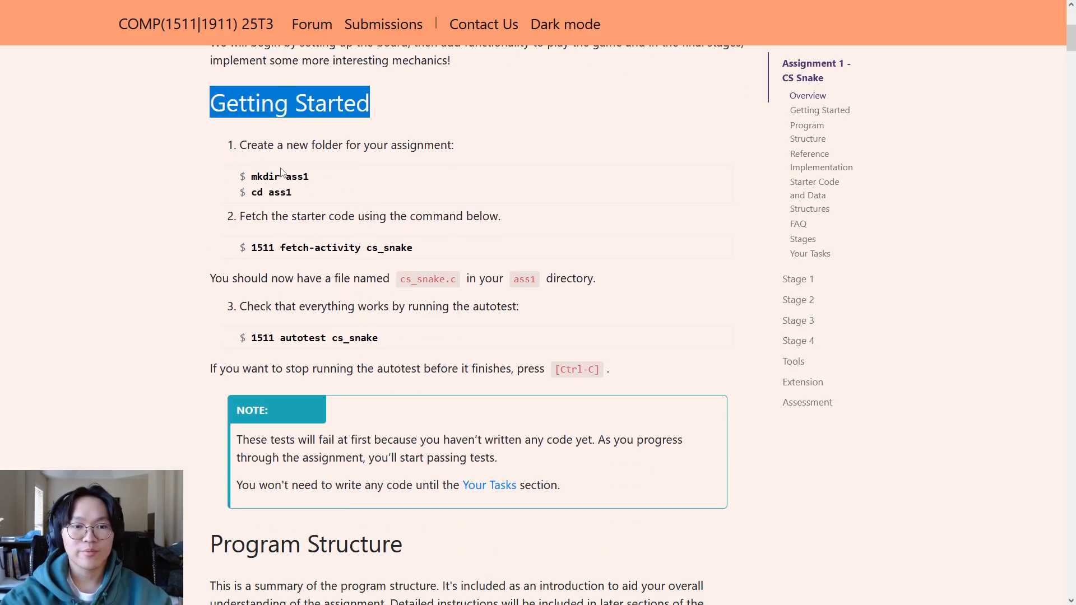
{"action": "mouse_move", "coordinate": [388, 352]}
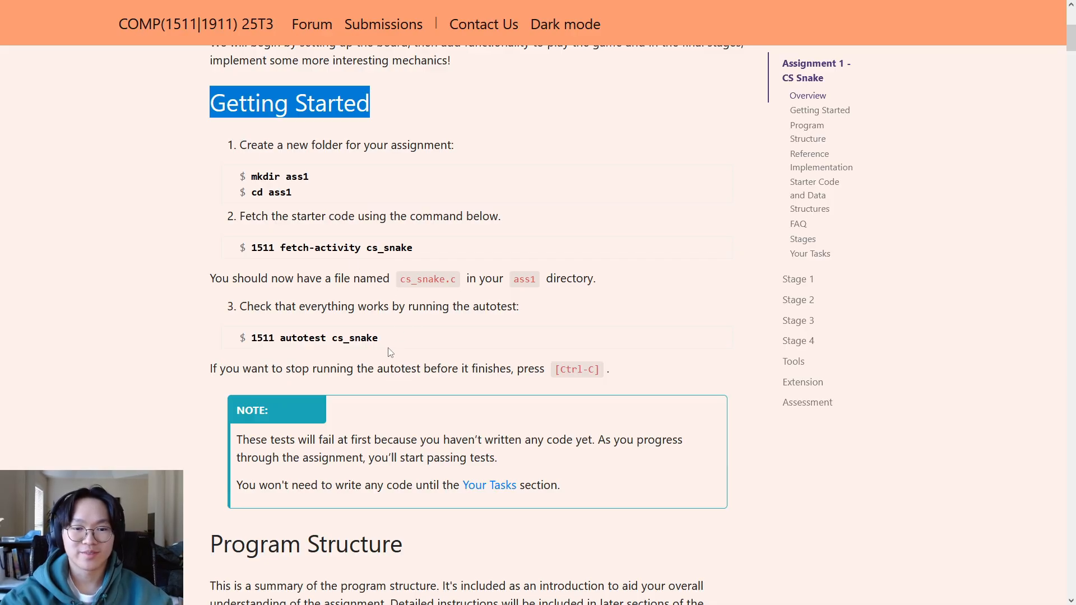
{"action": "mouse_move", "coordinate": [404, 330]}
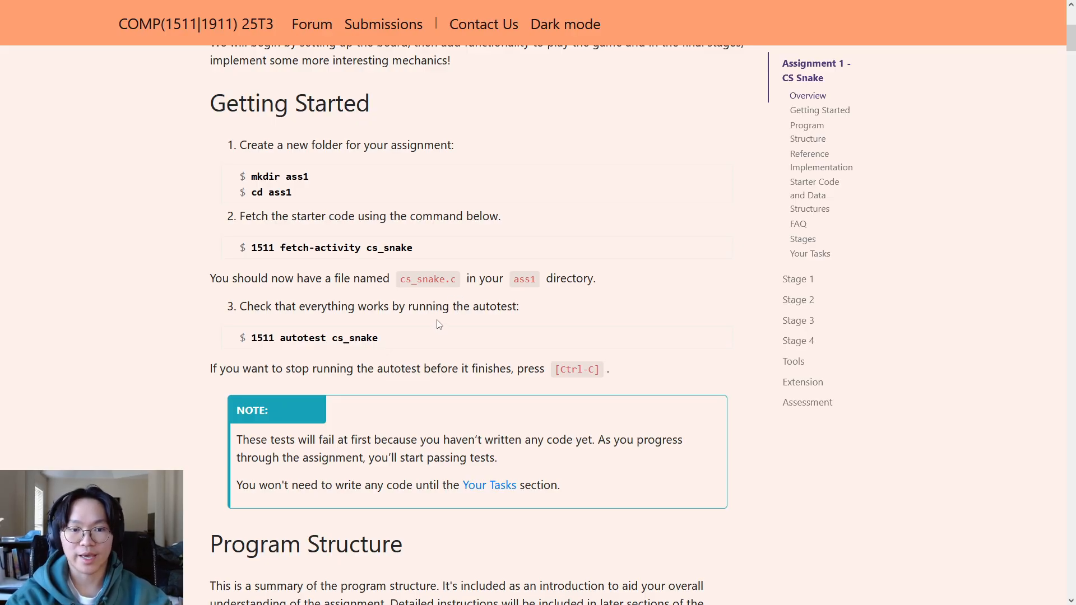
{"action": "key", "text": "alt+tab"}
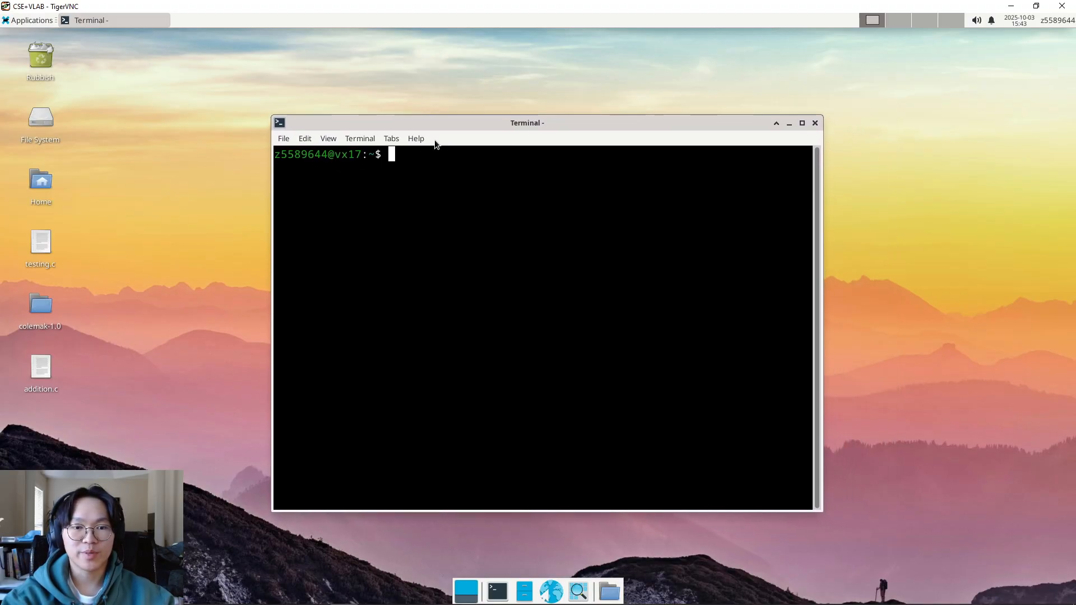
{"action": "mouse_move", "coordinate": [513, 189]}
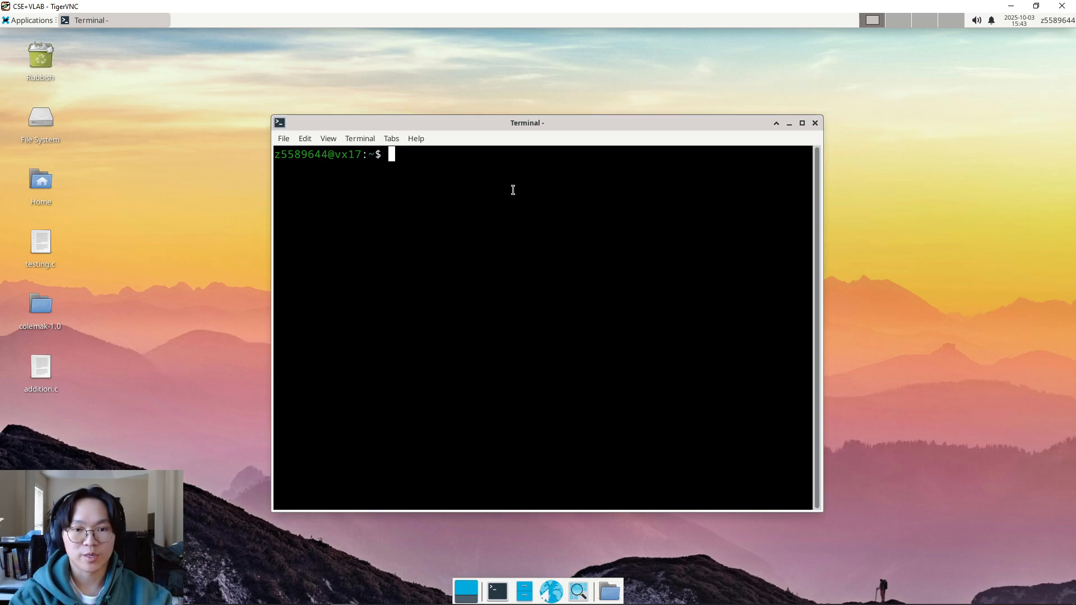
Create ass1, fetch the cs_snake starter code with 1511 fetch-activity, and list it.
{"action": "type", "text": "mkdir ass"}
{"action": "type", "text": "cd ass"}
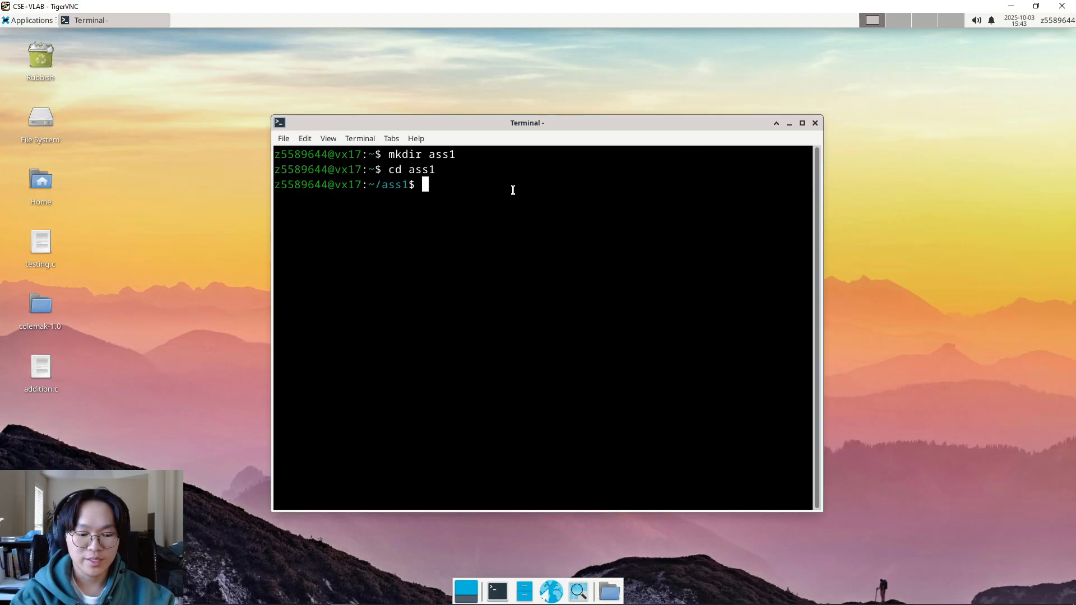
{"action": "type", "text": "1511 fetch-"}
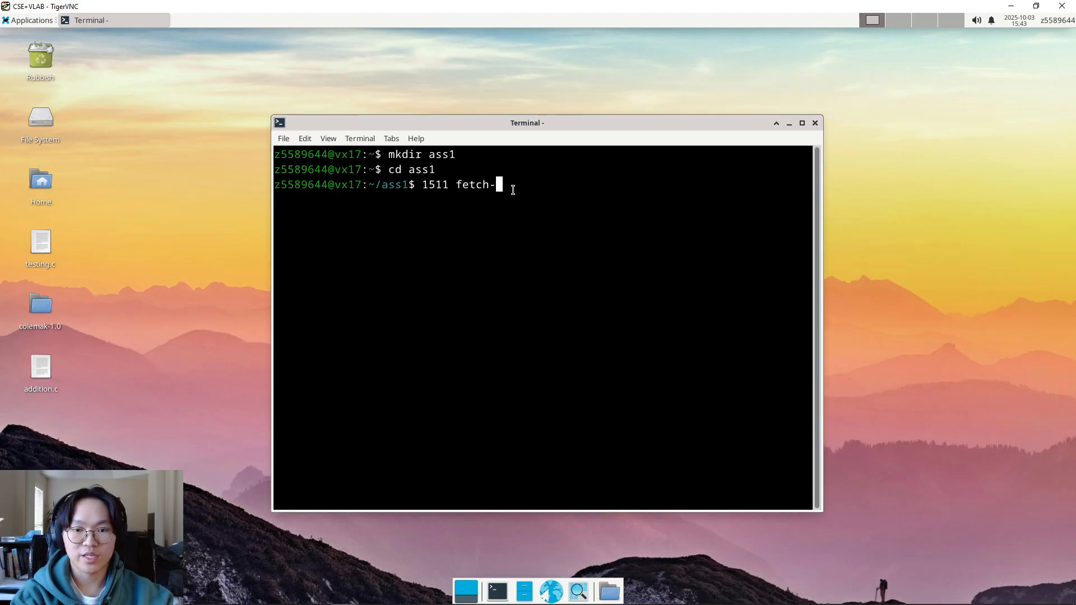
{"action": "type", "text": "activity cs_"}
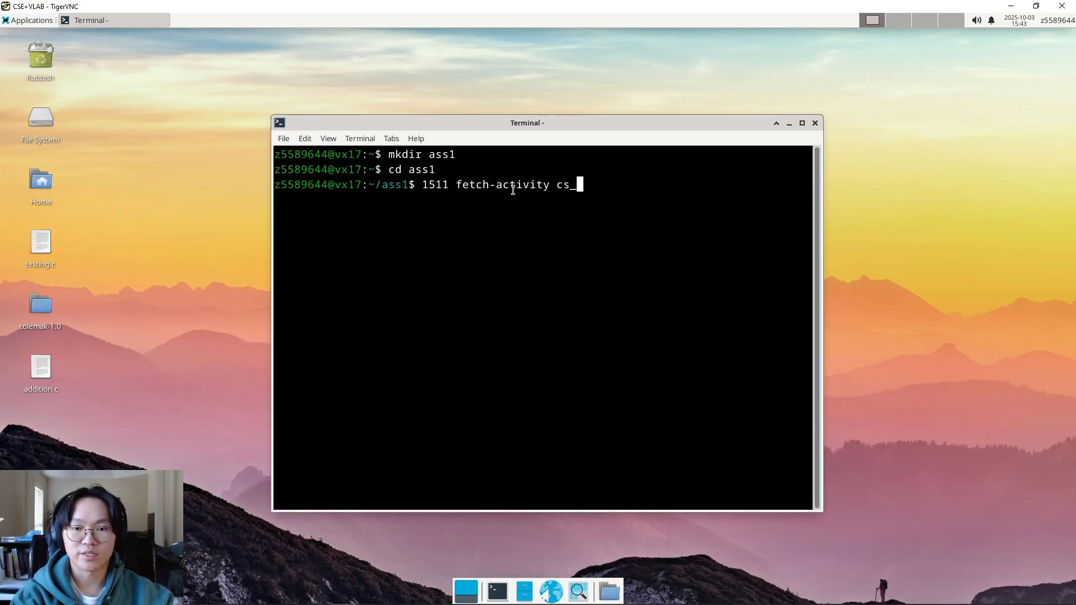
{"action": "key", "text": "Return"}
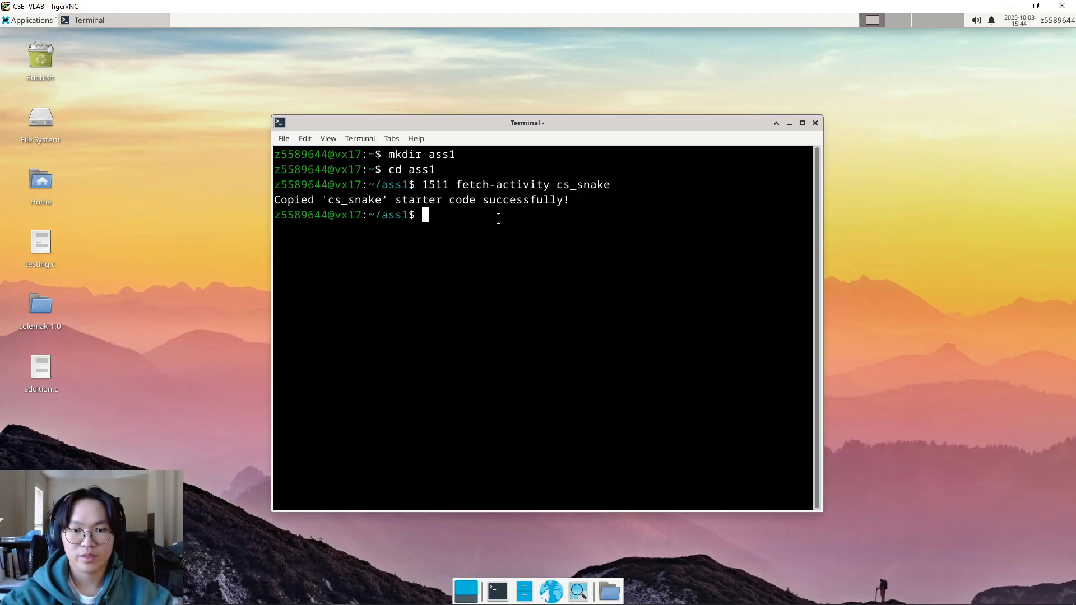
{"action": "mouse_move", "coordinate": [526, 226]}
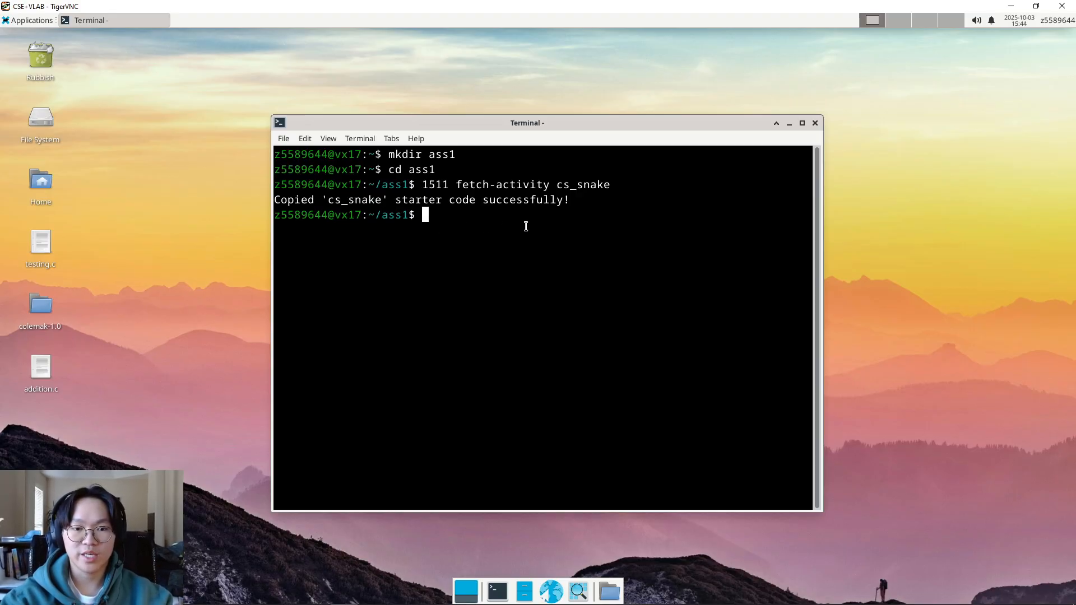
{"action": "type", "text": "ls"}
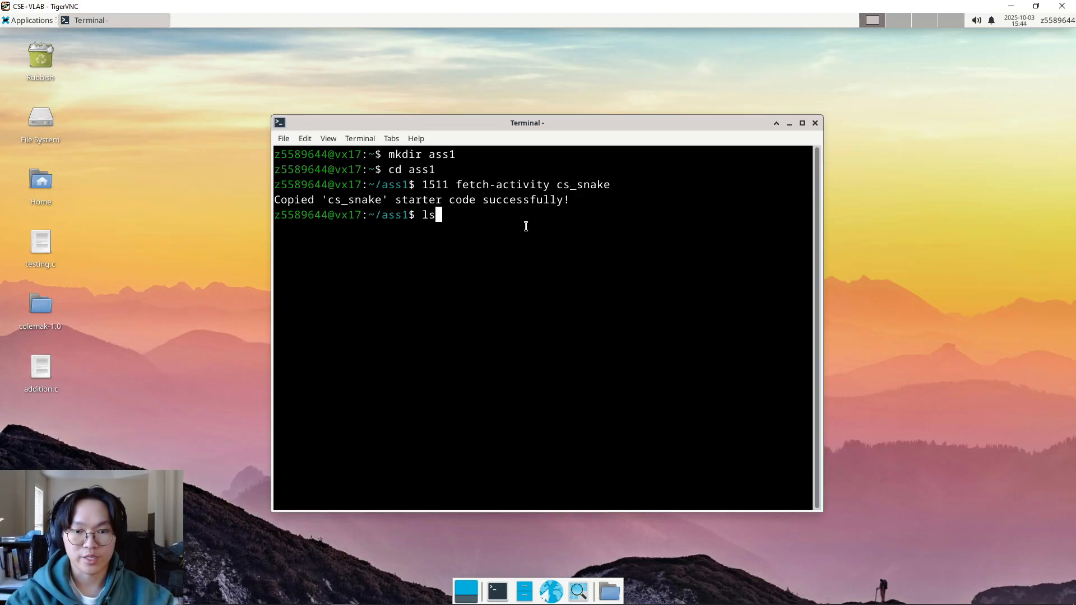
{"action": "key", "text": "Return"}
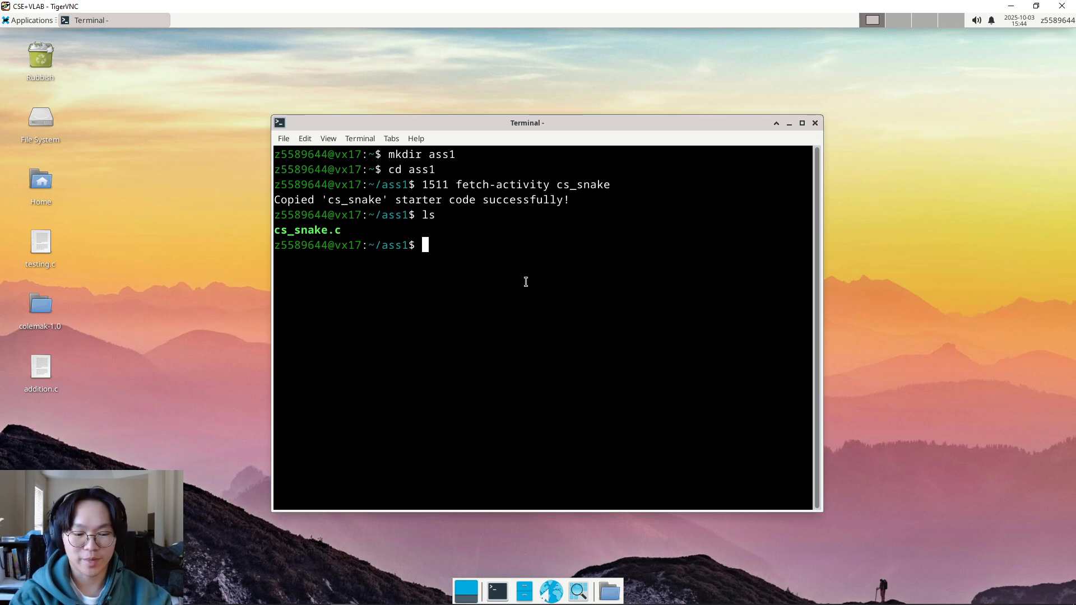
Run the 1511 autotest on the starter cs_snake.c and review the failing results.
{"action": "type", "text": "1511 au"}
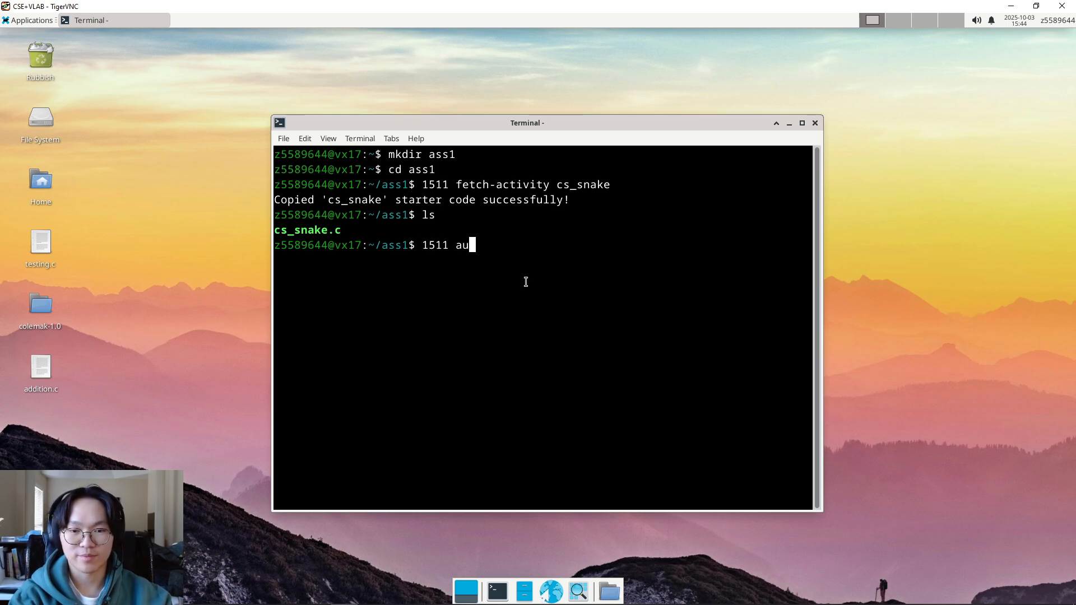
{"action": "type", "text": "totest cs_"}
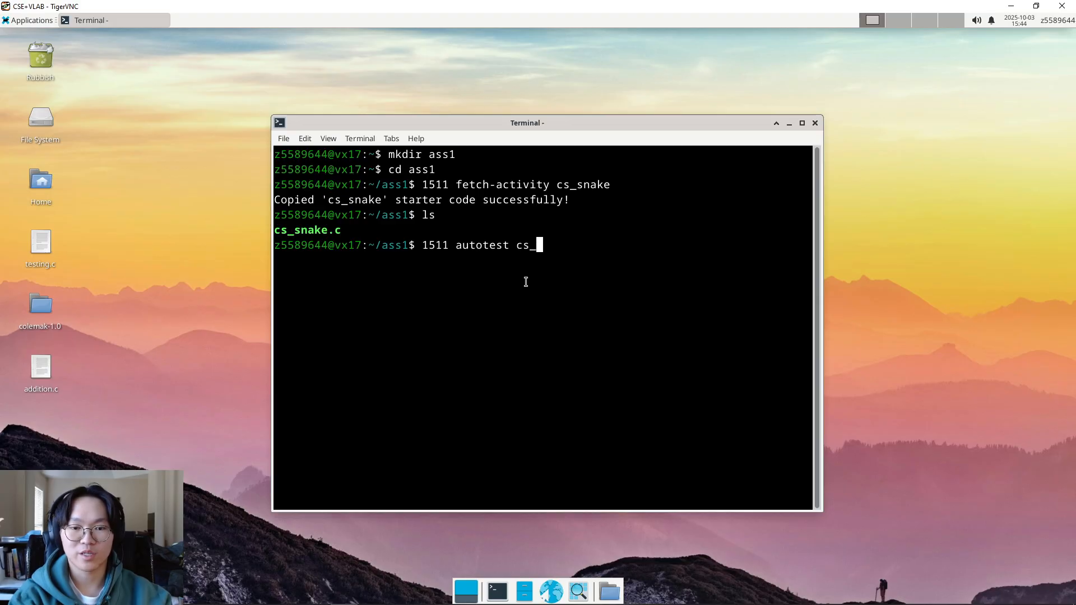
{"action": "type", "text": "snake"}
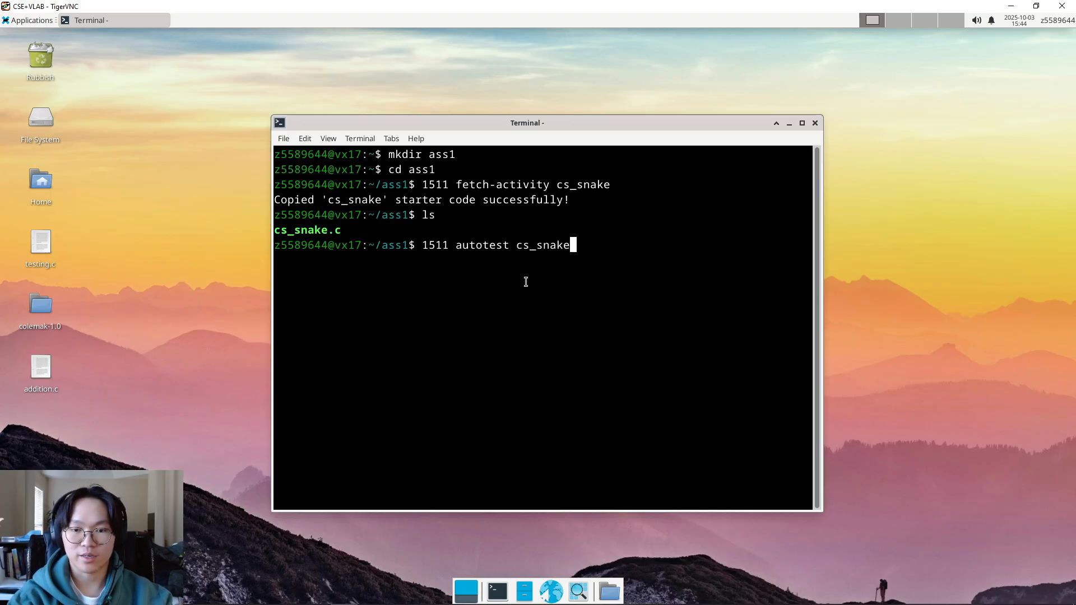
{"action": "key", "text": "Return"}
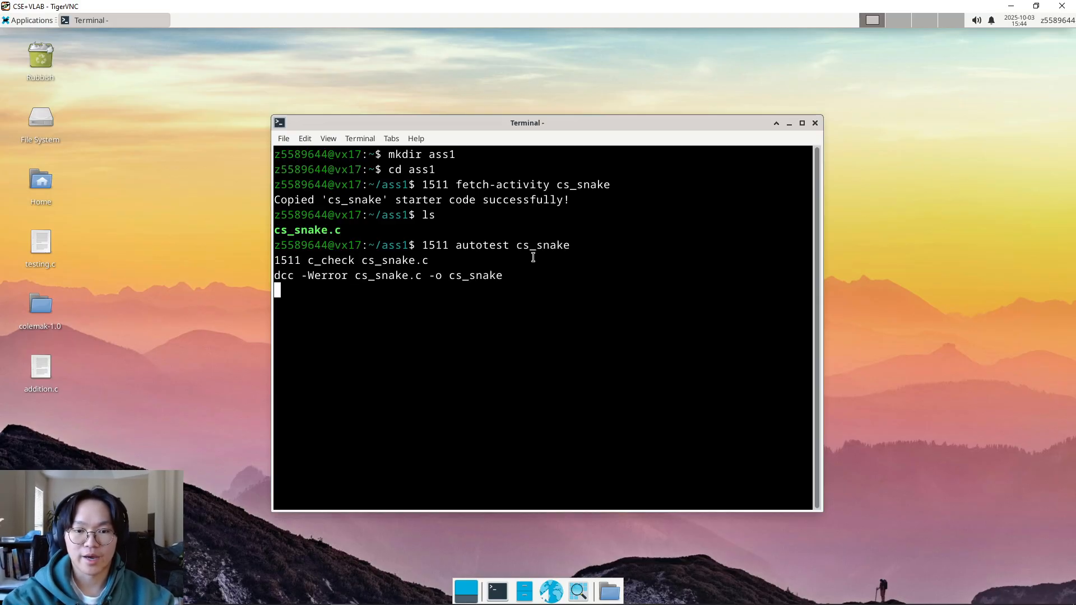
{"action": "key", "text": "Return"}
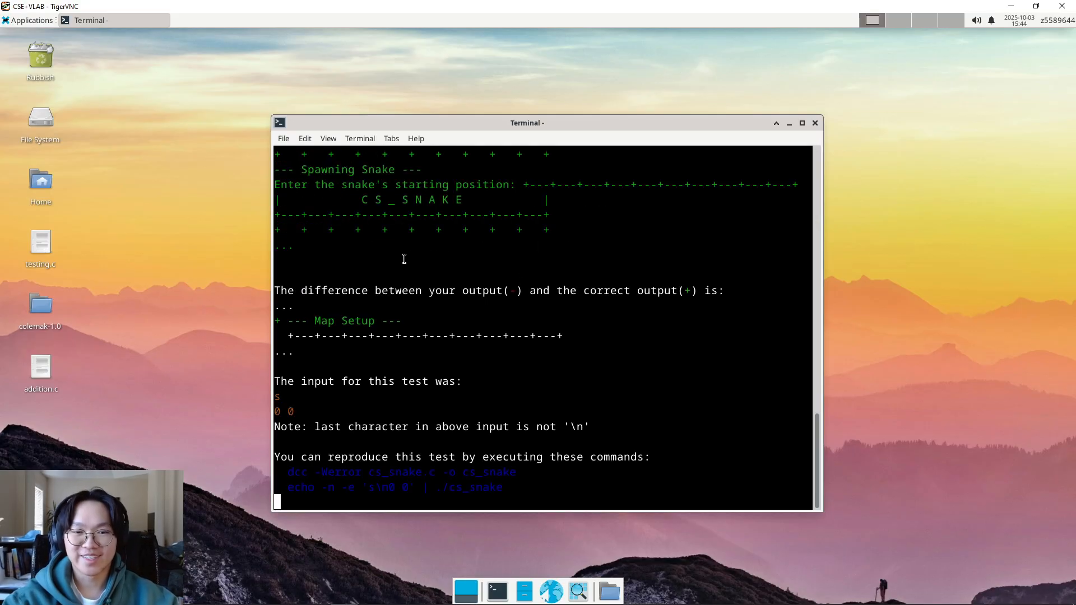
{"action": "scroll", "scroll_direction": "down", "scroll_amount": 3}
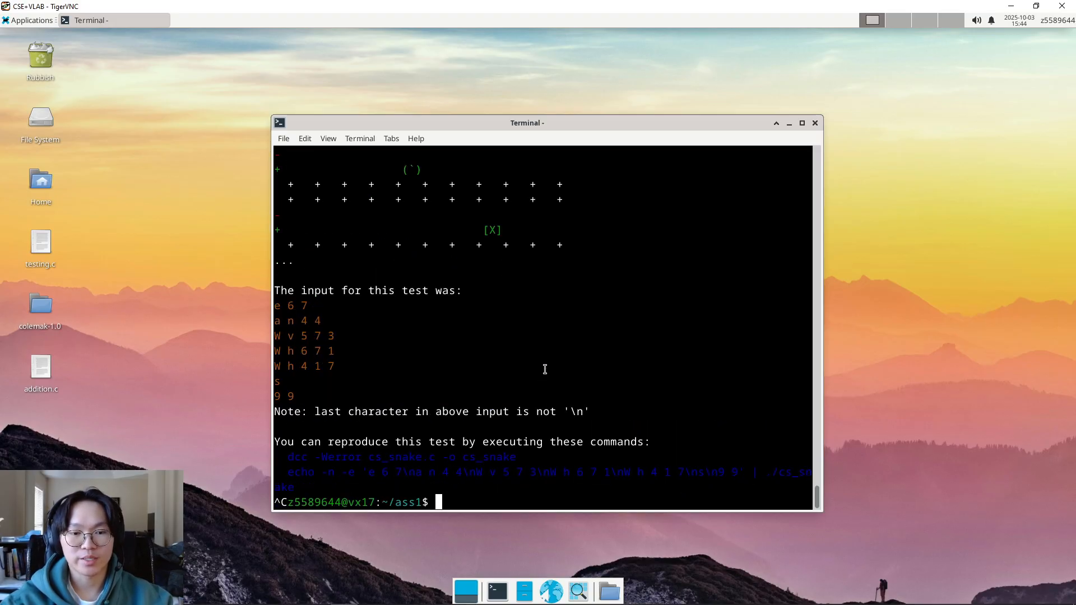
{"action": "mouse_move", "coordinate": [541, 335]}
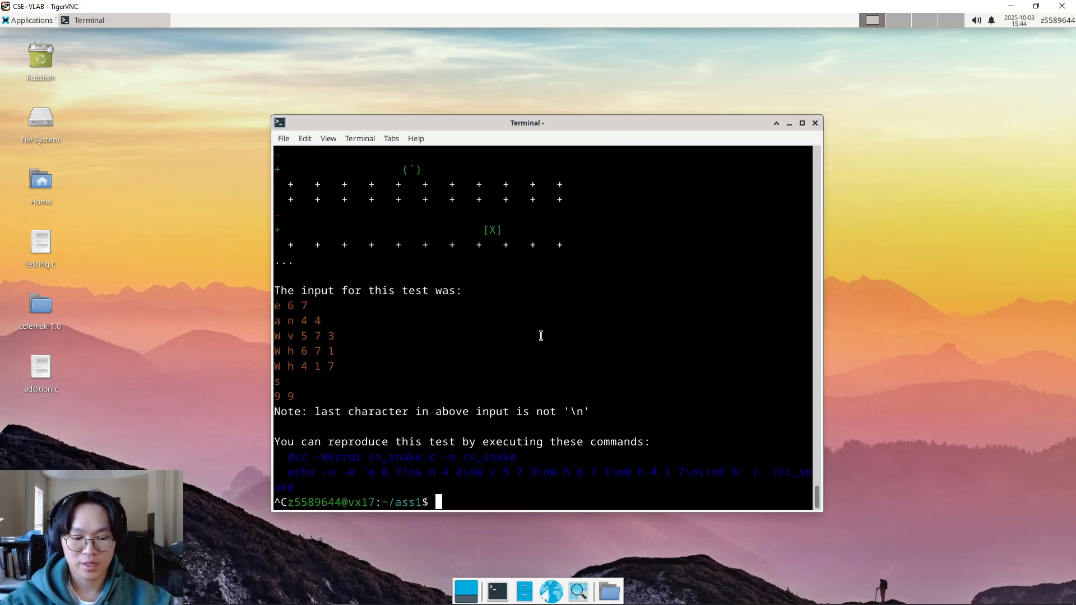
Launch VS Code on cs_snake.c from the terminal.
{"action": "type", "text": "code"}
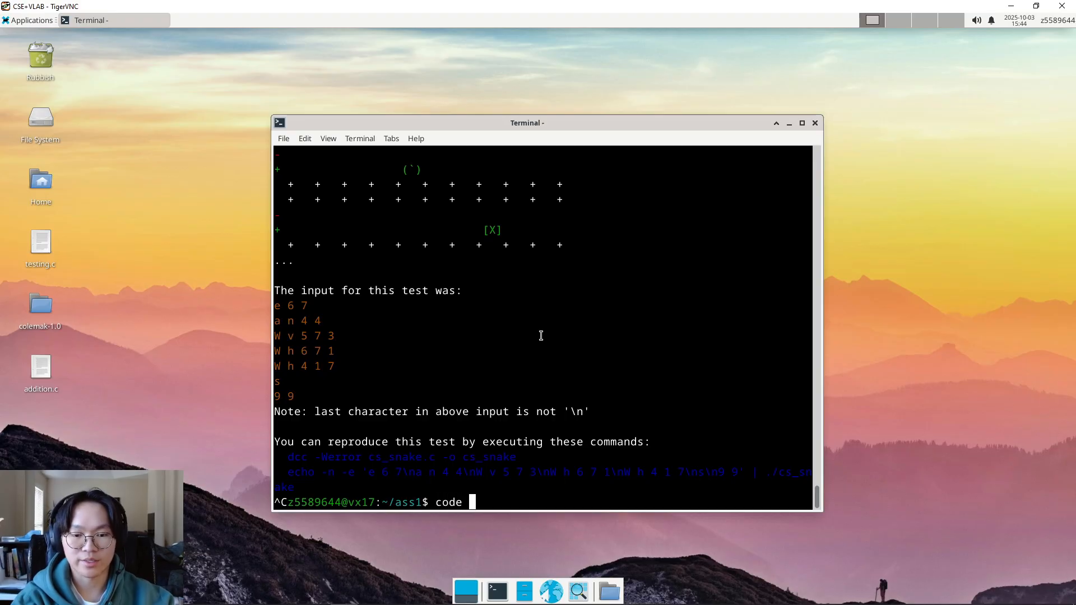
{"action": "type", "text": "snake.c"}
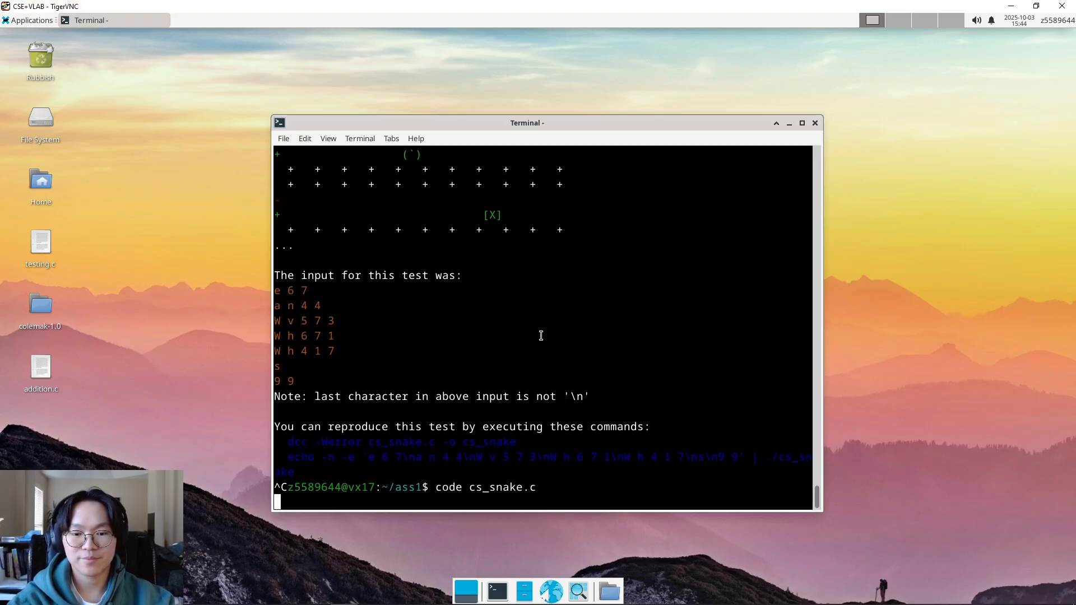
{"action": "key", "text": "Return"}
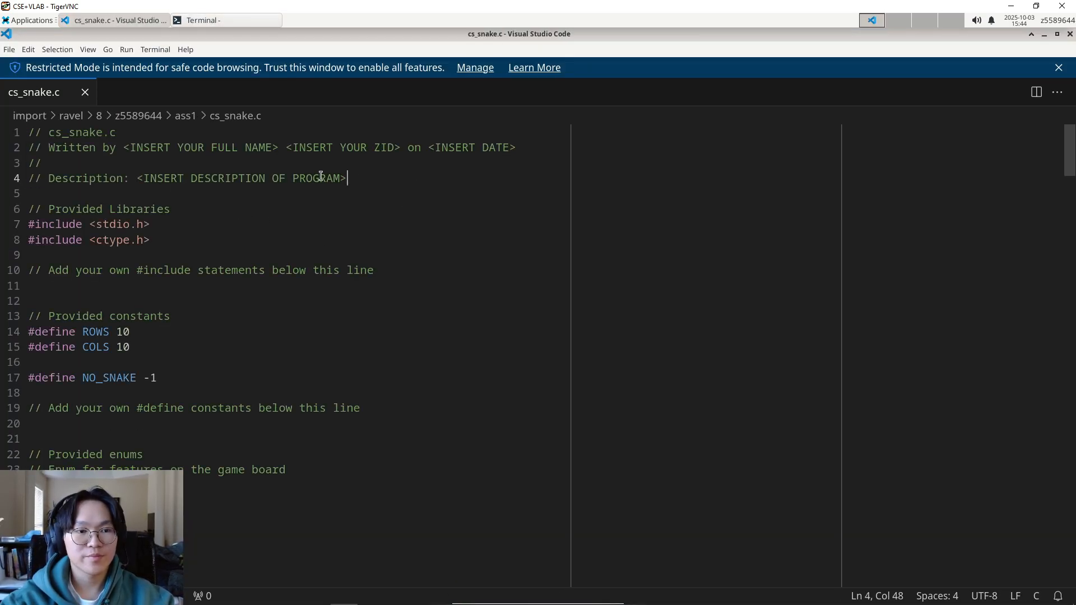
Highlight the description placeholder and include area, then scroll toward the entity enums.
{"action": "left_click_drag", "start_coordinate": [321, 179], "coordinate": [27, 132]}
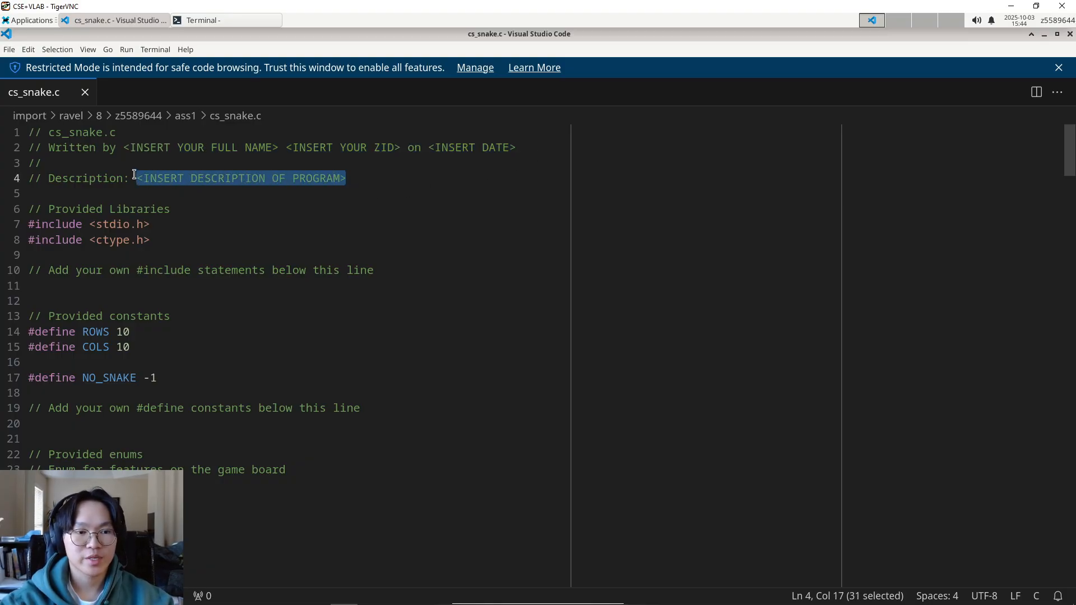
{"action": "mouse_move", "coordinate": [162, 252]}
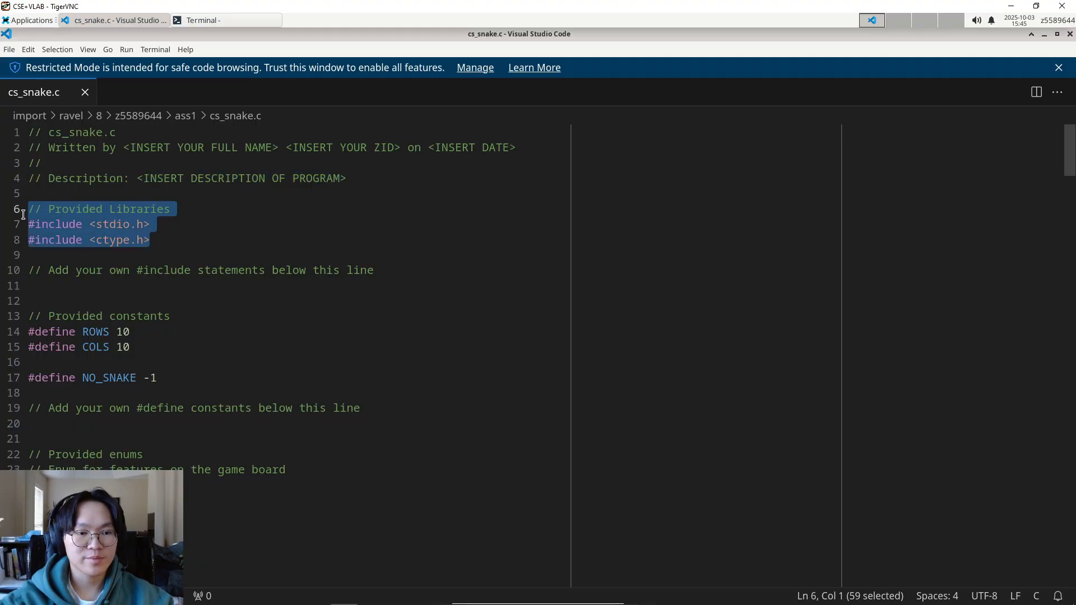
{"action": "left_click", "coordinate": [125, 285]}
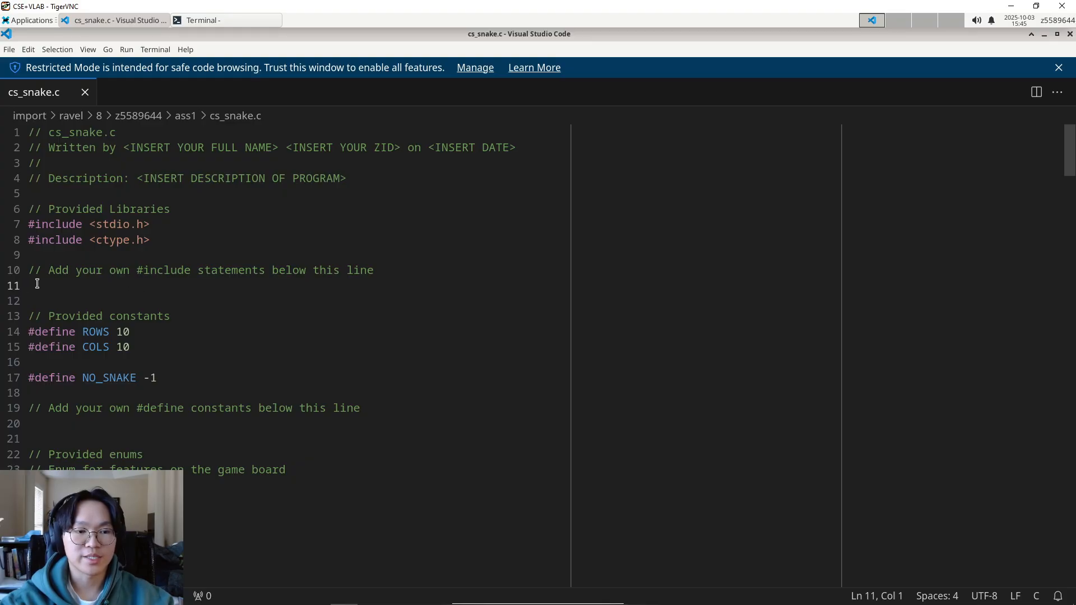
{"action": "scroll", "scroll_direction": "down", "scroll_amount": 3}
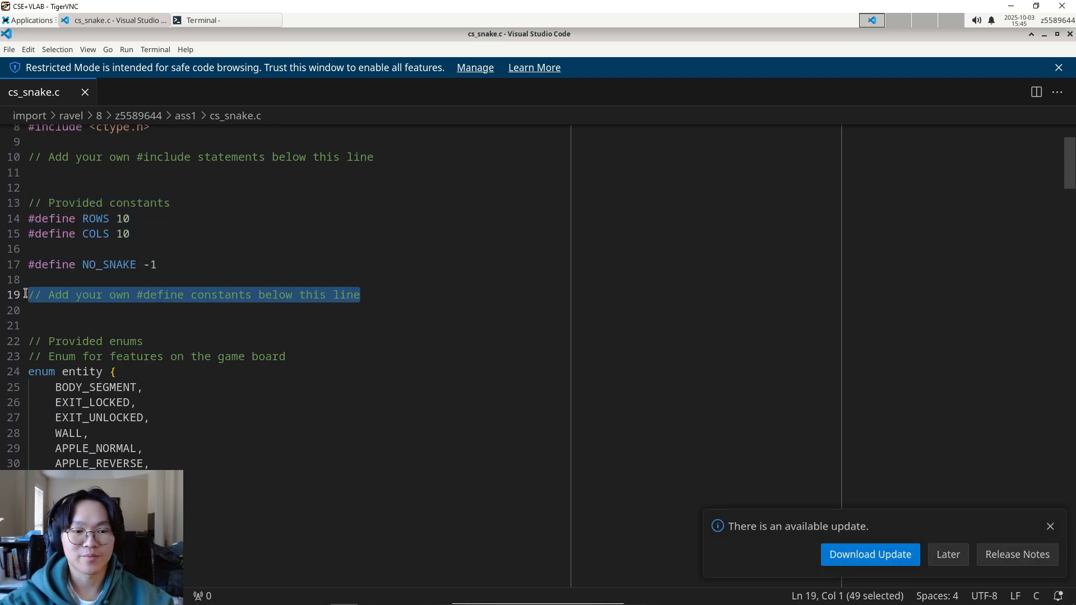
{"action": "scroll", "scroll_direction": "down", "scroll_amount": 3}
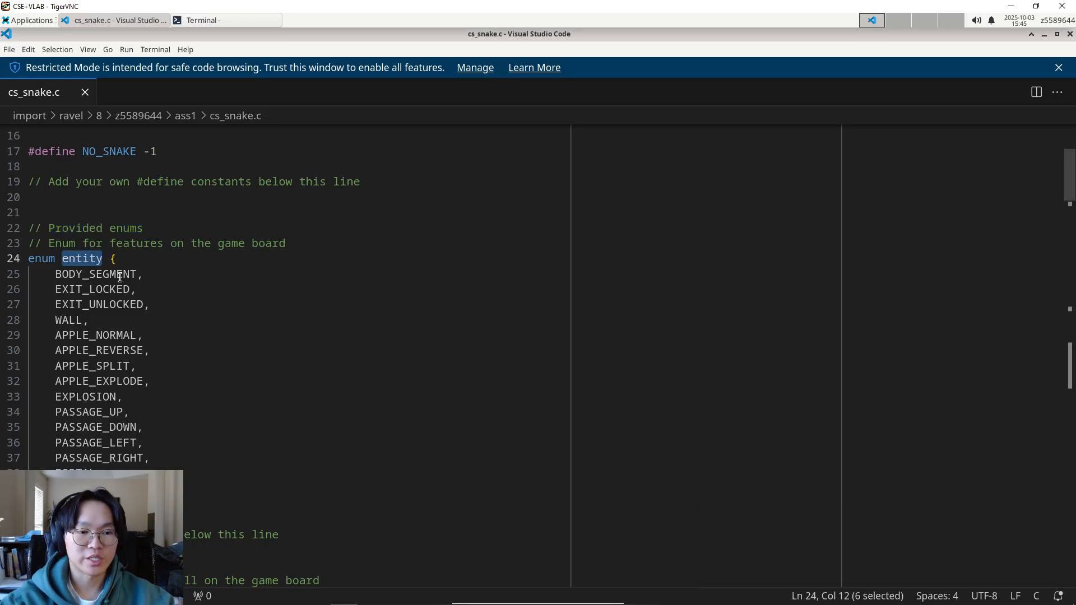
{"action": "mouse_move", "coordinate": [289, 250]}
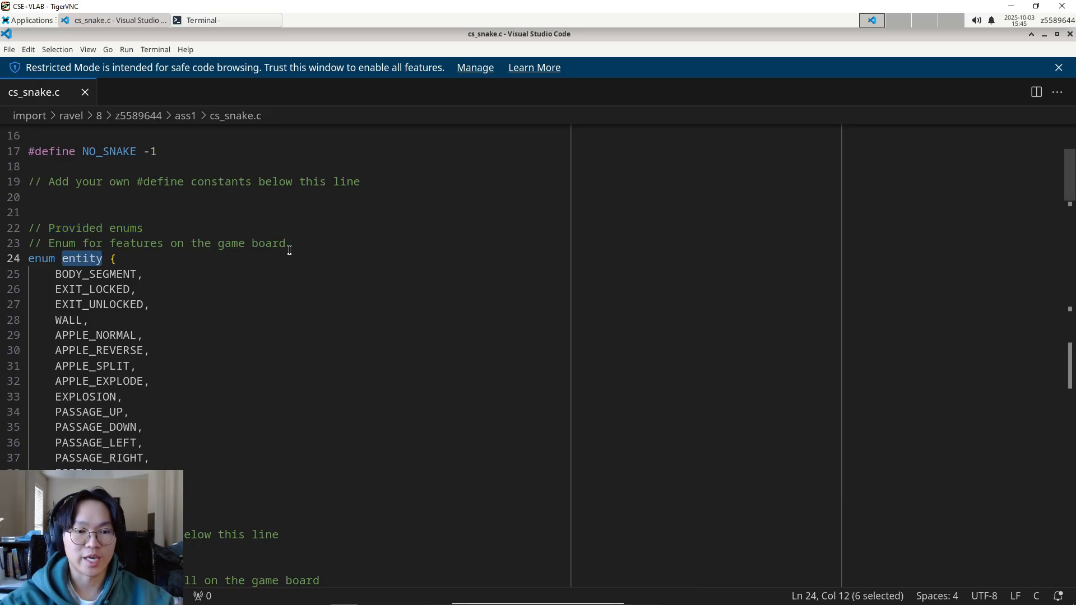
{"action": "scroll", "scroll_direction": "down", "scroll_amount": 3}
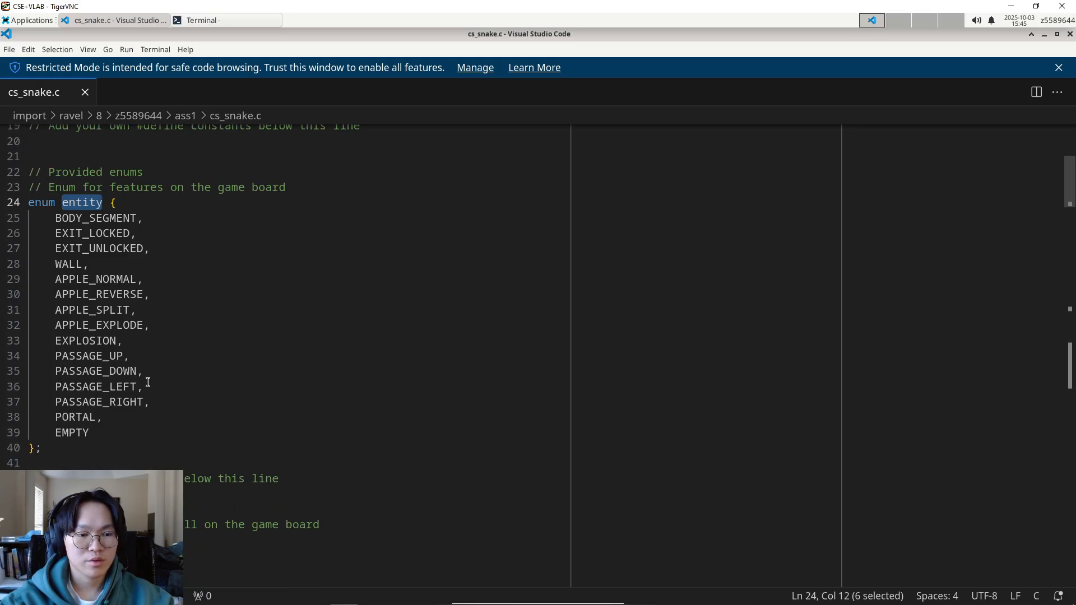
{"action": "scroll", "scroll_direction": "down", "scroll_amount": 3}
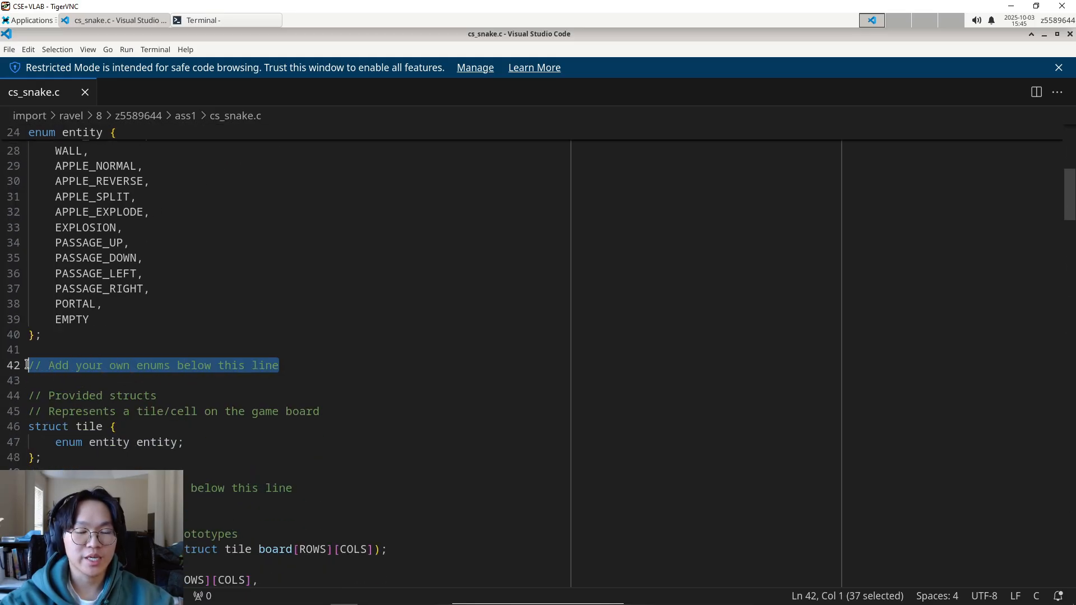
{"action": "scroll", "scroll_direction": "down", "scroll_amount": 3}
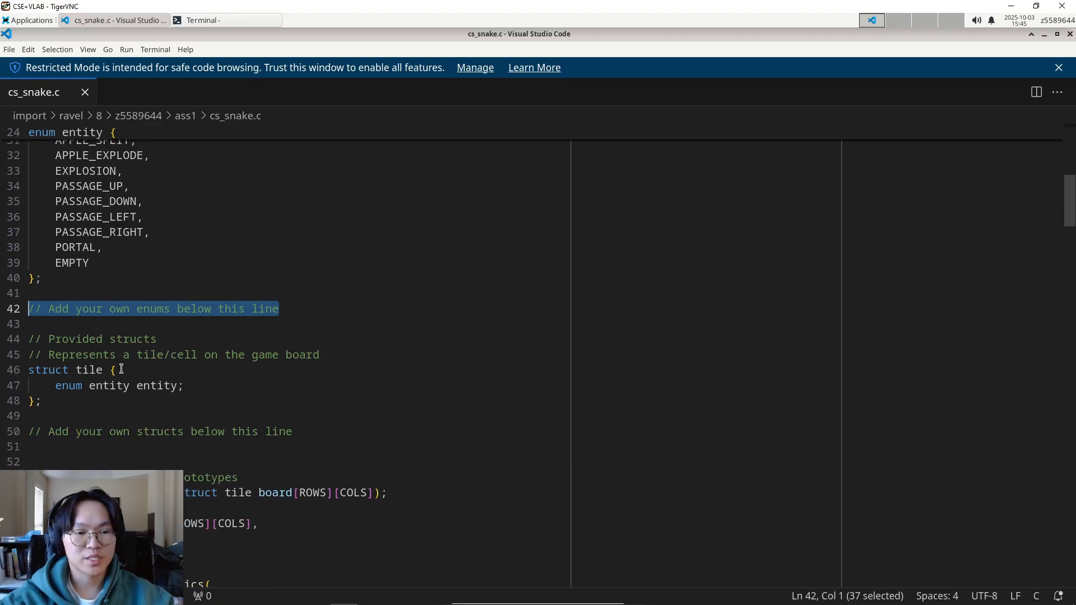
{"action": "left_click", "coordinate": [40, 401]}
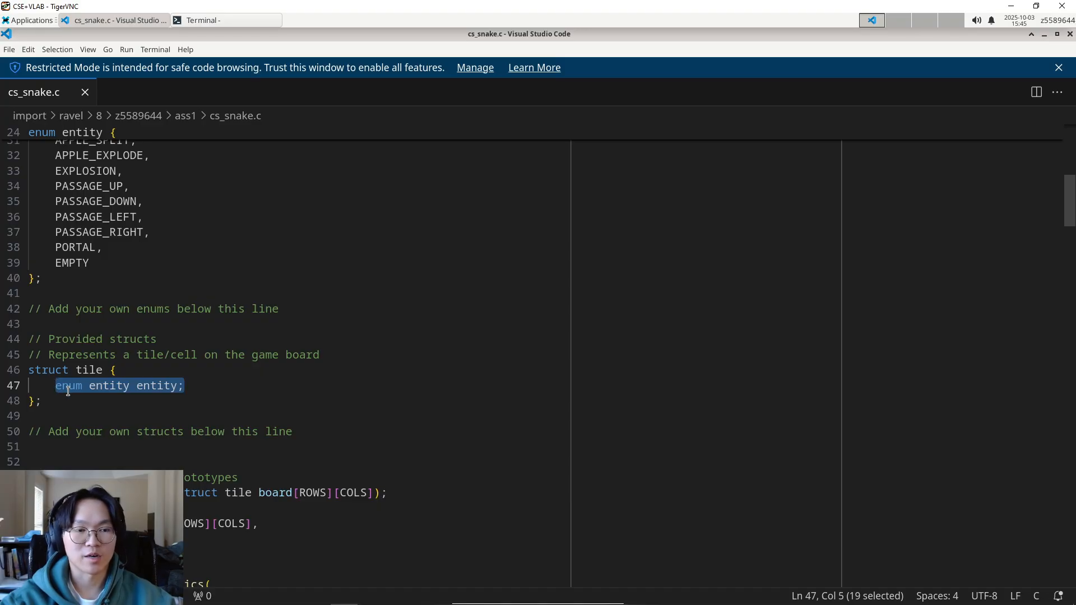
{"action": "left_click", "coordinate": [61, 401]}
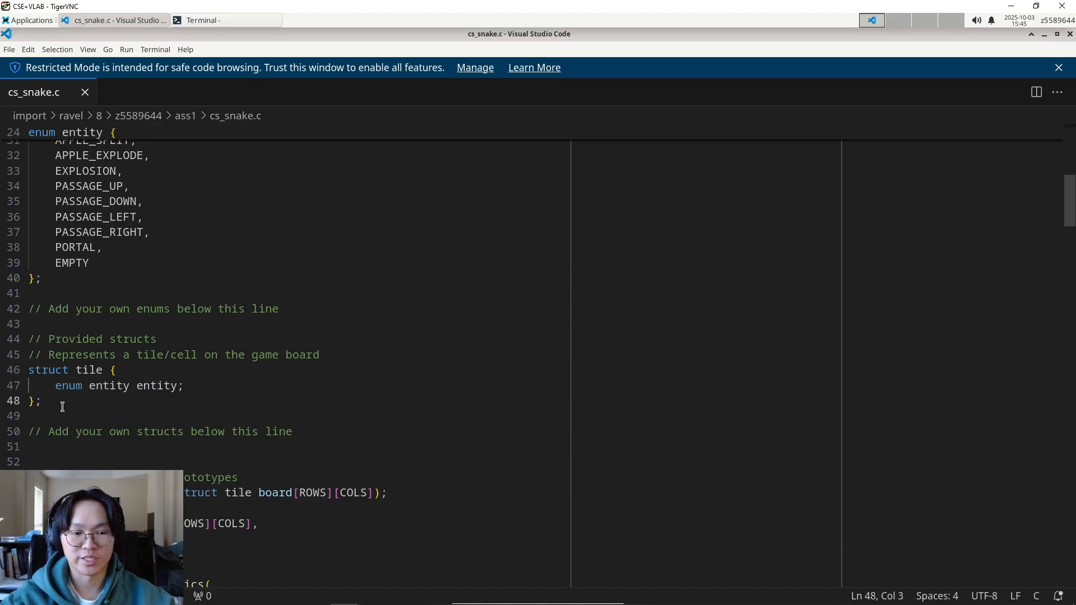
{"action": "mouse_move", "coordinate": [167, 438]}
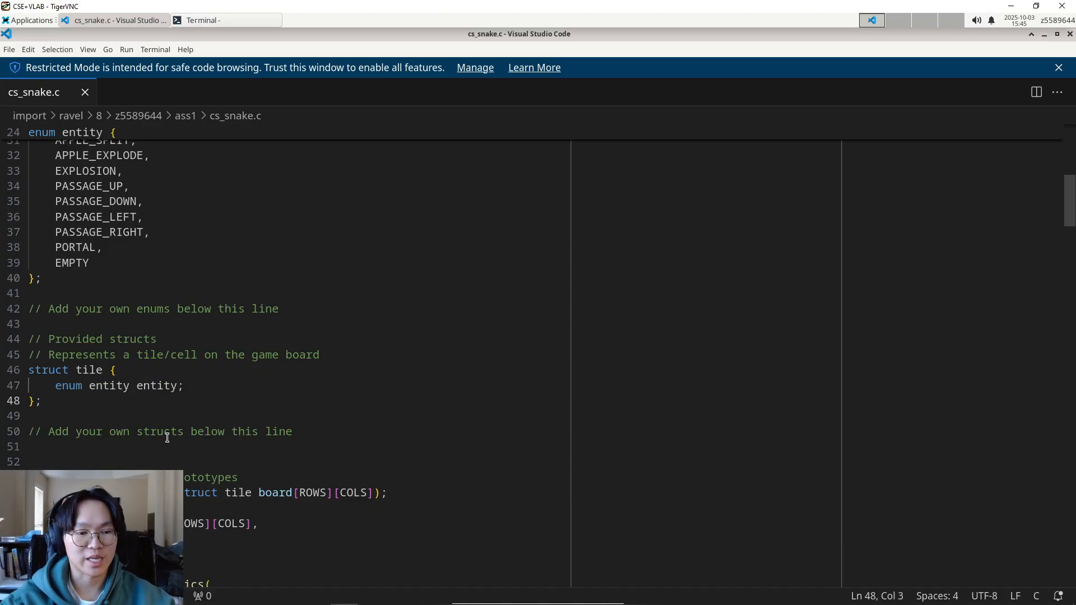
{"action": "scroll", "scroll_direction": "down", "scroll_amount": 3}
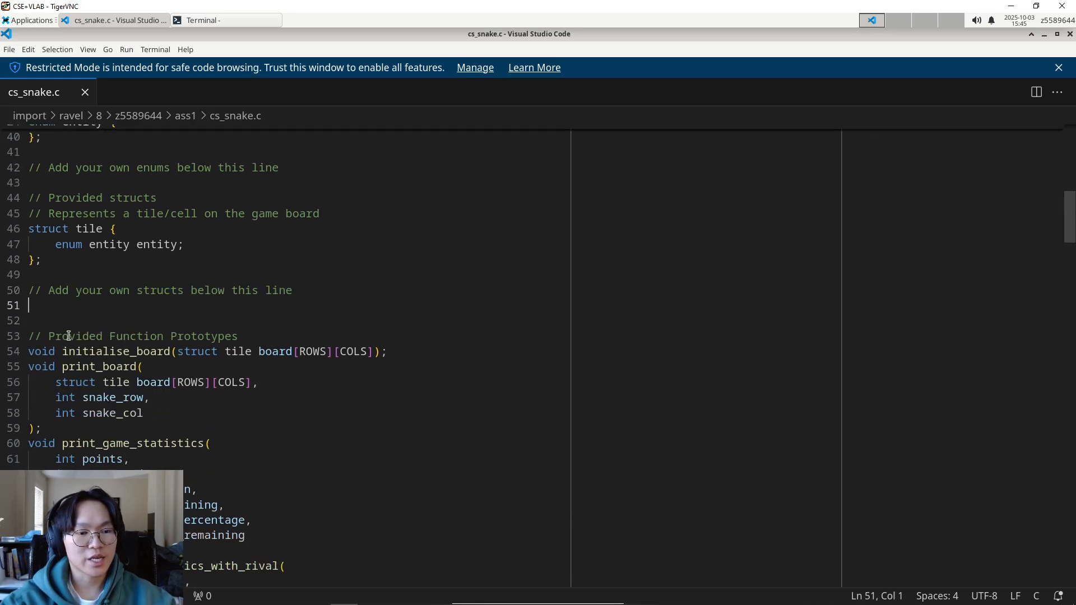
{"action": "scroll", "scroll_direction": "down", "scroll_amount": 3}
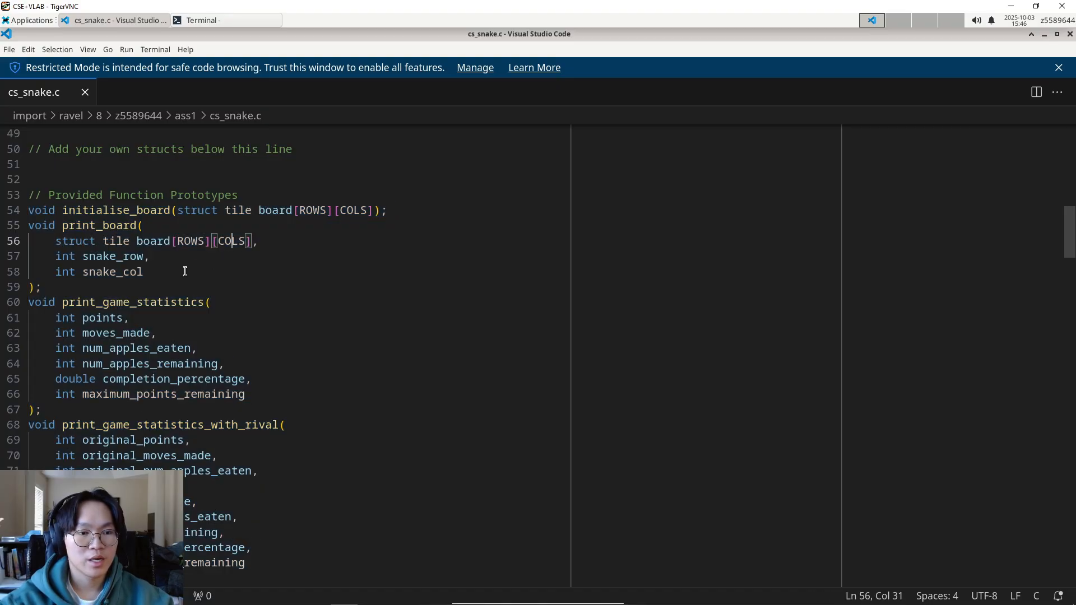
{"action": "scroll", "scroll_direction": "down", "scroll_amount": 3}
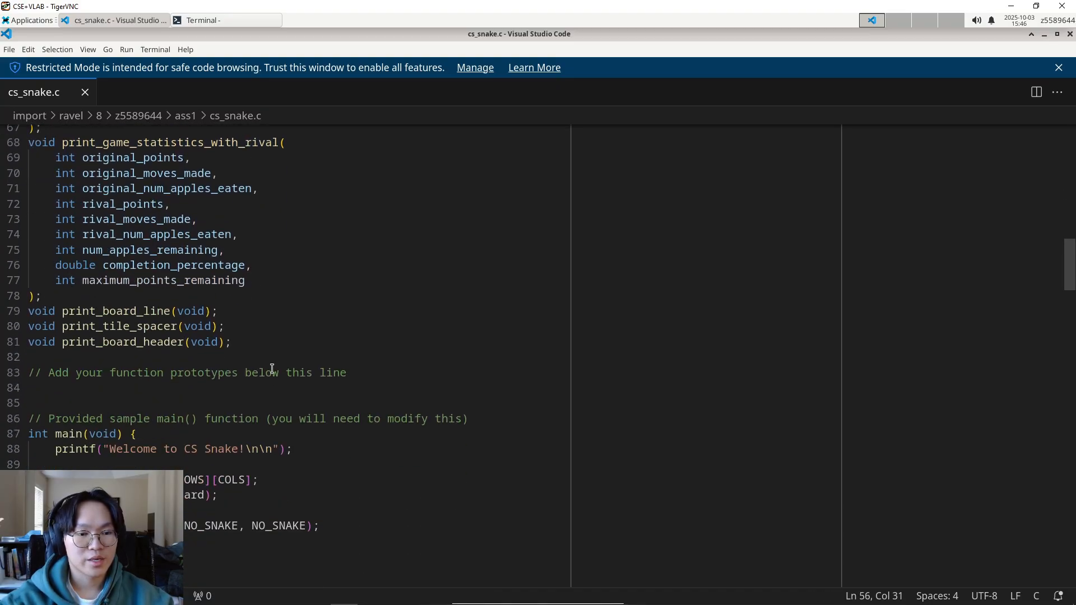
{"action": "triple_click", "coordinate": [187, 373]}
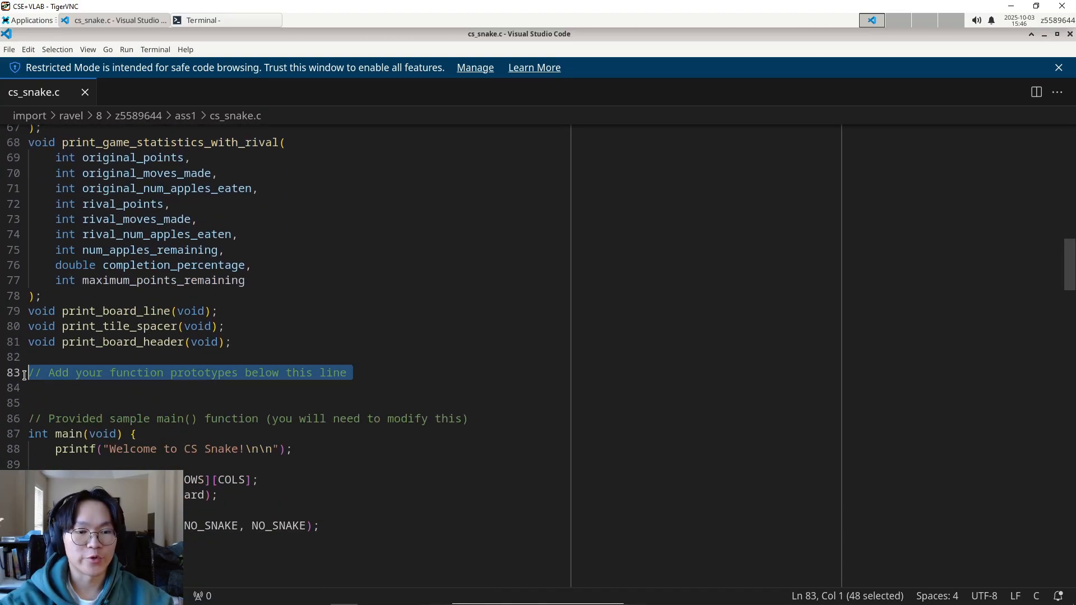
{"action": "left_click", "coordinate": [101, 388]}
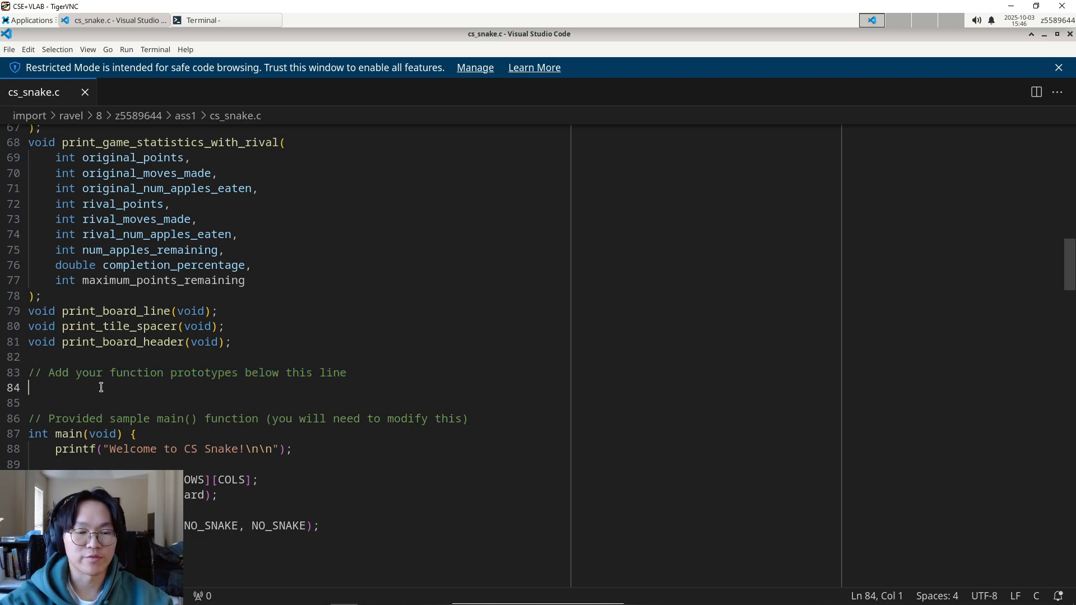
{"action": "scroll", "scroll_direction": "down", "scroll_amount": 3}
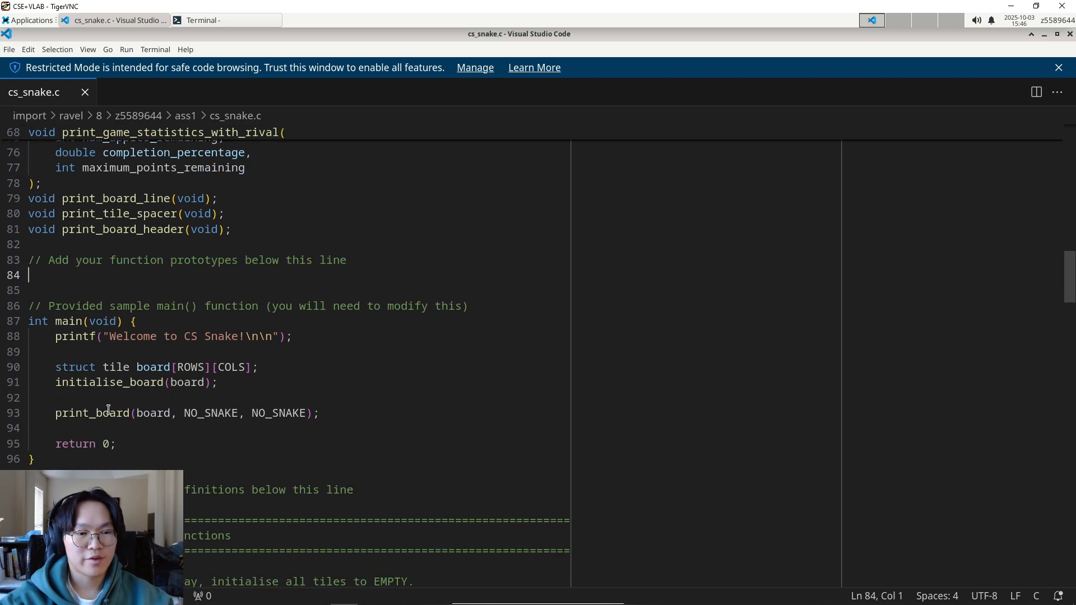
{"action": "mouse_move", "coordinate": [71, 321]}
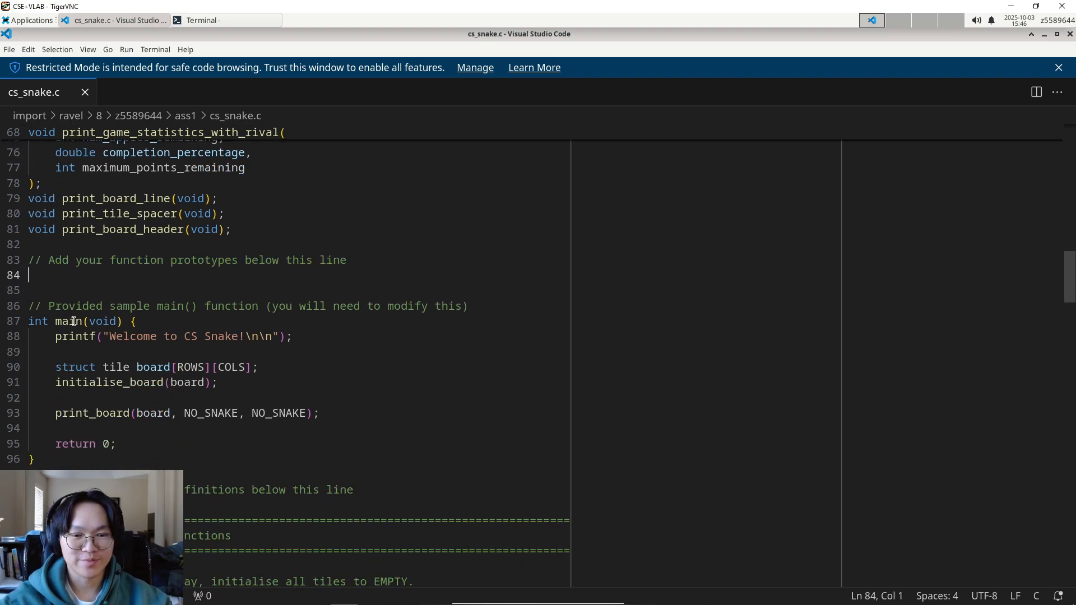
{"action": "left_click", "coordinate": [32, 459]}
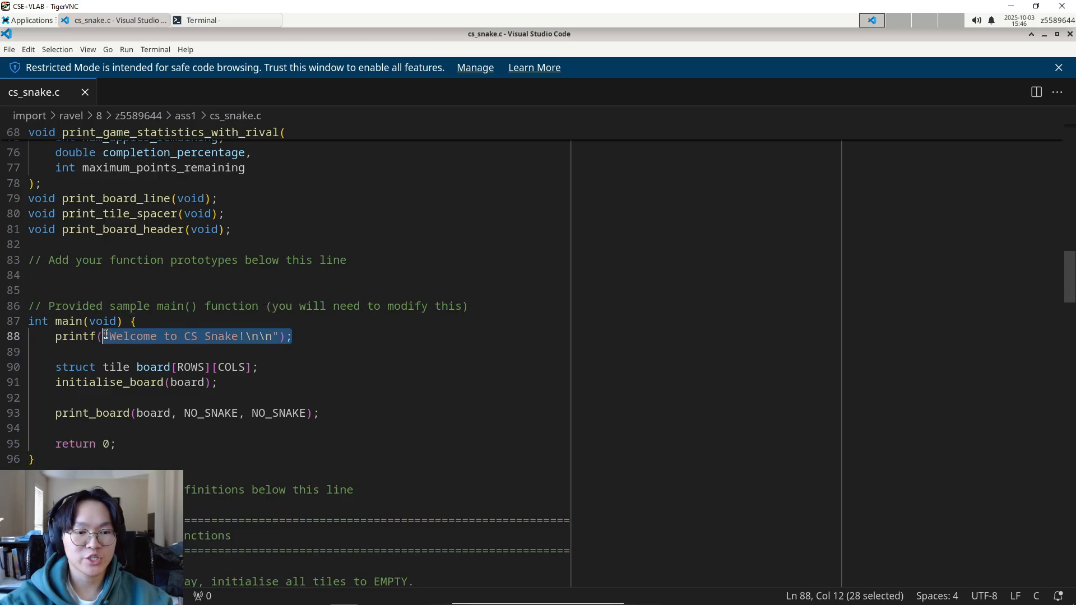
{"action": "left_click", "coordinate": [56, 367]}
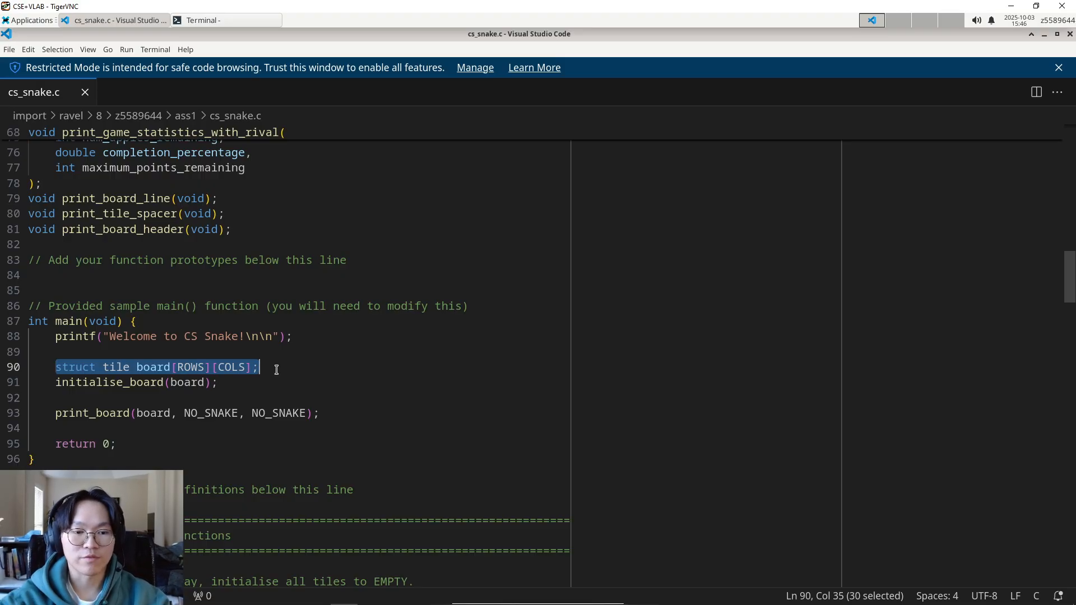
{"action": "double_click", "coordinate": [116, 367]}
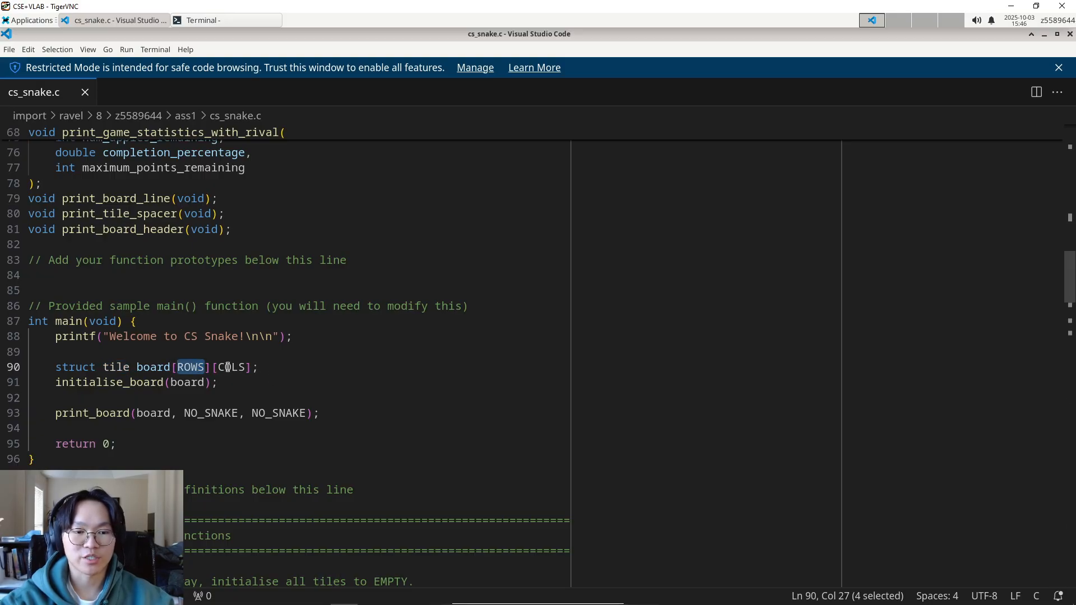
{"action": "double_click", "coordinate": [232, 367]}
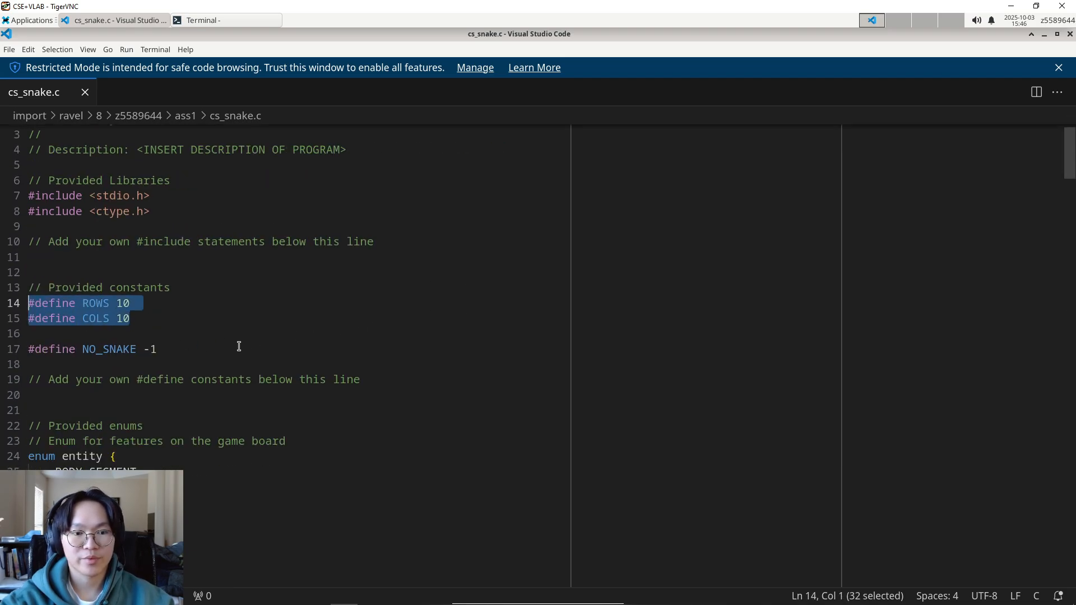
{"action": "scroll", "scroll_direction": "down", "scroll_amount": 3}
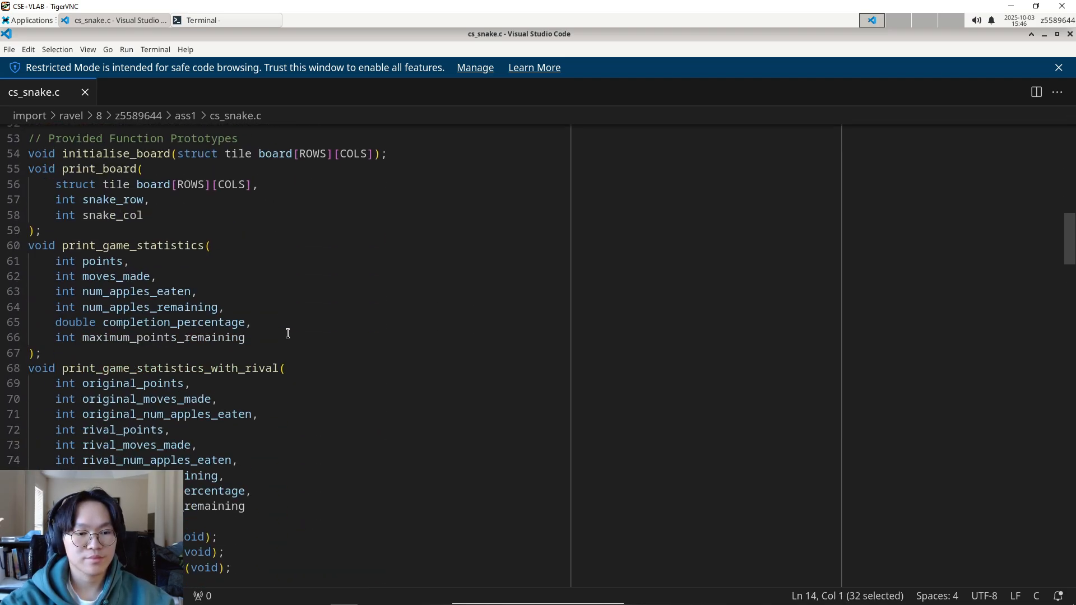
{"action": "scroll", "scroll_direction": "down", "scroll_amount": 3}
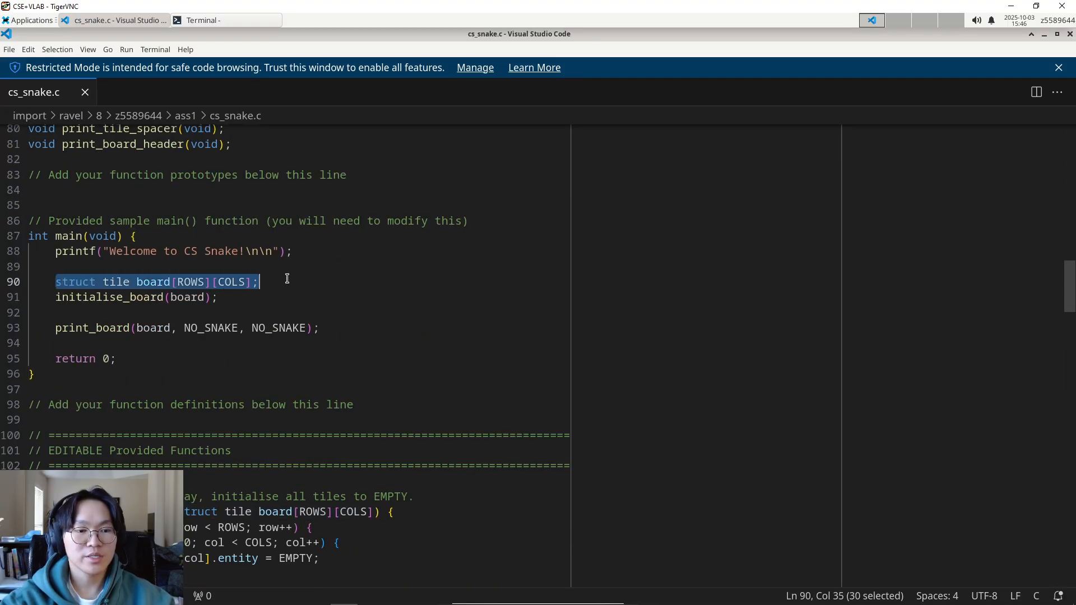
{"action": "left_click", "coordinate": [216, 296]}
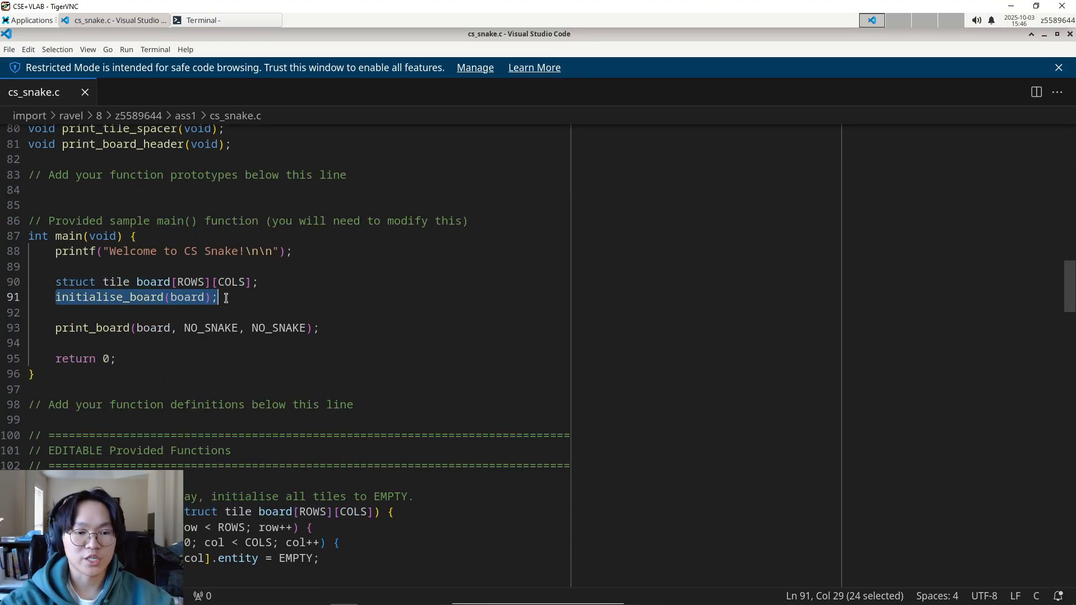
{"action": "scroll", "scroll_direction": "down", "scroll_amount": 3}
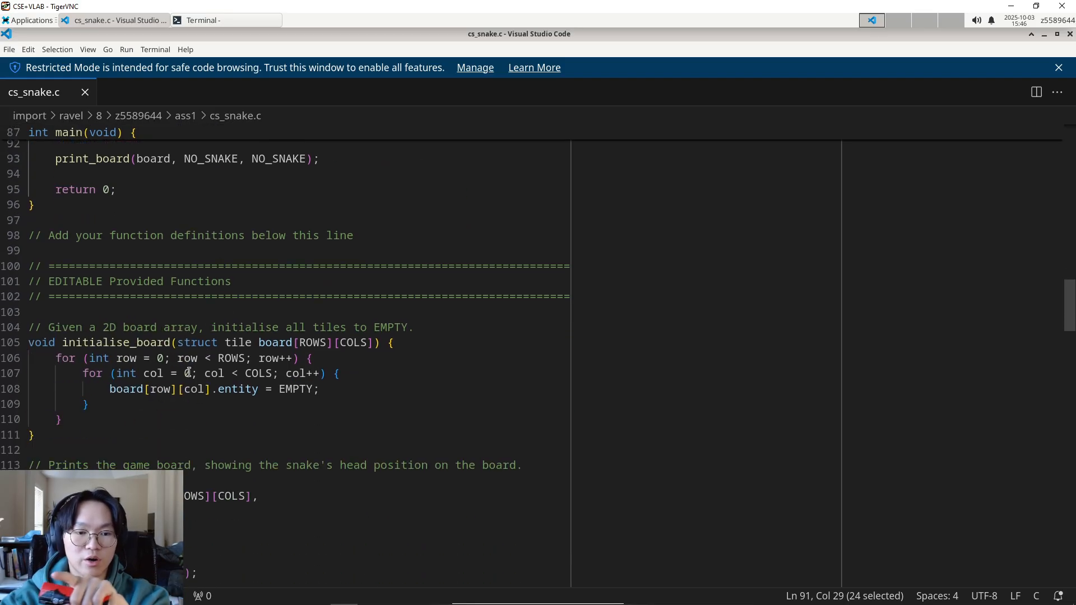
{"action": "left_click", "coordinate": [237, 389]}
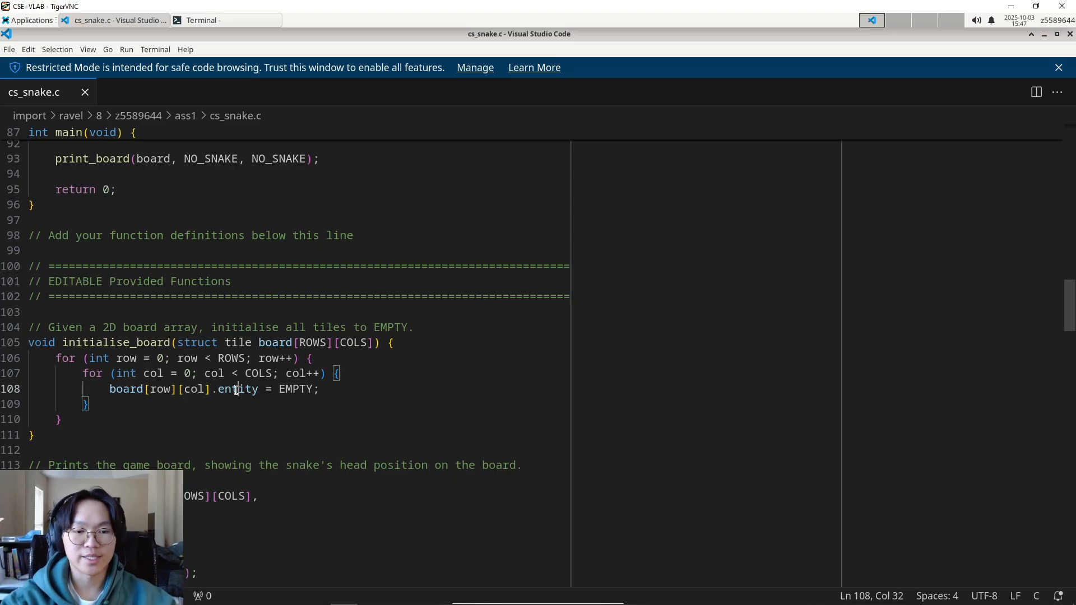
{"action": "double_click", "coordinate": [295, 389]}
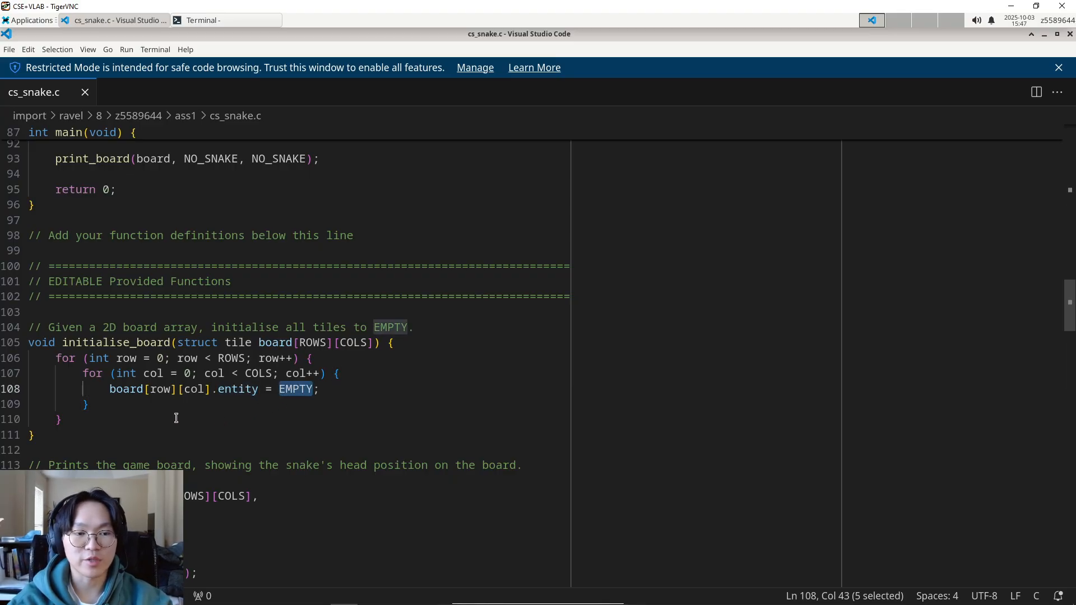
{"action": "scroll", "scroll_direction": "up", "scroll_amount": 3}
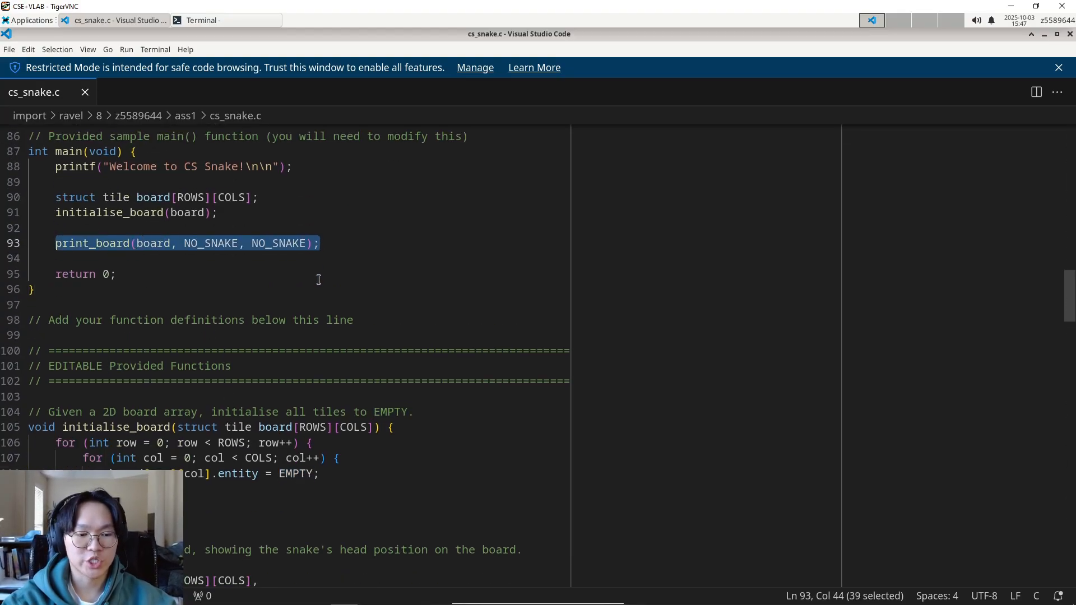
{"action": "scroll", "scroll_direction": "down", "scroll_amount": 3}
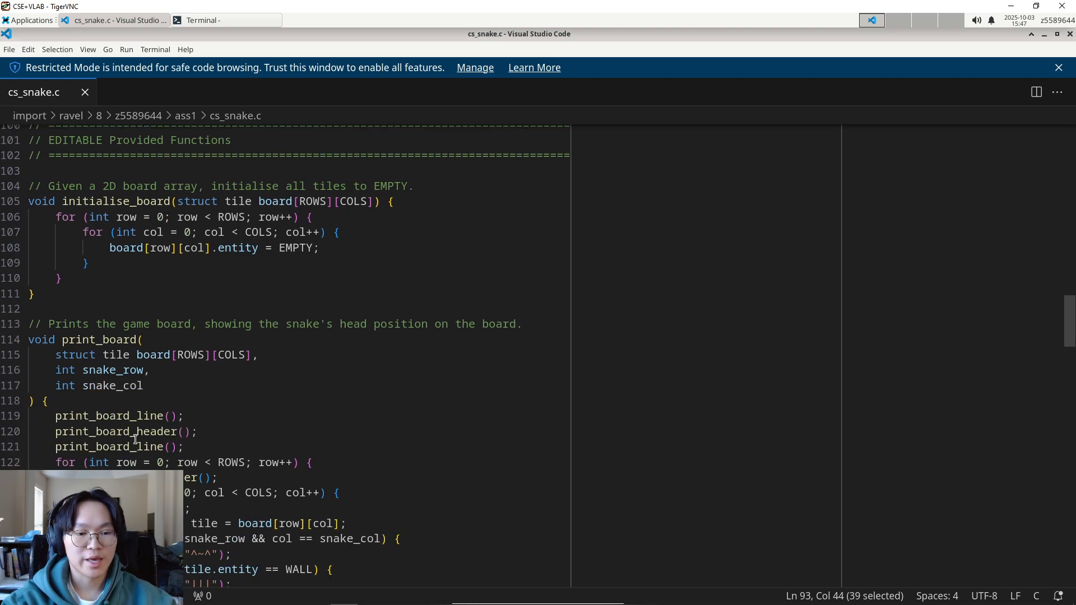
{"action": "scroll", "scroll_direction": "down", "scroll_amount": 3}
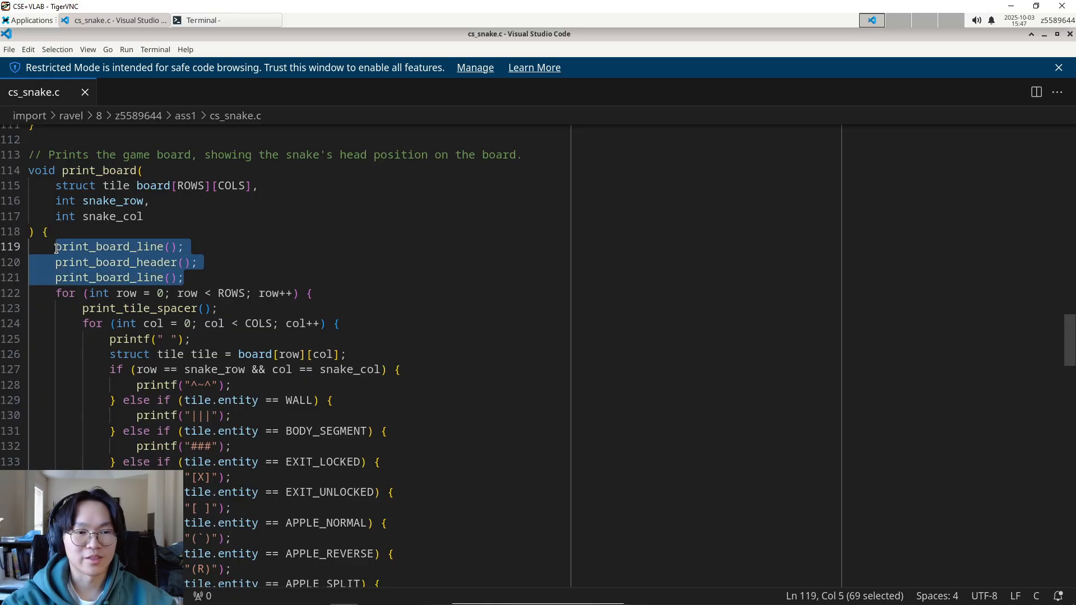
{"action": "mouse_move", "coordinate": [239, 279]}
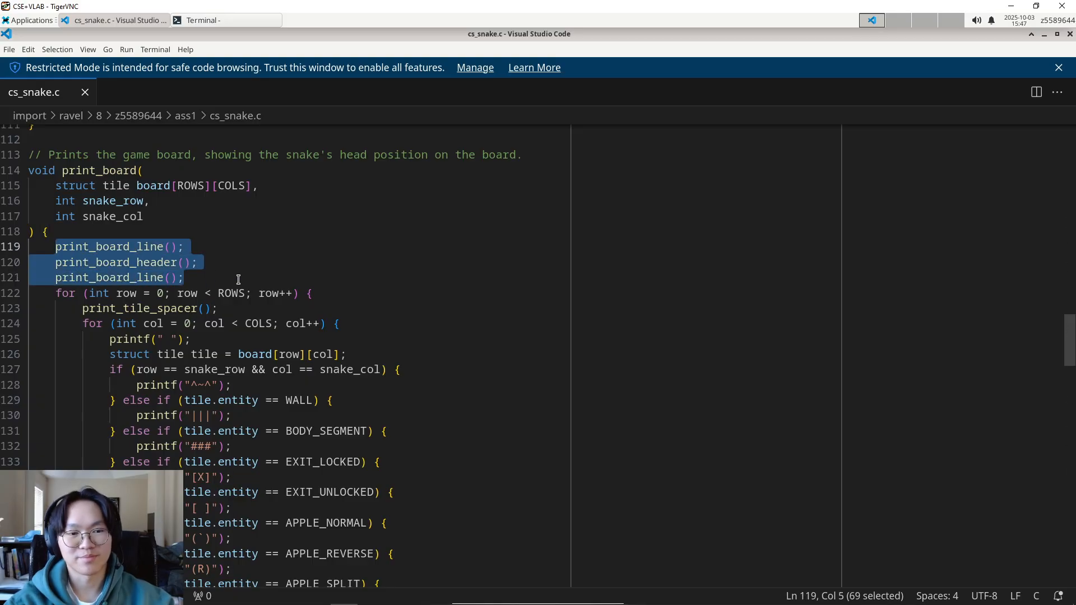
{"action": "mouse_move", "coordinate": [222, 293]}
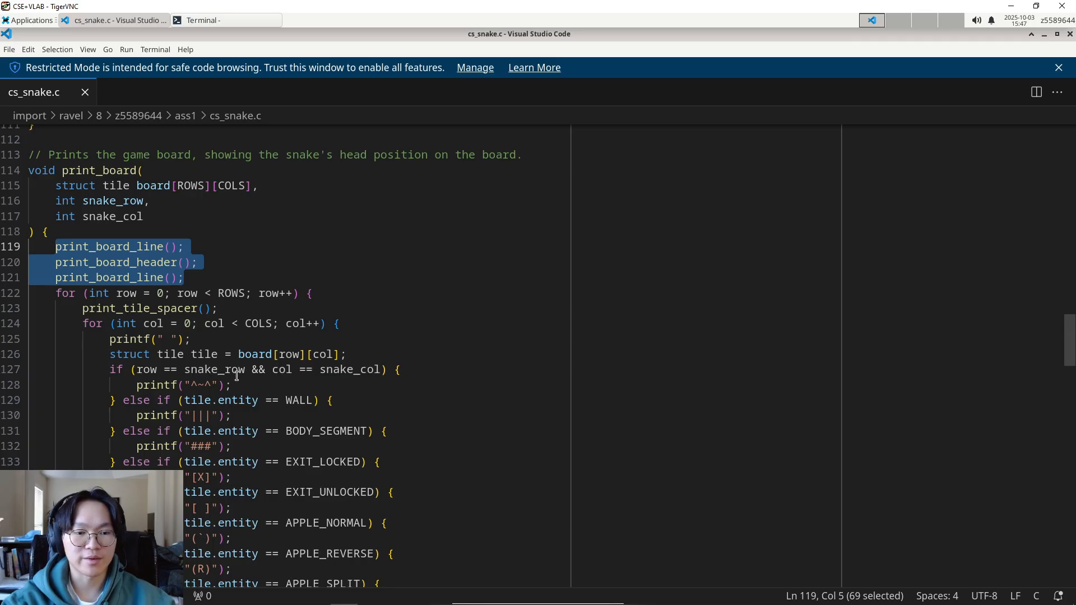
{"action": "scroll", "scroll_direction": "down", "scroll_amount": 3}
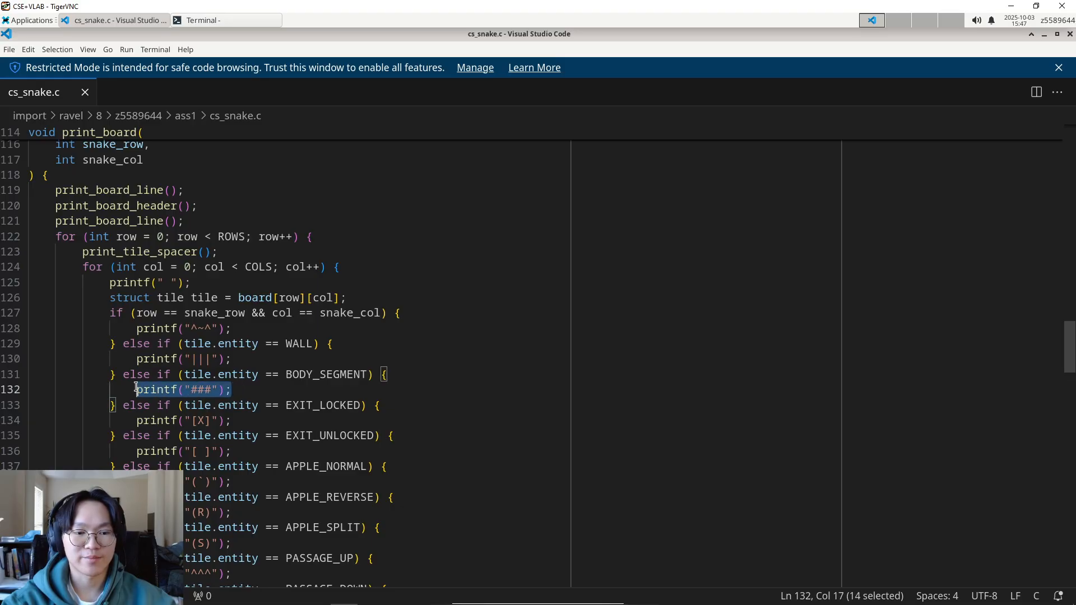
{"action": "scroll", "scroll_direction": "up", "scroll_amount": 3}
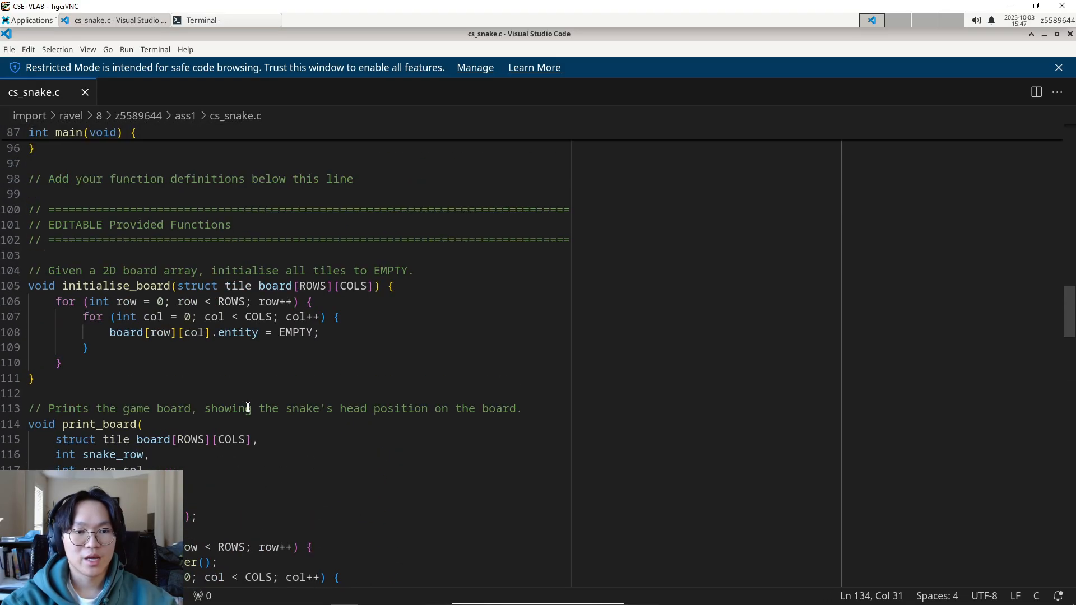
{"action": "scroll", "scroll_direction": "up", "scroll_amount": 3}
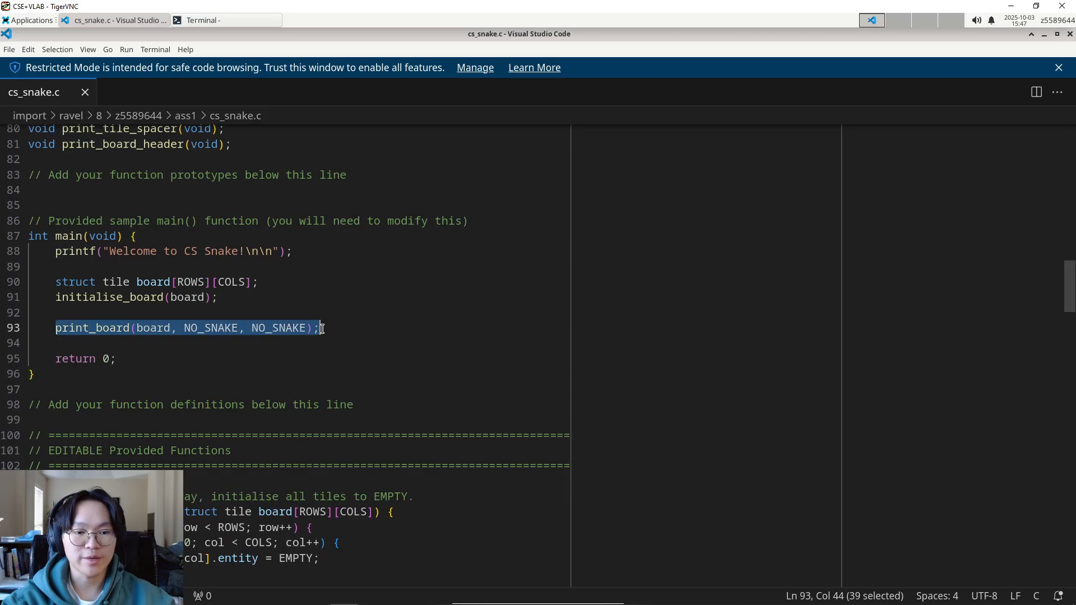
{"action": "double_click", "coordinate": [279, 327]}
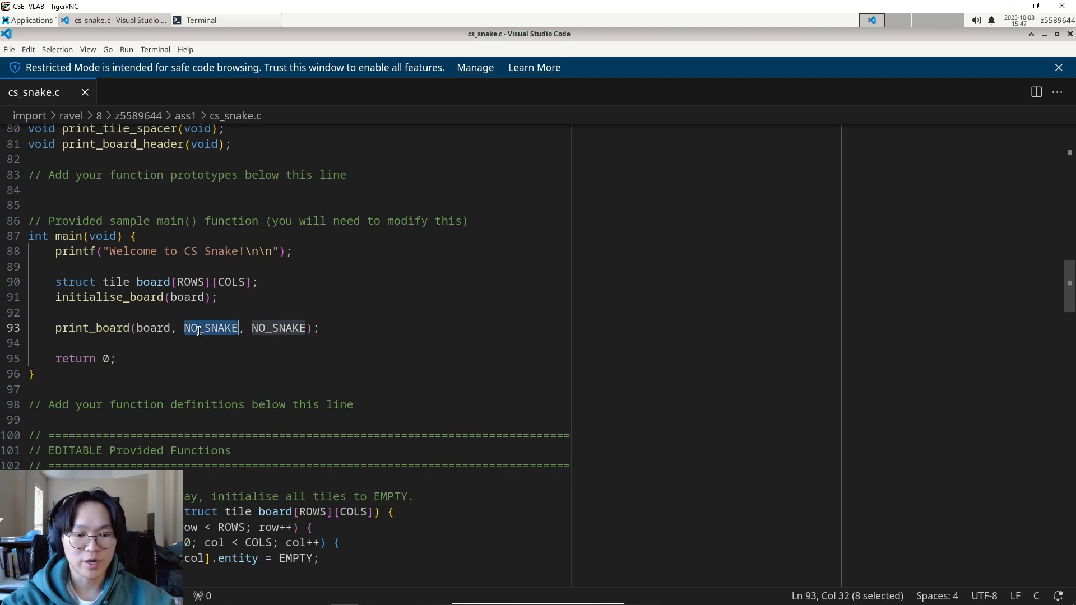
{"action": "scroll", "scroll_direction": "down", "scroll_amount": 3}
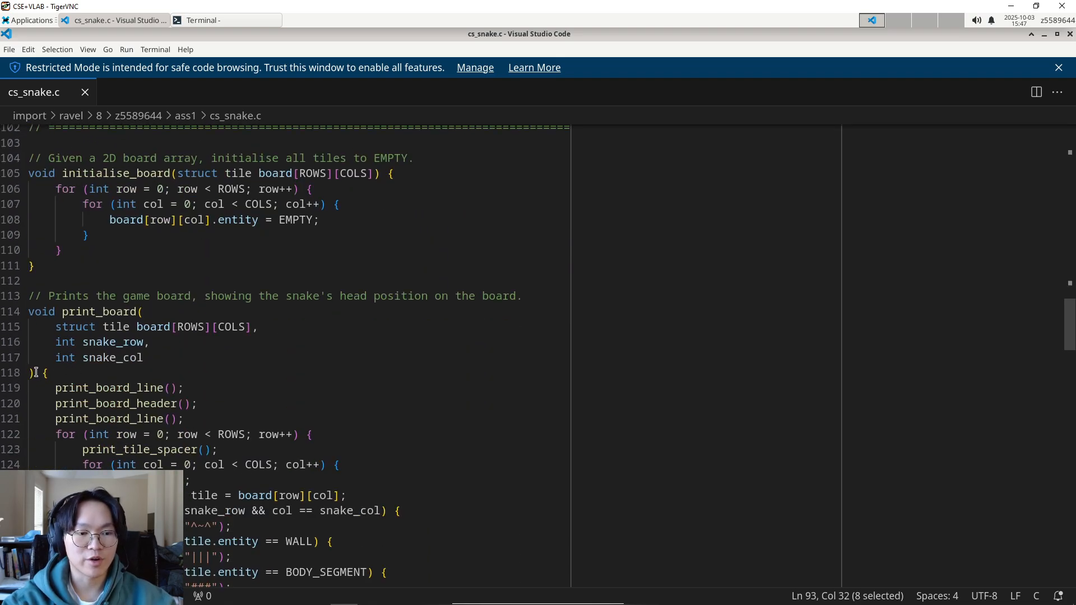
{"action": "double_click", "coordinate": [113, 342]}
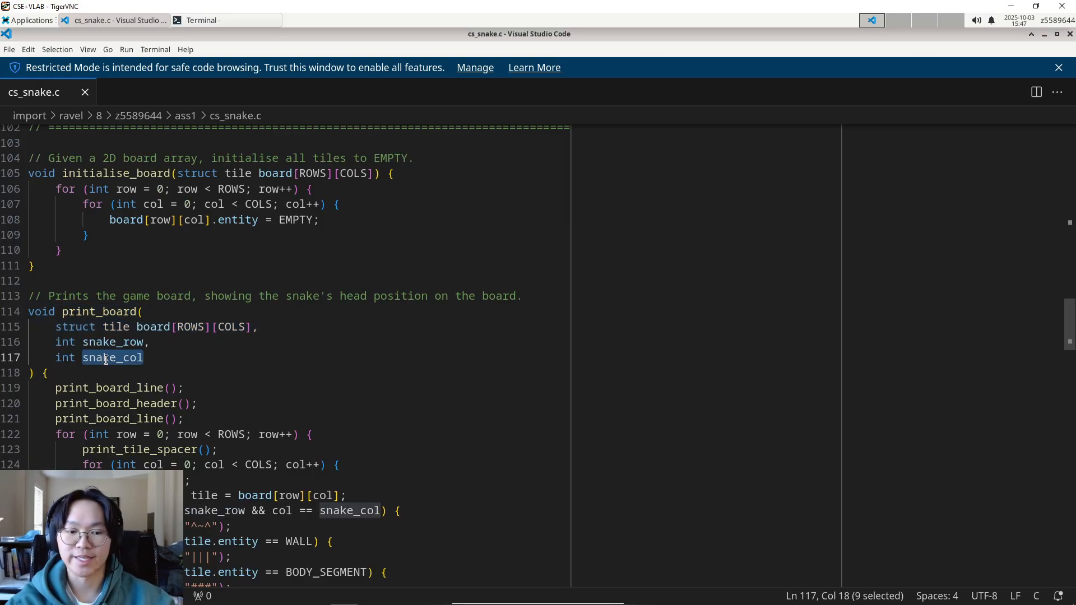
{"action": "scroll", "scroll_direction": "down", "scroll_amount": 3}
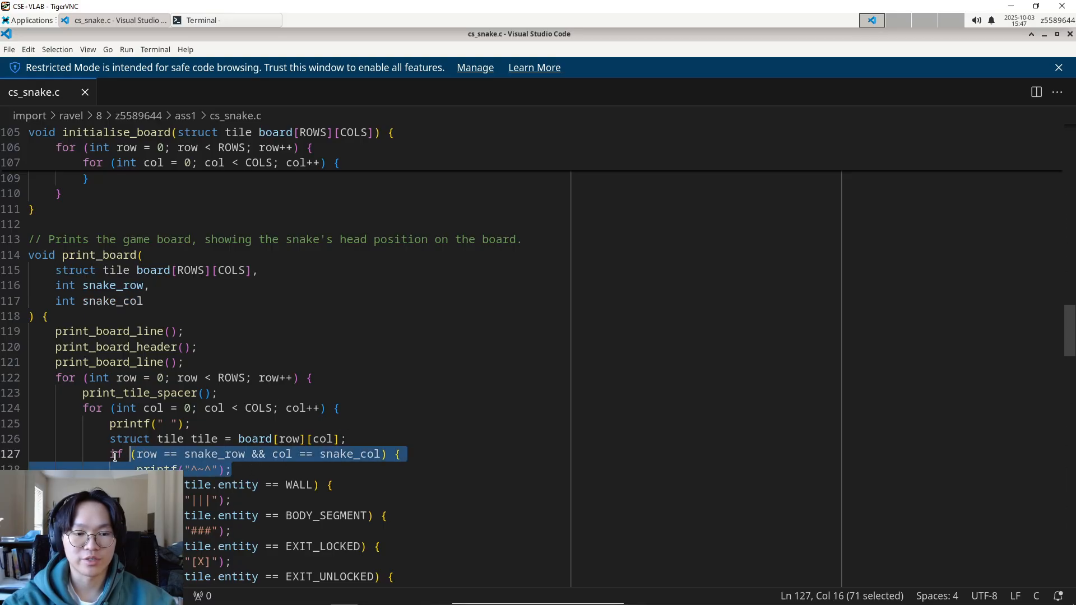
{"action": "scroll", "scroll_direction": "down", "scroll_amount": 3}
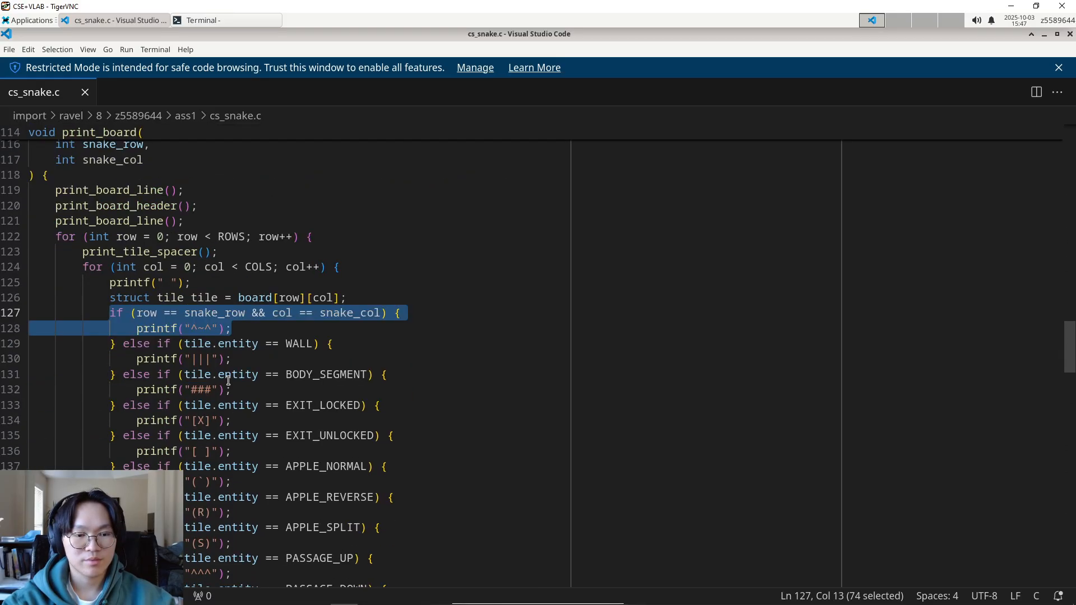
{"action": "scroll", "scroll_direction": "down", "scroll_amount": 3}
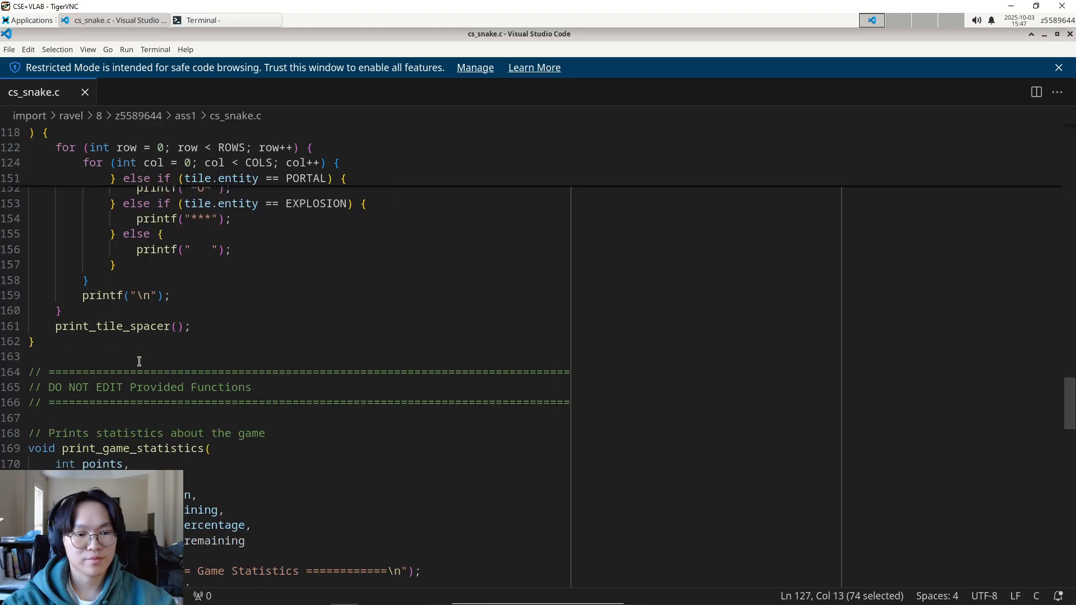
{"action": "scroll", "scroll_direction": "down", "scroll_amount": 3}
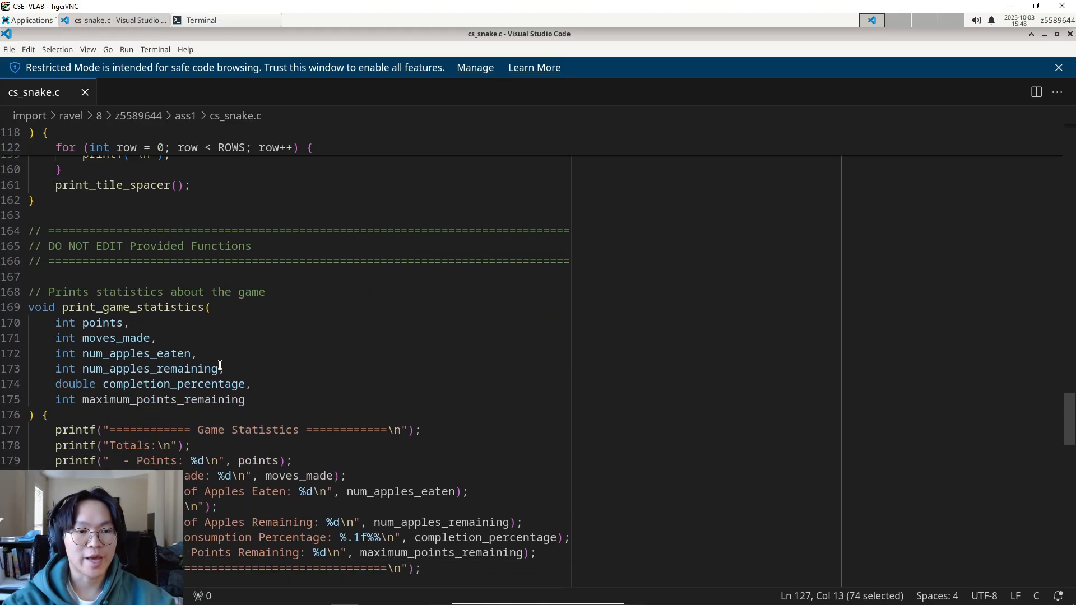
{"action": "scroll", "scroll_direction": "down", "scroll_amount": 3}
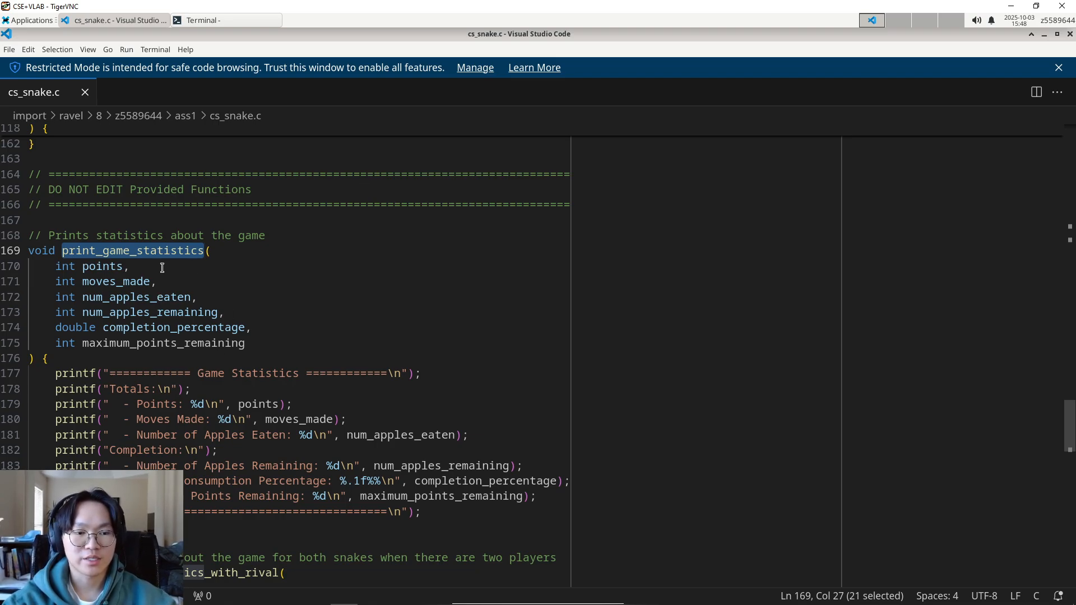
{"action": "scroll", "scroll_direction": "down", "scroll_amount": 3}
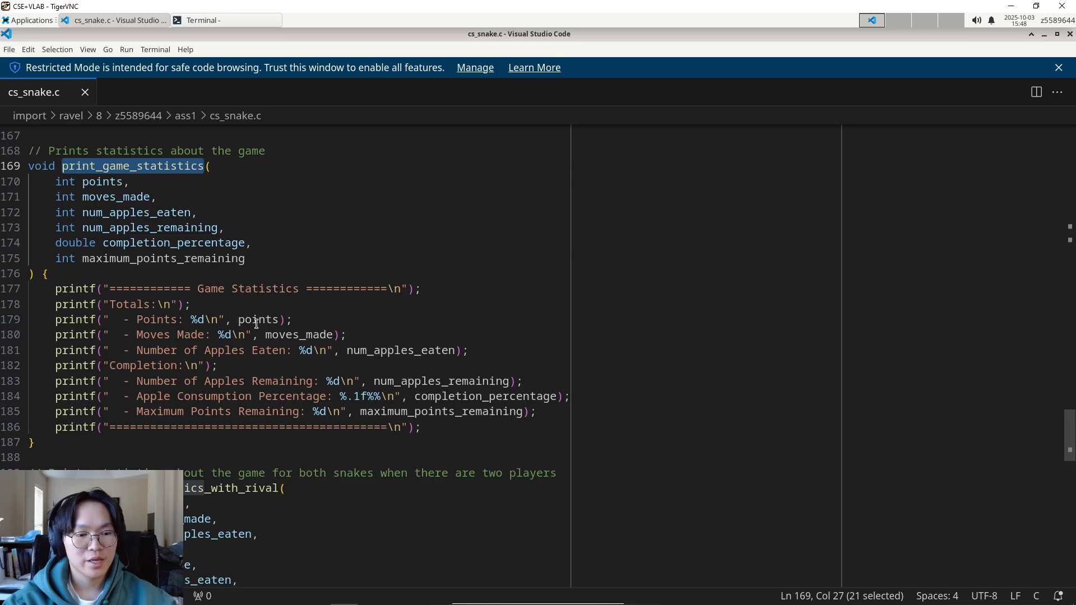
{"action": "scroll", "scroll_direction": "down", "scroll_amount": 3}
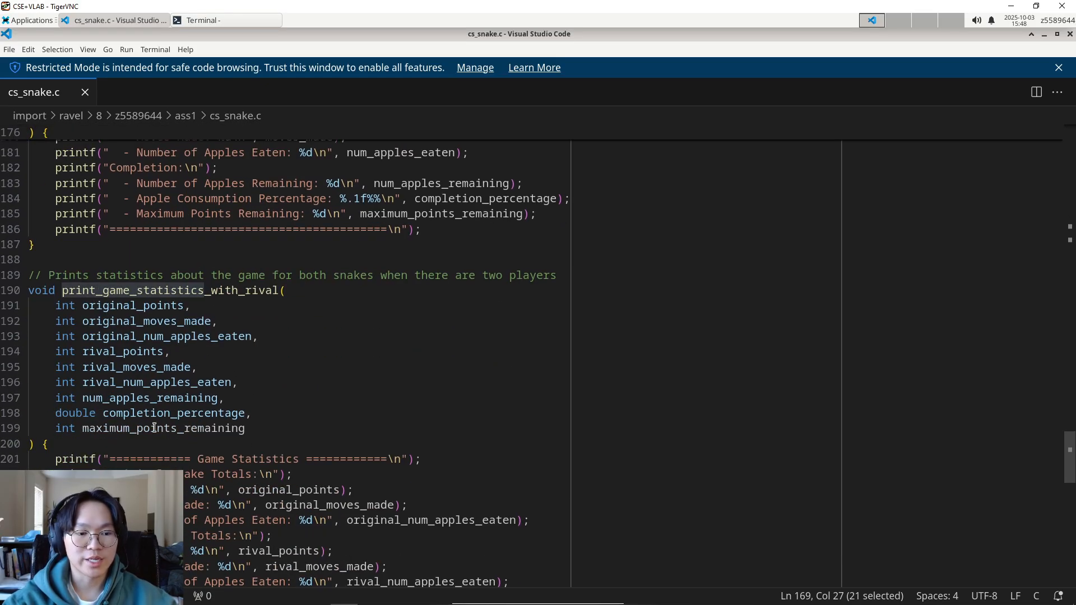
{"action": "scroll", "scroll_direction": "down", "scroll_amount": 3}
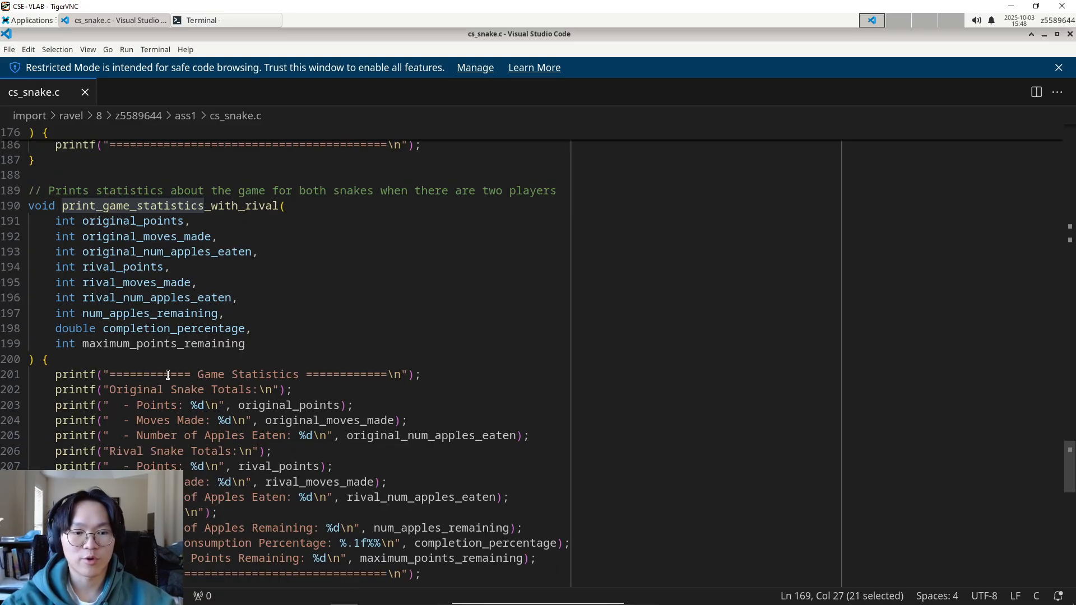
{"action": "scroll", "scroll_direction": "down", "scroll_amount": 3}
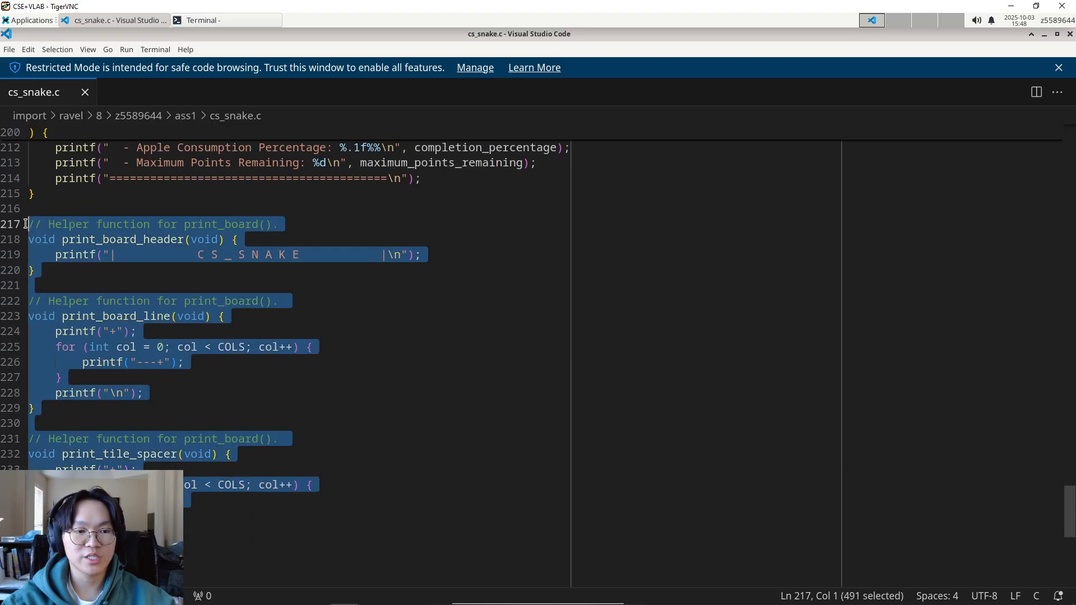
{"action": "left_click", "coordinate": [227, 224]}
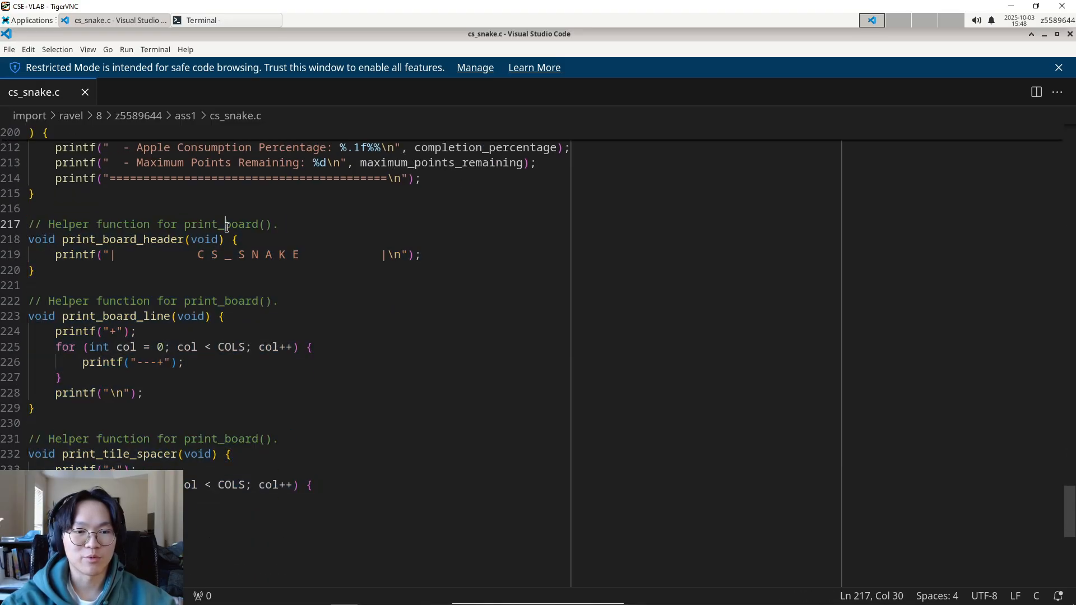
{"action": "left_click", "coordinate": [33, 407]}
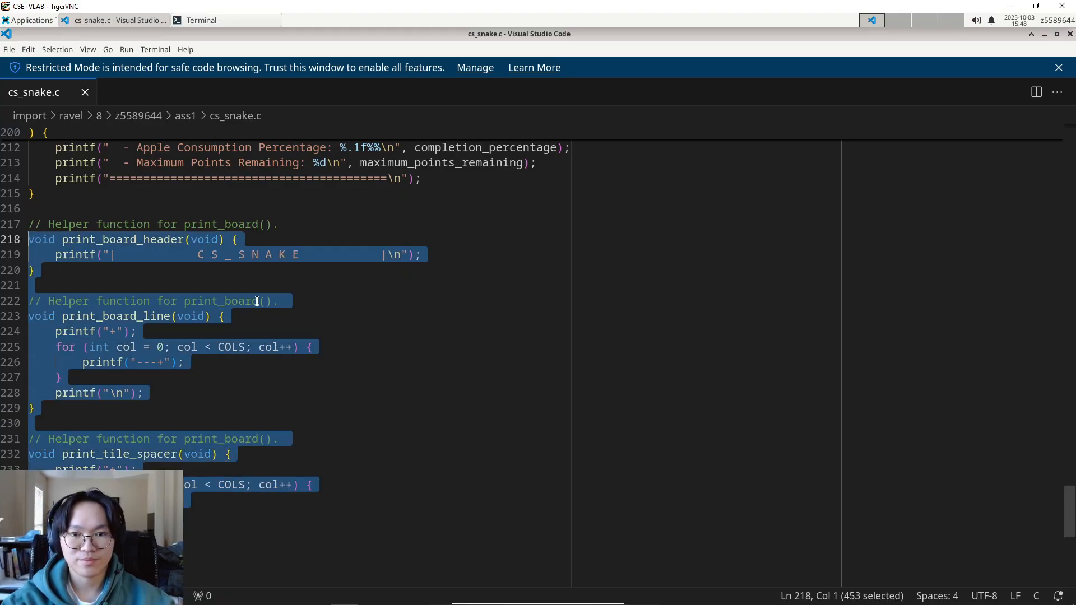
{"action": "scroll", "scroll_direction": "up", "scroll_amount": 3}
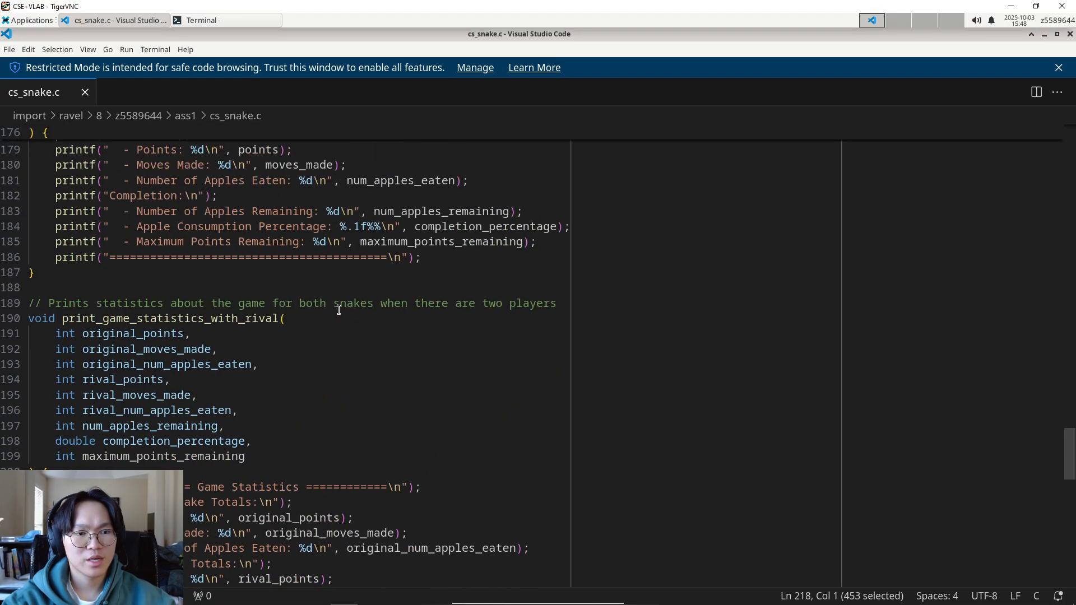
{"action": "scroll", "scroll_direction": "up", "scroll_amount": 3}
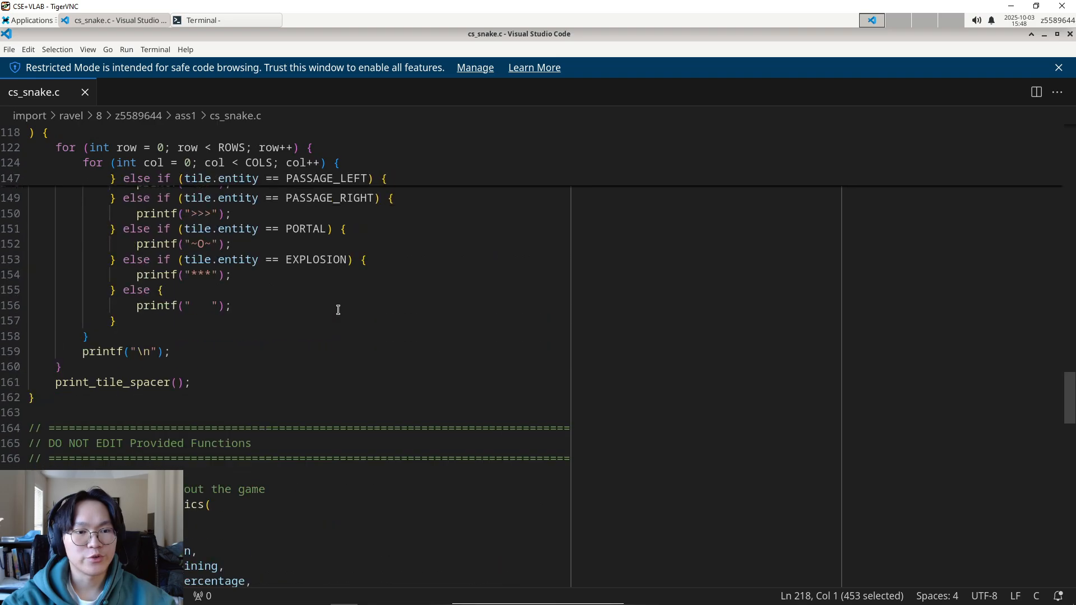
{"action": "scroll", "scroll_direction": "up", "scroll_amount": 3}
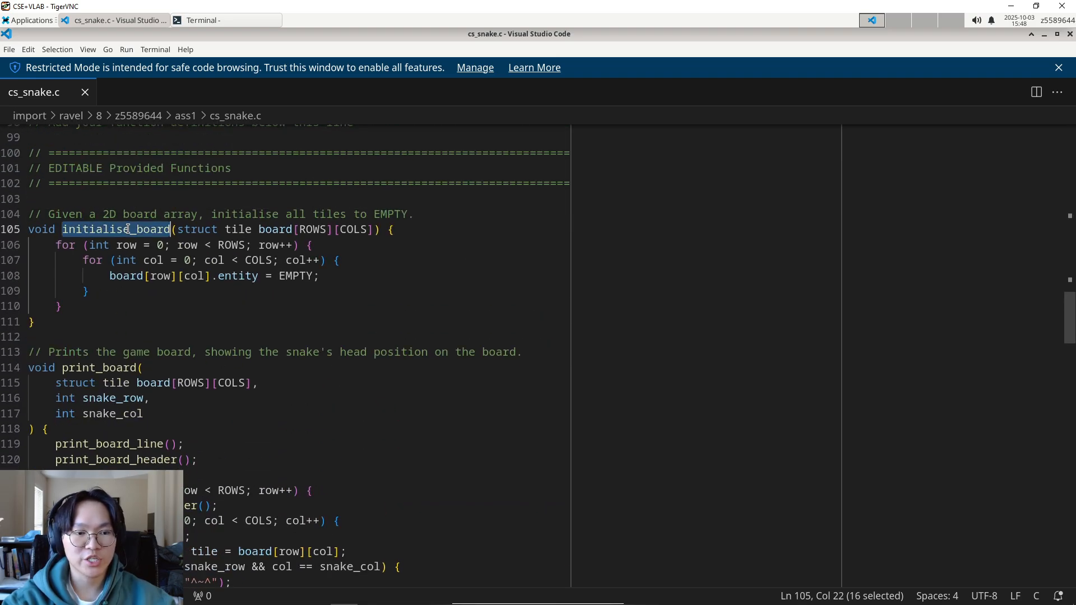
{"action": "mouse_move", "coordinate": [131, 317]}
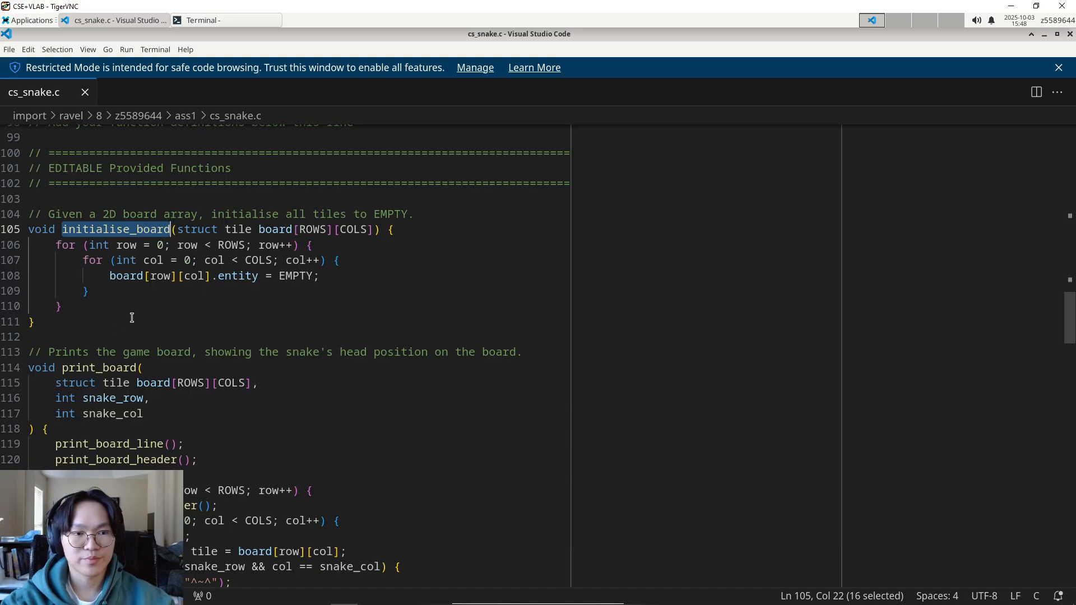
{"action": "scroll", "scroll_direction": "up", "scroll_amount": 3}
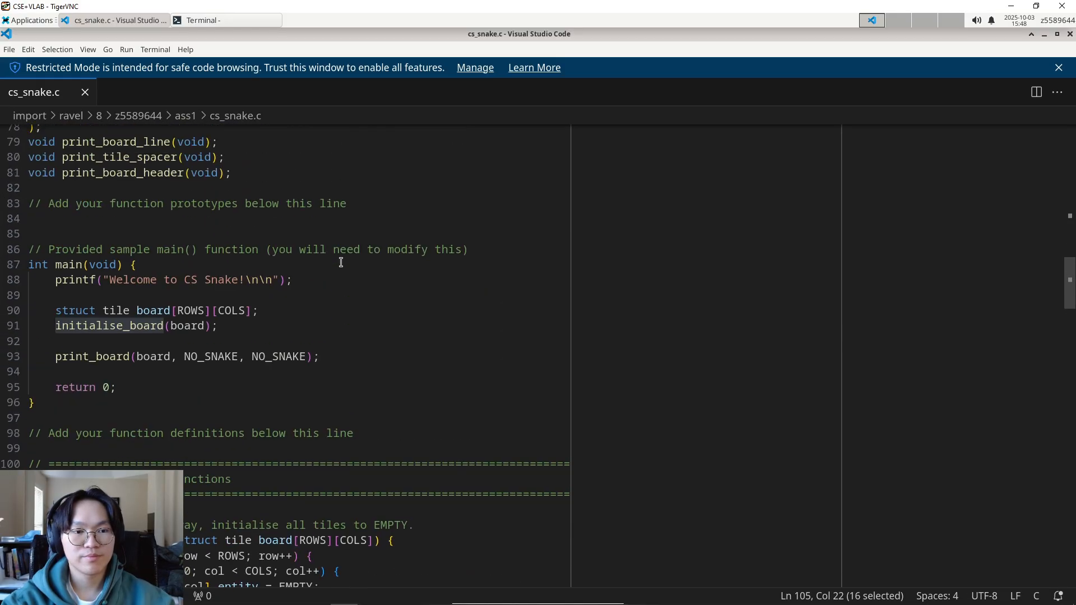
{"action": "scroll", "scroll_direction": "up", "scroll_amount": 3}
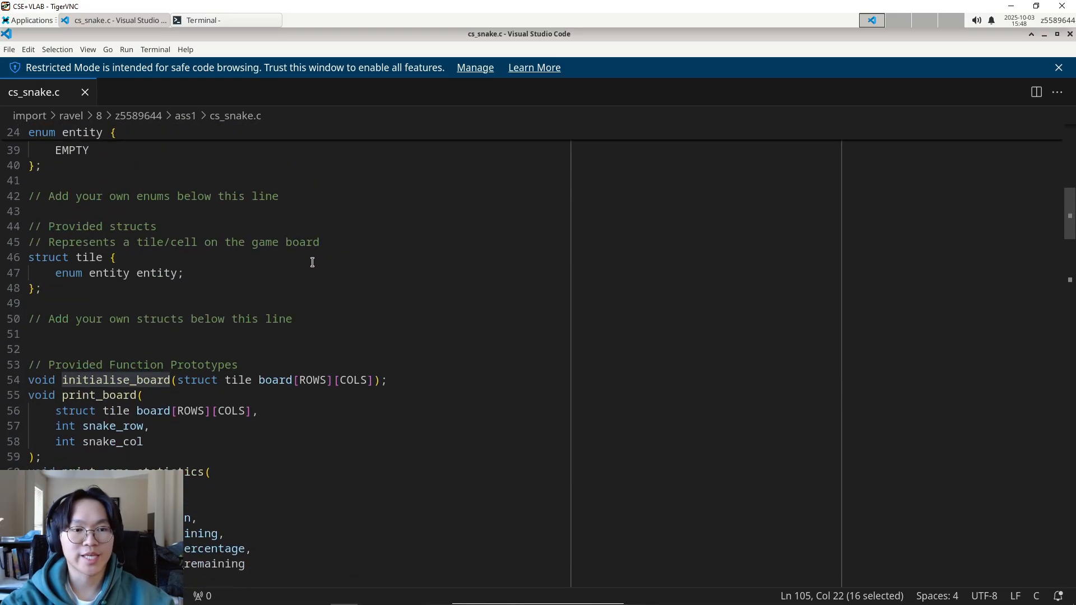
Clear the terminal, run ./cs_snake, and view the empty CS Snake board.
{"action": "left_click", "coordinate": [223, 21]}
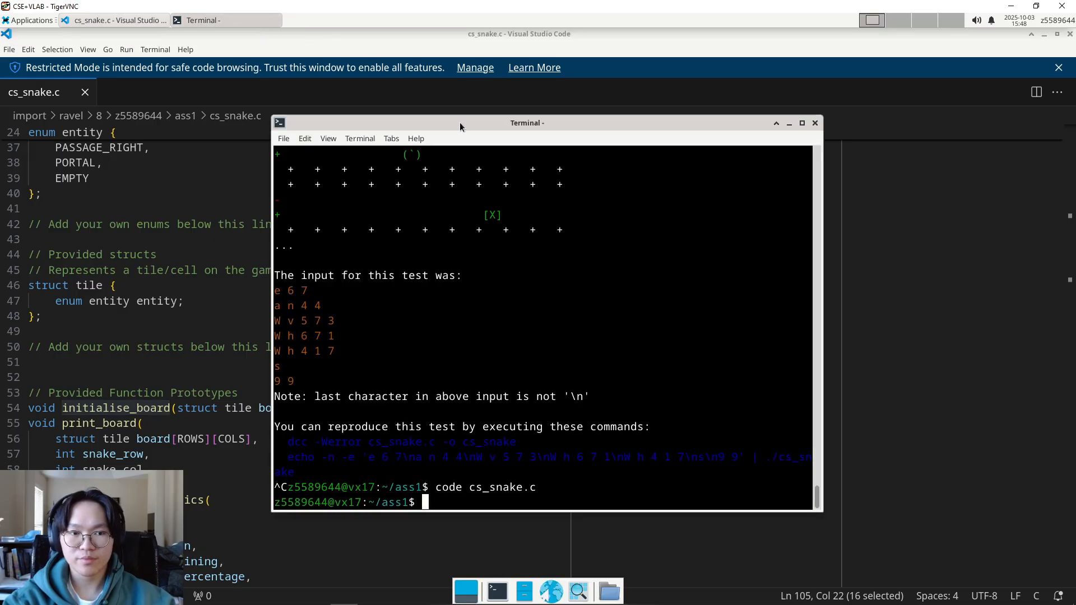
{"action": "type", "text": "clear"}
{"action": "type", "text": "dcc cs_snake.c -o cs_snake"}
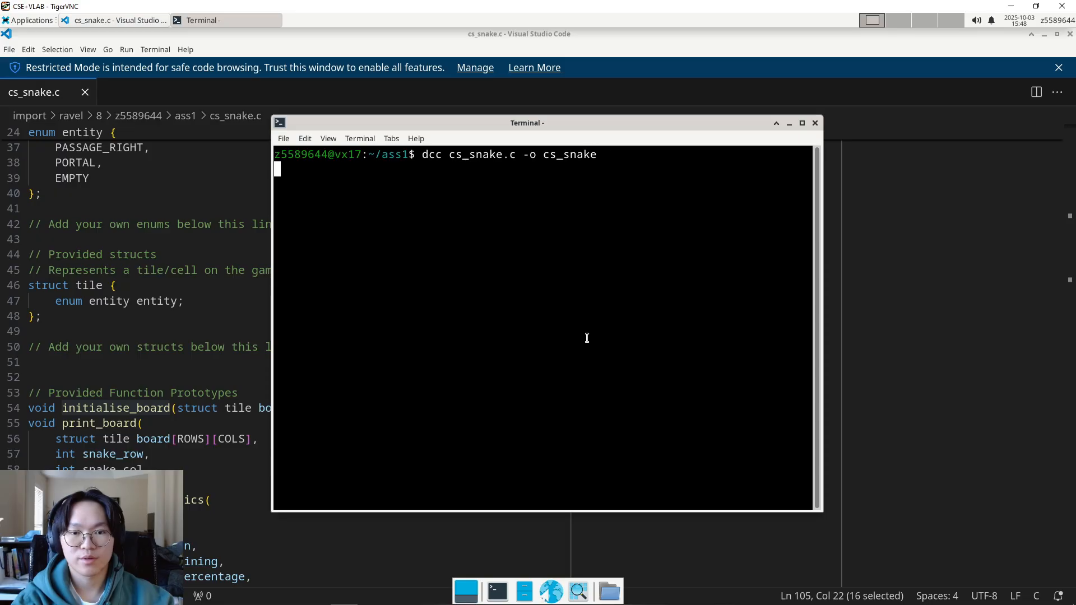
{"action": "key", "text": "Return"}
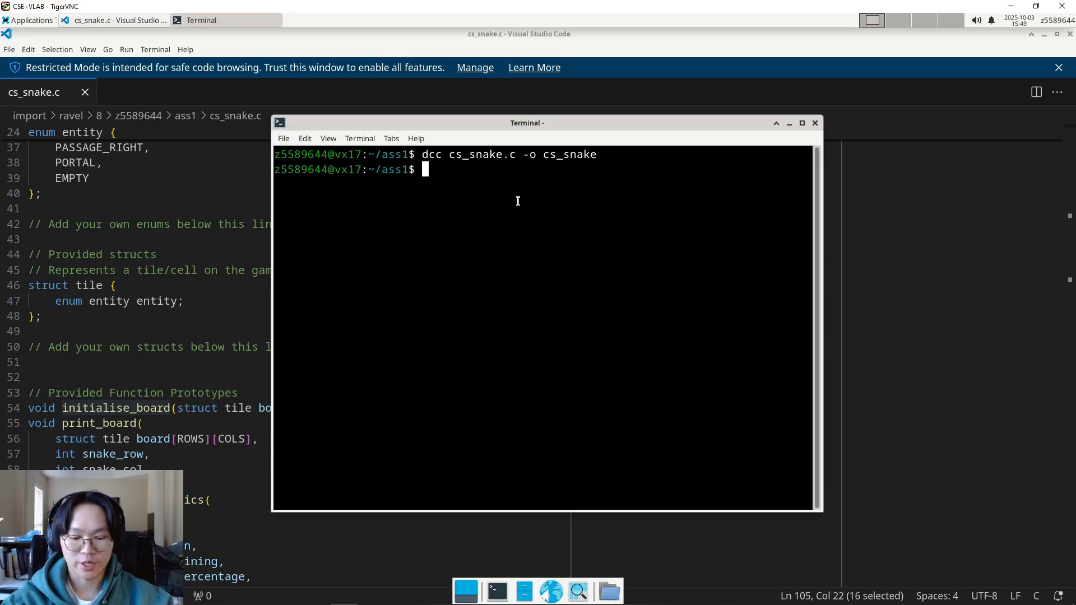
{"action": "type", "text": "./cs_snake"}
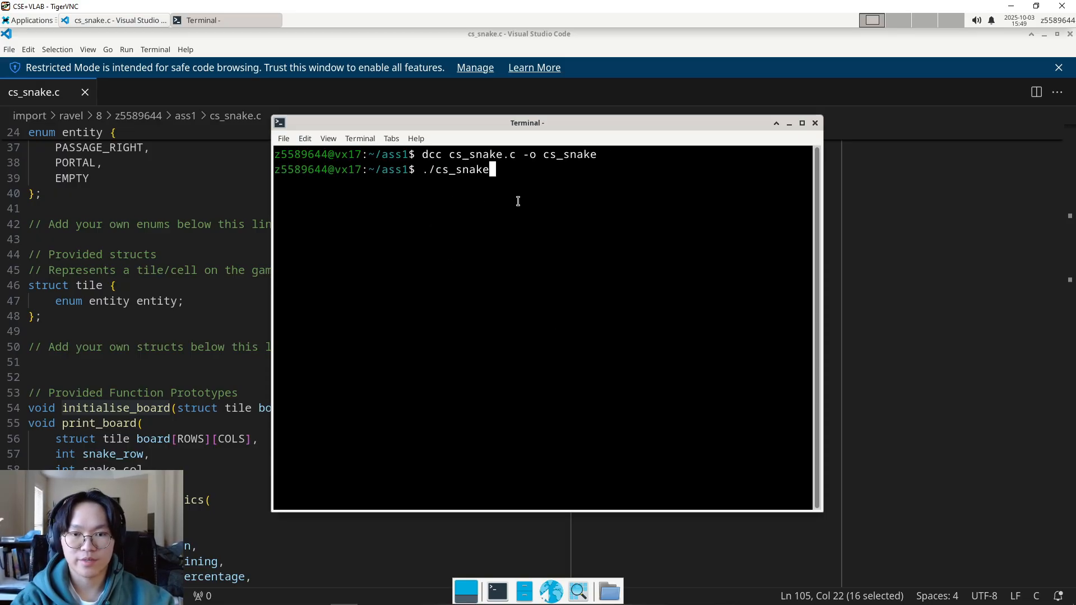
{"action": "key", "text": "Return"}
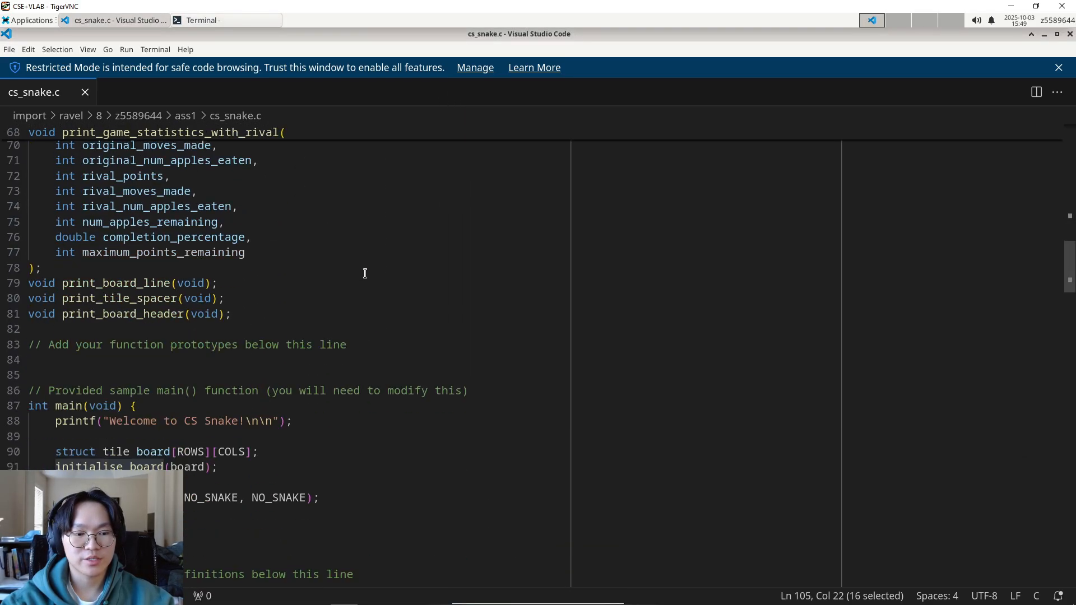
{"action": "left_click", "coordinate": [226, 20]}
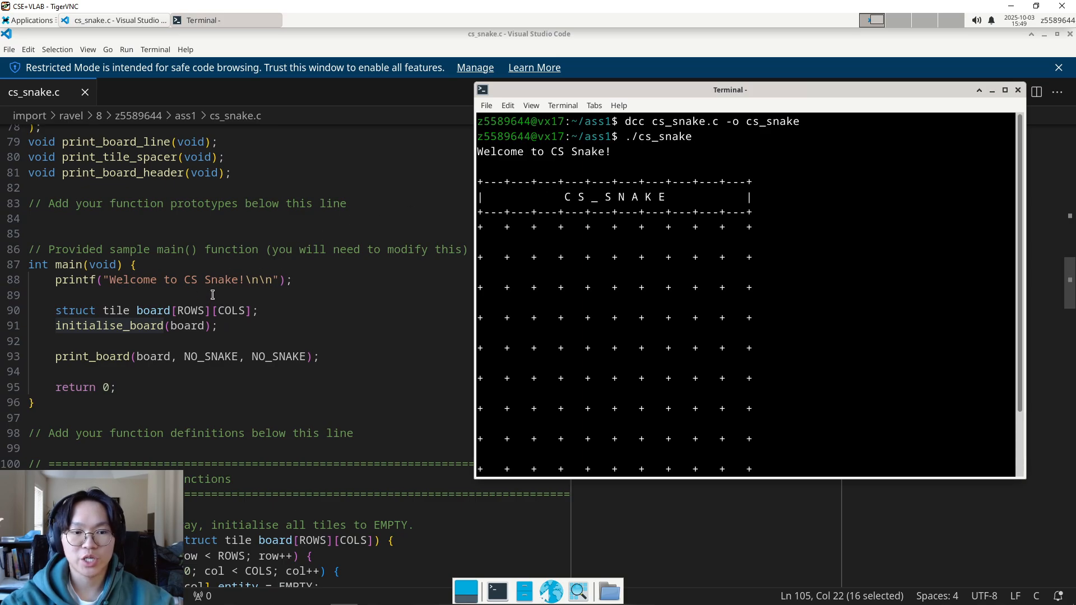
{"action": "scroll", "scroll_direction": "down", "scroll_amount": 3}
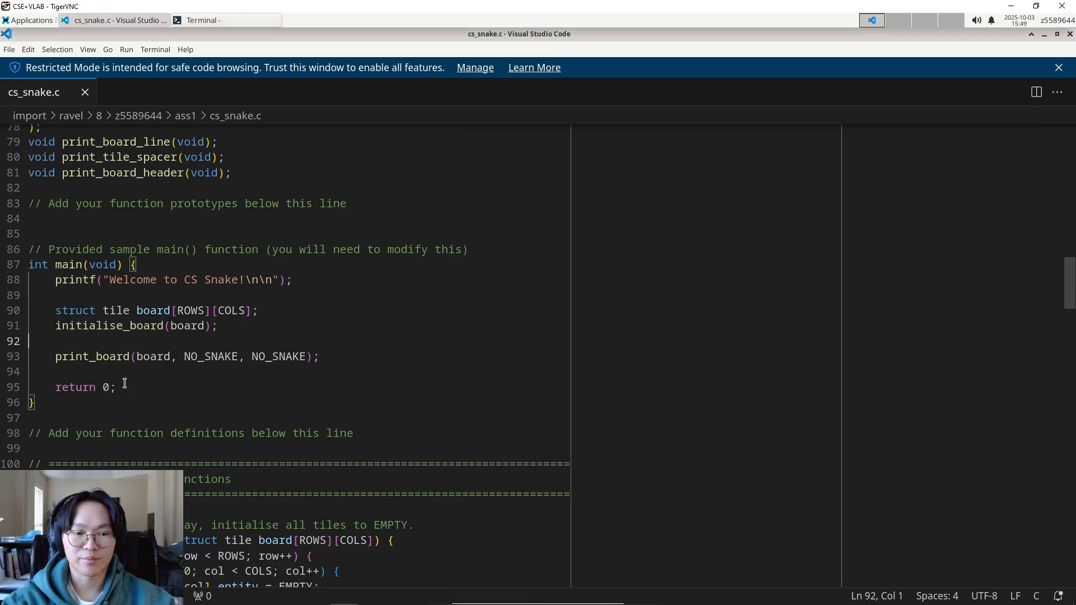
{"action": "left_click", "coordinate": [226, 20]}
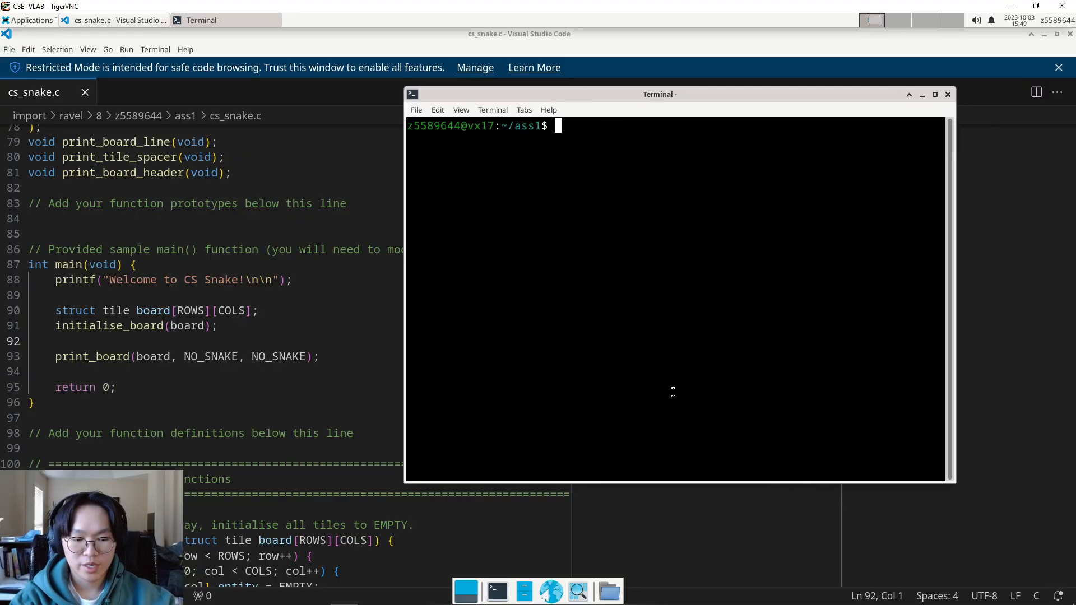
Run '1511 style cs_snake' and scroll through the indentation report.
{"action": "type", "text": "1511 style"}
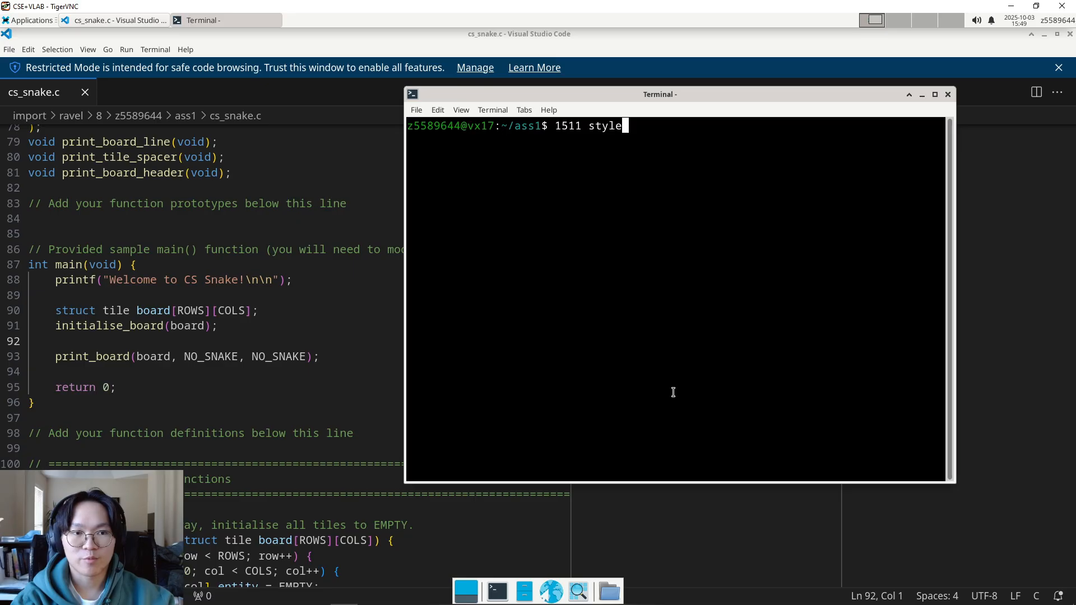
{"action": "type", "text": "cs_snake"}
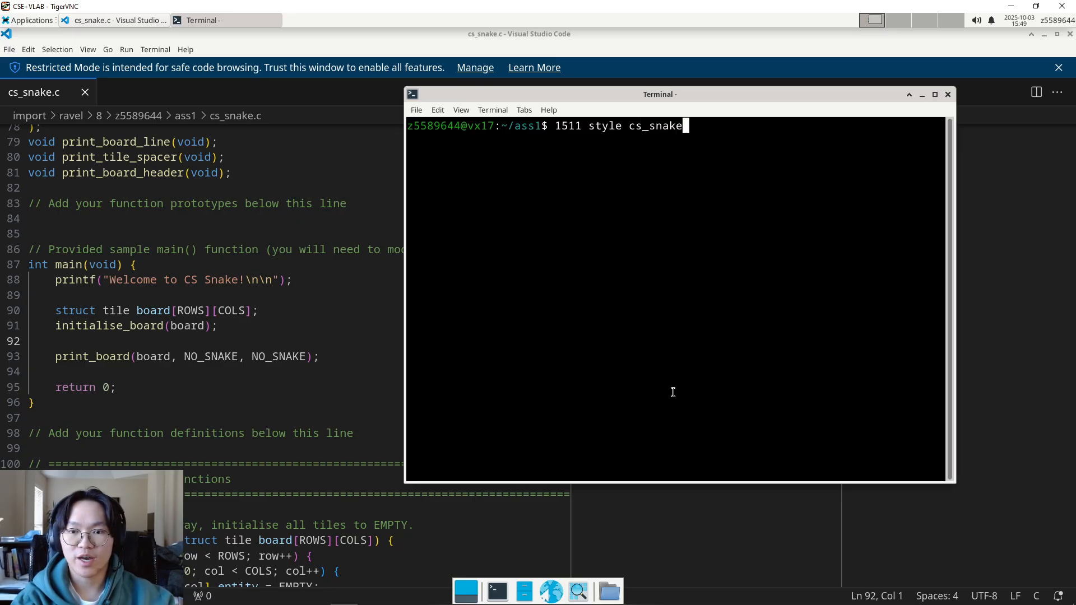
{"action": "key", "text": "Return"}
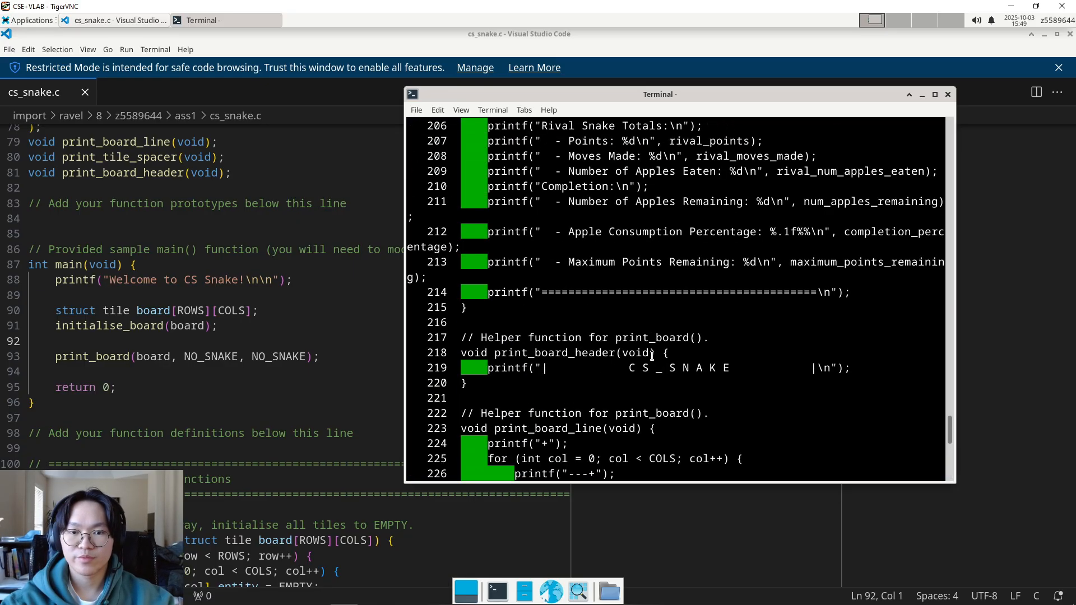
{"action": "scroll", "scroll_direction": "up", "scroll_amount": 3}
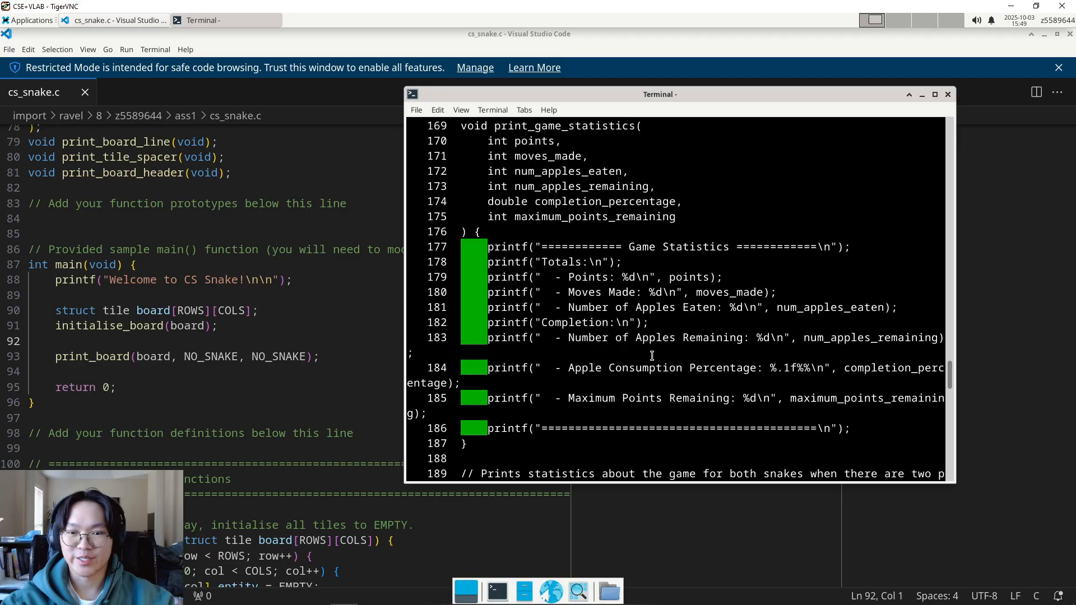
{"action": "scroll", "scroll_direction": "up", "scroll_amount": 3}
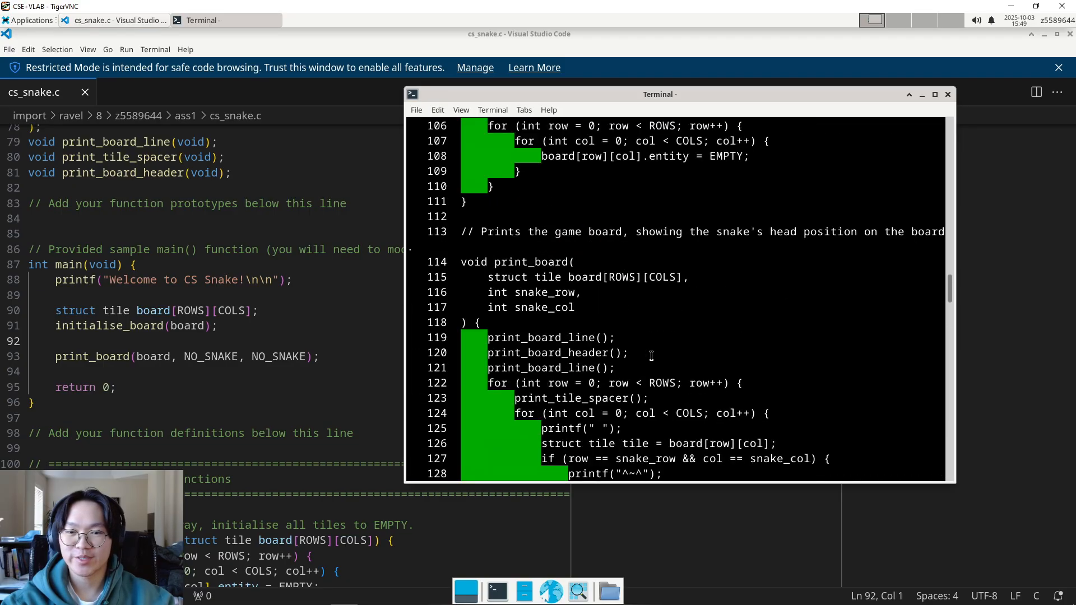
{"action": "scroll", "scroll_direction": "up", "scroll_amount": 3}
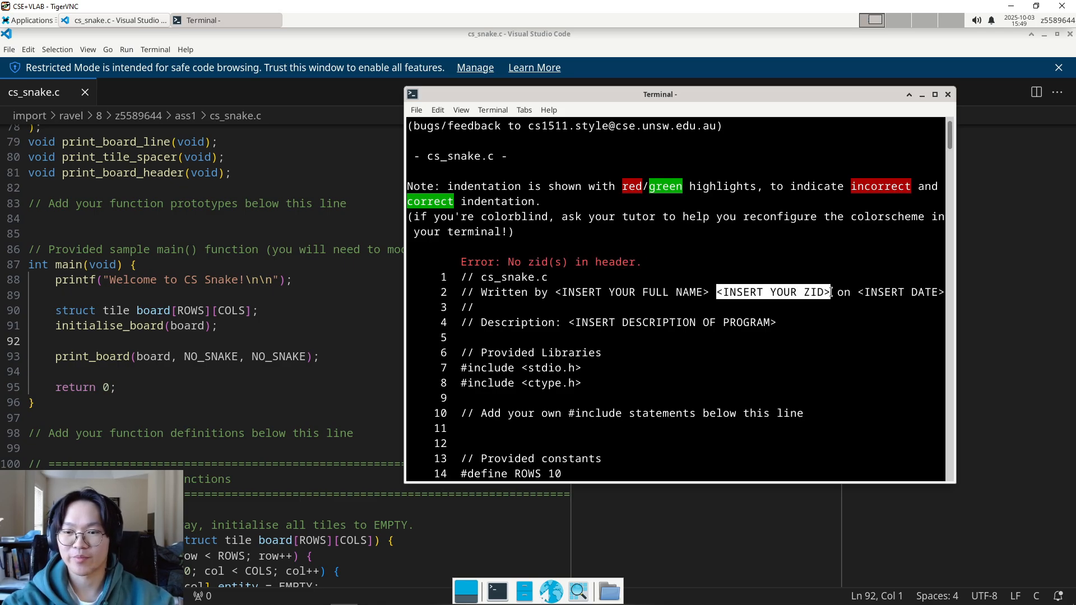
{"action": "scroll", "scroll_direction": "down", "scroll_amount": 3}
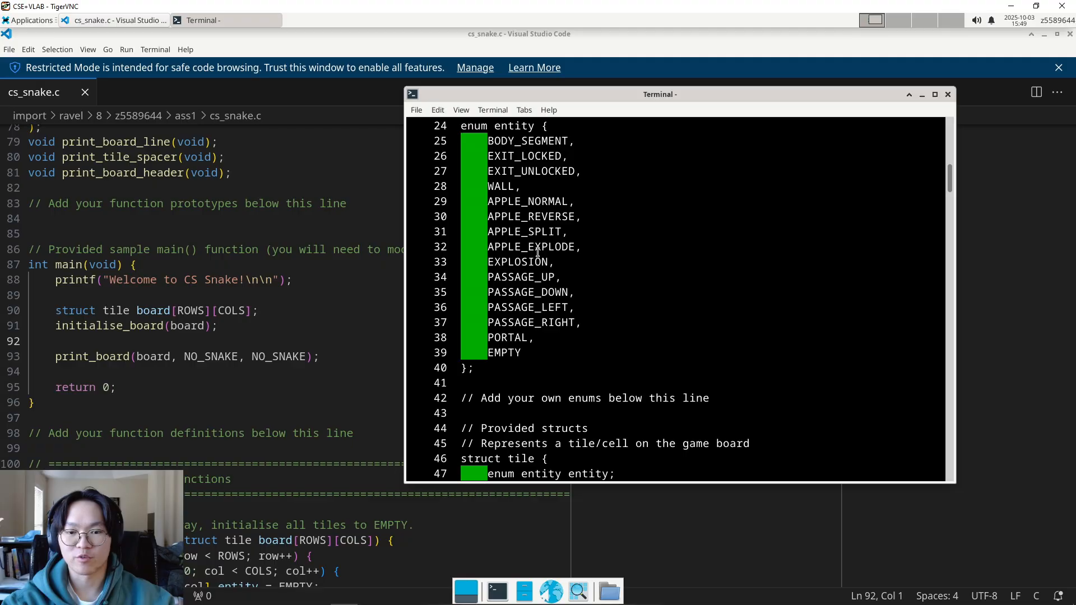
{"action": "scroll", "scroll_direction": "down", "scroll_amount": 3}
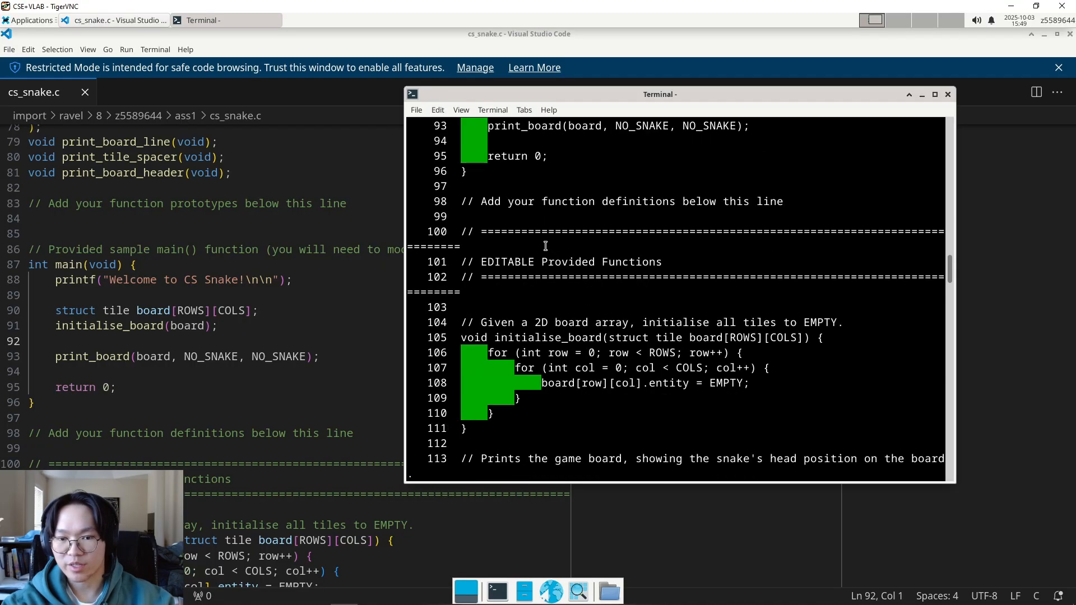
{"action": "scroll", "scroll_direction": "down", "scroll_amount": 3}
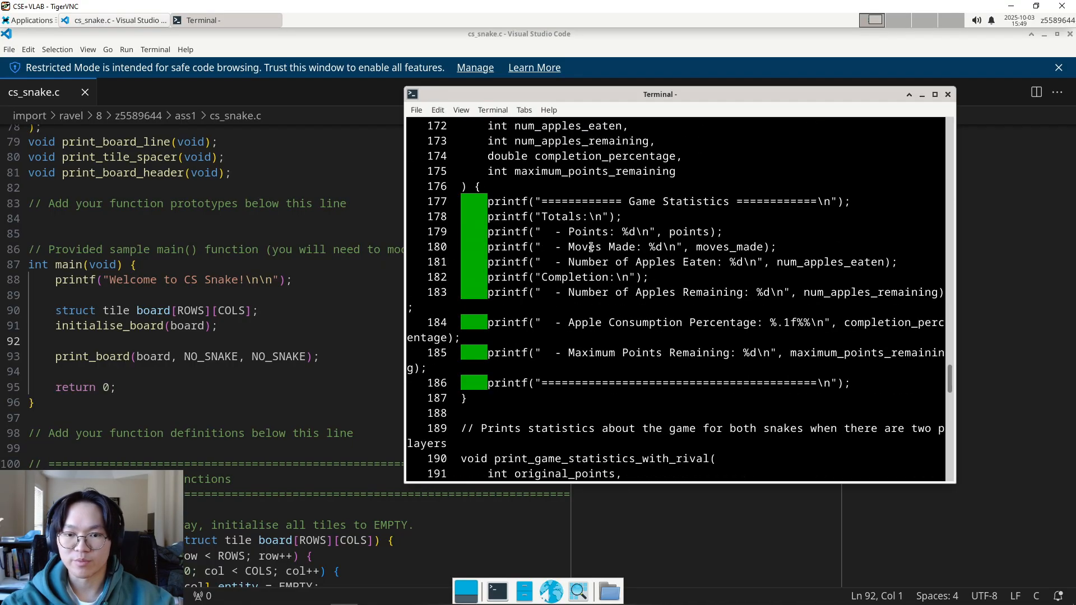
{"action": "scroll", "scroll_direction": "down", "scroll_amount": 3}
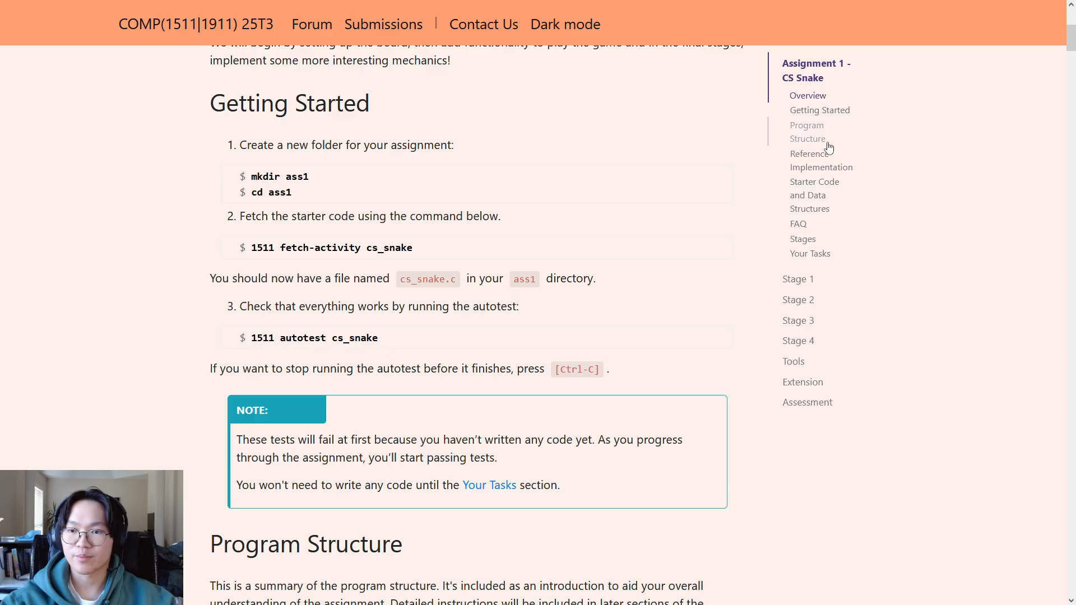
Expand the reference implementation's Example Input and highlight the '1511 cs_snake' command.
{"action": "scroll", "scroll_direction": "down", "scroll_amount": 3}
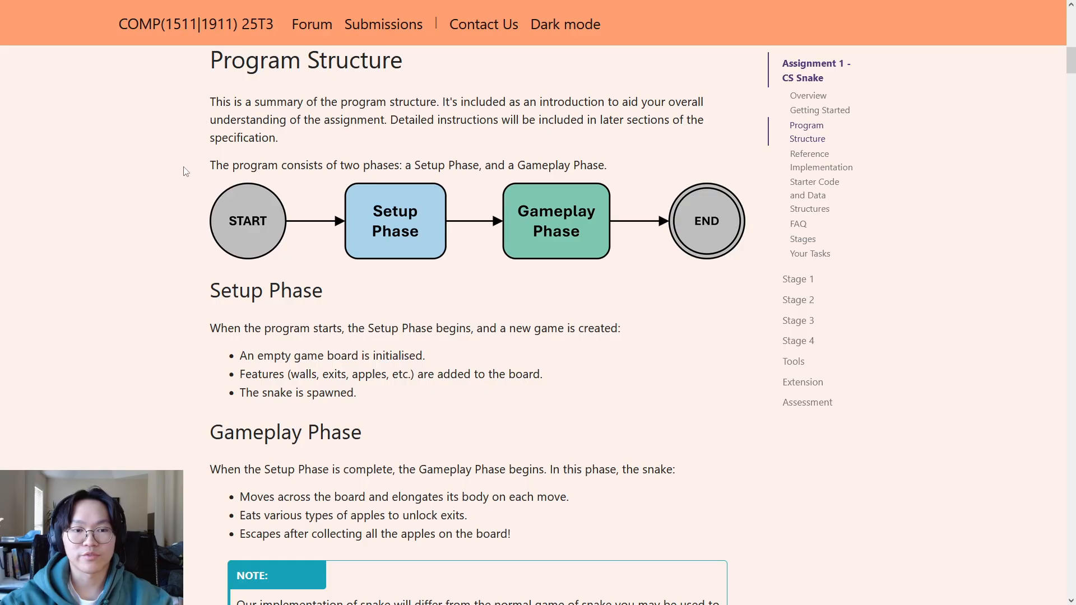
{"action": "mouse_move", "coordinate": [266, 233]}
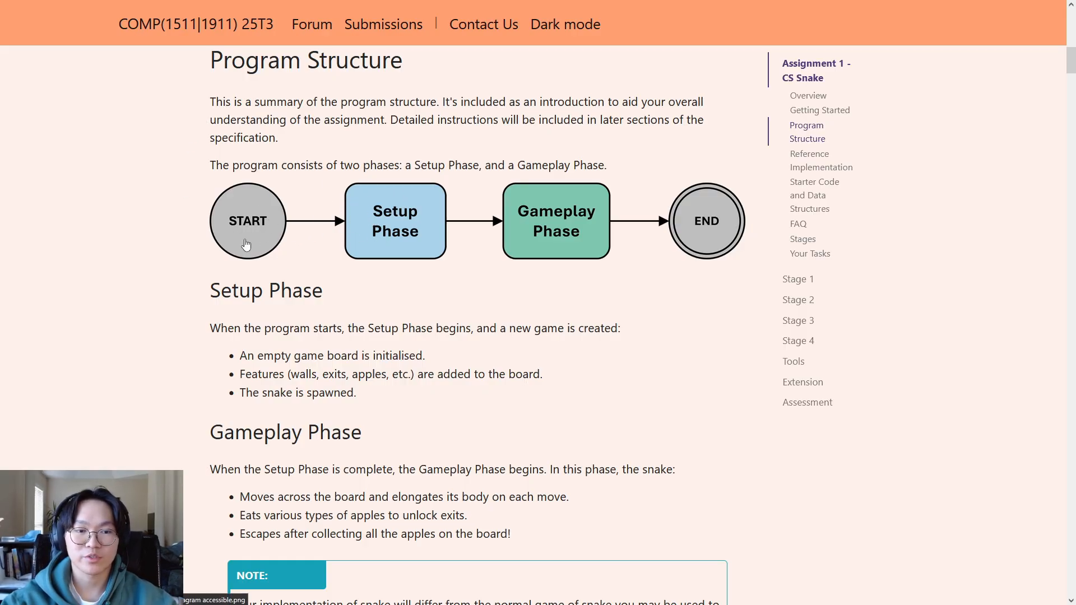
{"action": "mouse_move", "coordinate": [556, 230]}
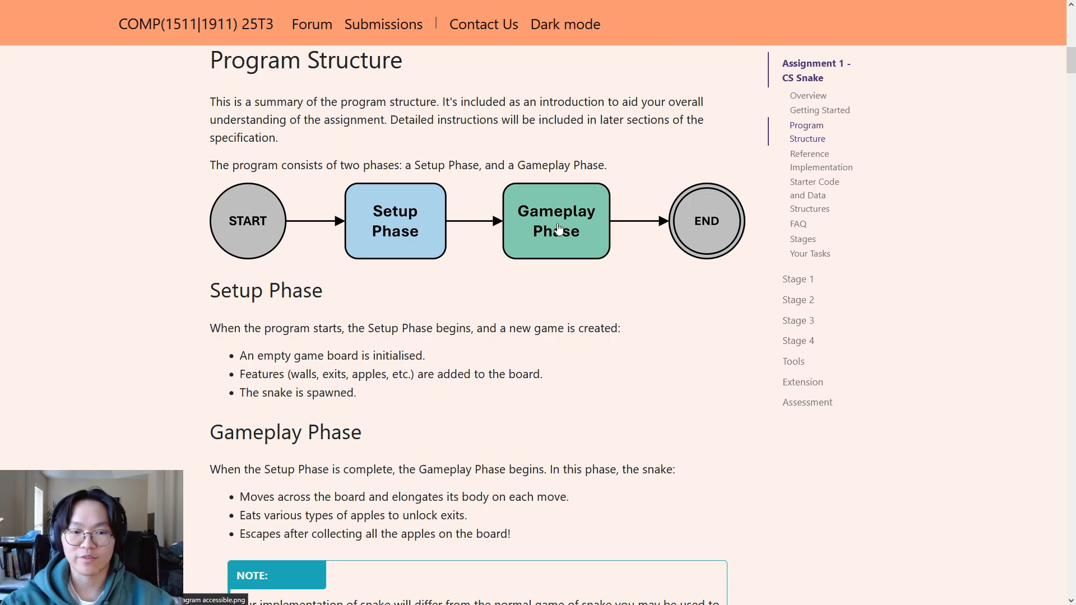
{"action": "scroll", "scroll_direction": "down", "scroll_amount": 3}
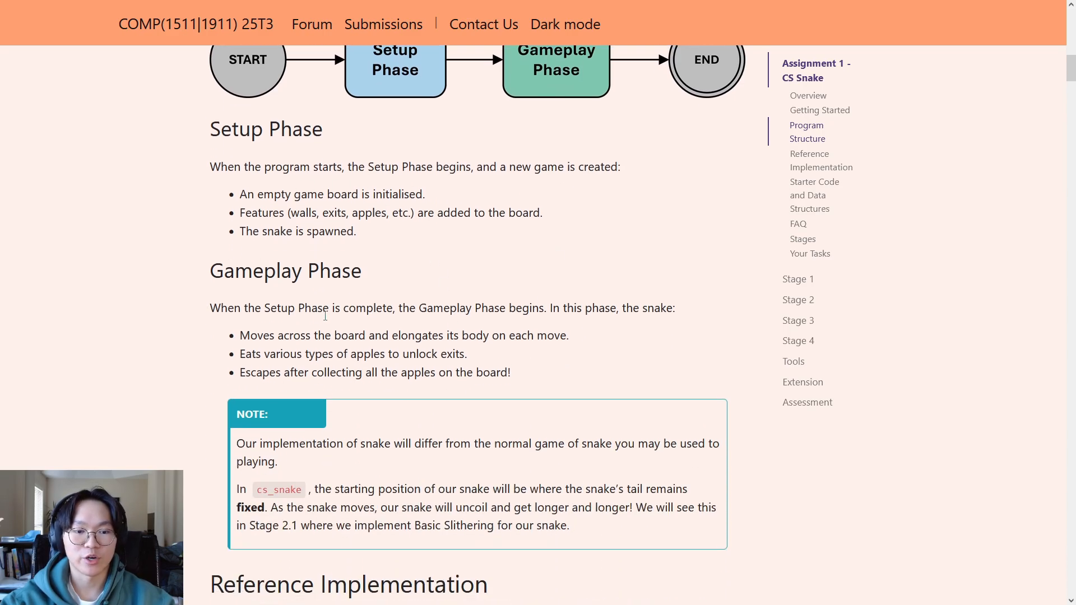
{"action": "mouse_move", "coordinate": [500, 330]}
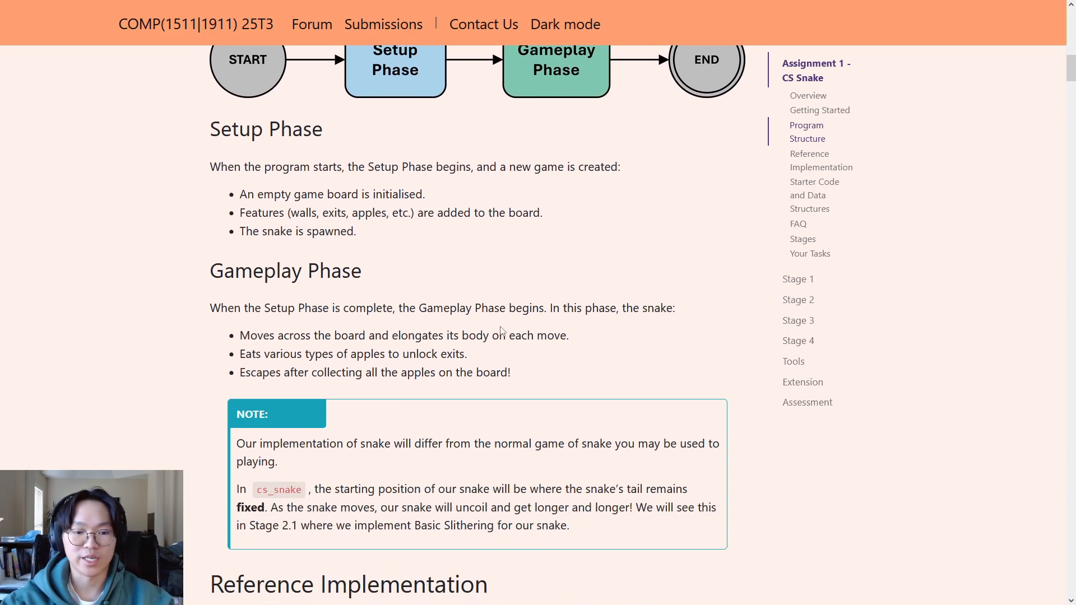
{"action": "scroll", "scroll_direction": "down", "scroll_amount": 3}
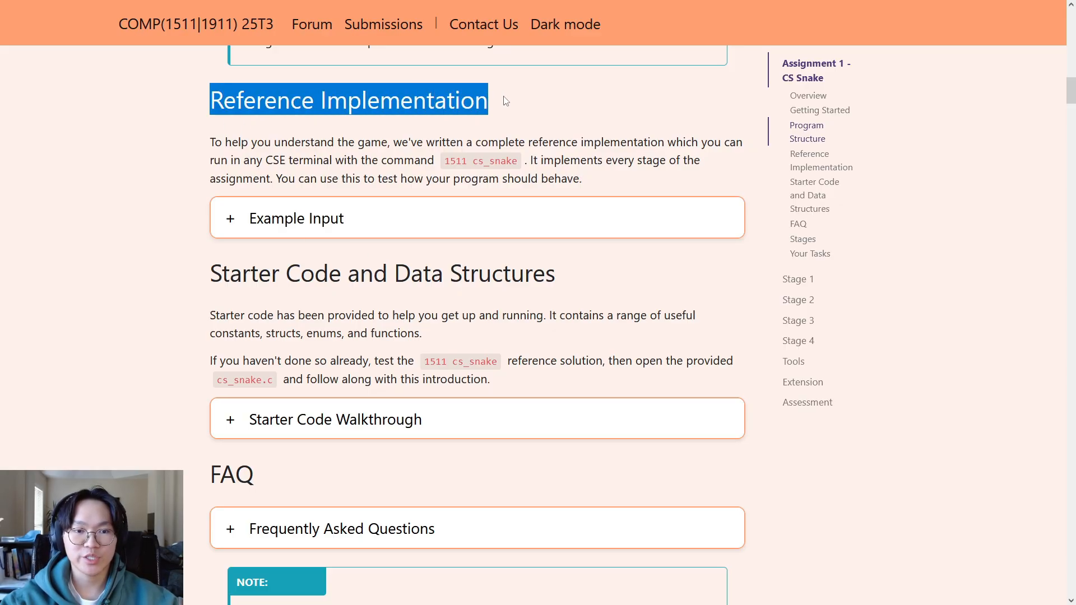
{"action": "left_click", "coordinate": [297, 218]}
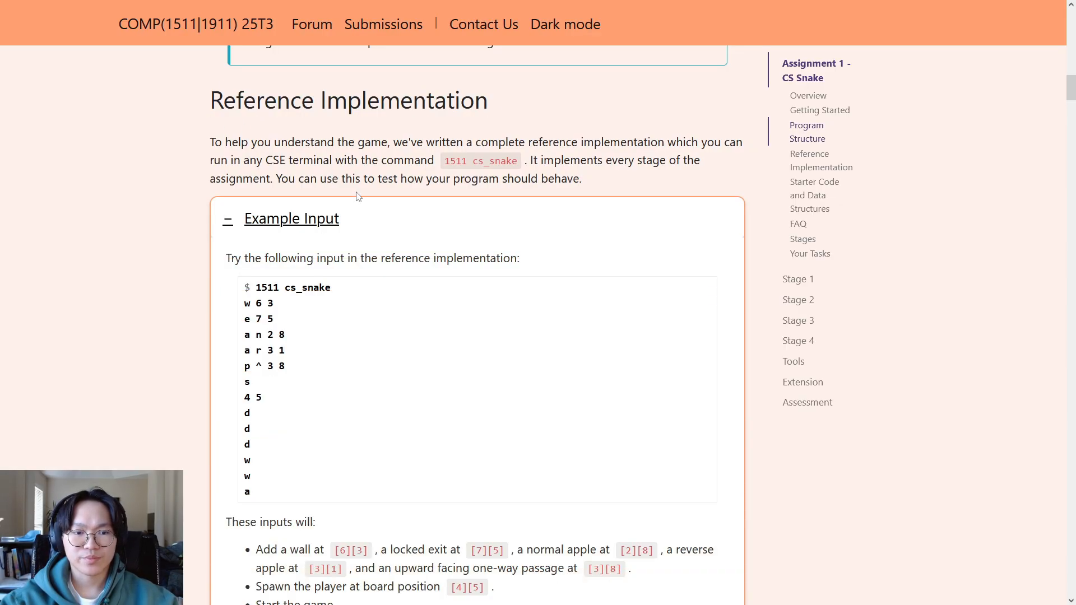
{"action": "double_click", "coordinate": [454, 160]}
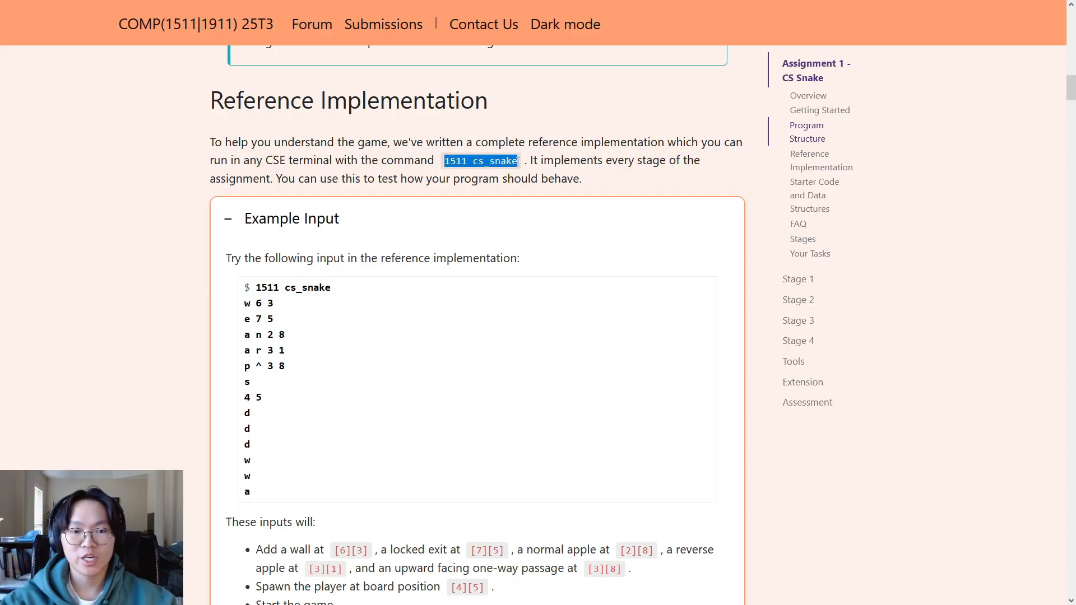
{"action": "mouse_move", "coordinate": [358, 366]}
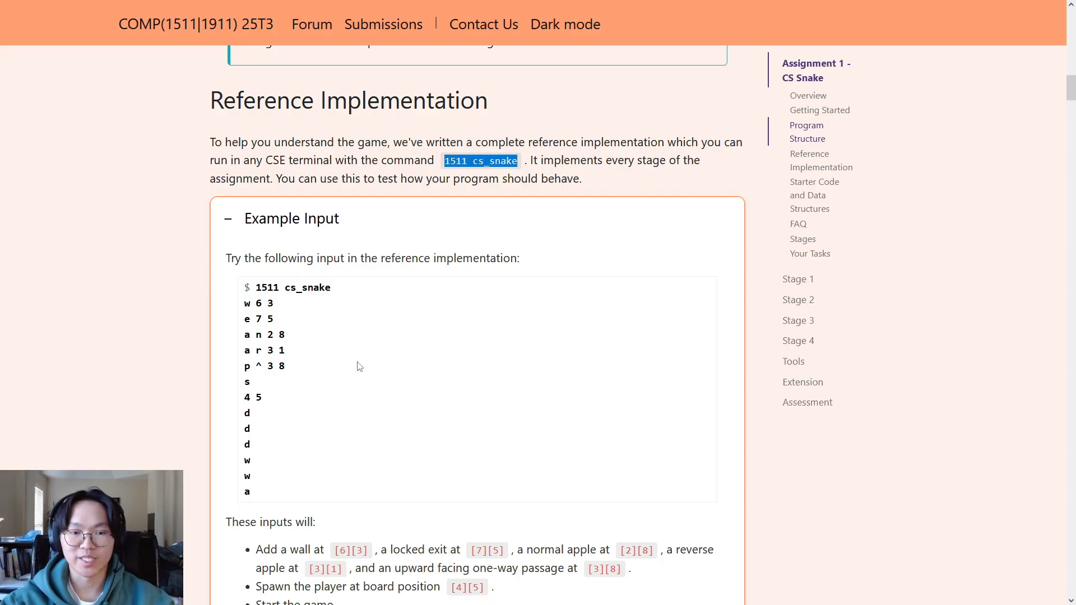
{"action": "mouse_move", "coordinate": [347, 298]}
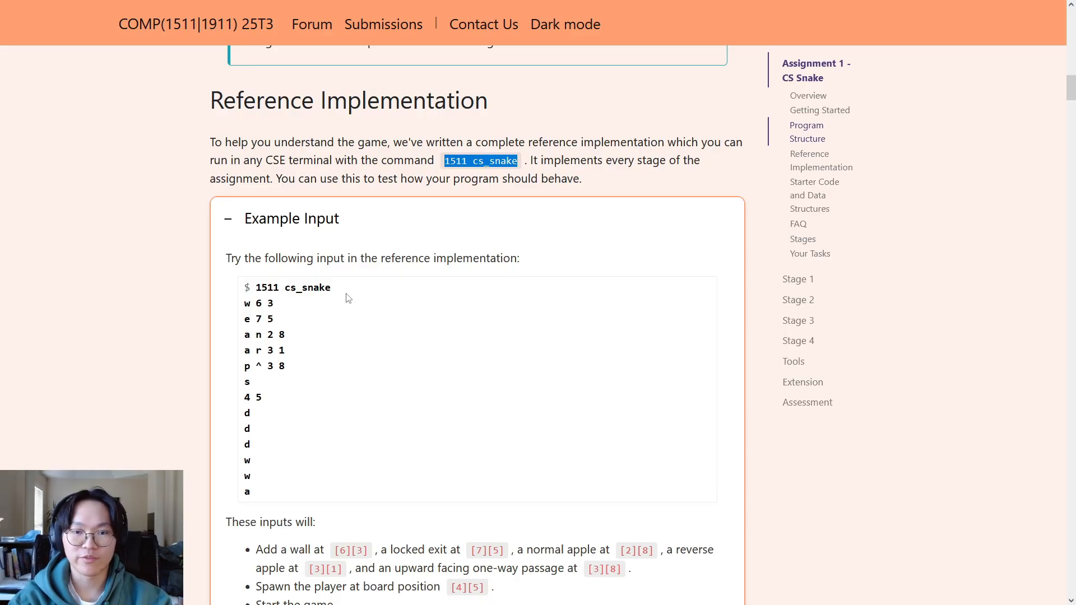
{"action": "mouse_move", "coordinate": [336, 293]}
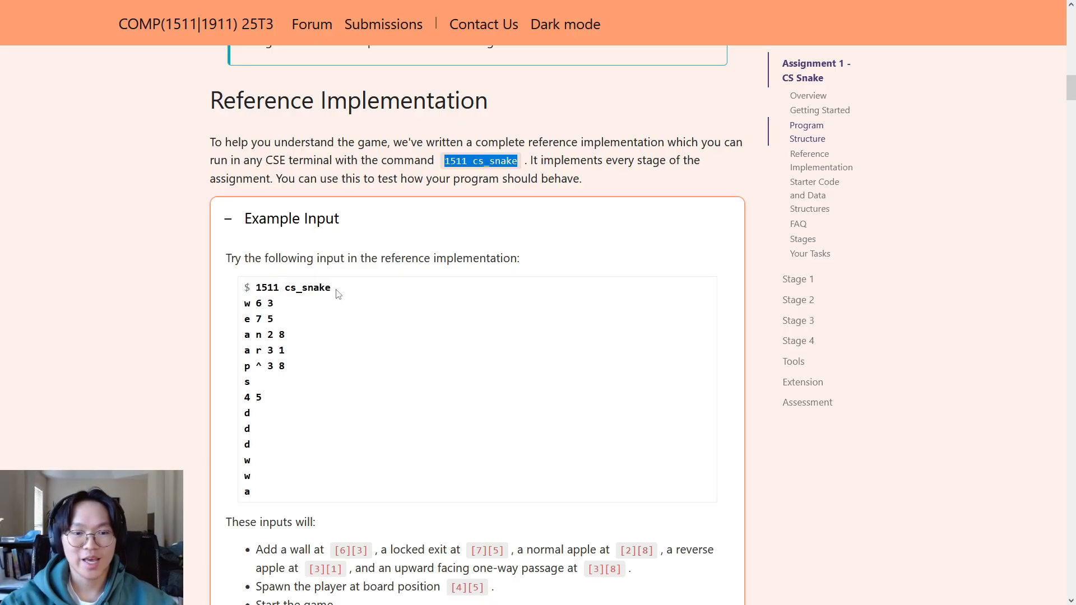
{"action": "scroll", "scroll_direction": "down", "scroll_amount": 3}
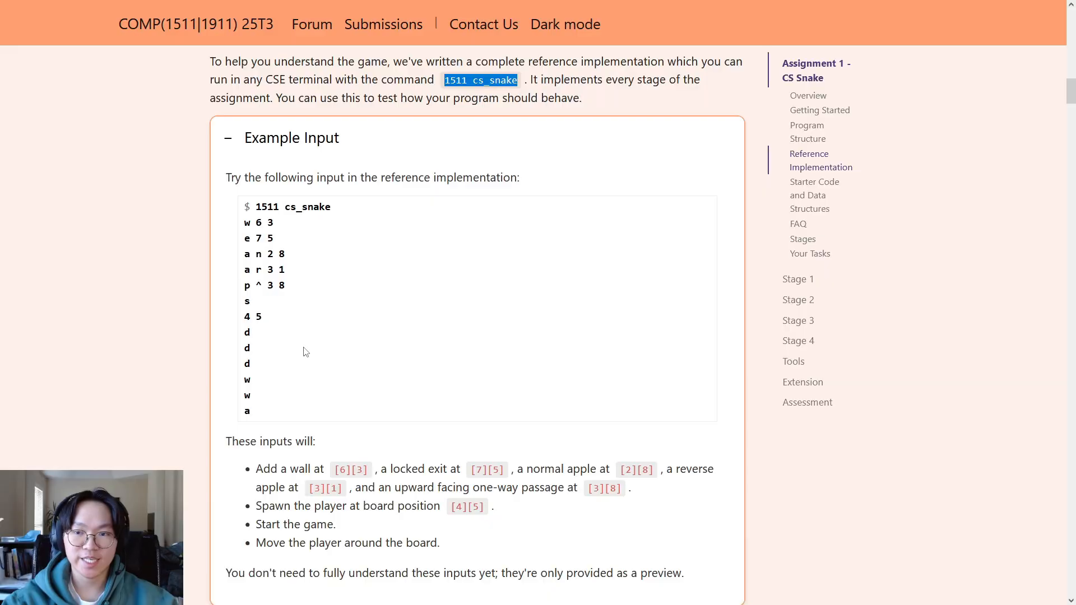
{"action": "mouse_move", "coordinate": [798, 299]}
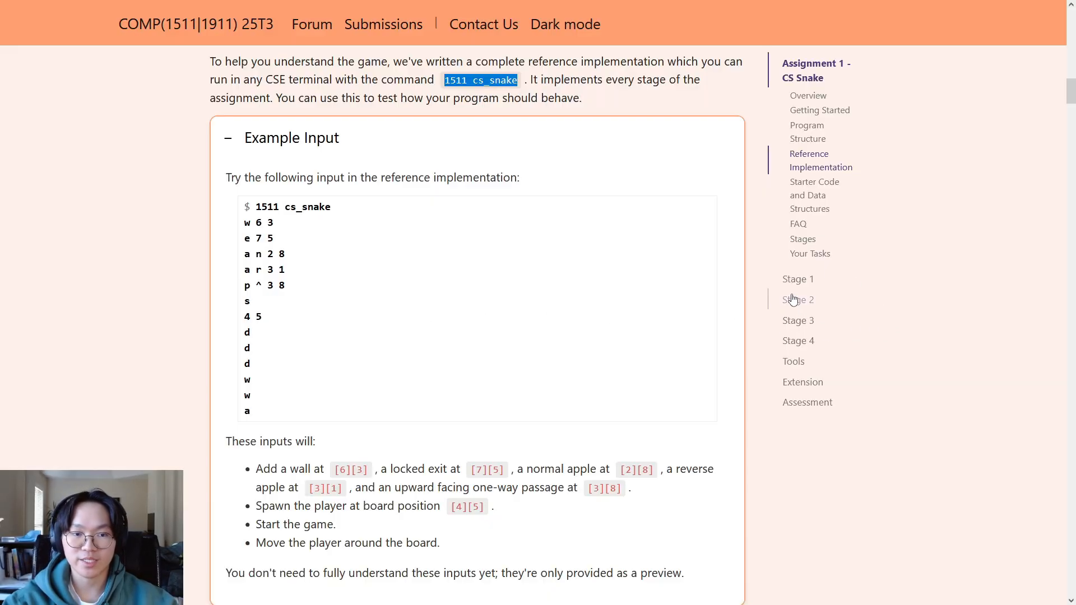
{"action": "mouse_move", "coordinate": [328, 218]}
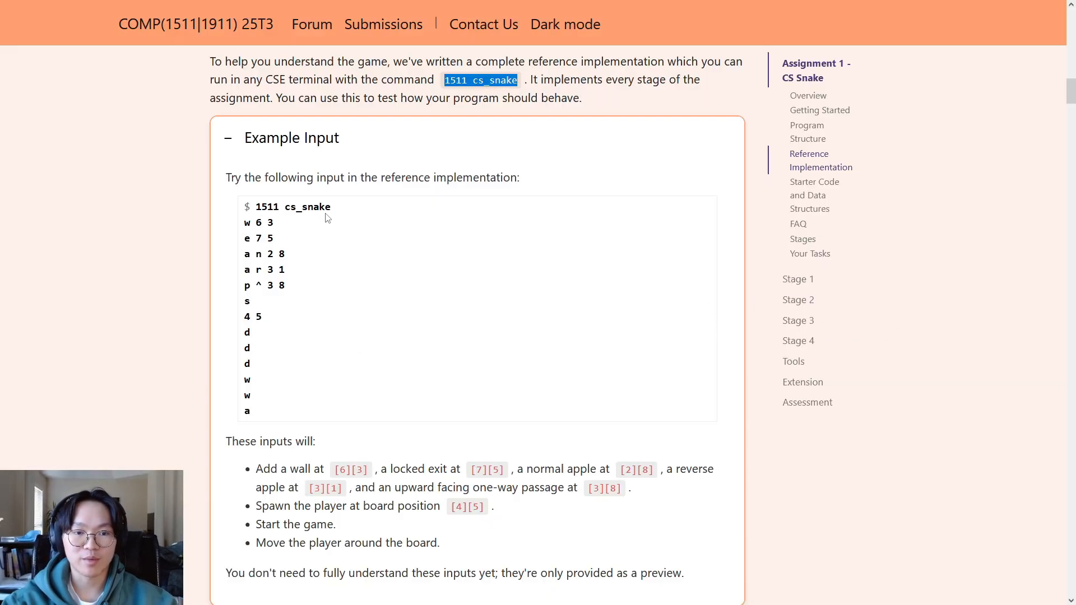
{"action": "mouse_move", "coordinate": [216, 232]}
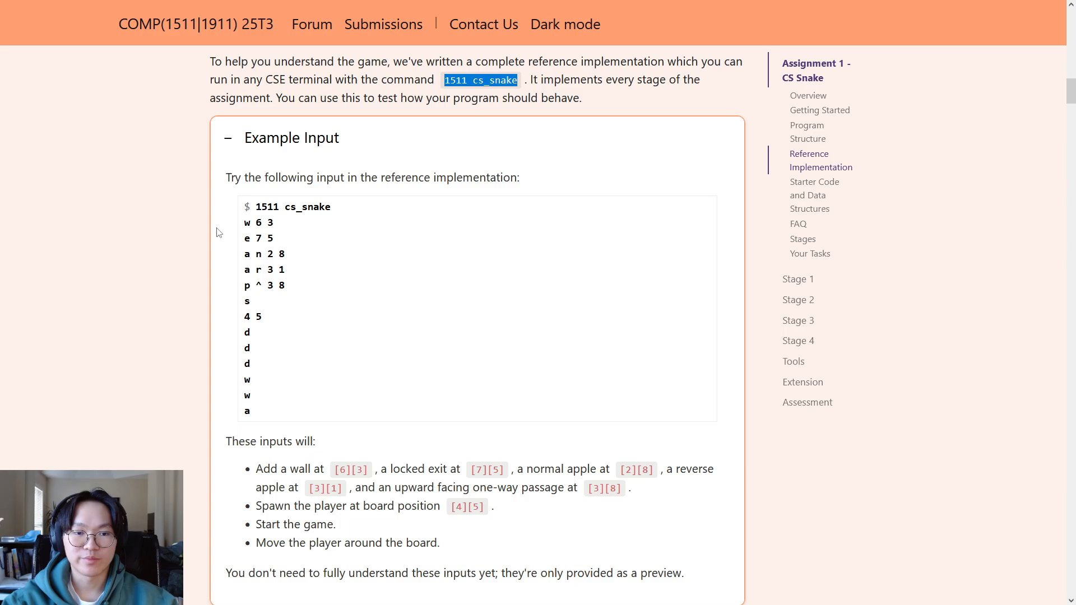
{"action": "scroll", "scroll_direction": "down", "scroll_amount": 3}
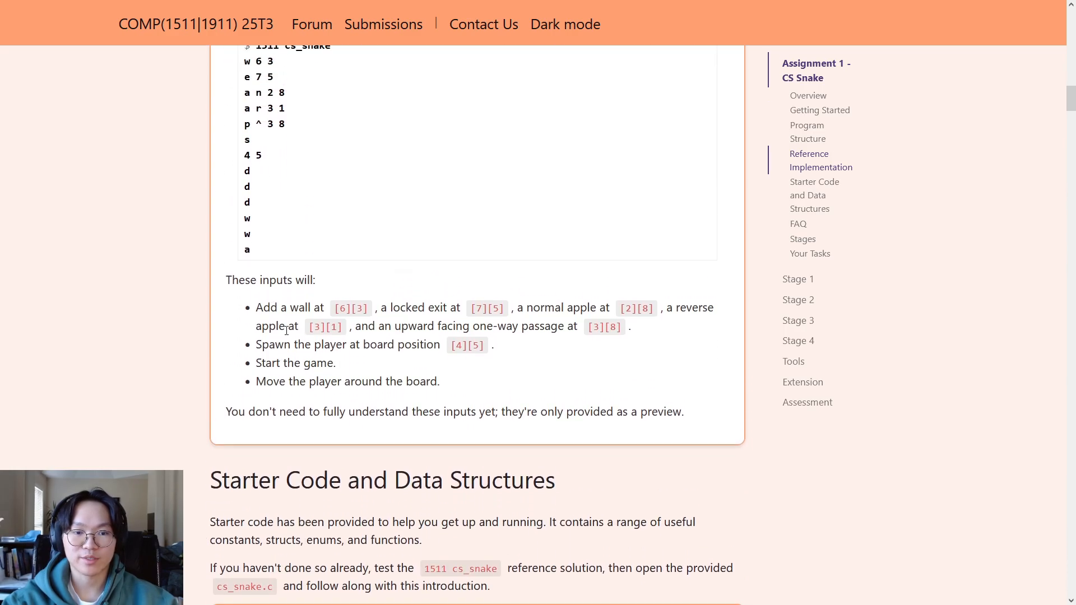
{"action": "scroll", "scroll_direction": "down", "scroll_amount": 3}
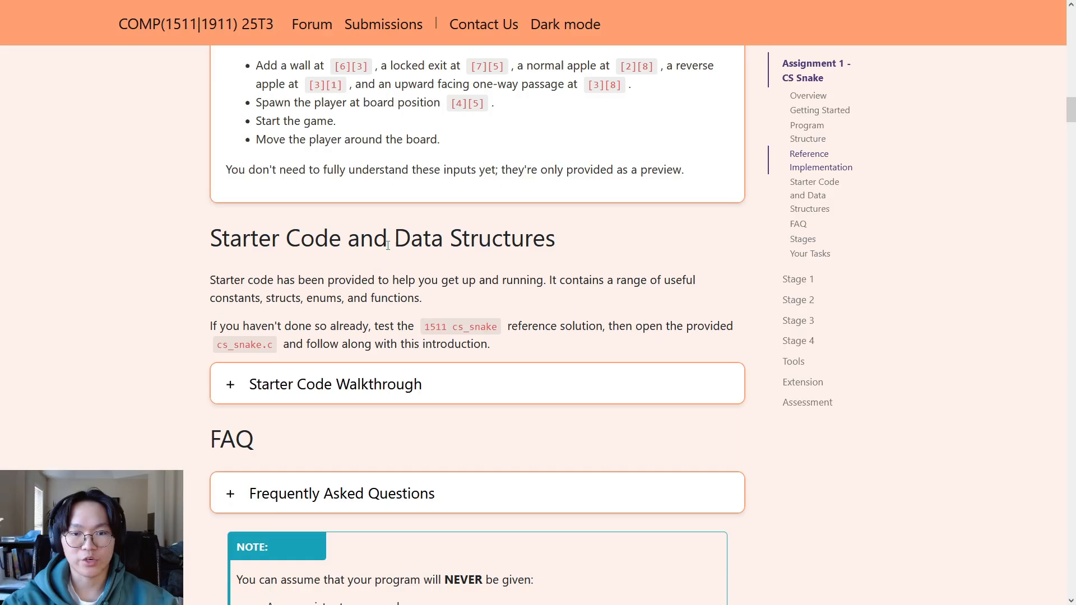
{"action": "mouse_move", "coordinate": [335, 384]}
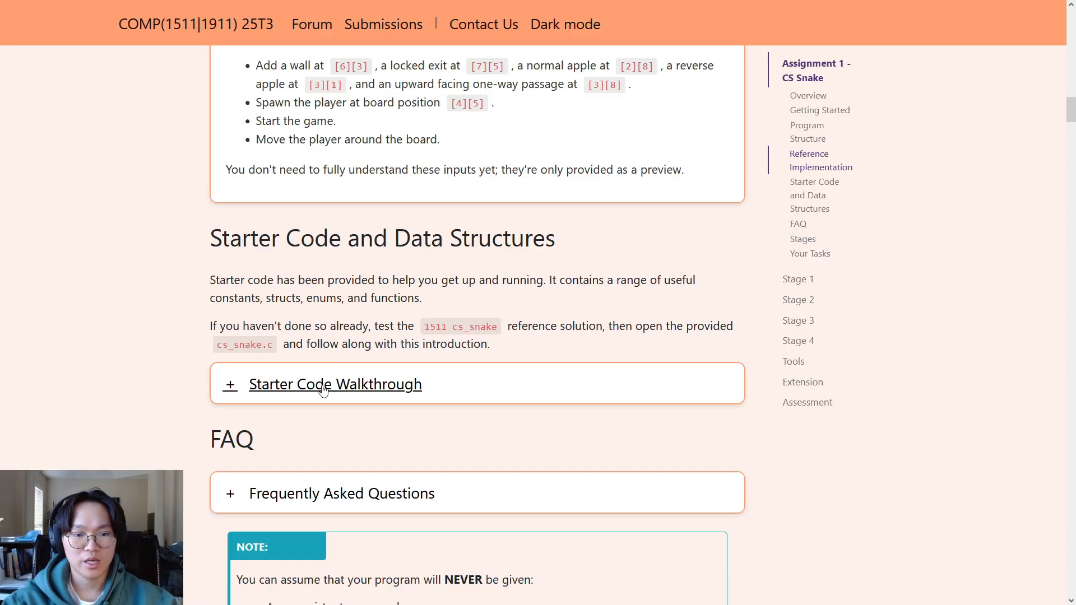
Expand Starter Code Walkthrough, highlighting the wall symbol in the entities table.
{"action": "left_click", "coordinate": [335, 383]}
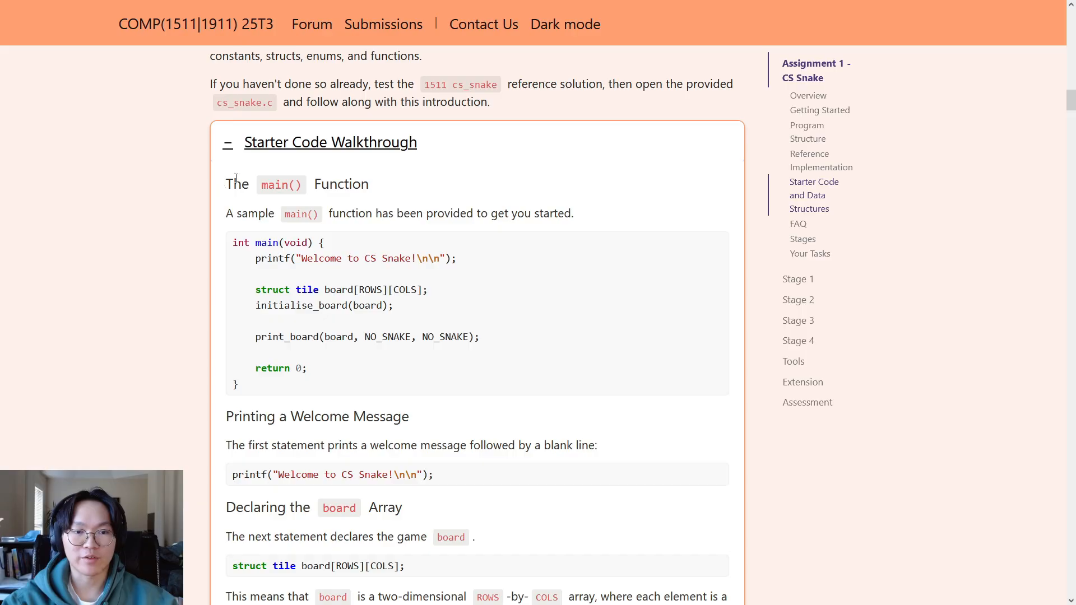
{"action": "scroll", "scroll_direction": "down", "scroll_amount": 3}
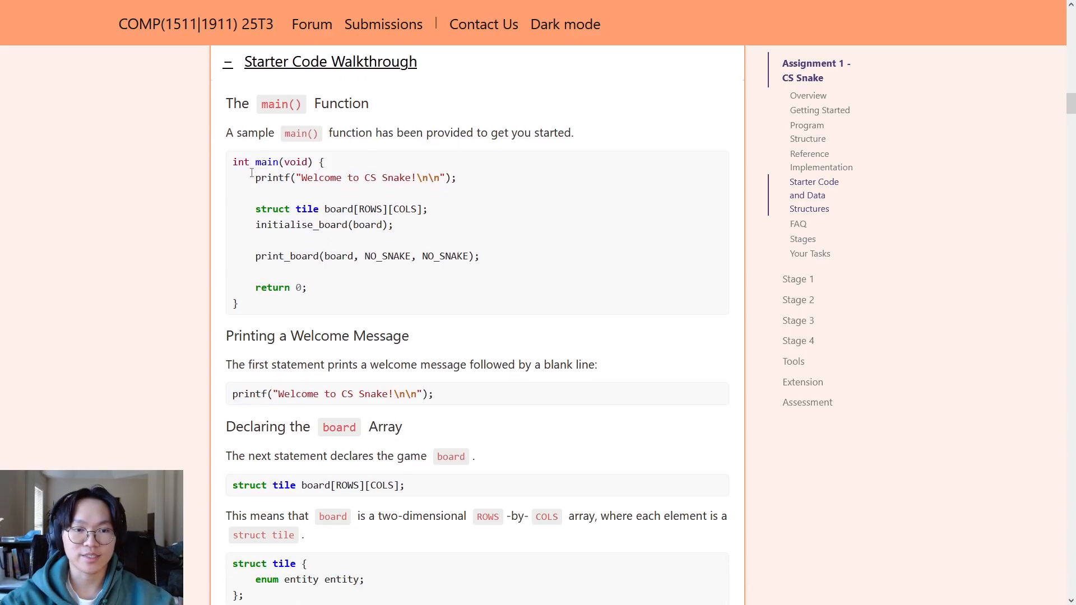
{"action": "scroll", "scroll_direction": "down", "scroll_amount": 3}
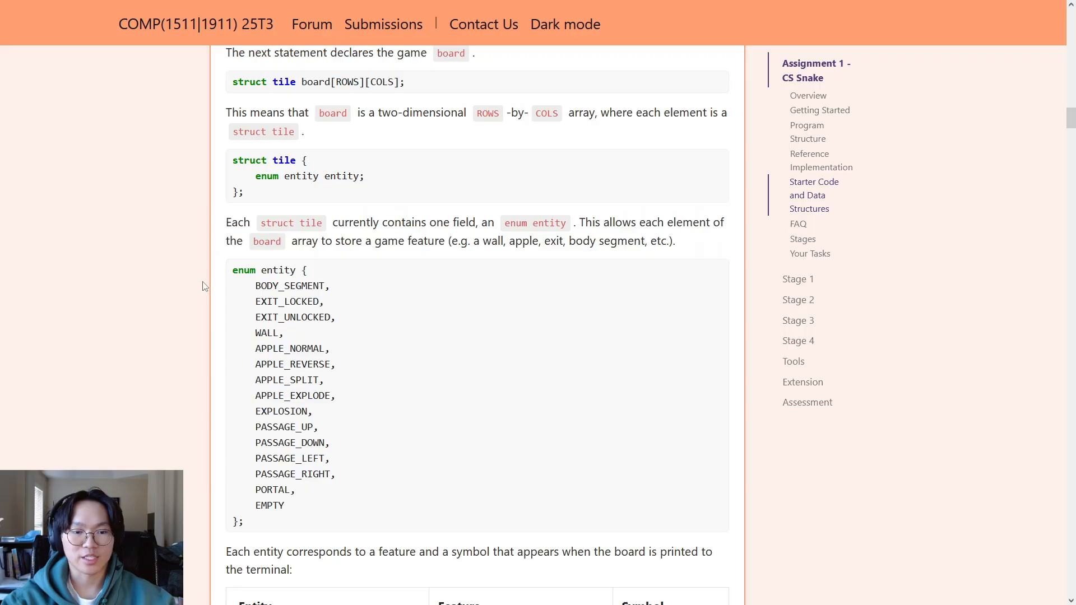
{"action": "scroll", "scroll_direction": "down", "scroll_amount": 3}
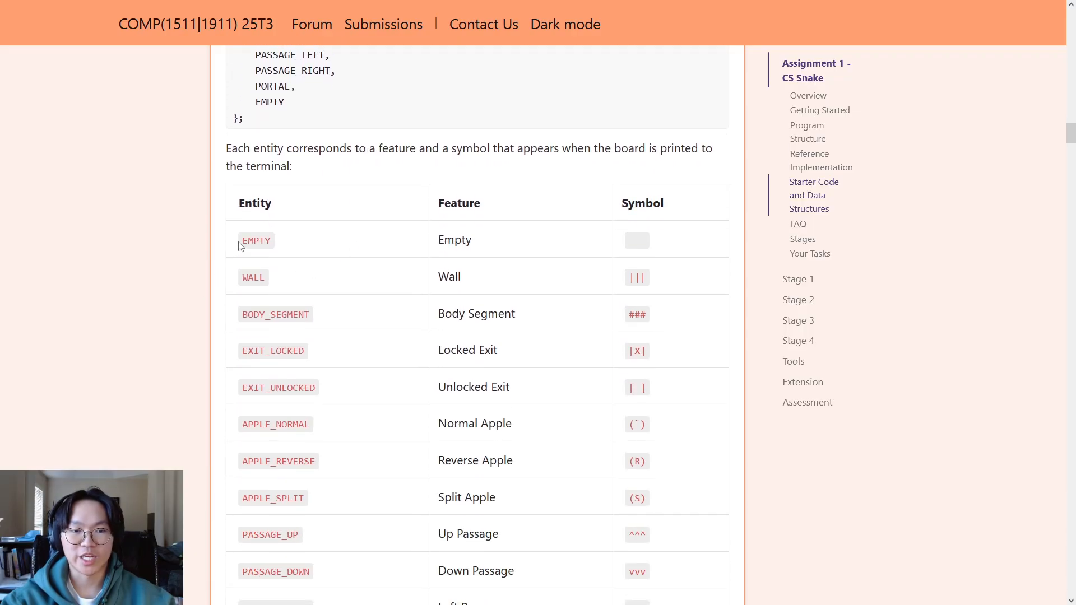
{"action": "double_click", "coordinate": [636, 277]}
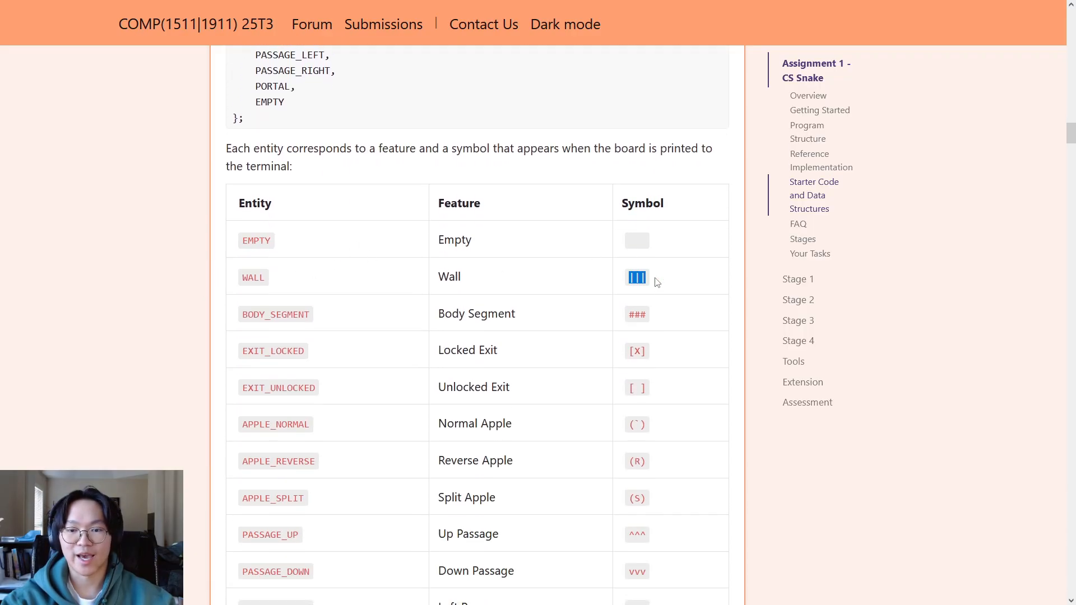
{"action": "scroll", "scroll_direction": "down", "scroll_amount": 3}
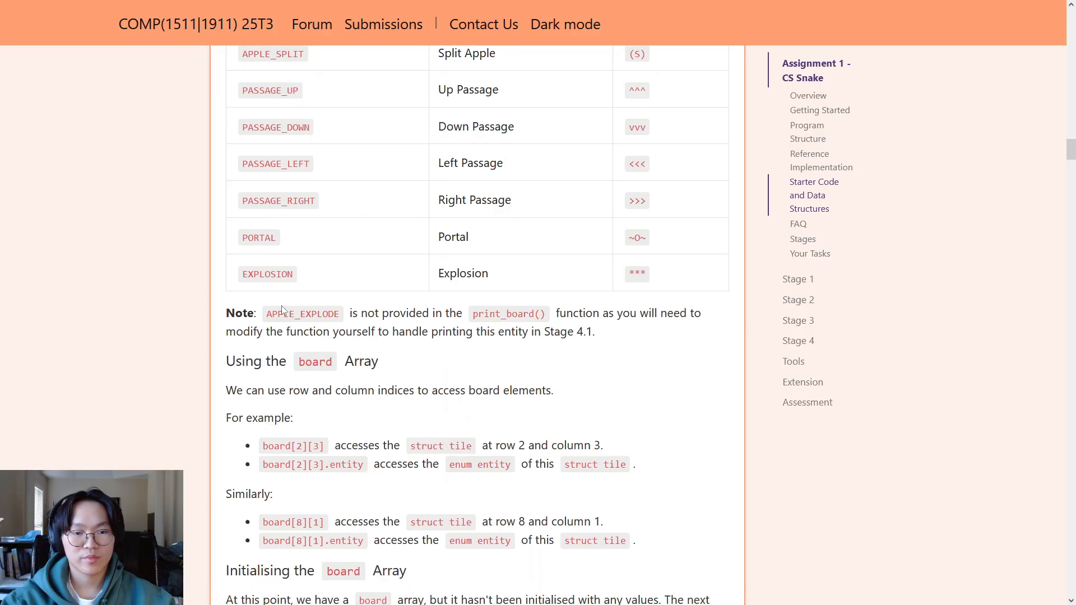
{"action": "scroll", "scroll_direction": "down", "scroll_amount": 3}
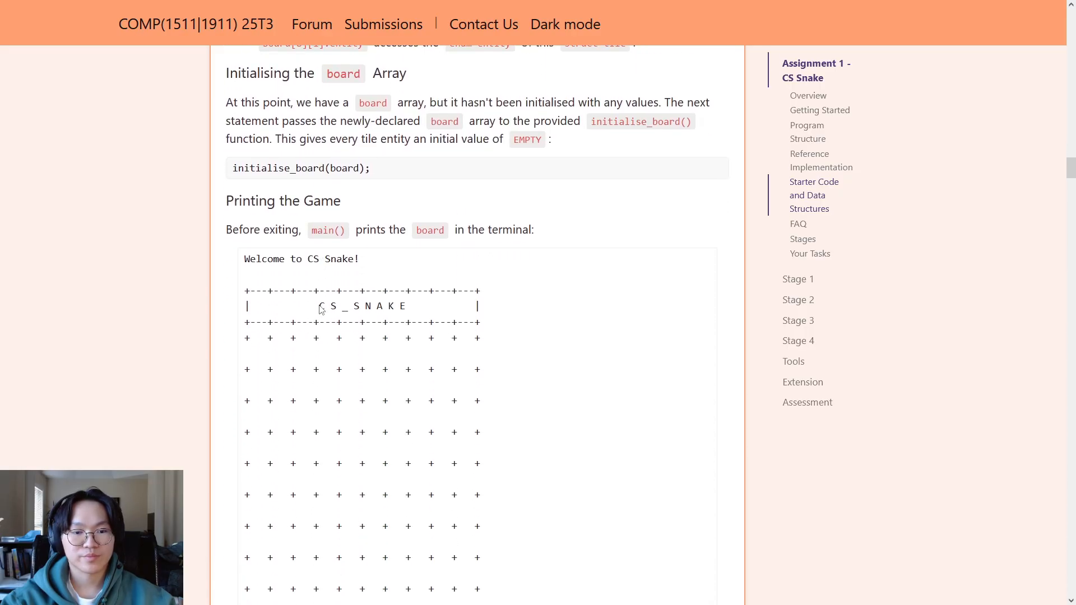
{"action": "scroll", "scroll_direction": "down", "scroll_amount": 3}
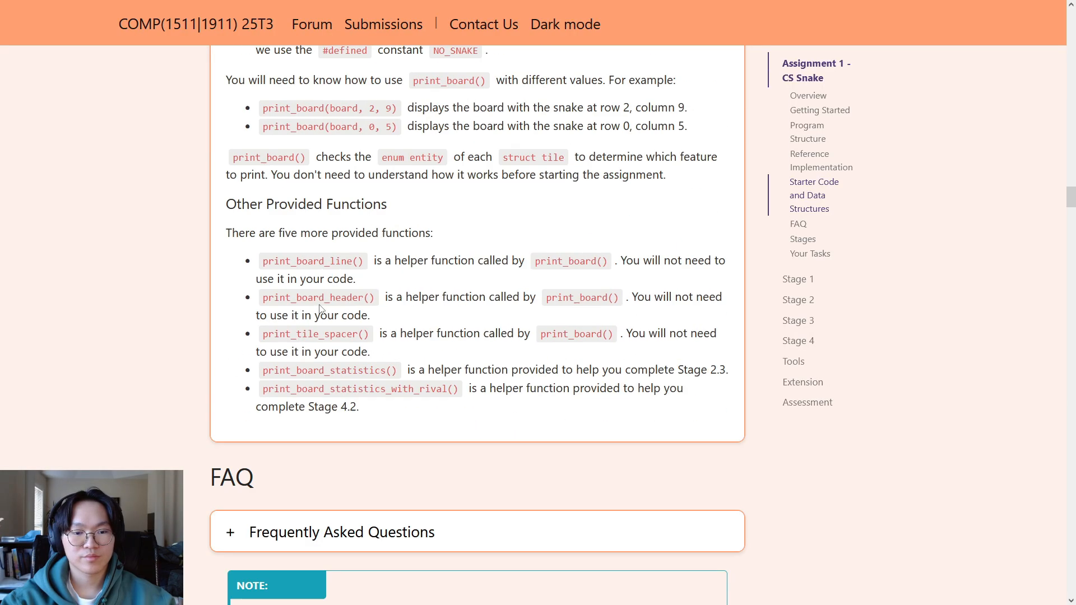
{"action": "scroll", "scroll_direction": "down", "scroll_amount": 3}
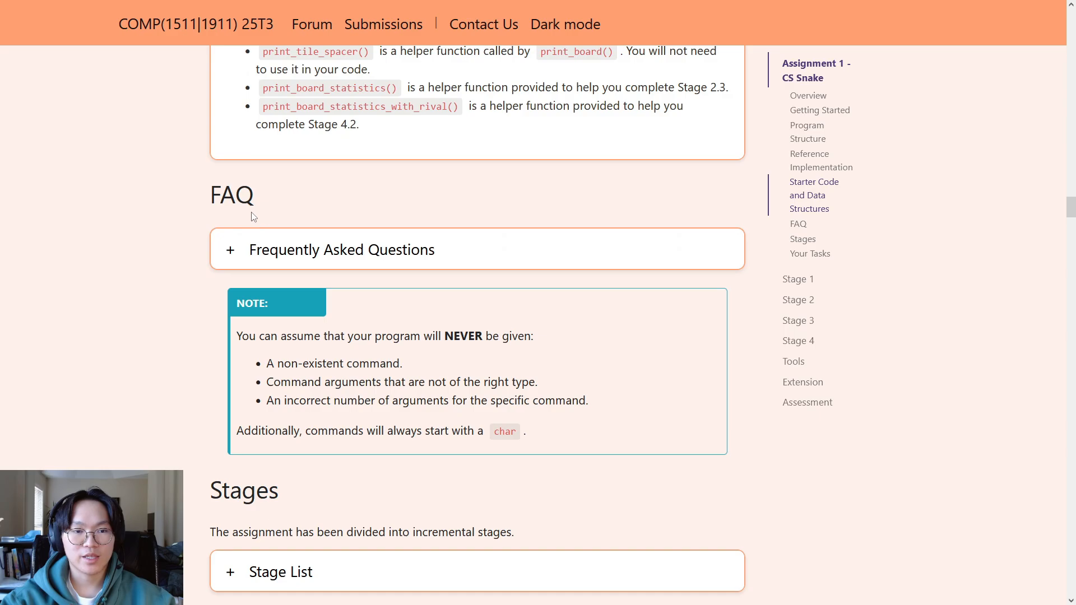
Expand the FAQ on editing provided code and highlight the struct tile example.
{"action": "left_click", "coordinate": [342, 248]}
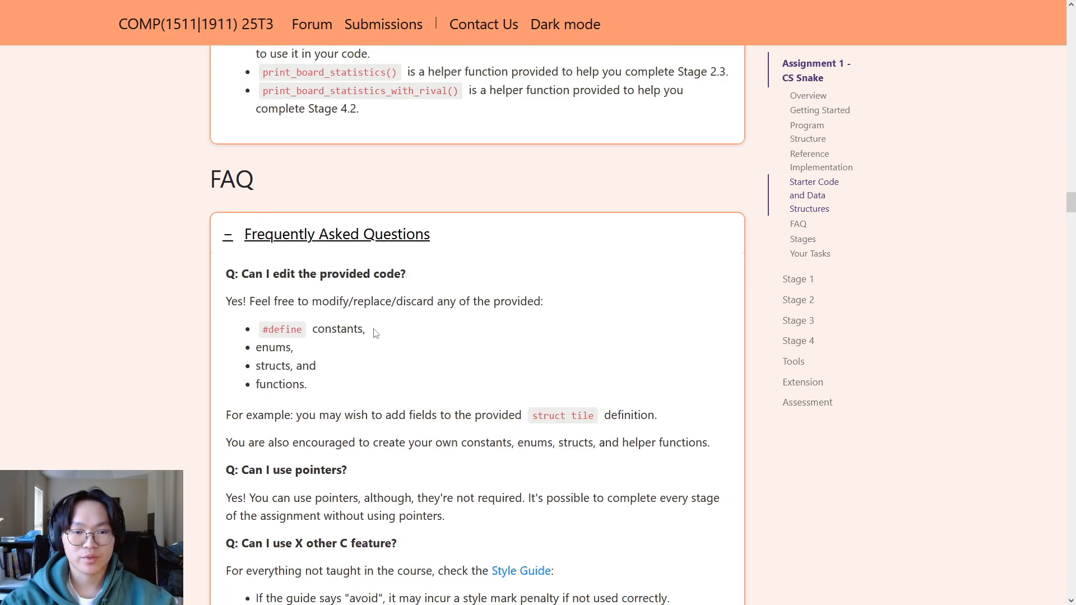
{"action": "scroll", "scroll_direction": "down", "scroll_amount": 3}
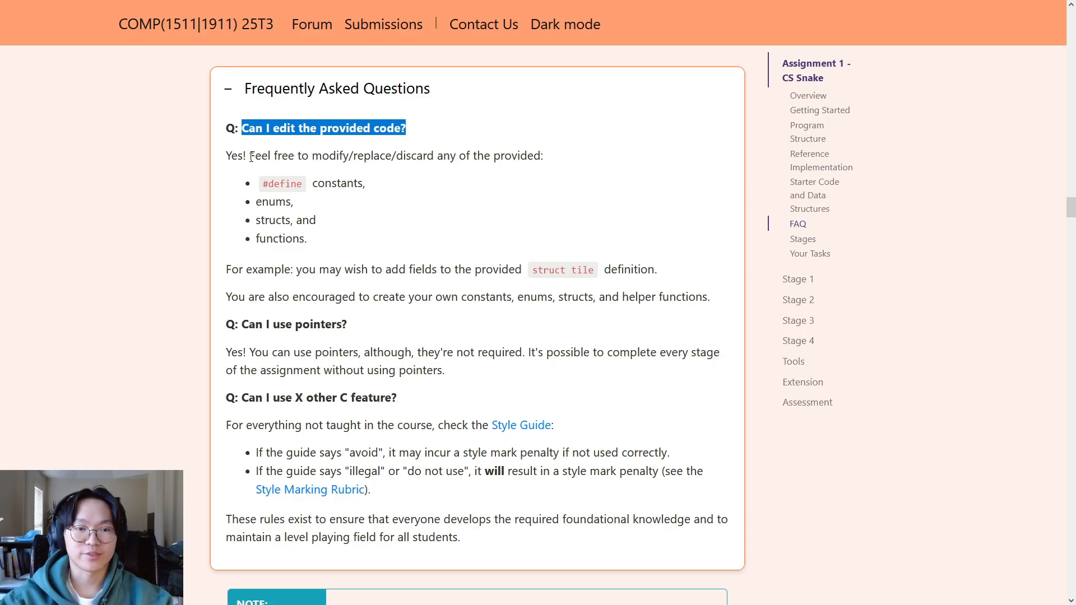
{"action": "mouse_move", "coordinate": [374, 161]}
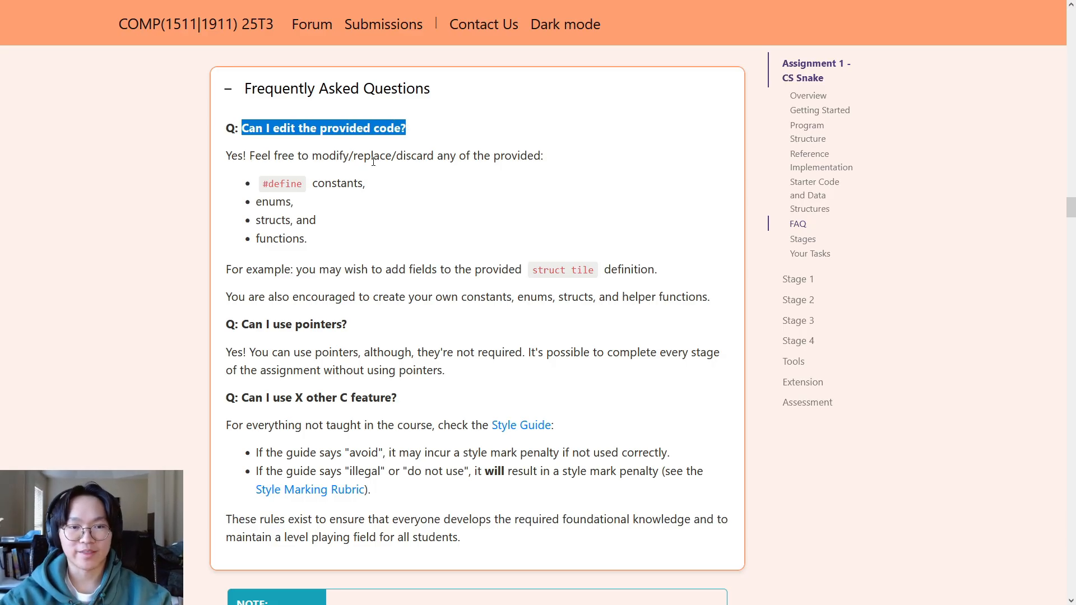
{"action": "mouse_move", "coordinate": [389, 195]}
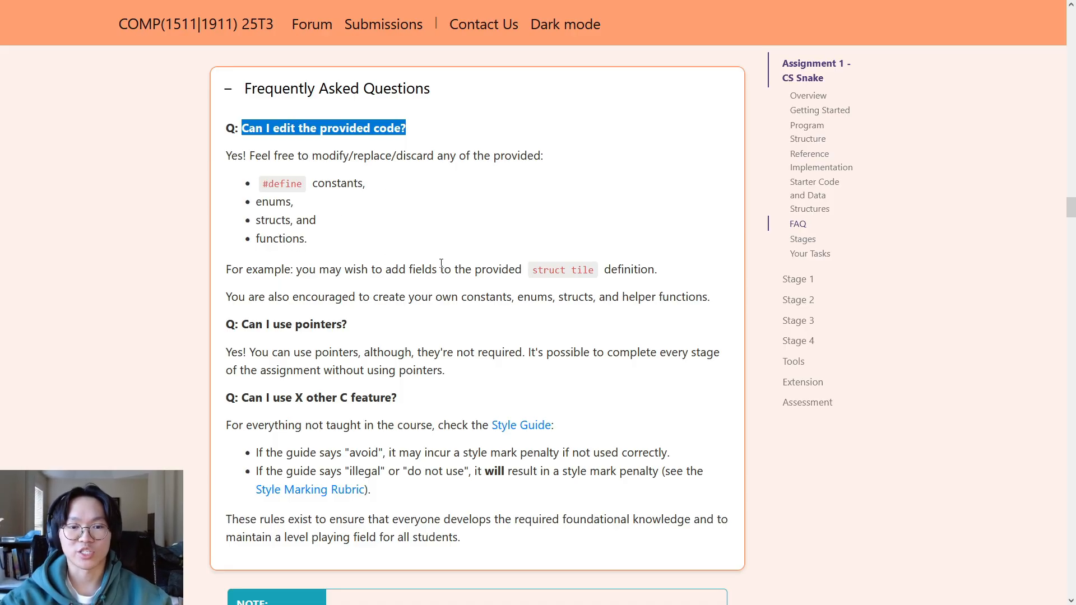
{"action": "double_click", "coordinate": [547, 269]}
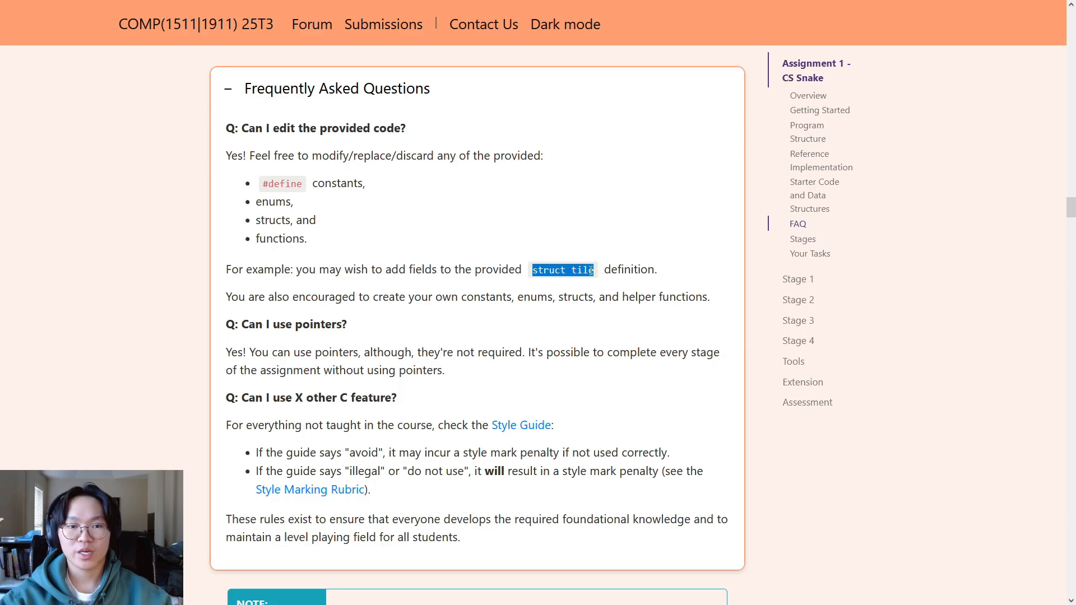
{"action": "key", "text": "alt+tab"}
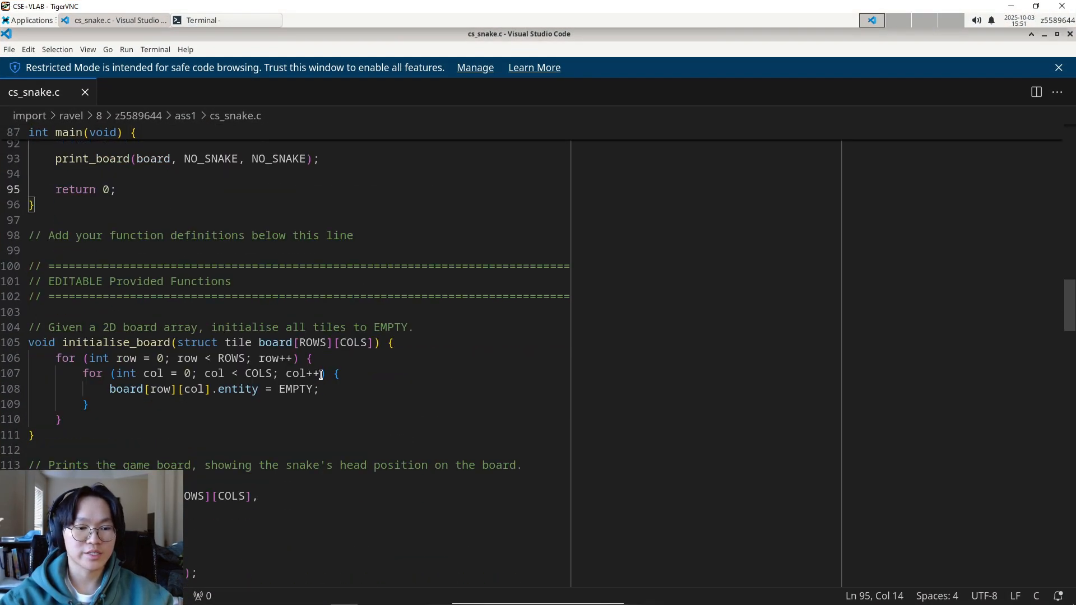
Scroll cs_snake.c to the end of main and the EDITABLE provided functions.
{"action": "scroll", "scroll_direction": "down", "scroll_amount": 3}
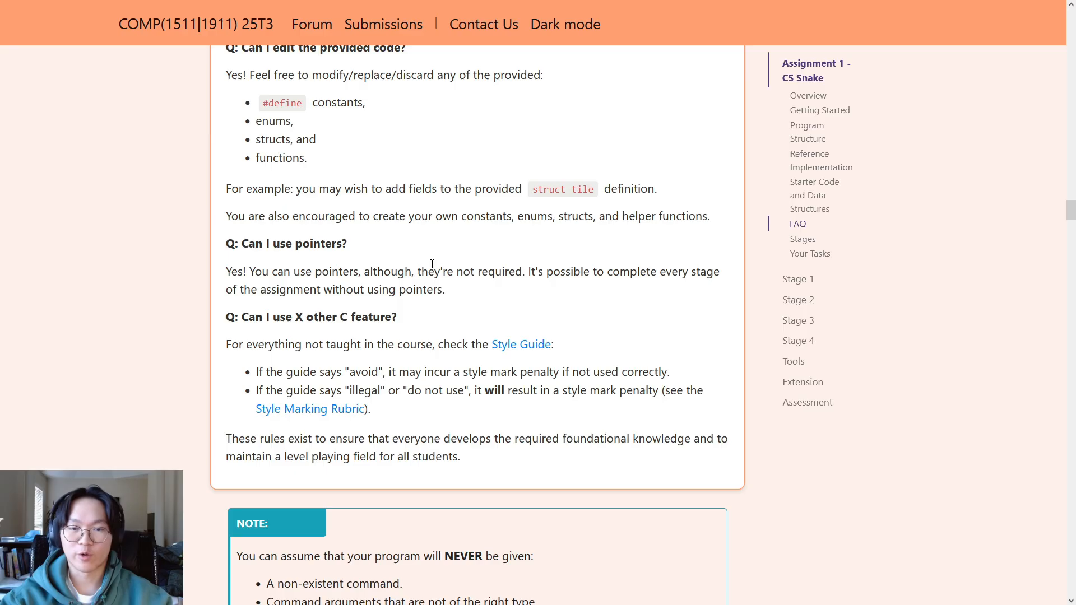
{"action": "mouse_move", "coordinate": [524, 272]}
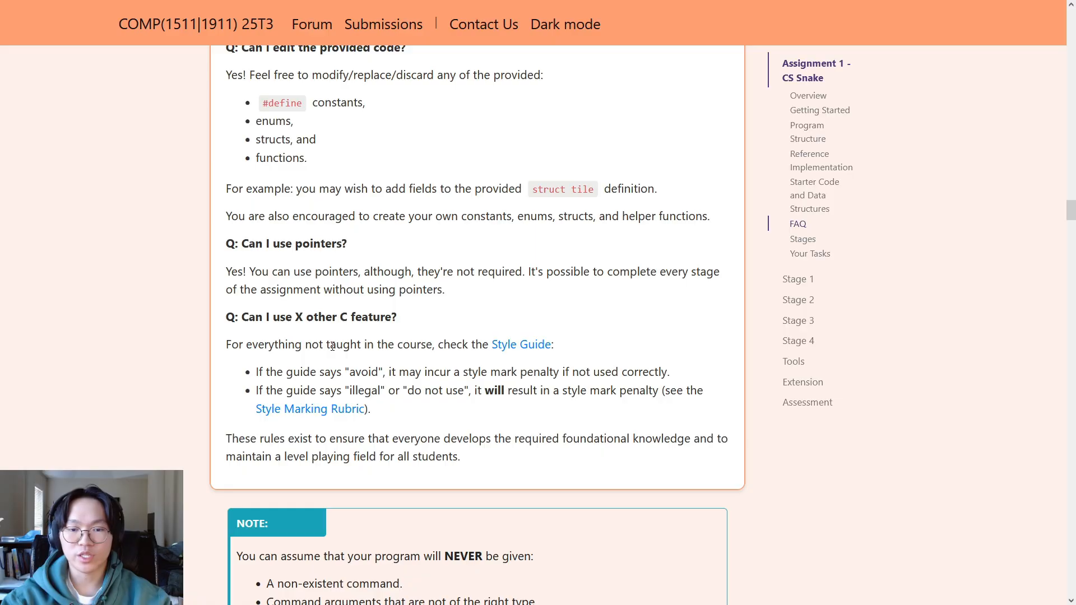
{"action": "mouse_move", "coordinate": [520, 344]}
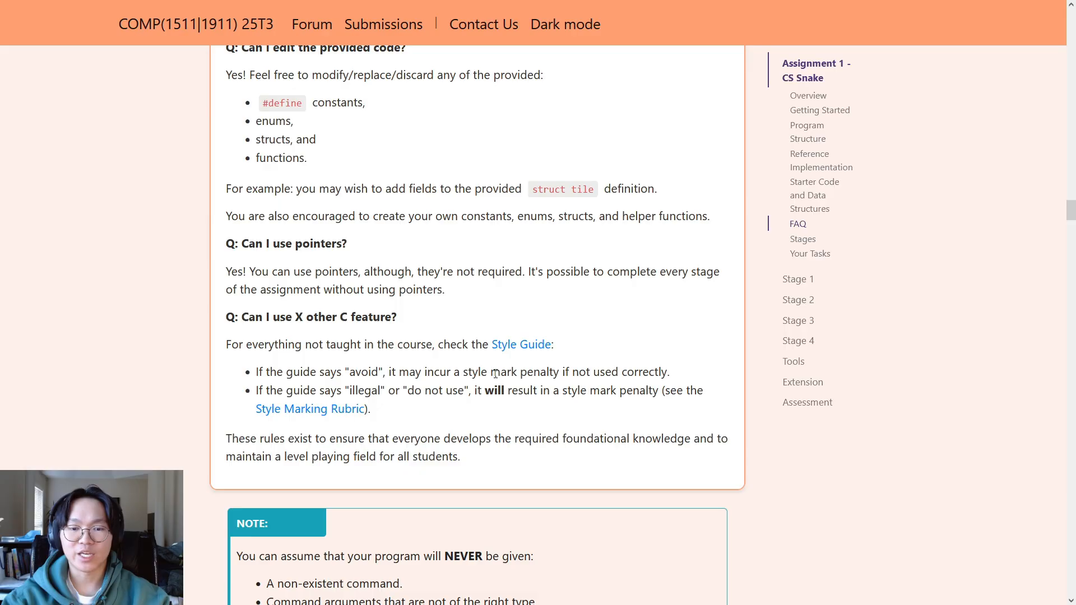
{"action": "mouse_move", "coordinate": [630, 354]}
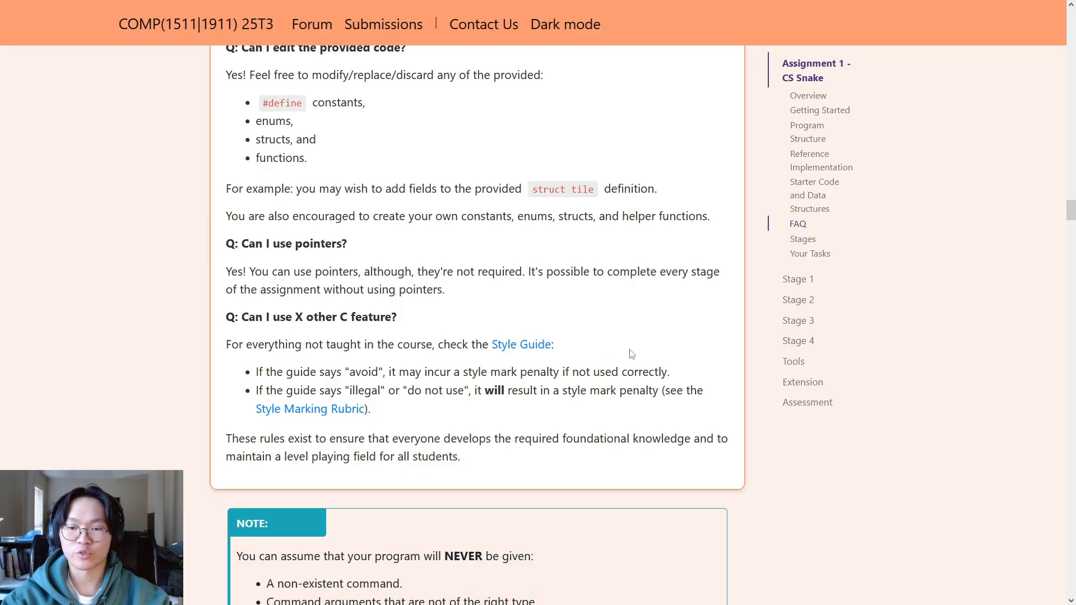
{"action": "mouse_move", "coordinate": [345, 386]}
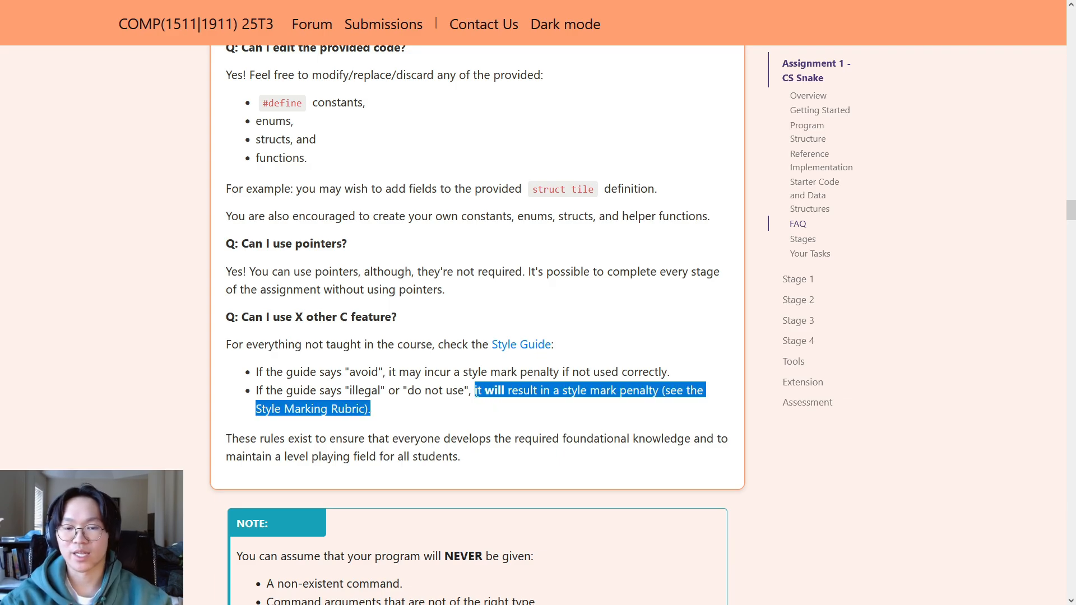
{"action": "mouse_move", "coordinate": [419, 416]}
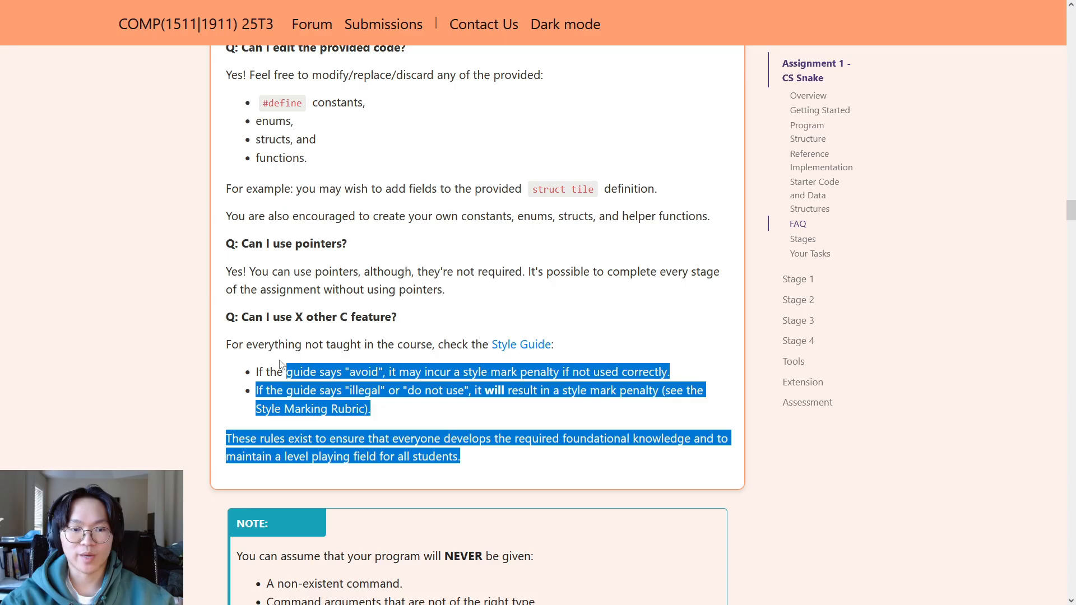
{"action": "left_click", "coordinate": [388, 361]}
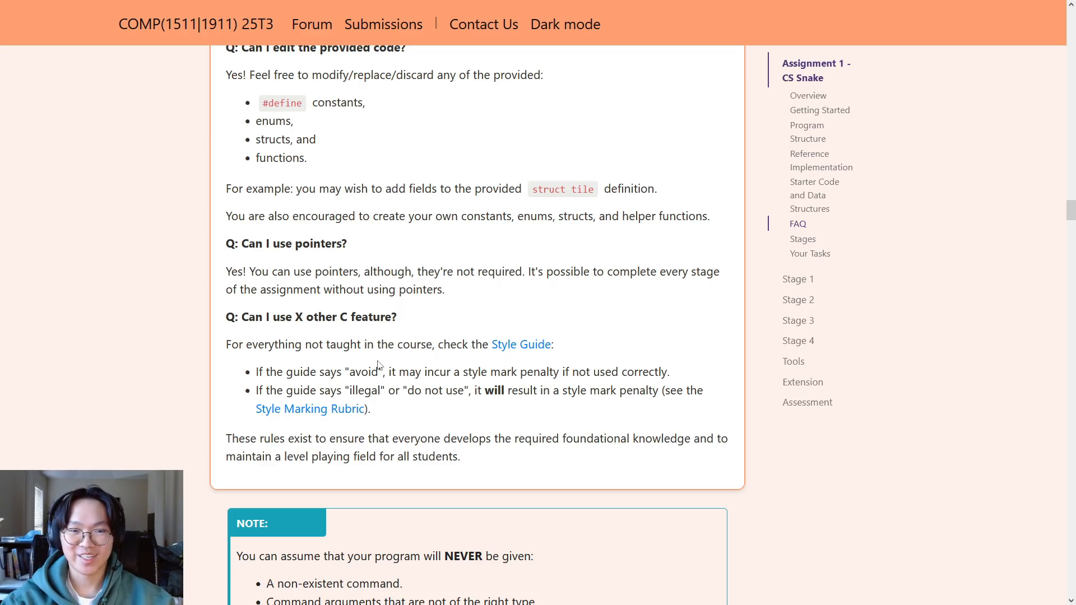
{"action": "mouse_move", "coordinate": [396, 350]}
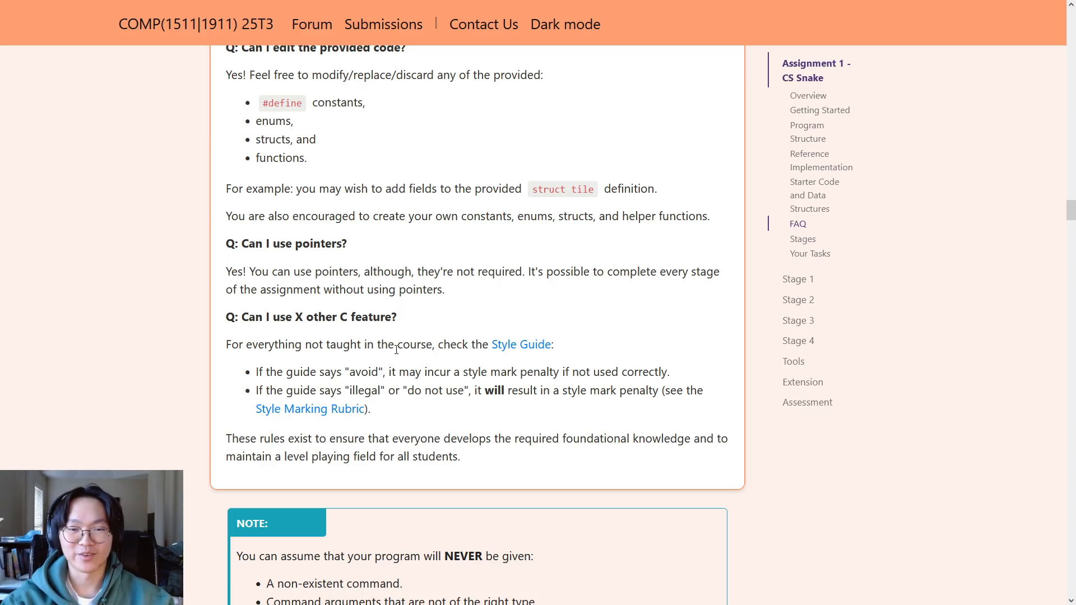
{"action": "scroll", "scroll_direction": "down", "scroll_amount": 3}
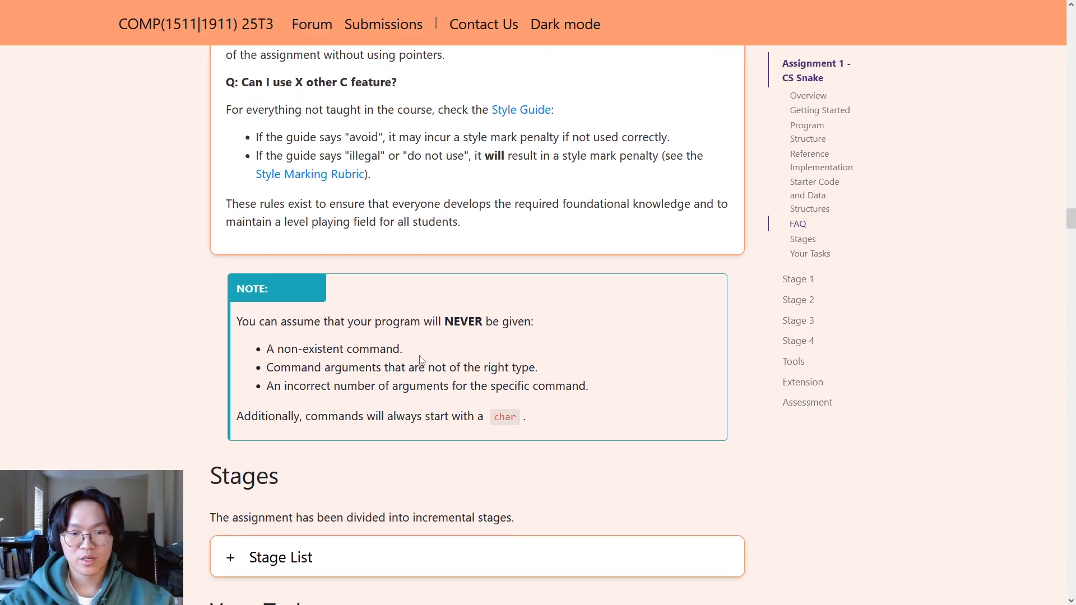
{"action": "scroll", "scroll_direction": "down", "scroll_amount": 3}
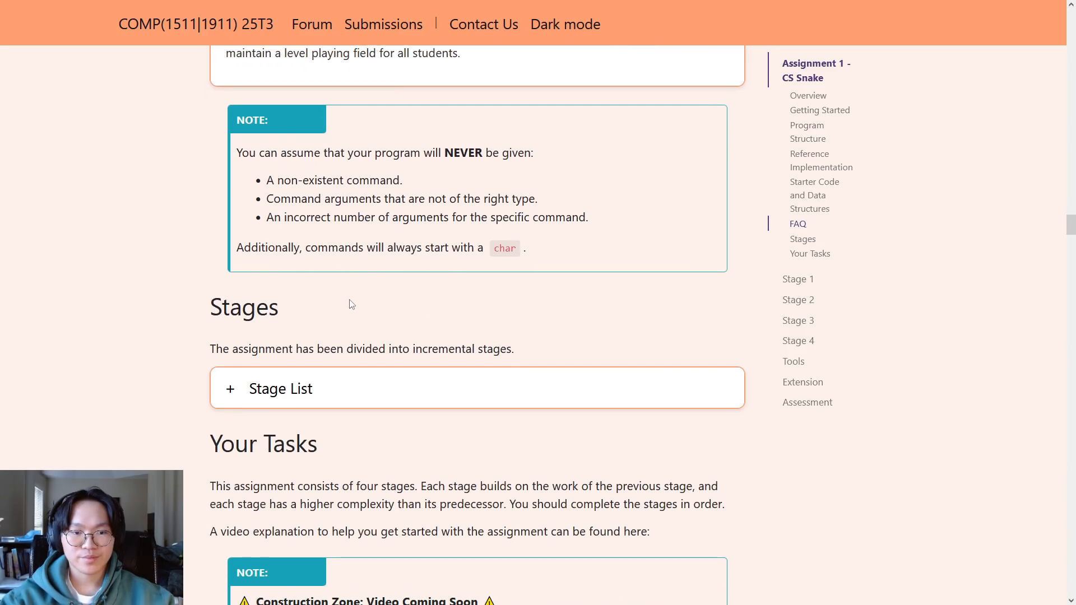
{"action": "scroll", "scroll_direction": "down", "scroll_amount": 3}
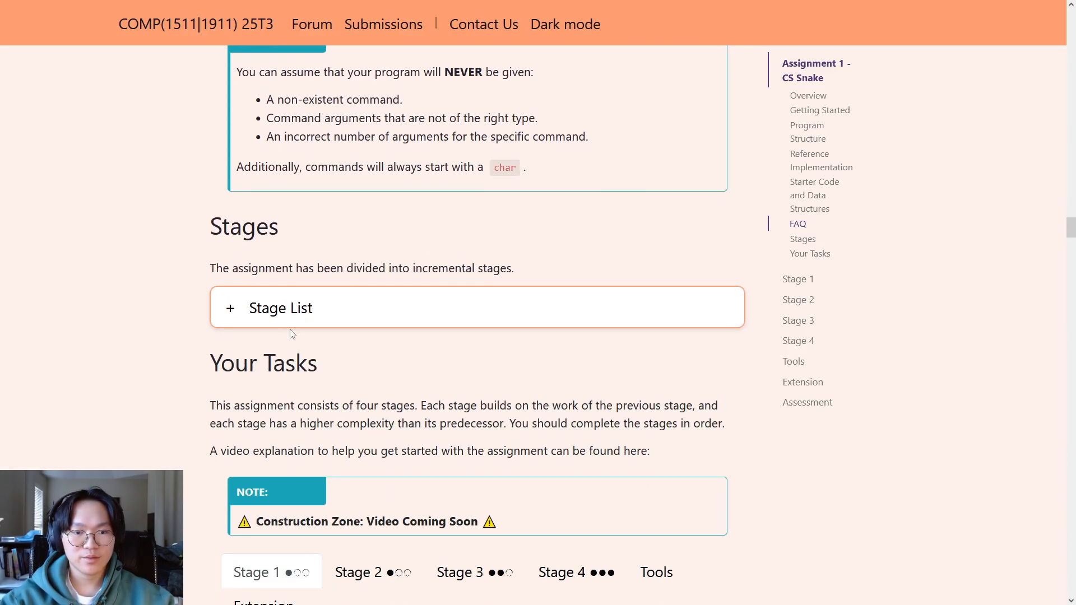
{"action": "left_click", "coordinate": [280, 308]}
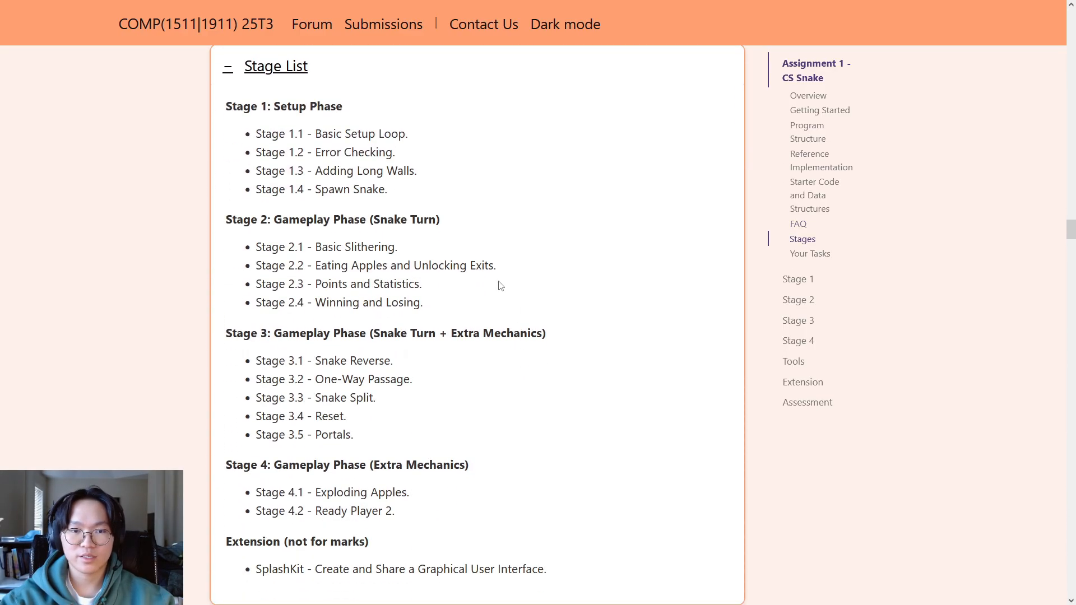
{"action": "mouse_move", "coordinate": [273, 135]}
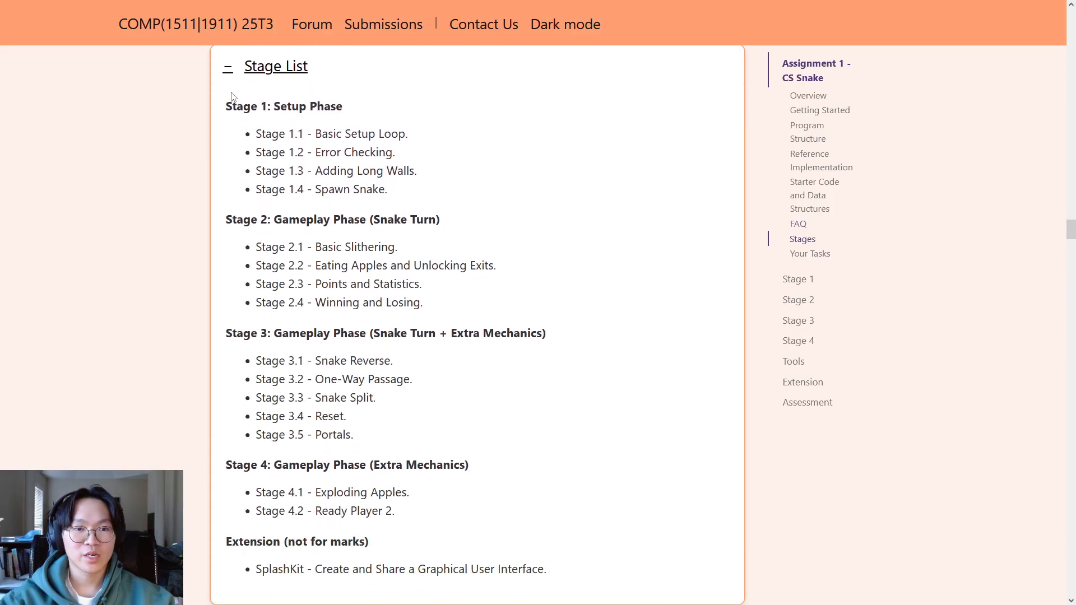
{"action": "double_click", "coordinate": [284, 106]}
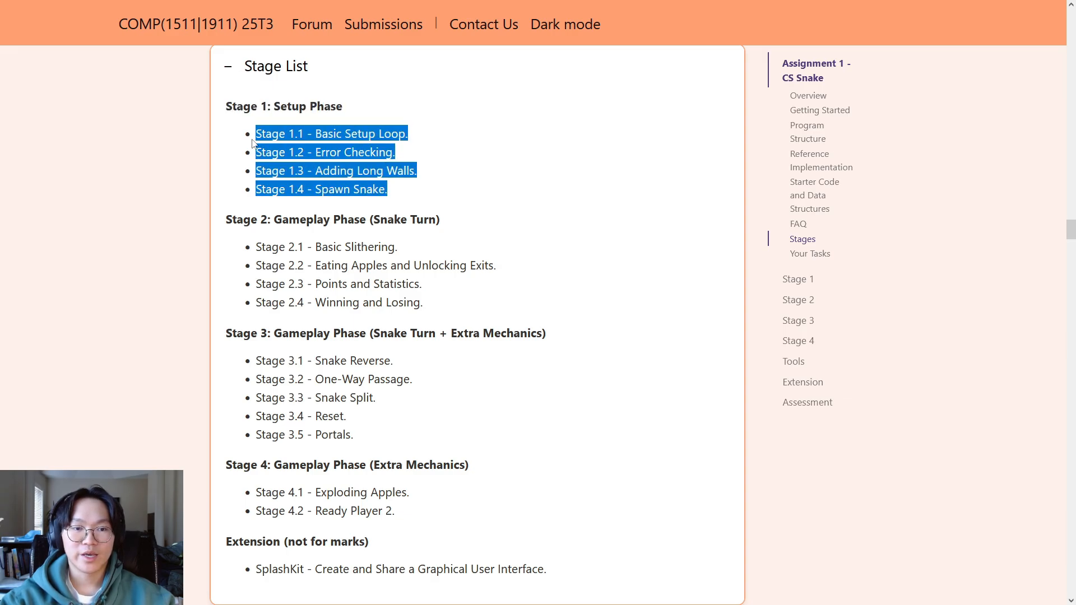
{"action": "left_click", "coordinate": [405, 196]}
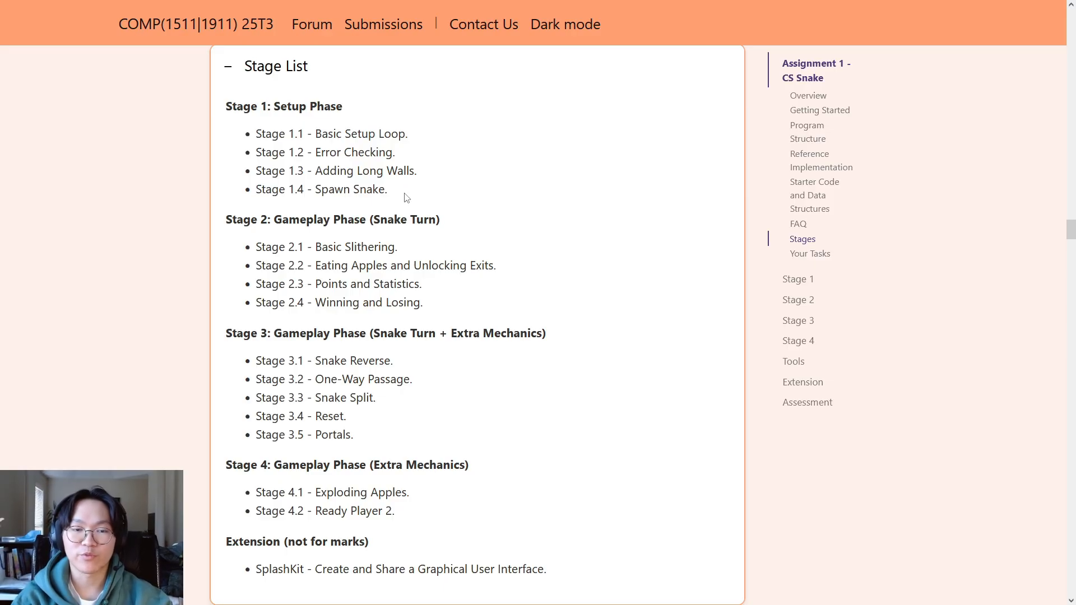
{"action": "mouse_move", "coordinate": [389, 196]}
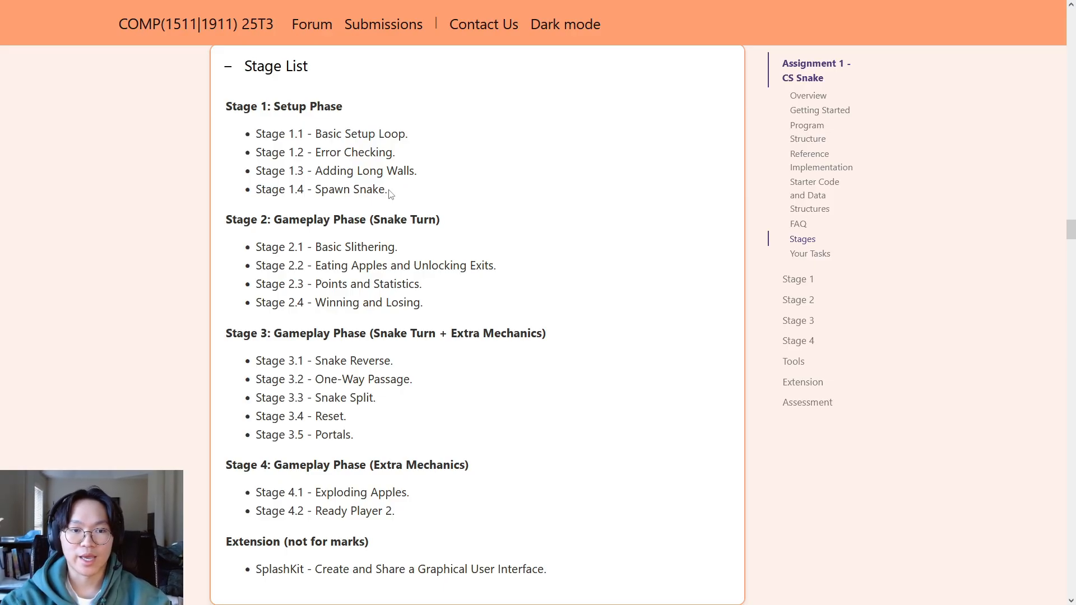
{"action": "double_click", "coordinate": [321, 189]}
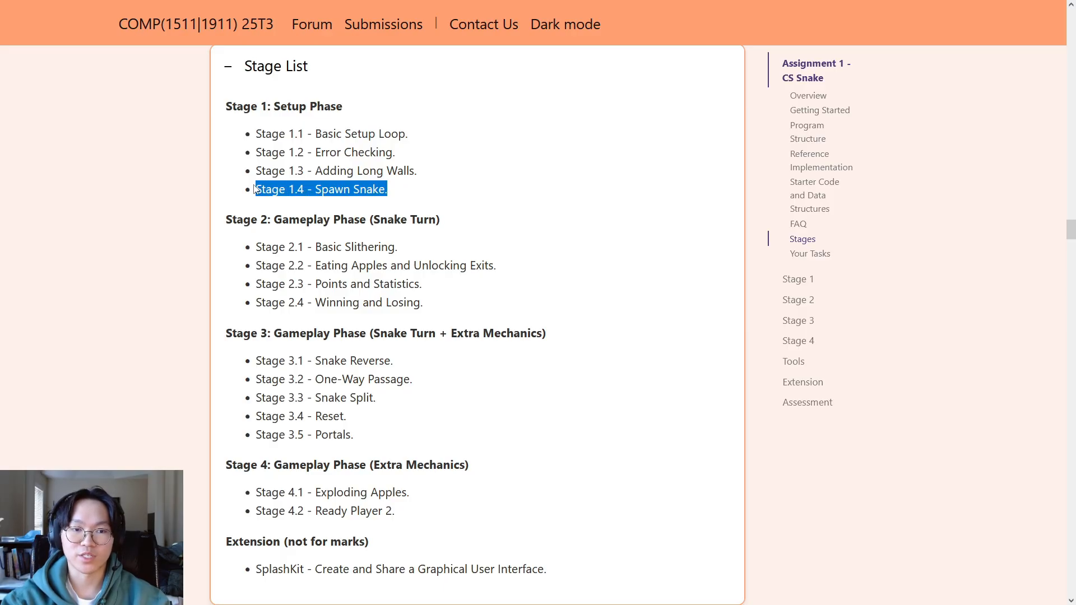
{"action": "left_click", "coordinate": [235, 233]}
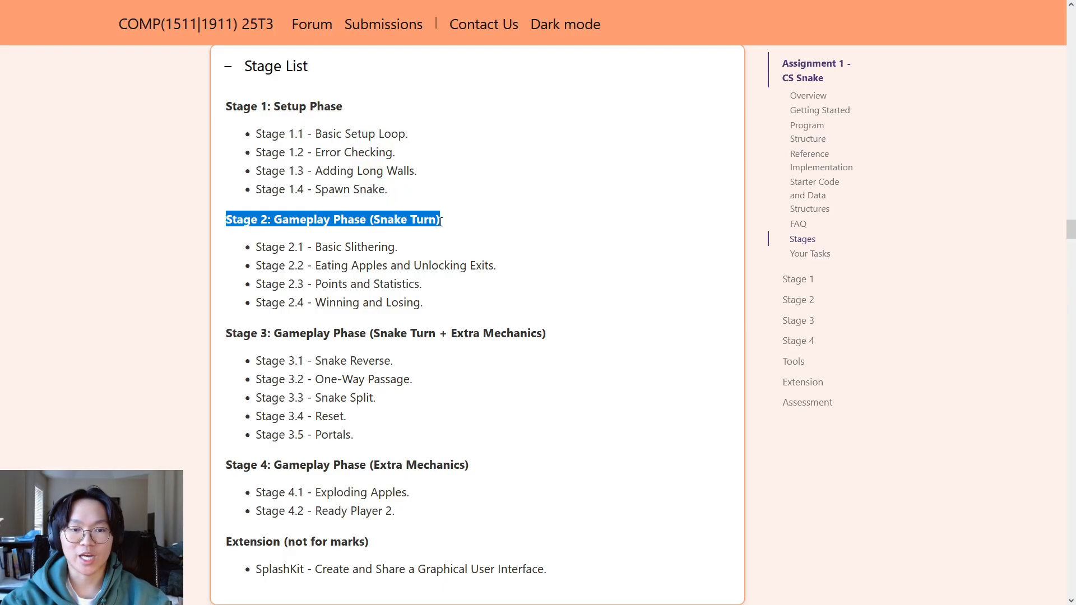
{"action": "left_click", "coordinate": [445, 225]}
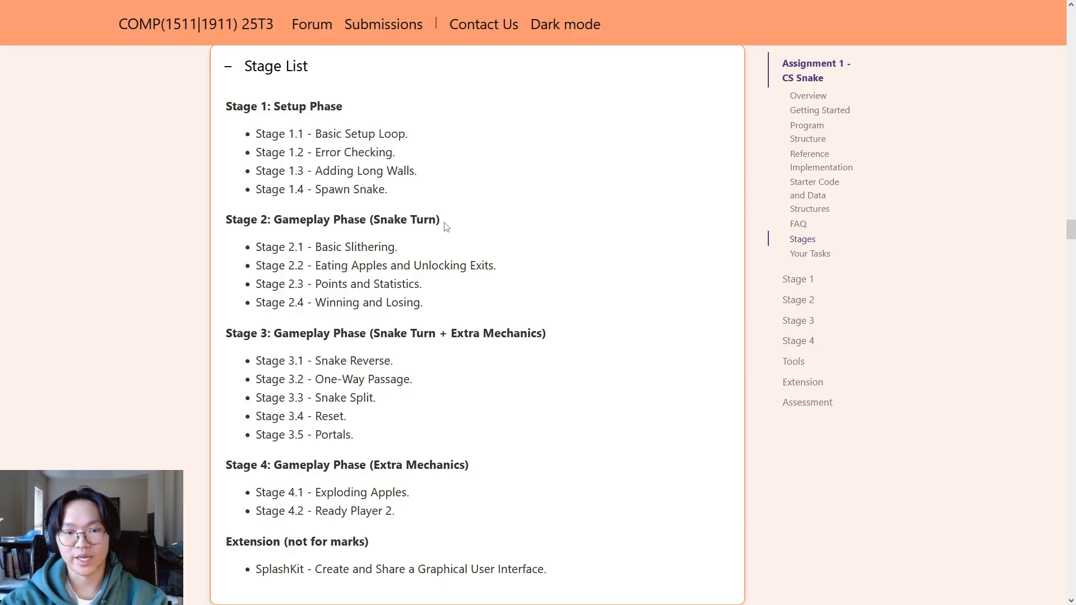
{"action": "mouse_move", "coordinate": [377, 259]}
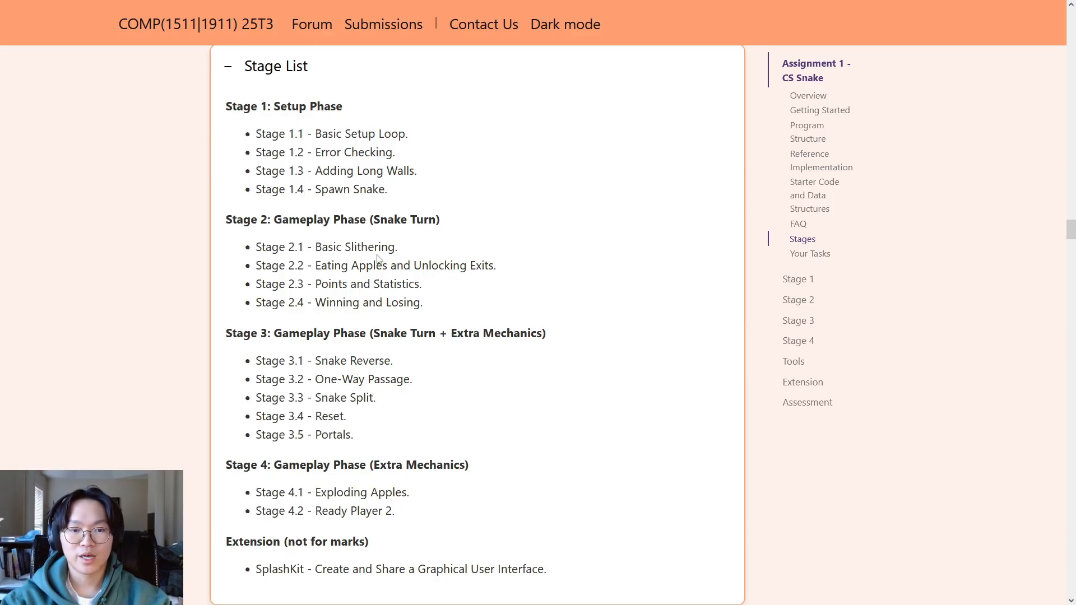
{"action": "double_click", "coordinate": [355, 247]}
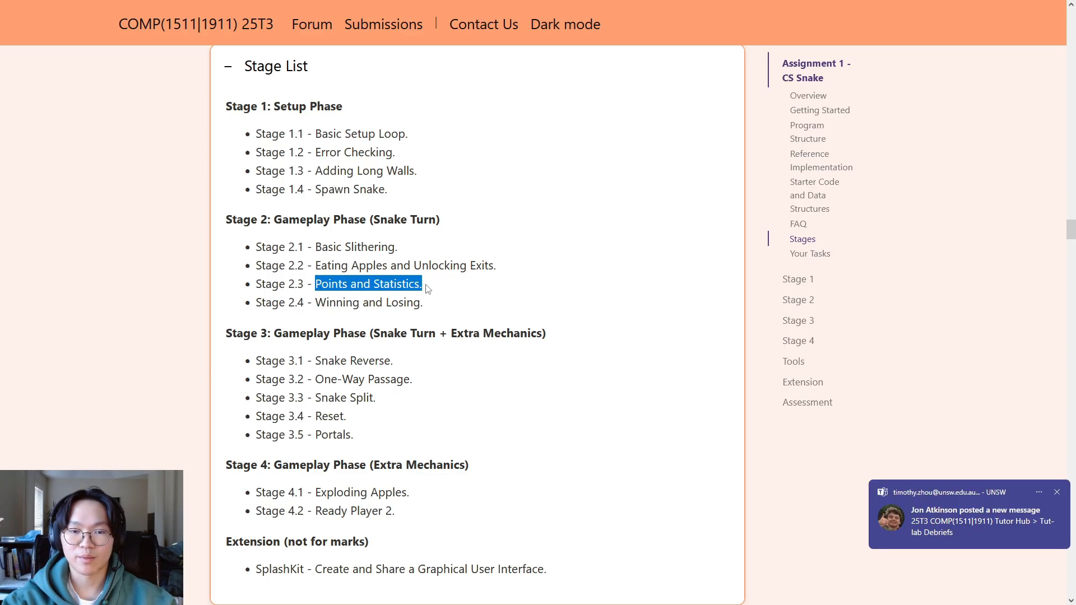
{"action": "left_click", "coordinate": [1057, 492]}
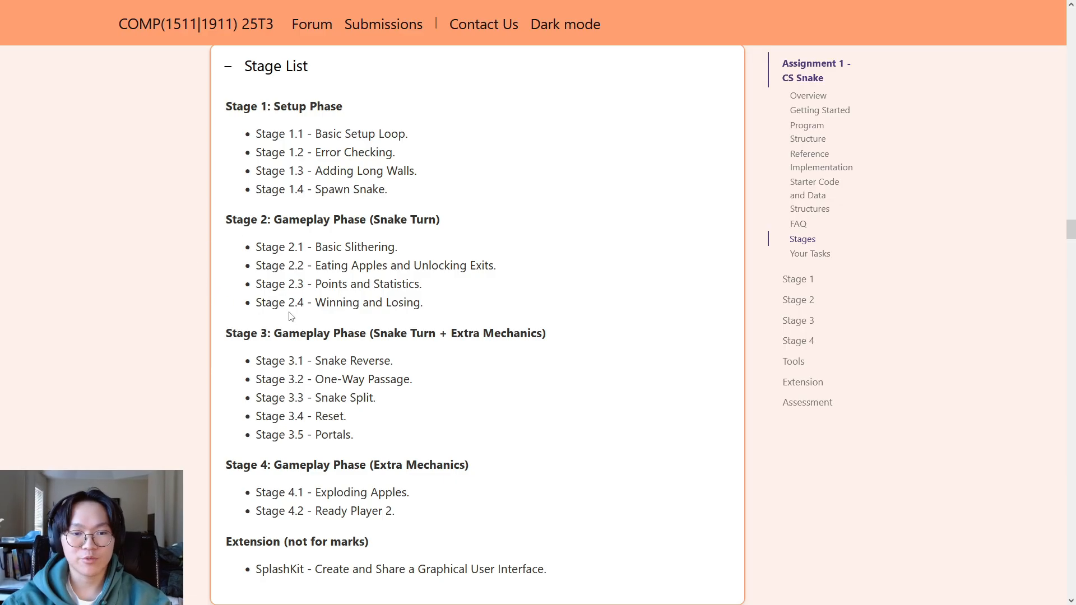
{"action": "scroll", "scroll_direction": "down", "scroll_amount": 3}
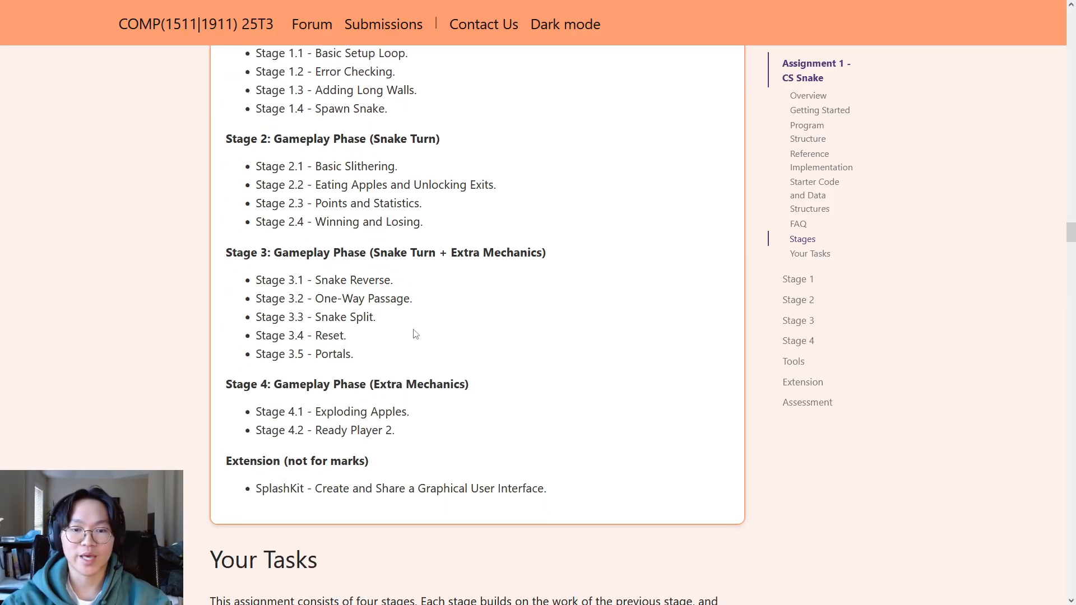
{"action": "mouse_move", "coordinate": [454, 253]}
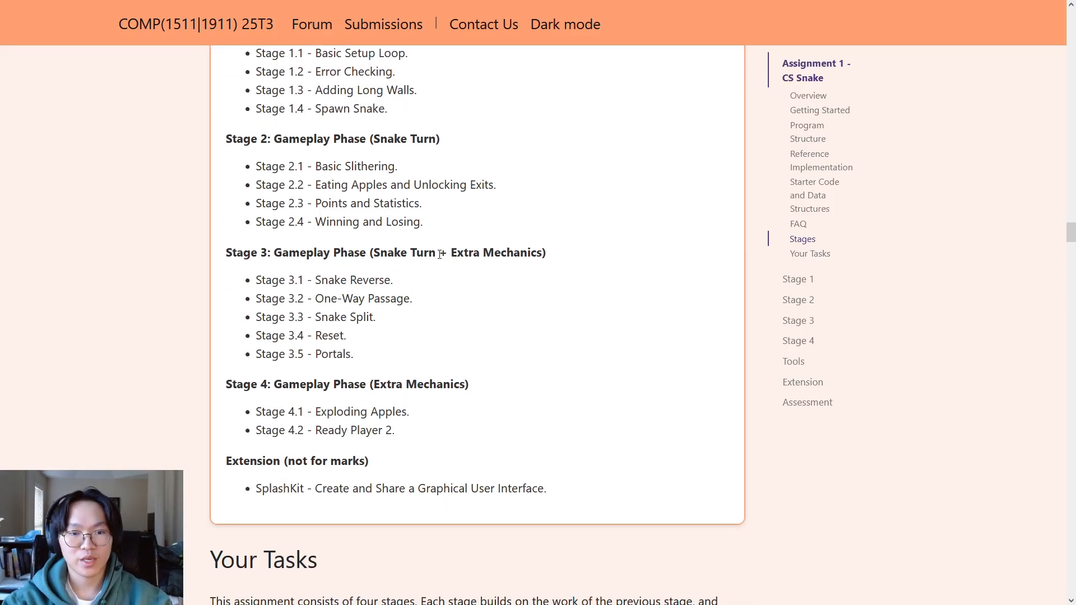
{"action": "mouse_move", "coordinate": [313, 279]}
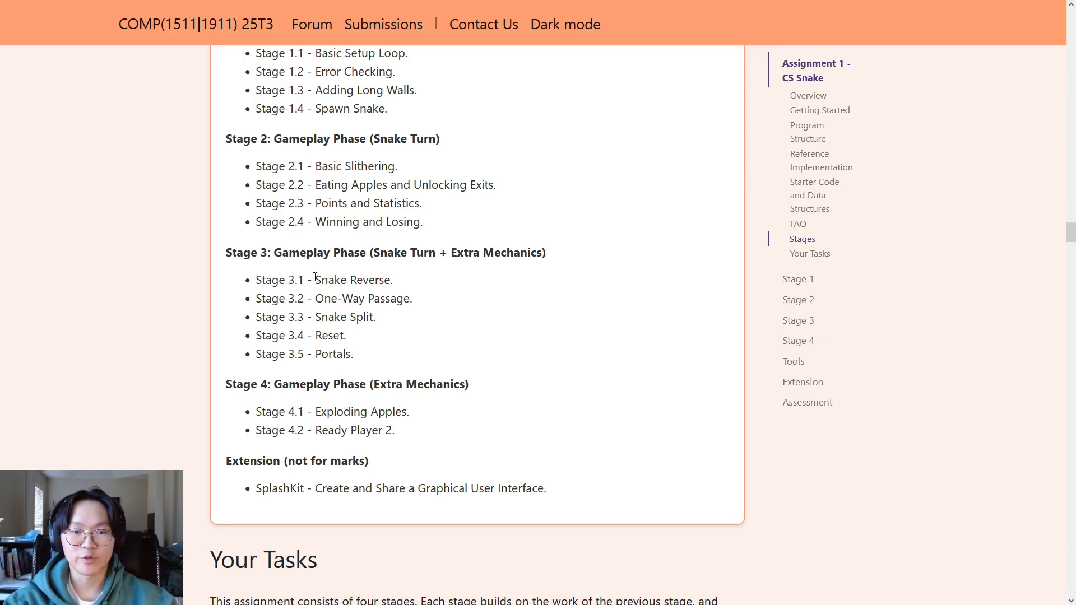
{"action": "double_click", "coordinate": [354, 279]}
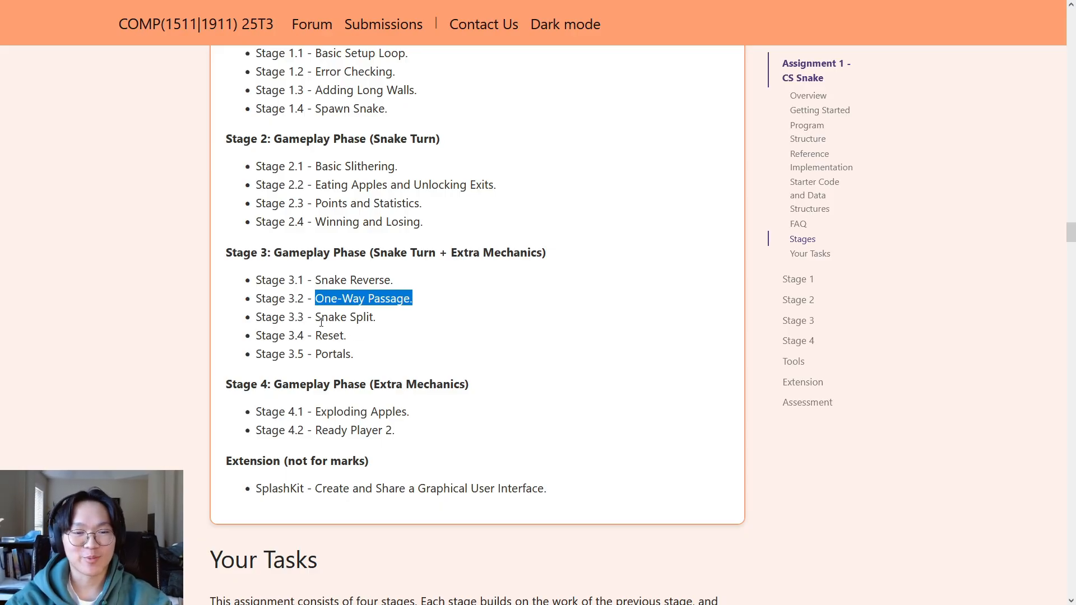
{"action": "double_click", "coordinate": [344, 316]}
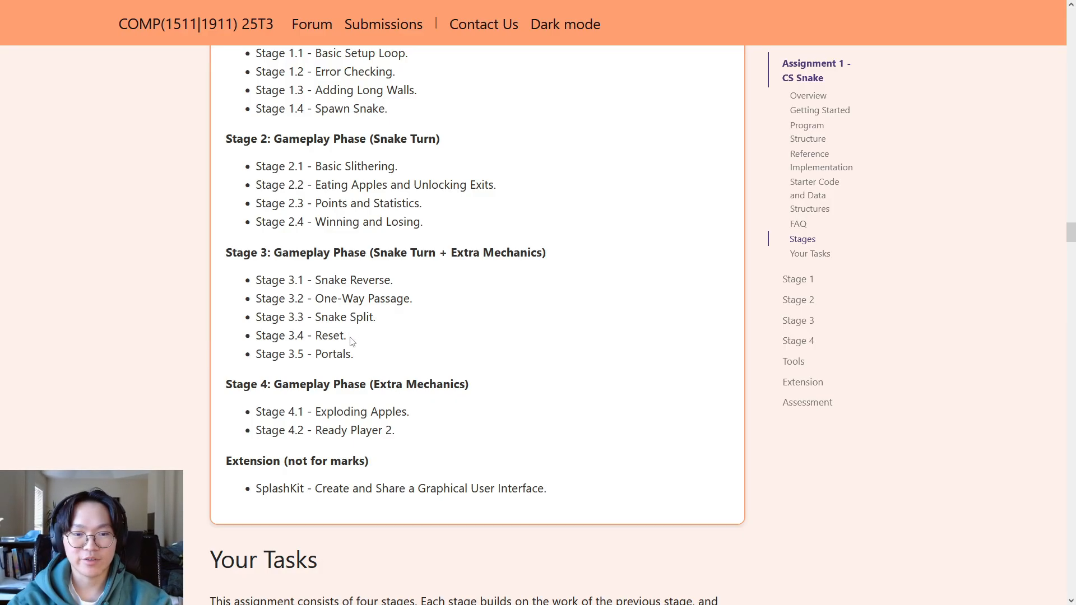
{"action": "double_click", "coordinate": [331, 353]}
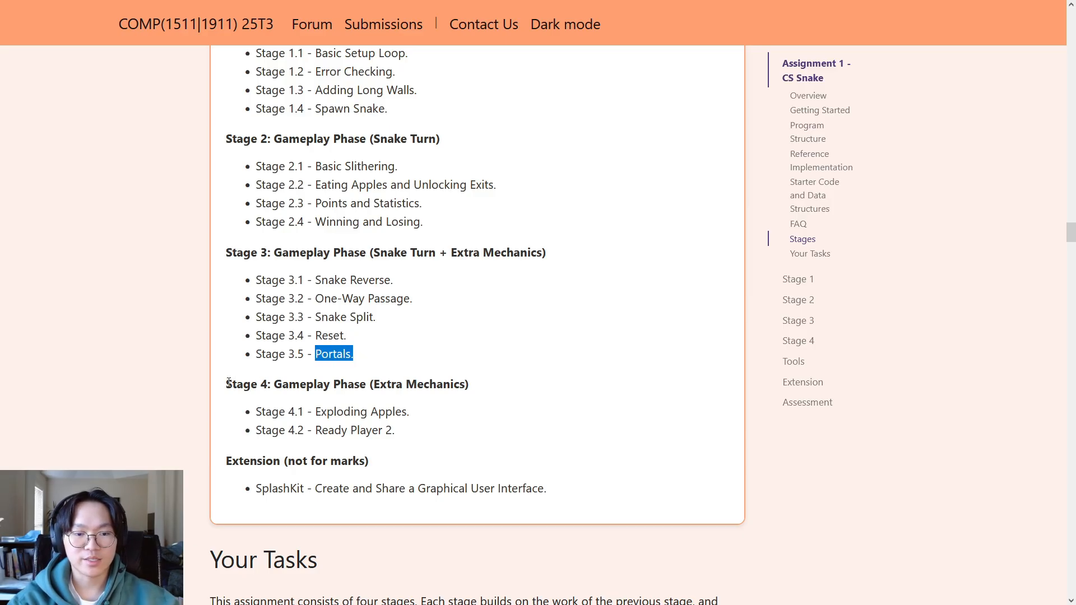
{"action": "mouse_move", "coordinate": [412, 431]}
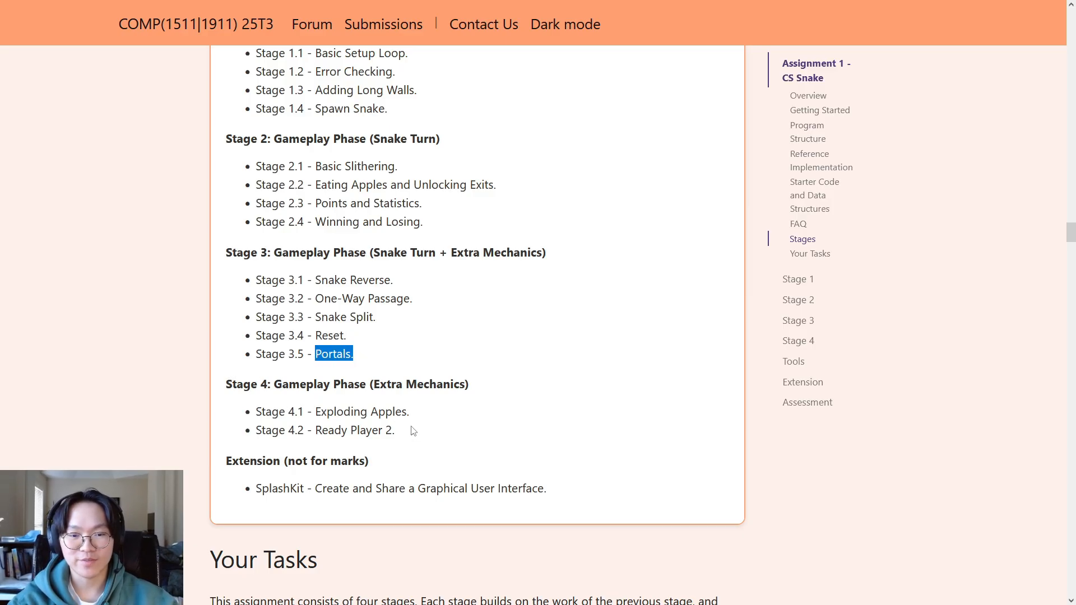
{"action": "double_click", "coordinate": [327, 412]}
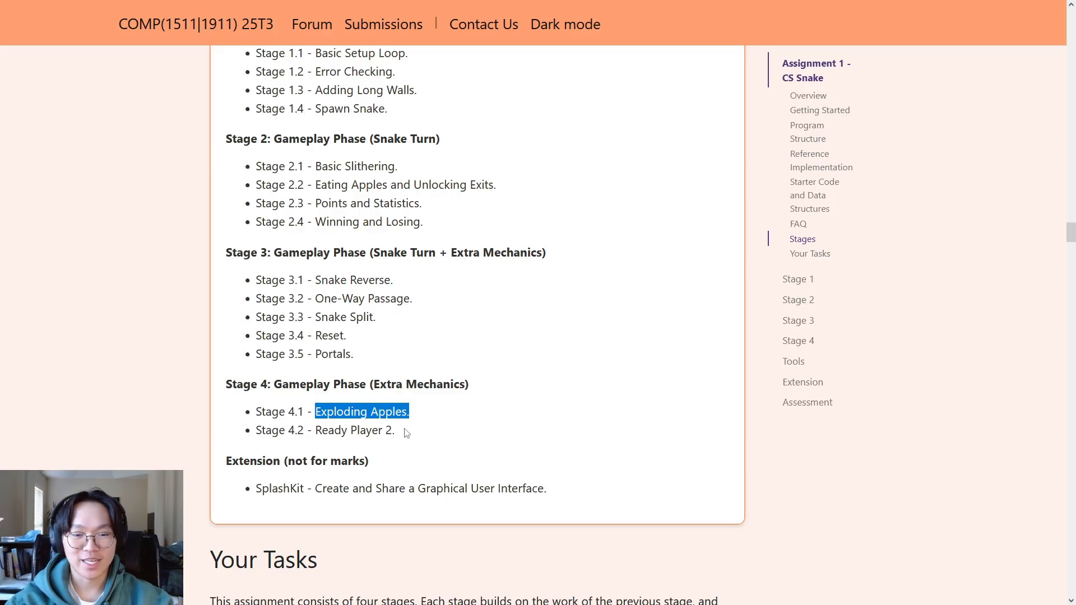
{"action": "double_click", "coordinate": [354, 431]}
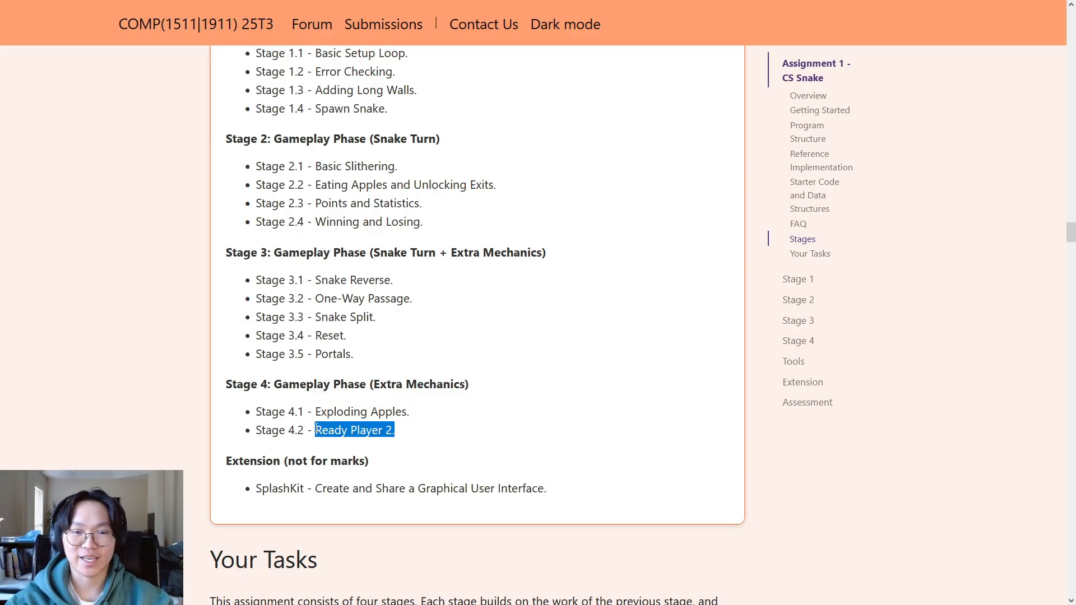
{"action": "left_click", "coordinate": [410, 437]}
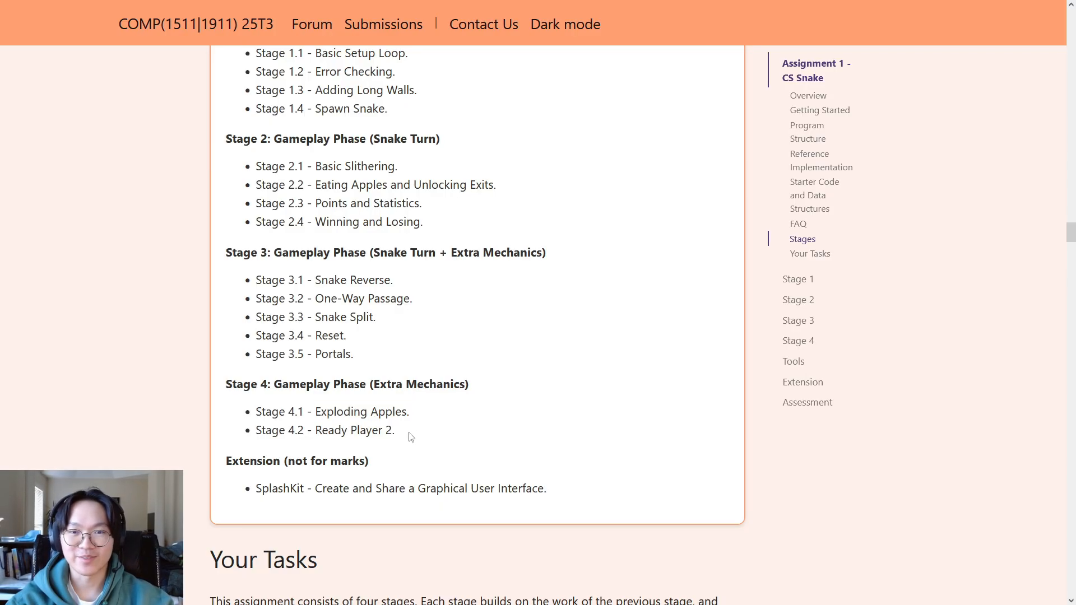
{"action": "scroll", "scroll_direction": "down", "scroll_amount": 3}
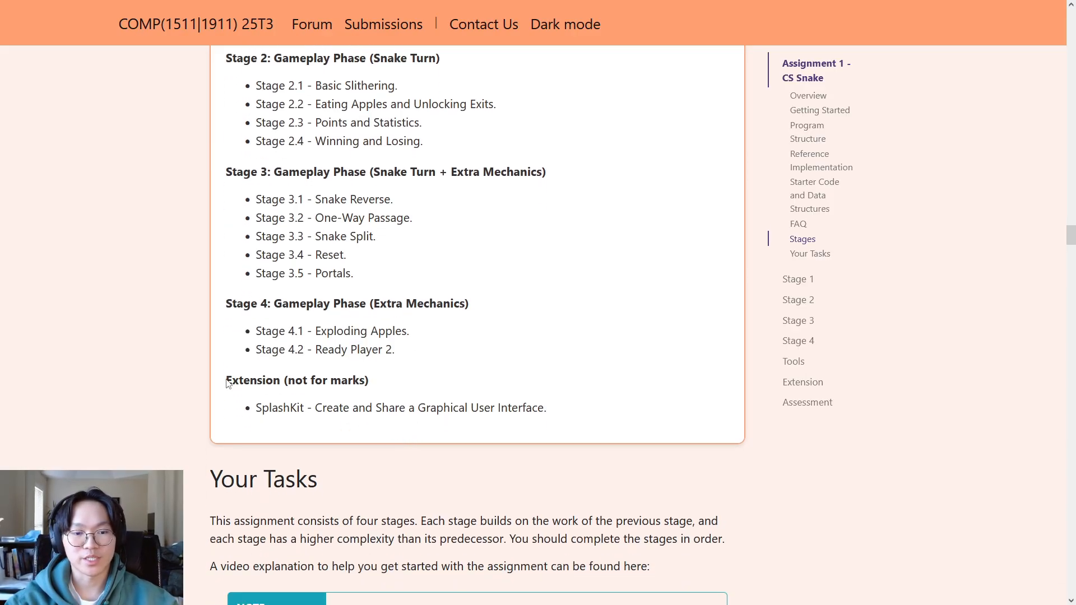
{"action": "double_click", "coordinate": [297, 380]}
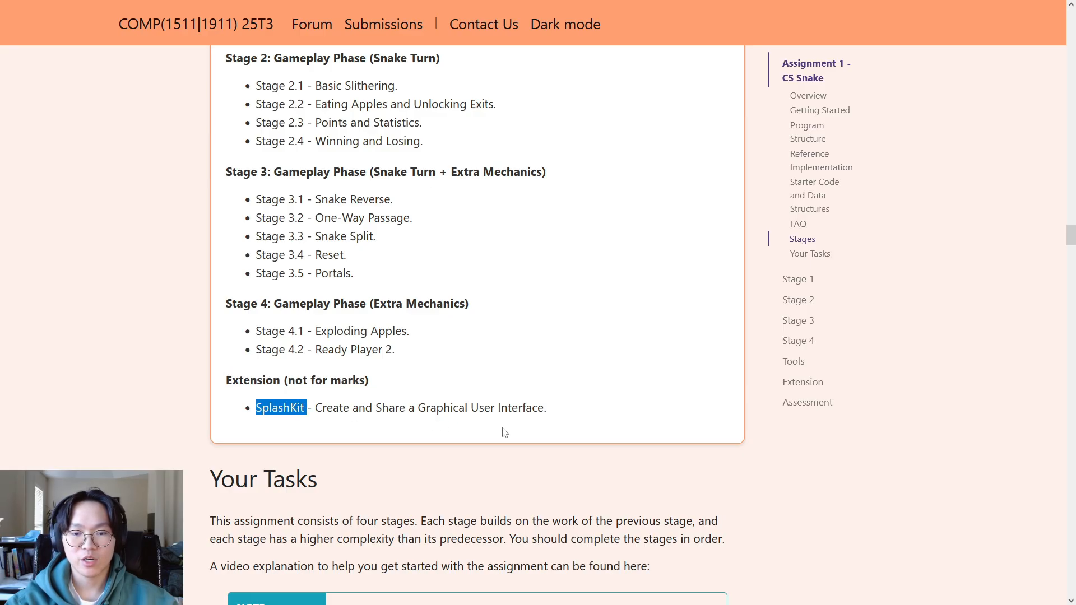
{"action": "mouse_move", "coordinate": [629, 311]}
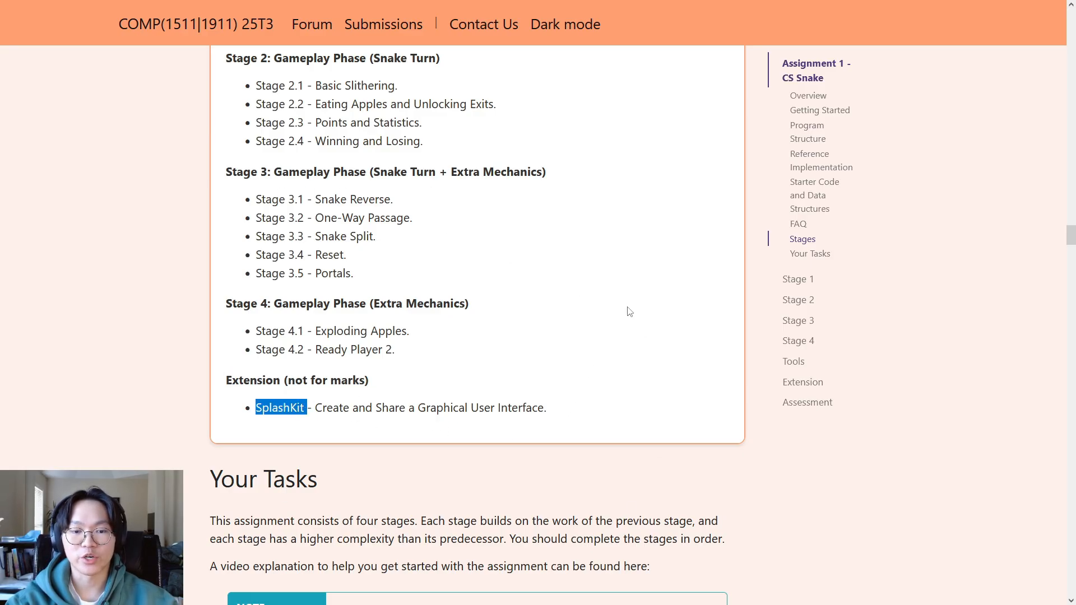
{"action": "mouse_move", "coordinate": [566, 325]}
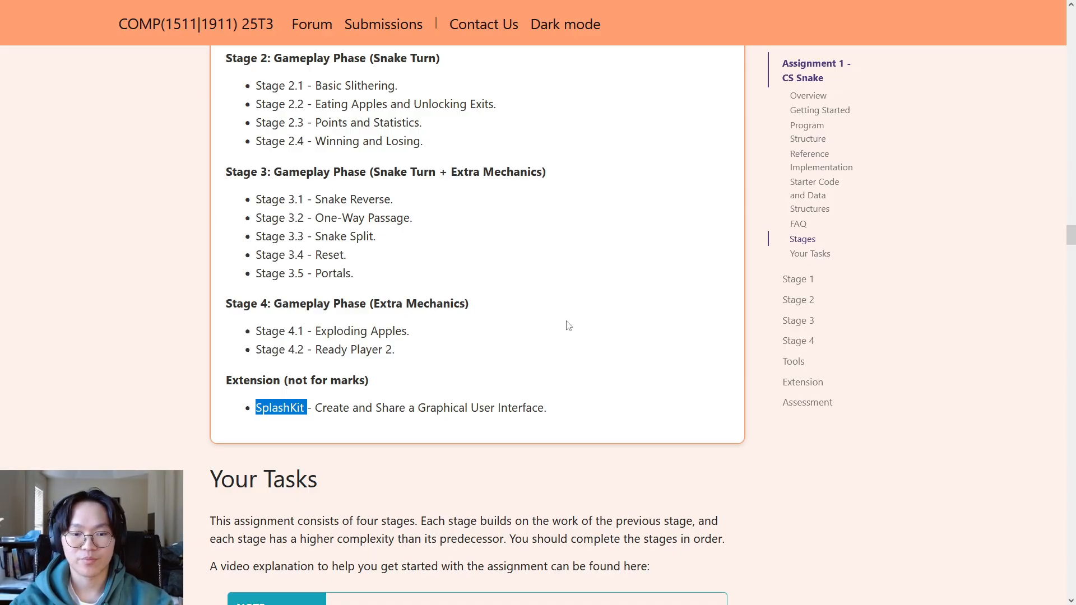
{"action": "scroll", "scroll_direction": "down", "scroll_amount": 3}
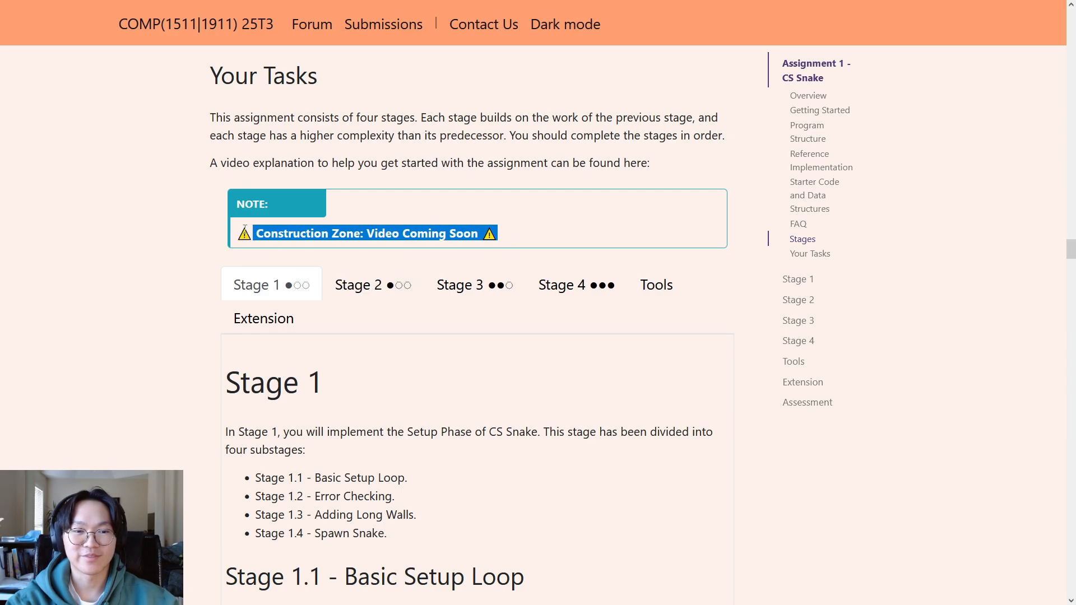
Scroll to Stage 1 and read Stage 1.1 Basic Setup Loop's tasks and scanf hint.
{"action": "scroll", "scroll_direction": "down", "scroll_amount": 3}
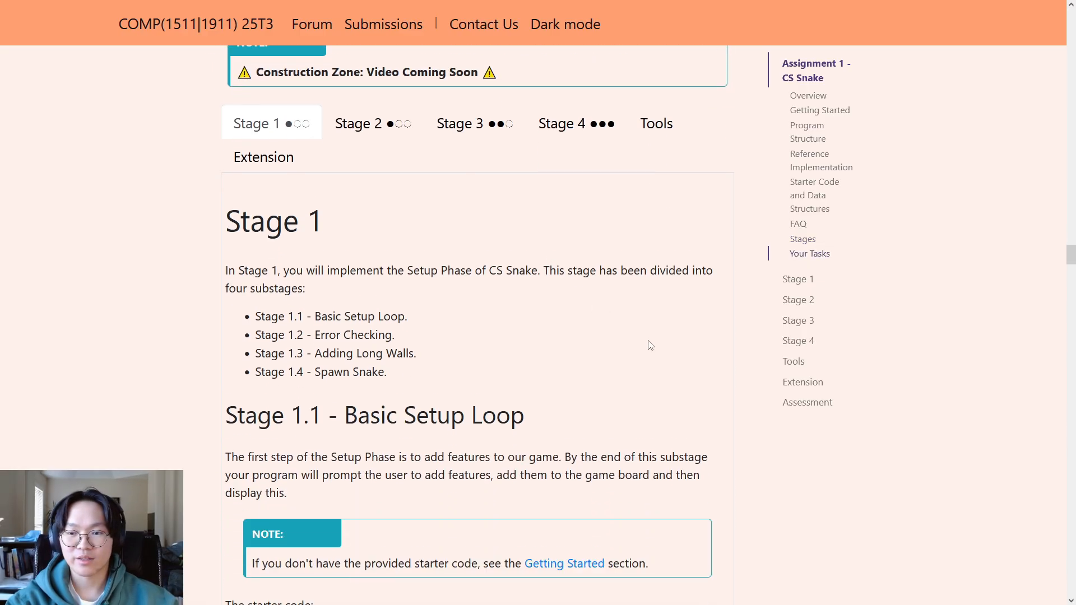
{"action": "scroll", "scroll_direction": "down", "scroll_amount": 3}
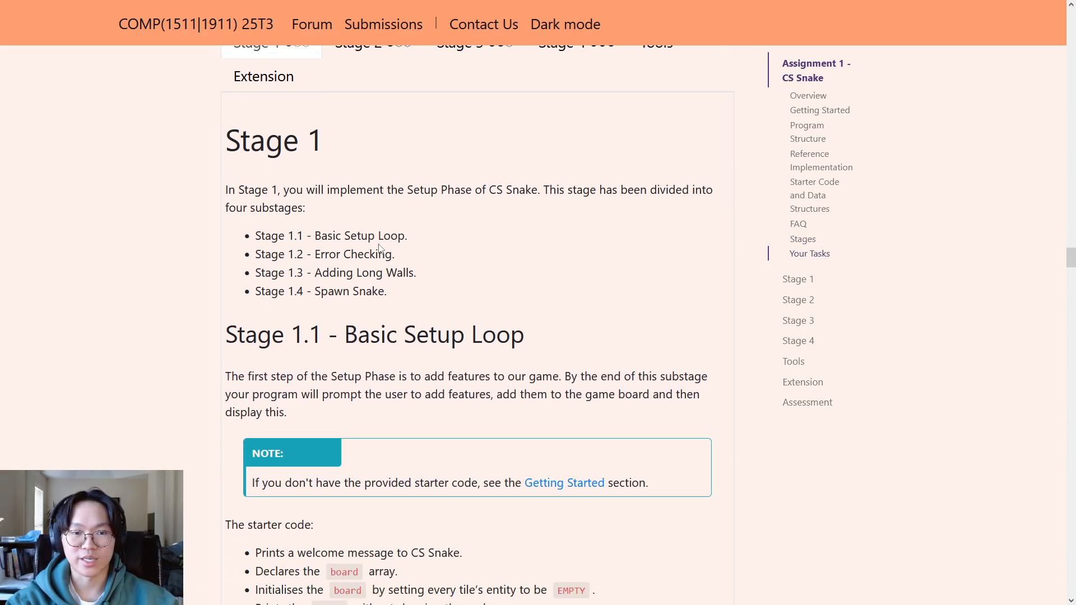
{"action": "scroll", "scroll_direction": "down", "scroll_amount": 3}
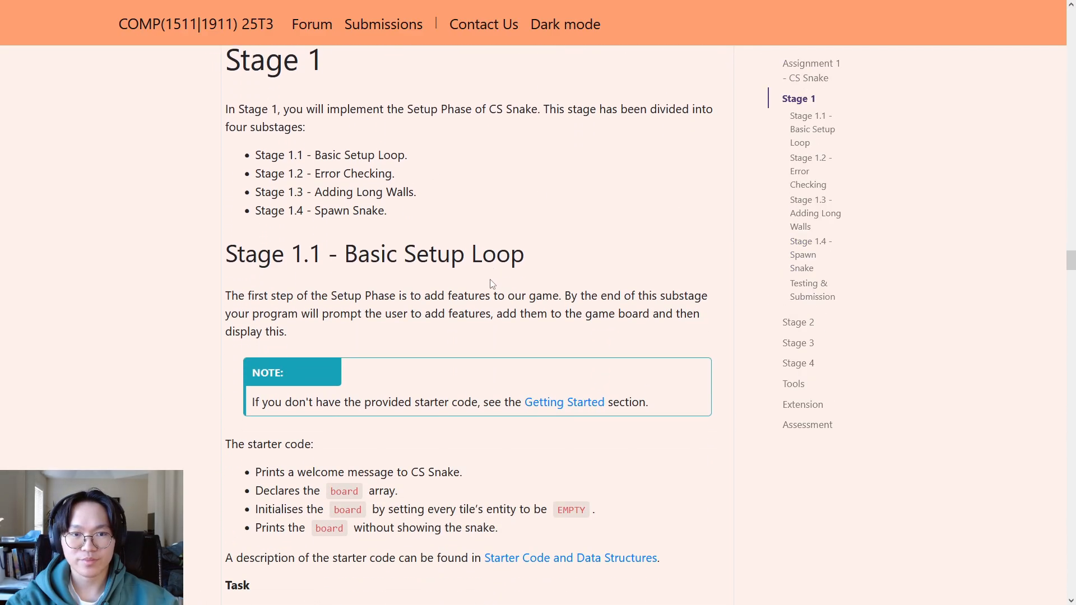
{"action": "scroll", "scroll_direction": "down", "scroll_amount": 3}
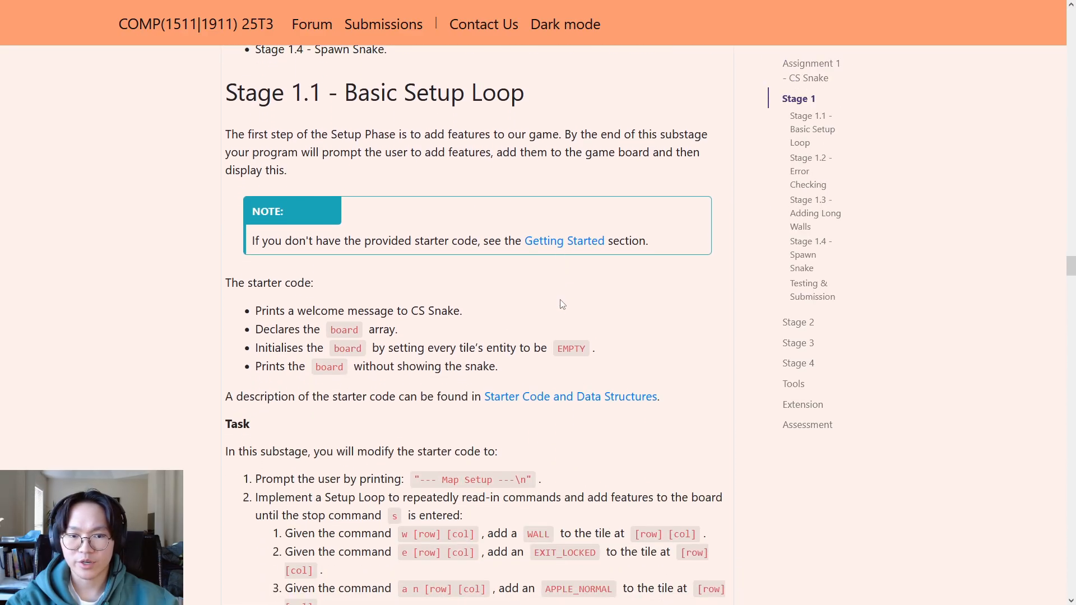
{"action": "scroll", "scroll_direction": "down", "scroll_amount": 3}
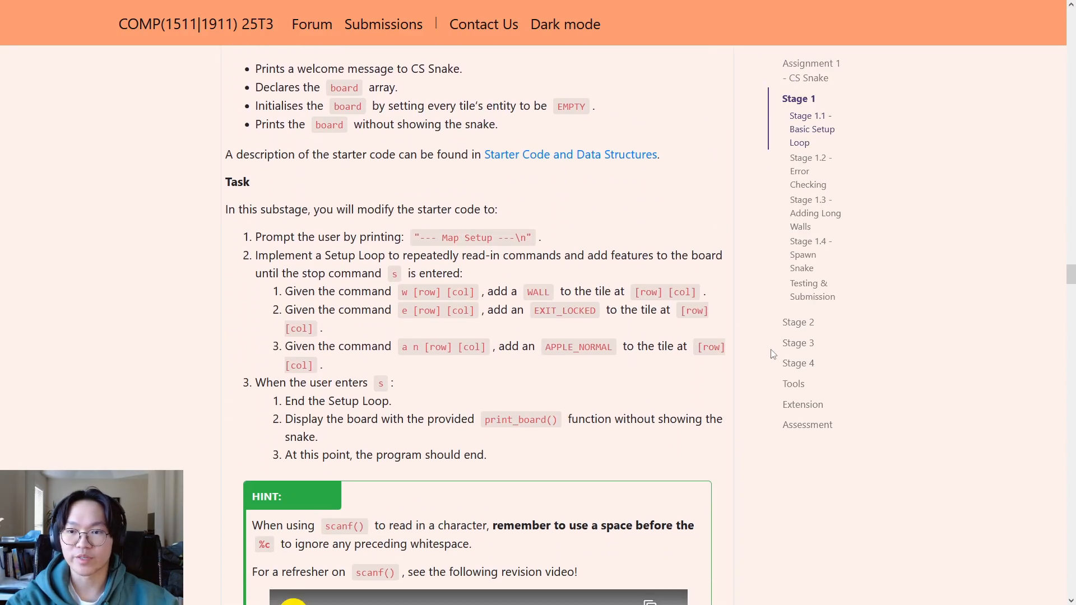
{"action": "mouse_move", "coordinate": [808, 171]}
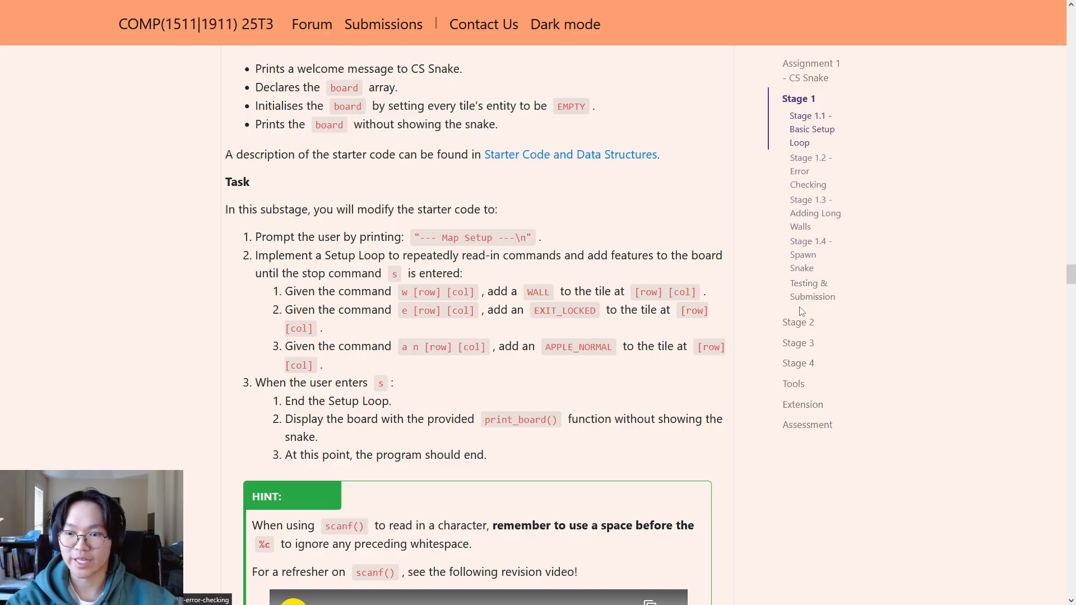
{"action": "scroll", "scroll_direction": "up", "scroll_amount": 3}
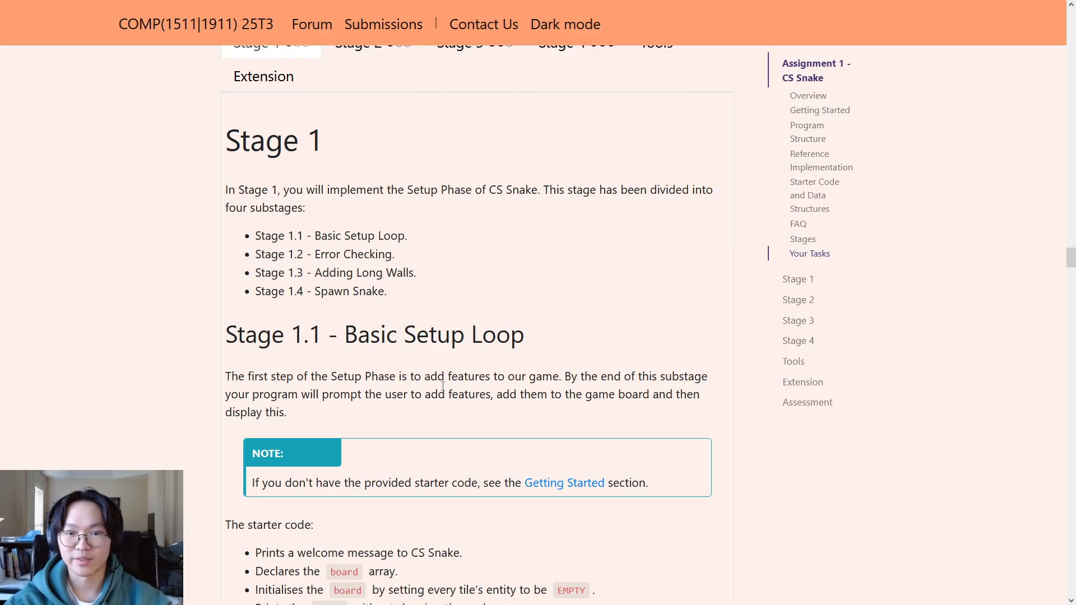
{"action": "mouse_move", "coordinate": [684, 283]}
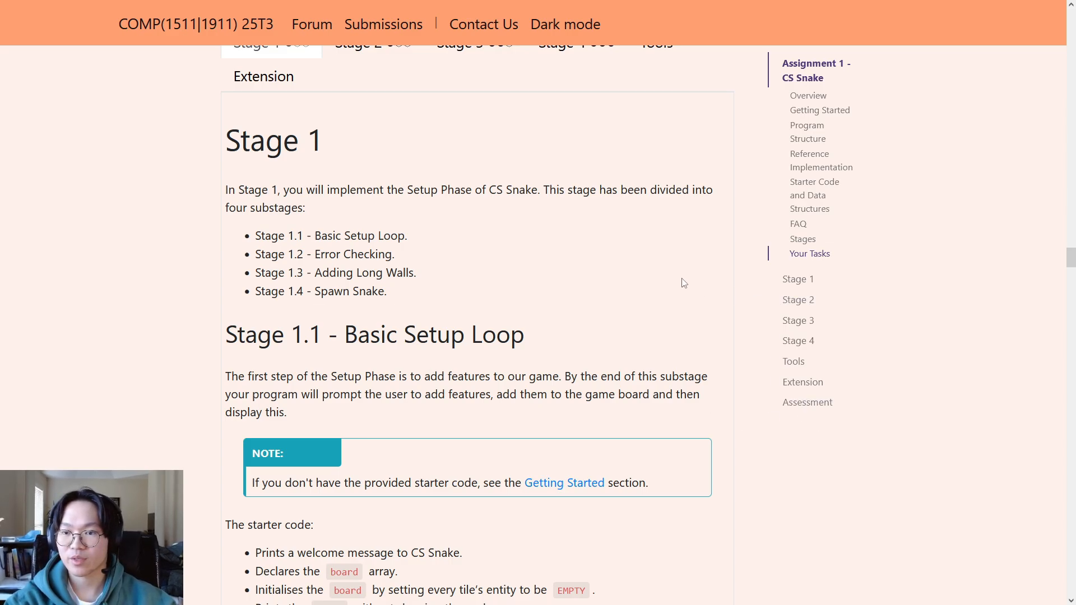
{"action": "mouse_move", "coordinate": [740, 257]}
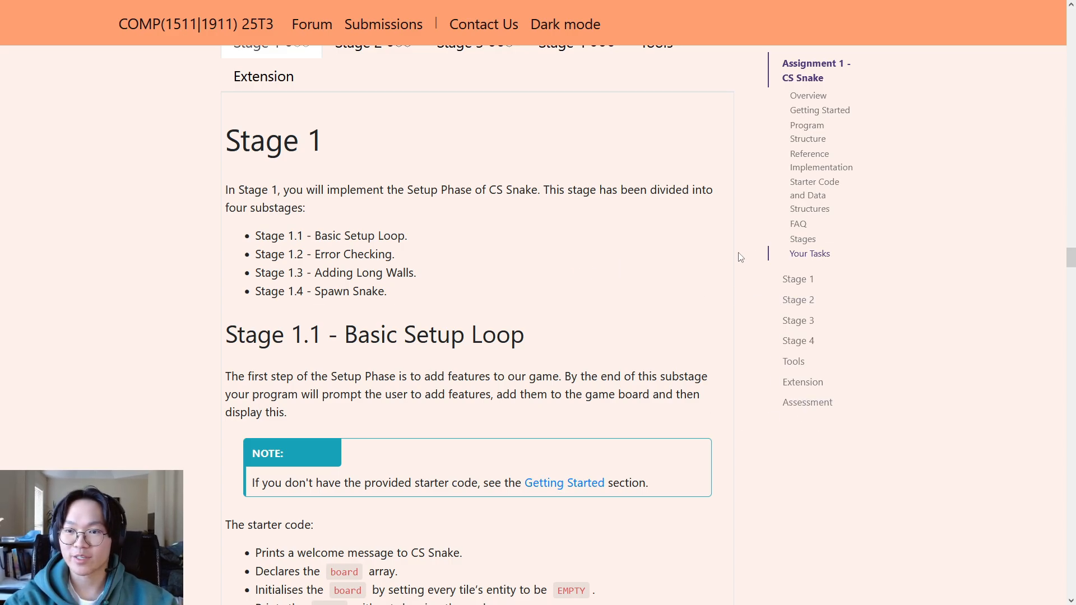
{"action": "mouse_move", "coordinate": [401, 295]}
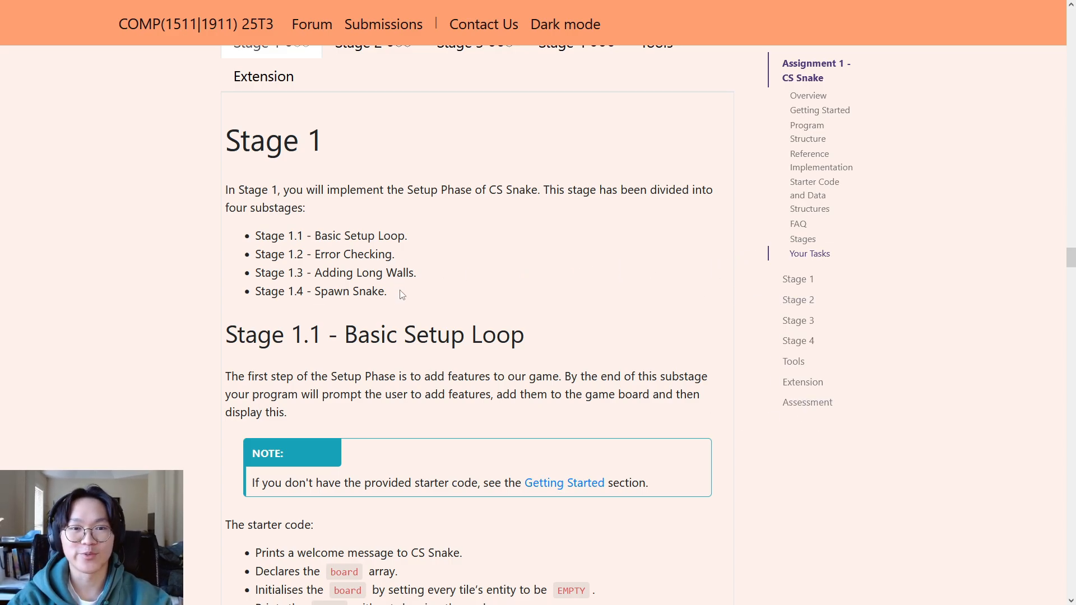